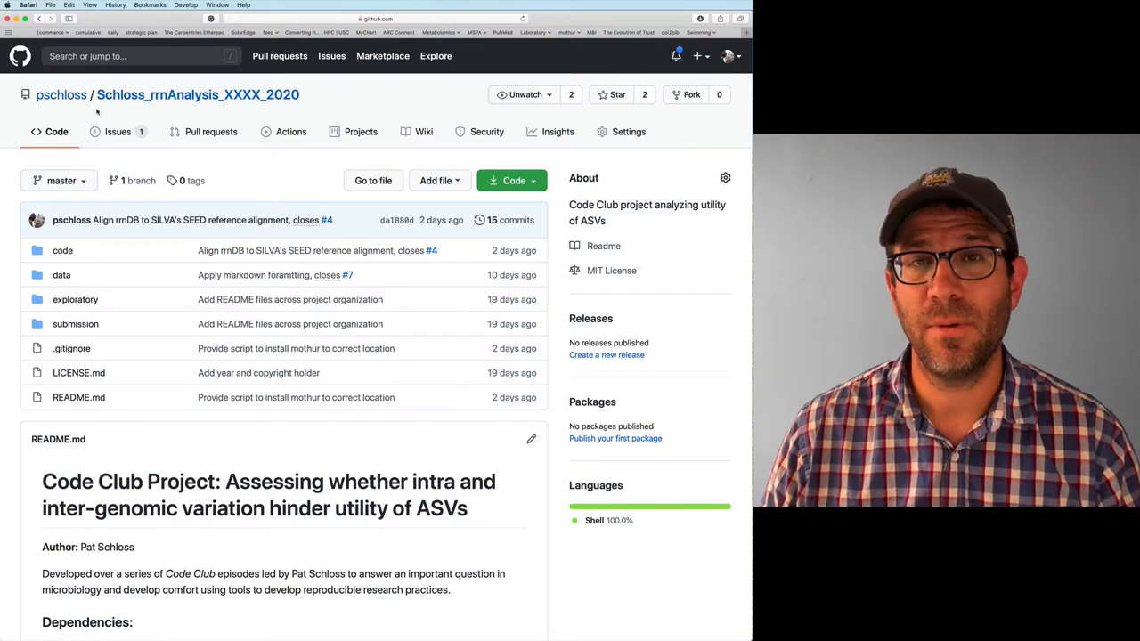
mouse_move(56, 104)
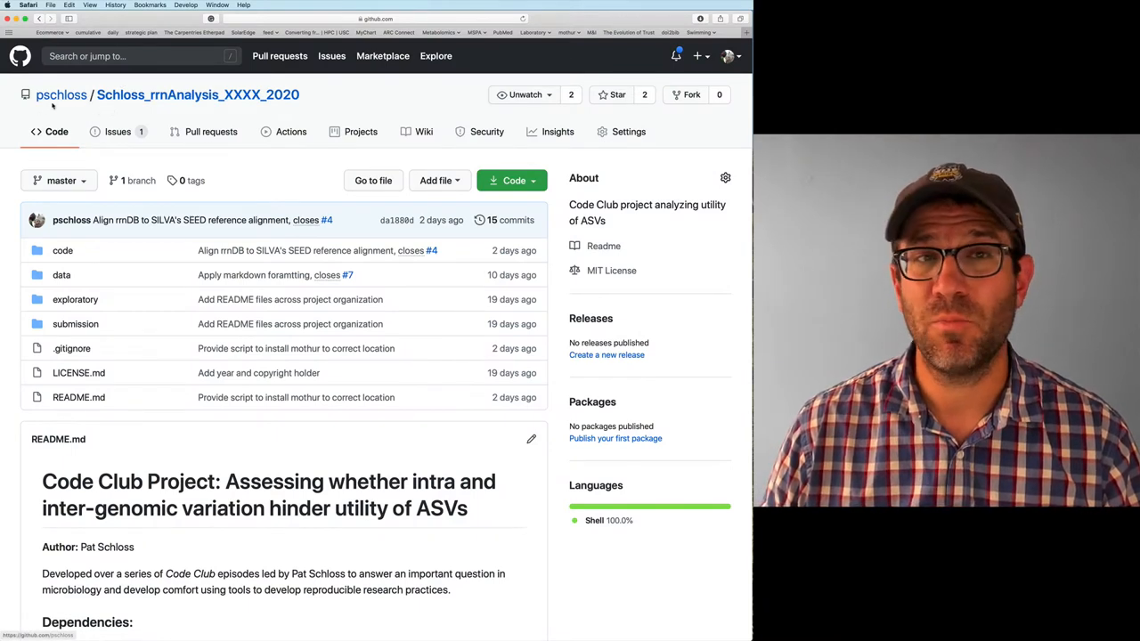
mouse_move(165, 103)
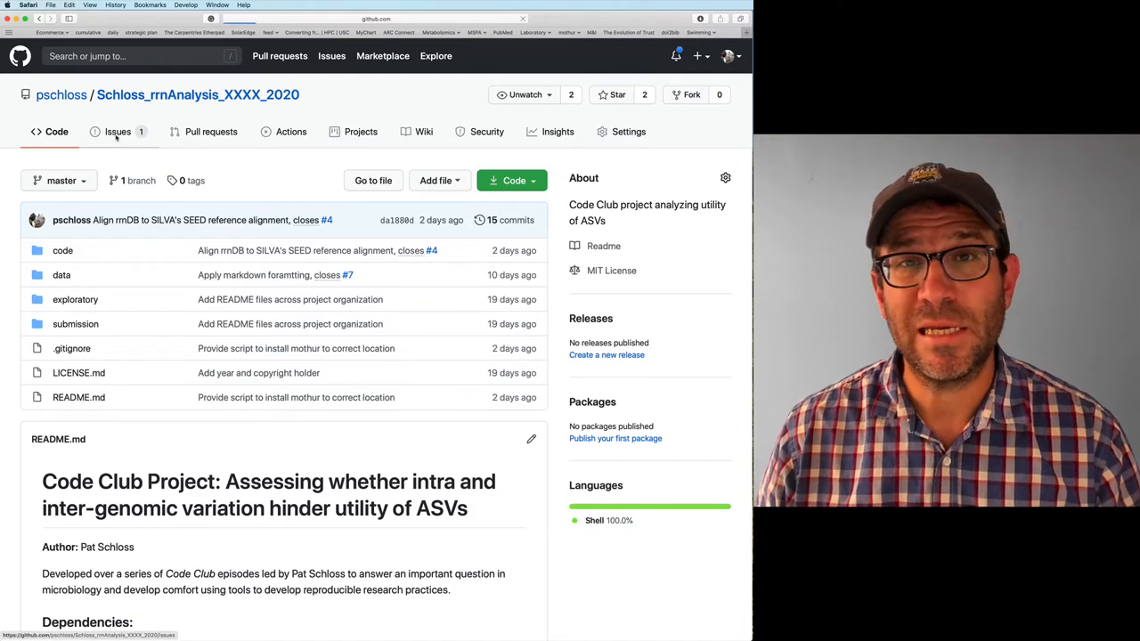
Open the repository's Issues list, showing the open 'Generate resource list related to ASVs' issue.
left_click(118, 131)
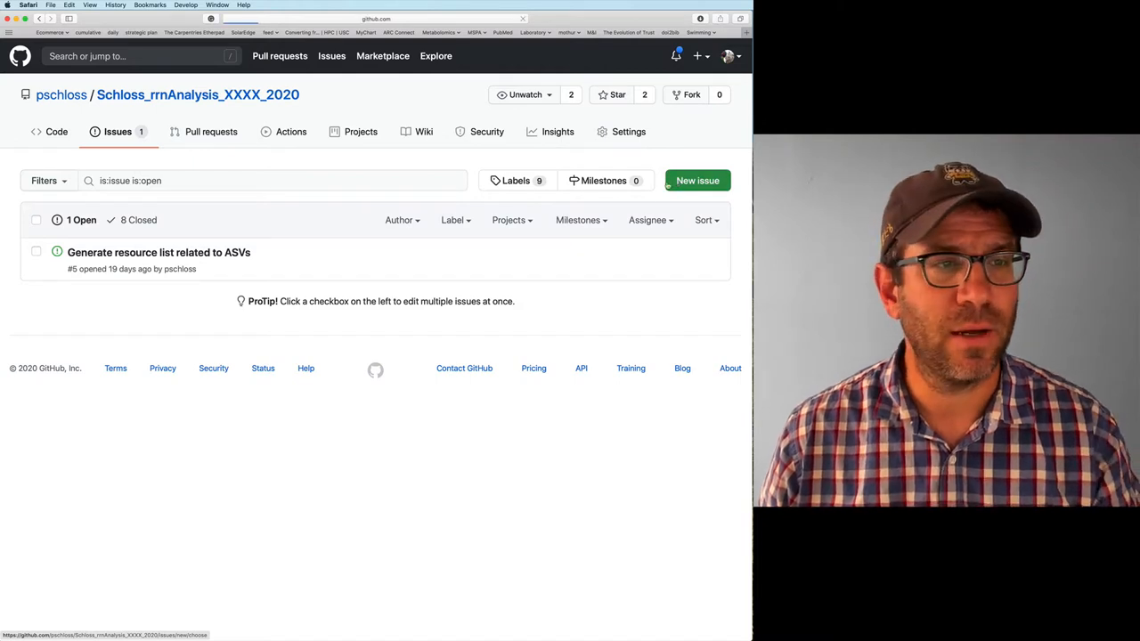
Start a new issue titled 'Create Makefile' beginning 'Put the following targets into our Makefile'.
left_click(696, 179)
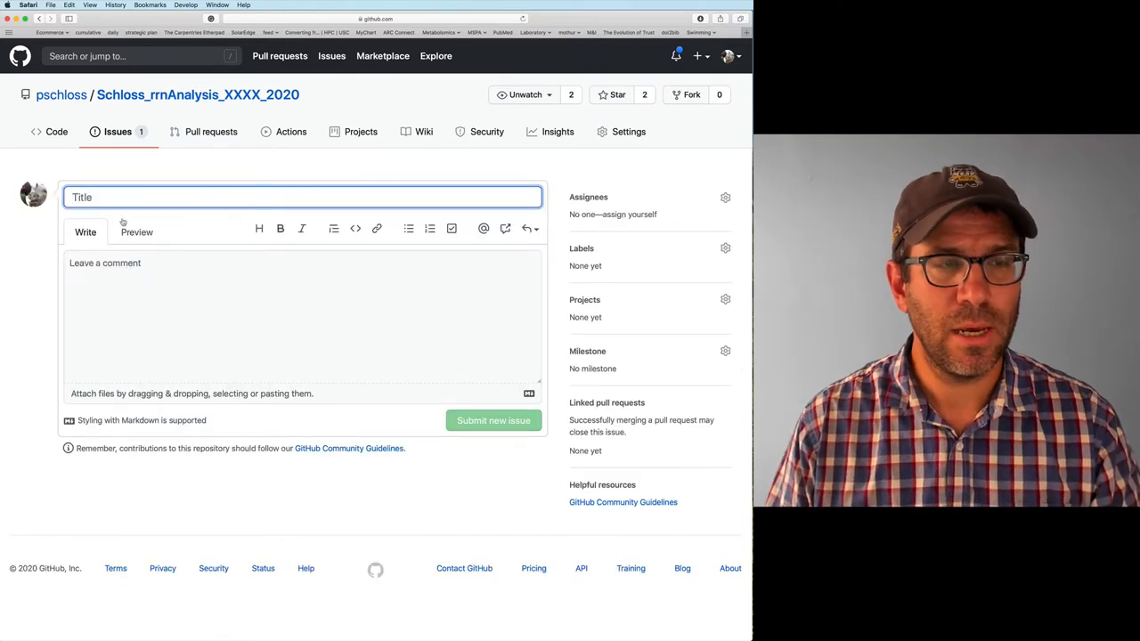
type("Create")
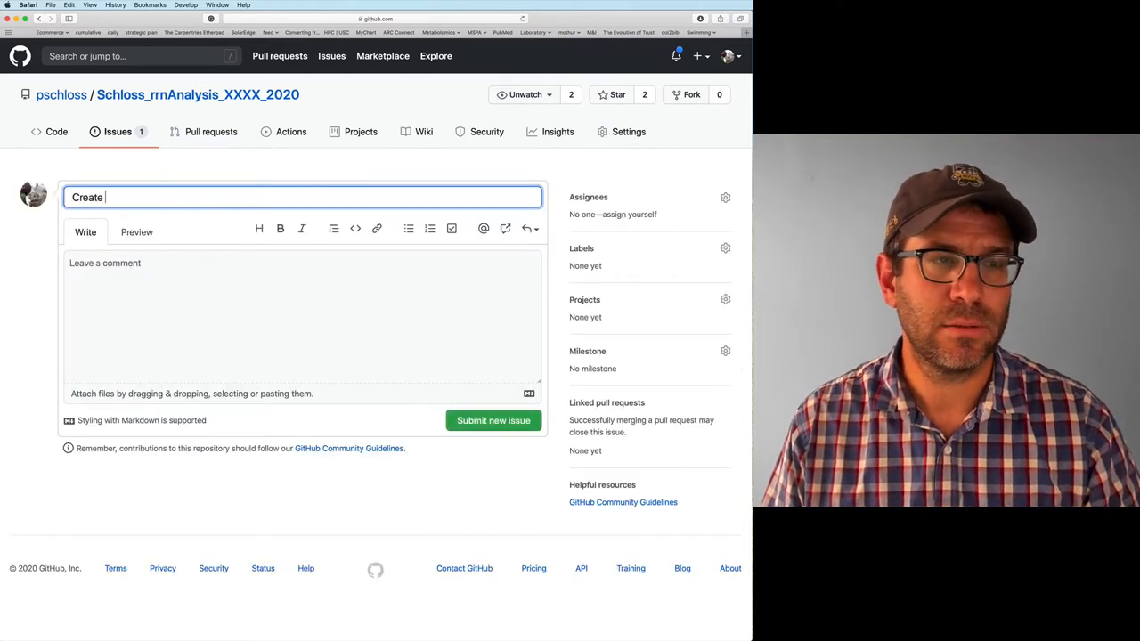
type("Makefile")
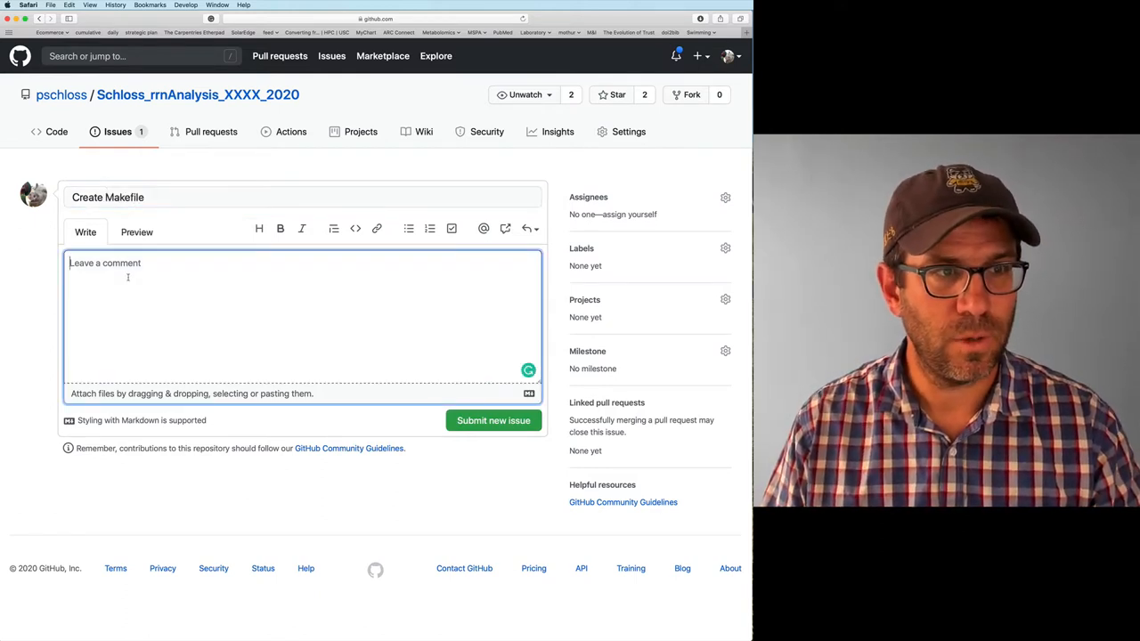
type("Put")
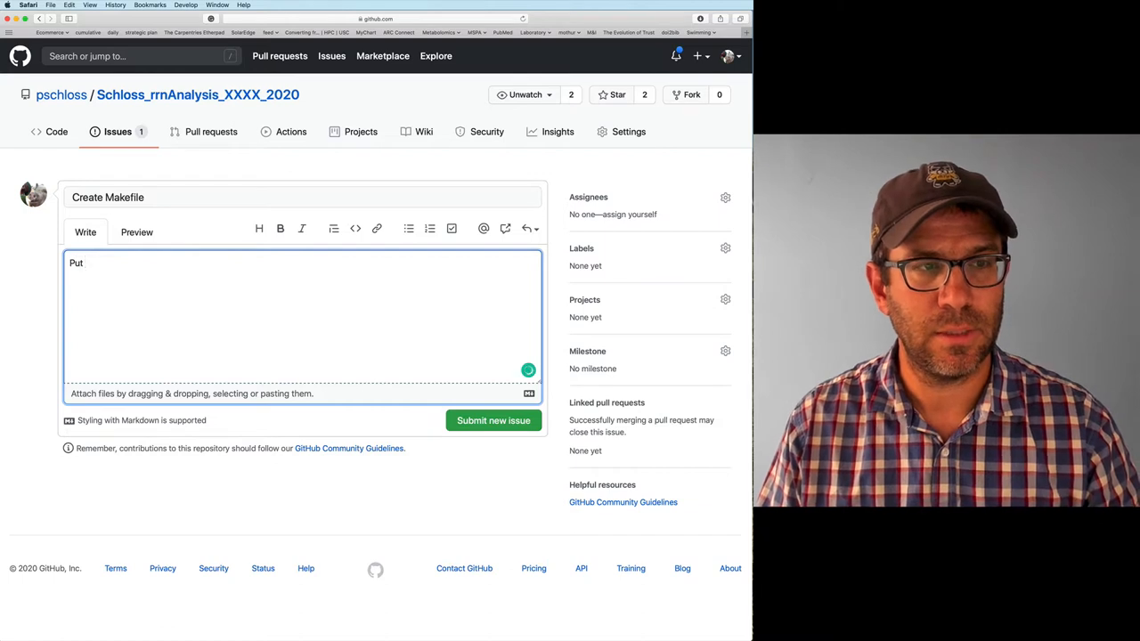
type("the following")
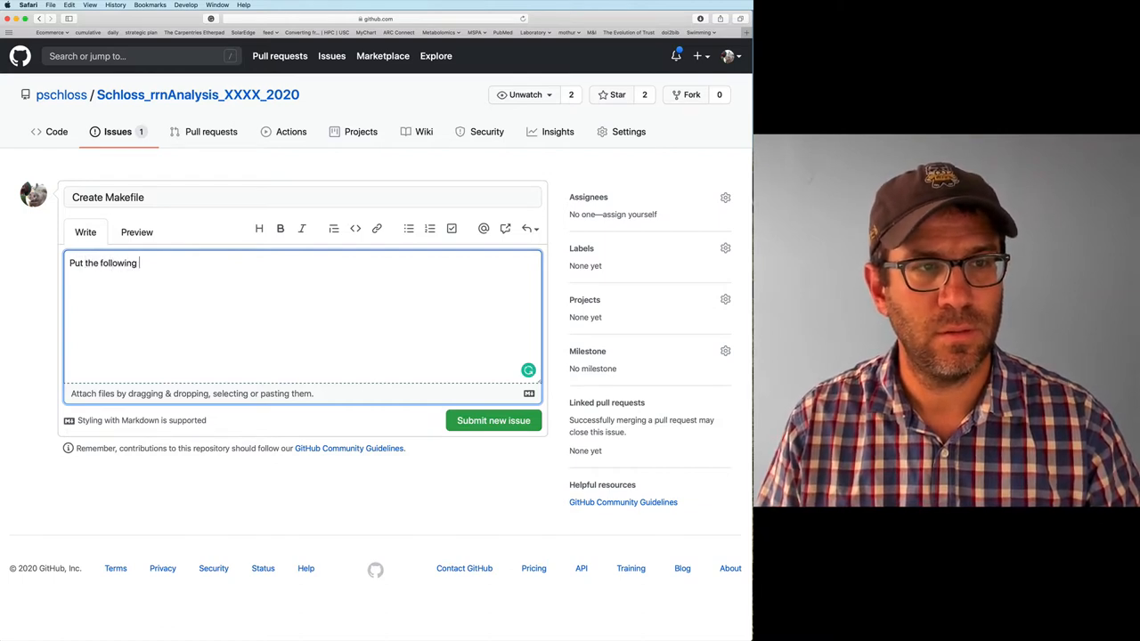
type("targets into our Makefile")
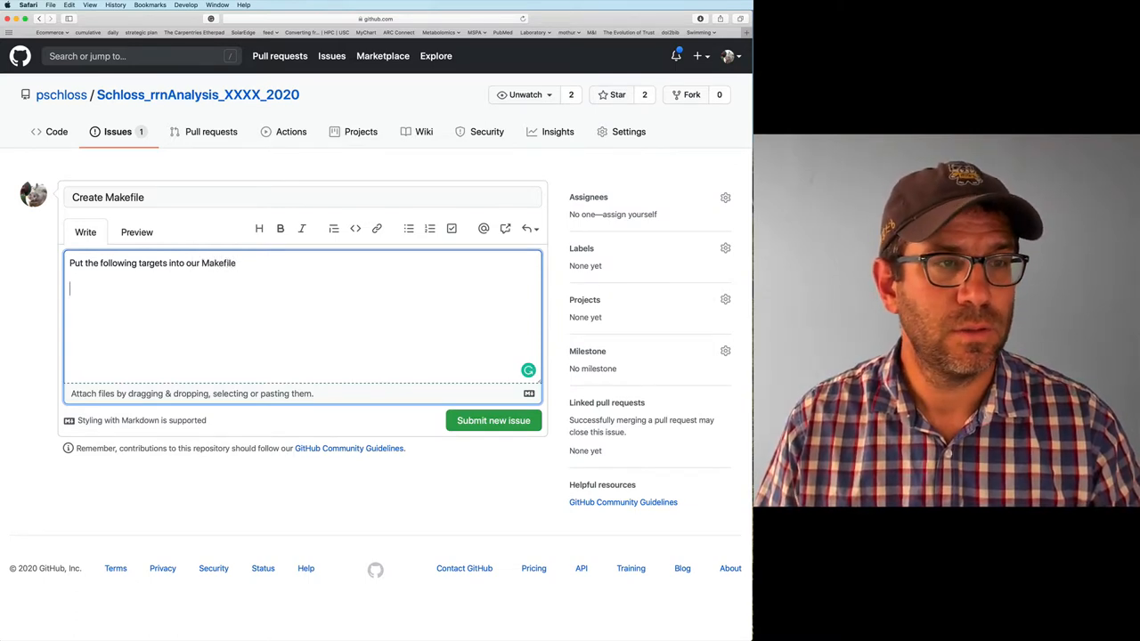
Add checklist items for the SILVA SEED reference alignment and the rrnDB fasta, tsv and NCBI files.
type("- [ ]")
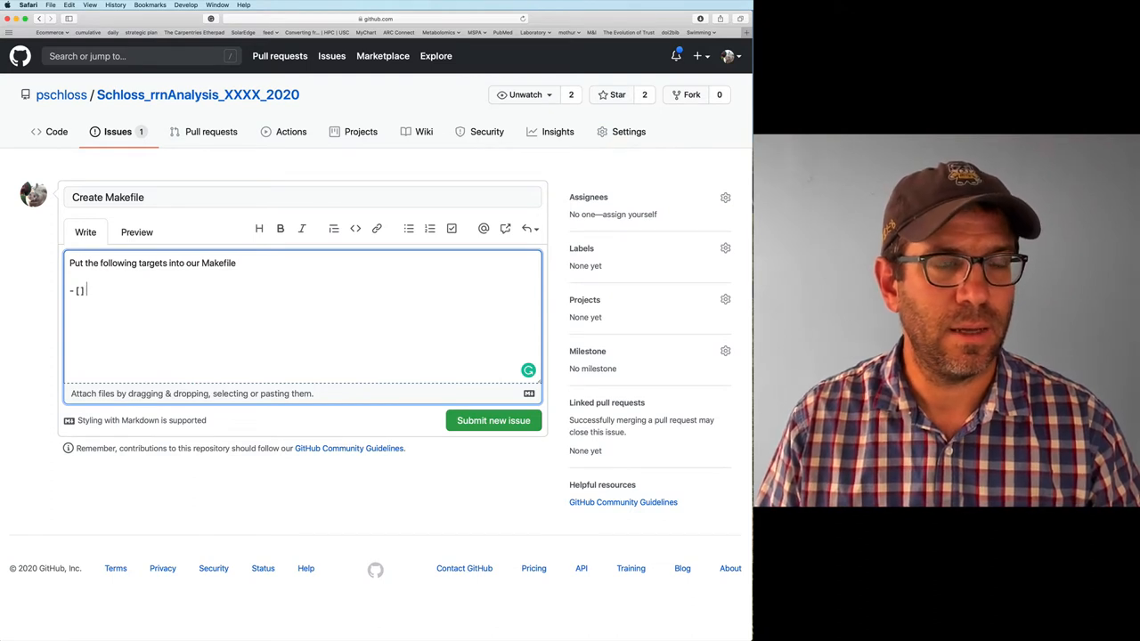
type("SILVA S")
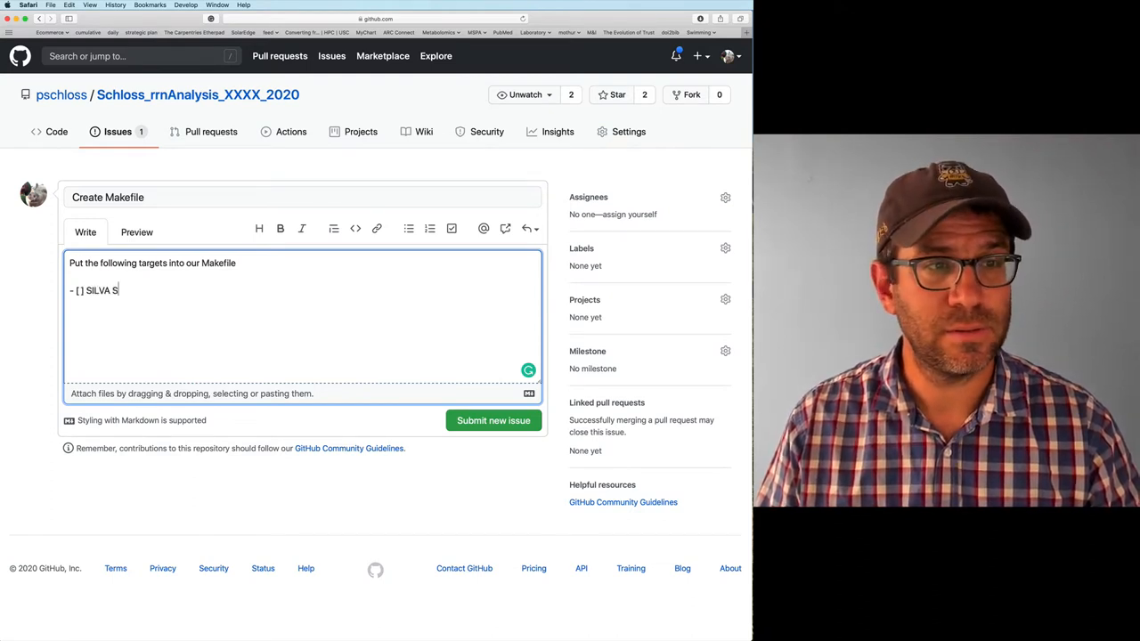
type("EED refe")
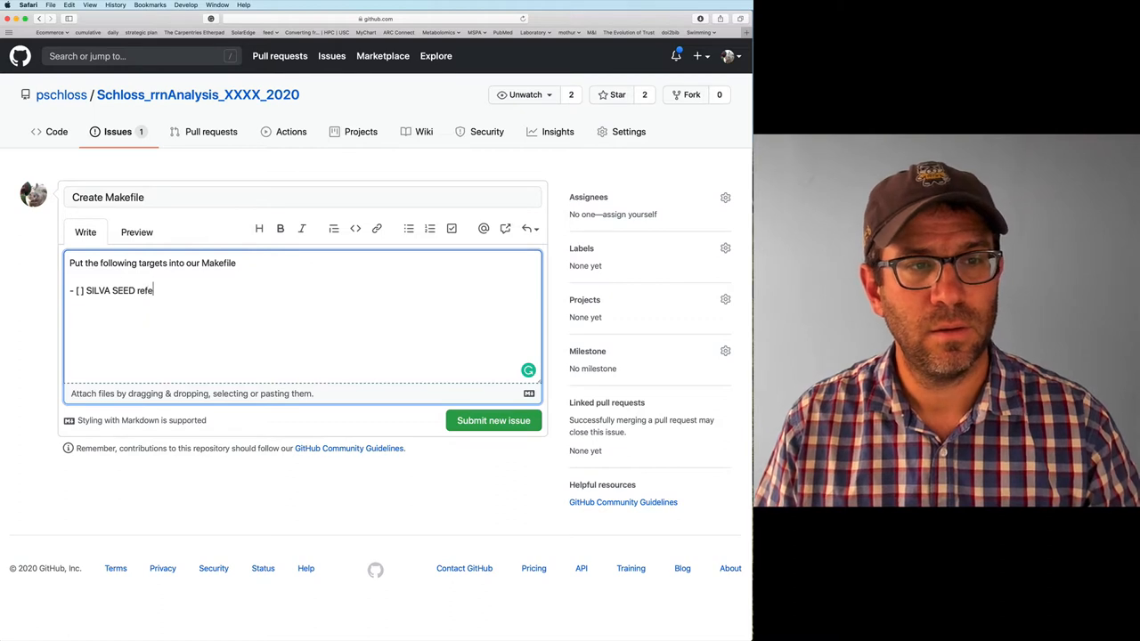
type("rence alignment")
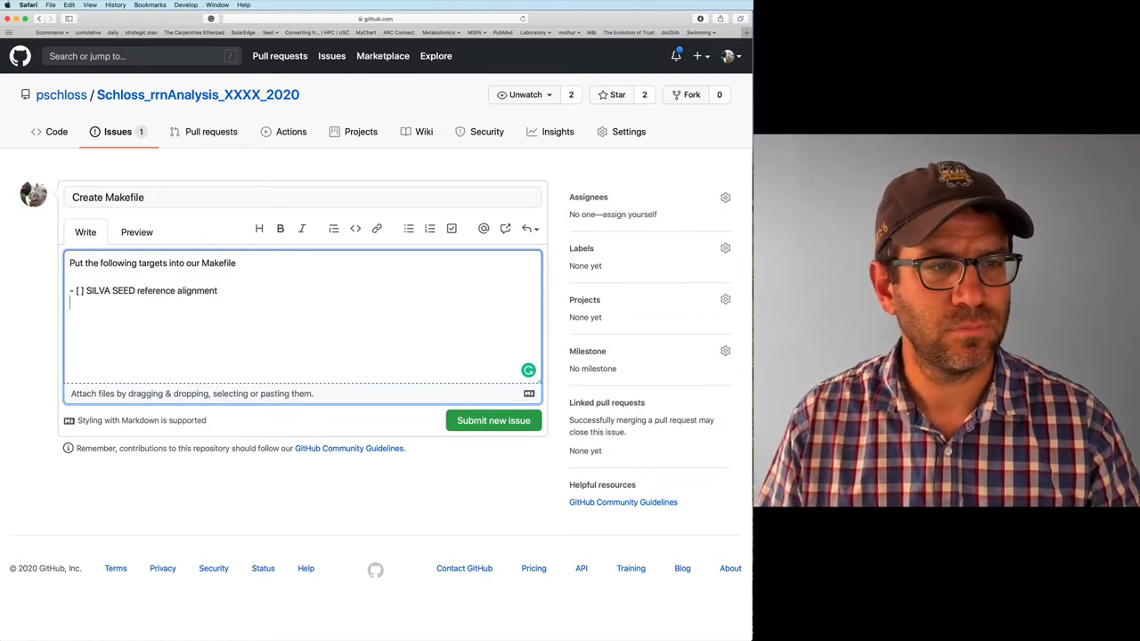
type("- [ ]")
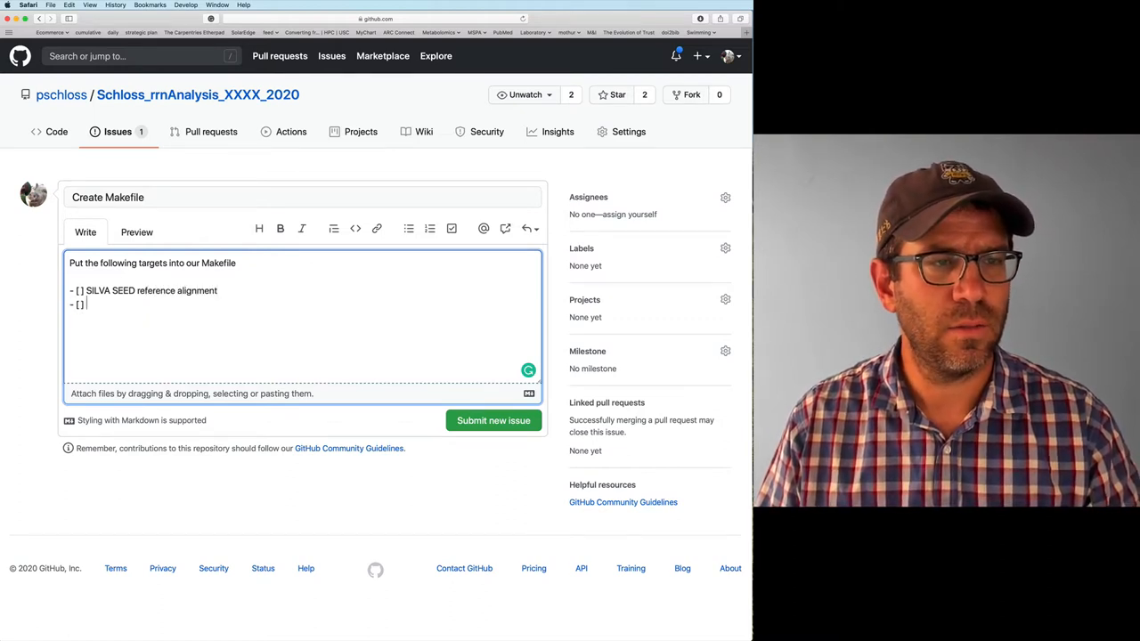
type("rrnDB fa")
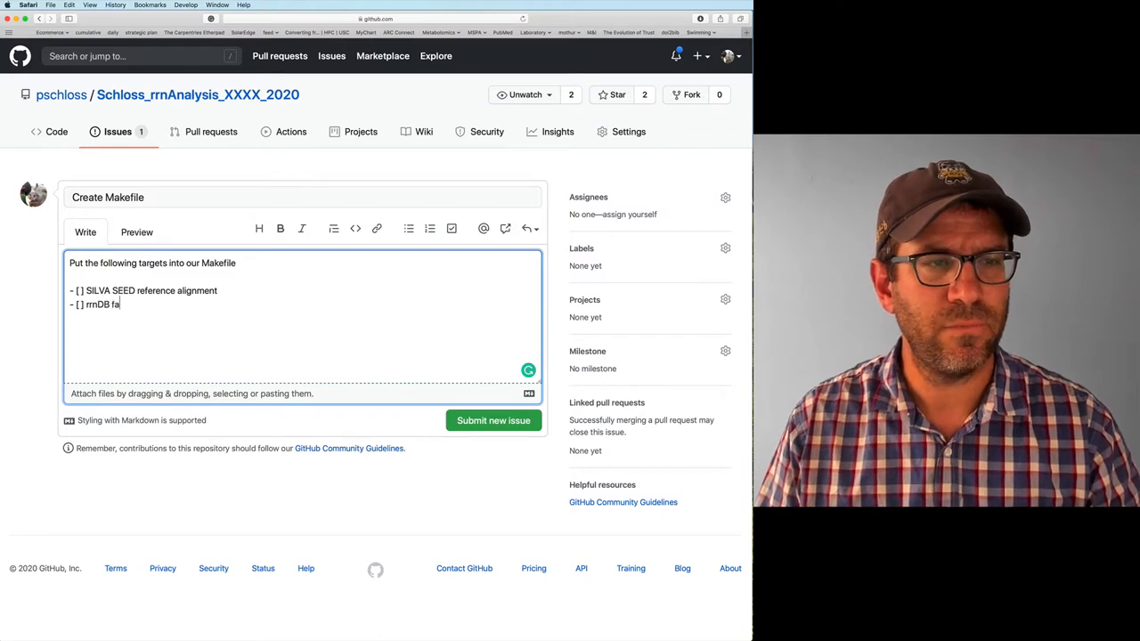
type("sta file")
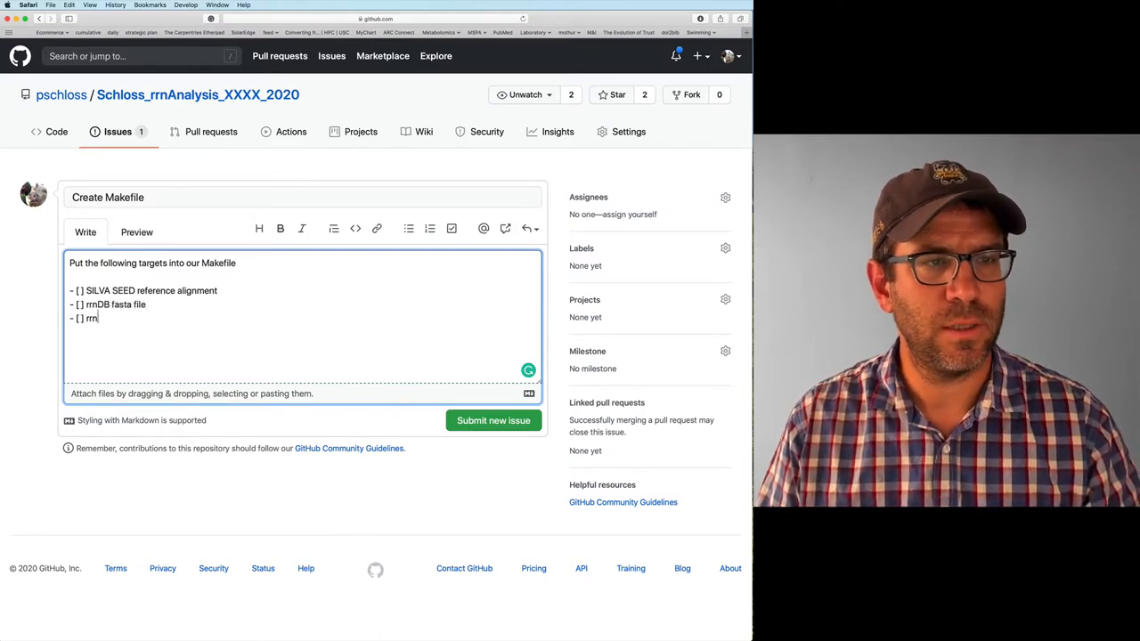
type("DB tsv file")
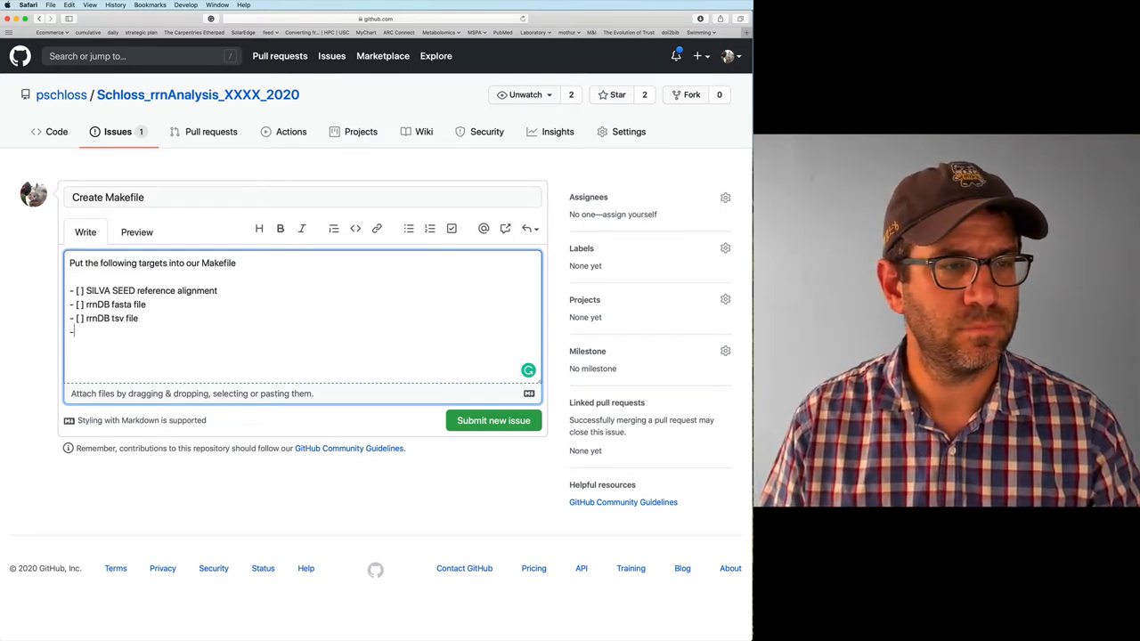
type("[]")
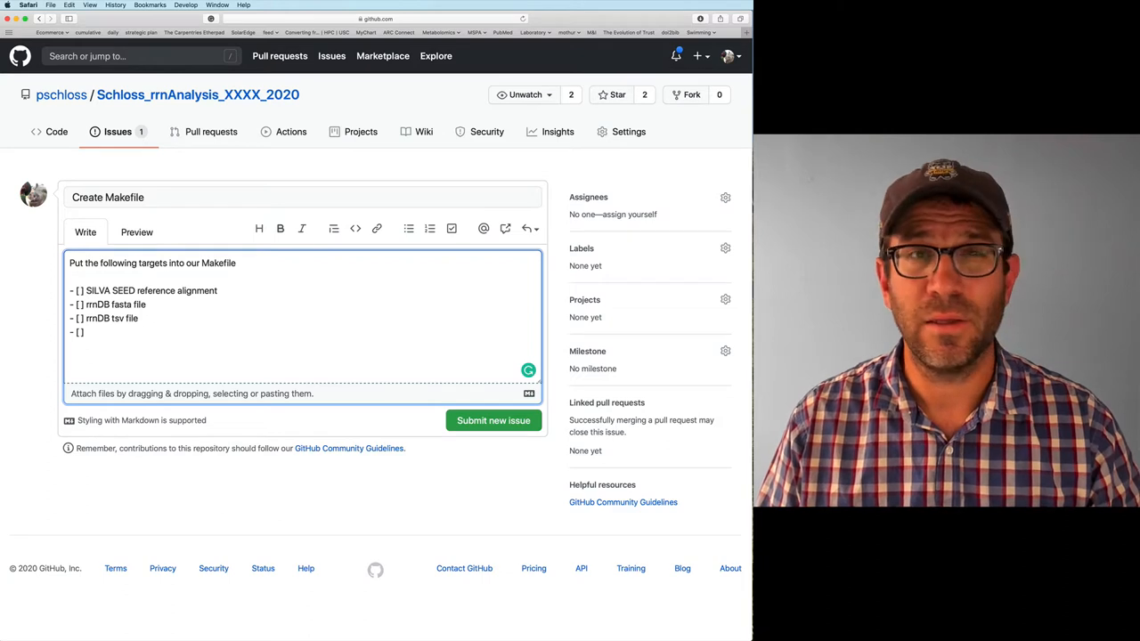
type("rrnDB")
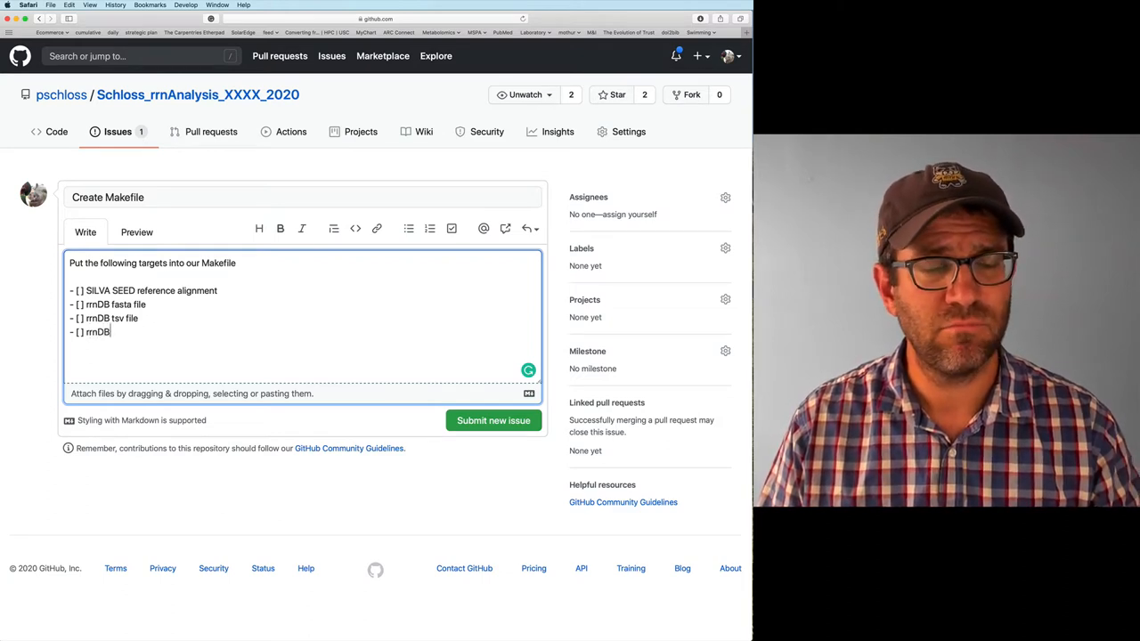
type("NCBI taxonomy file")
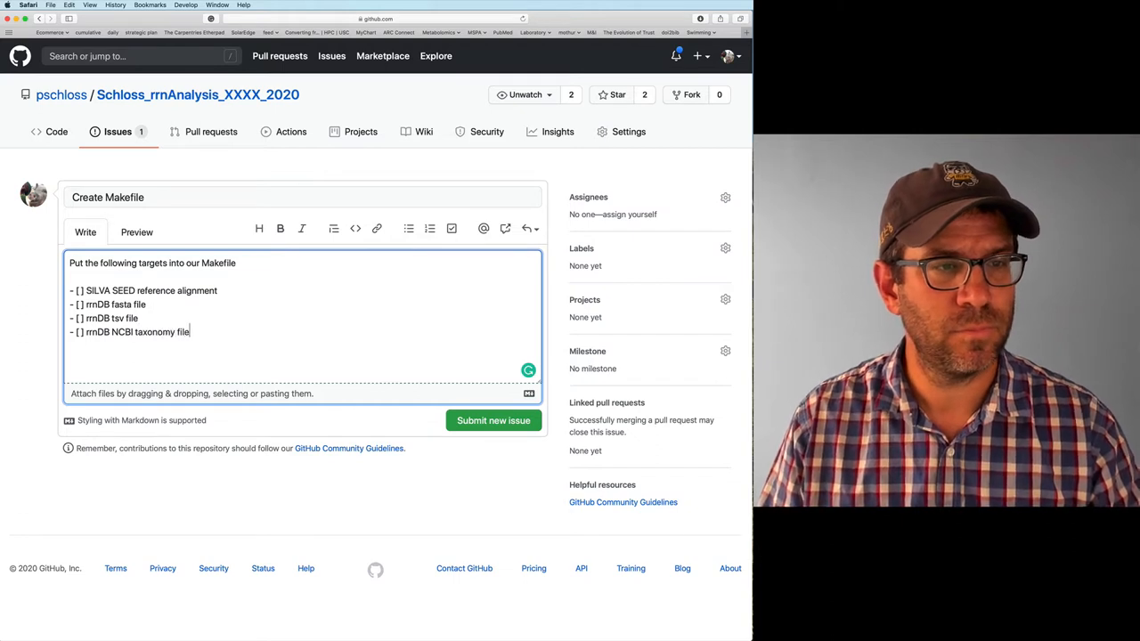
Add rrnDB RDP taxonomy file and mothur align checklist items, then submit the issue.
key("Enter")
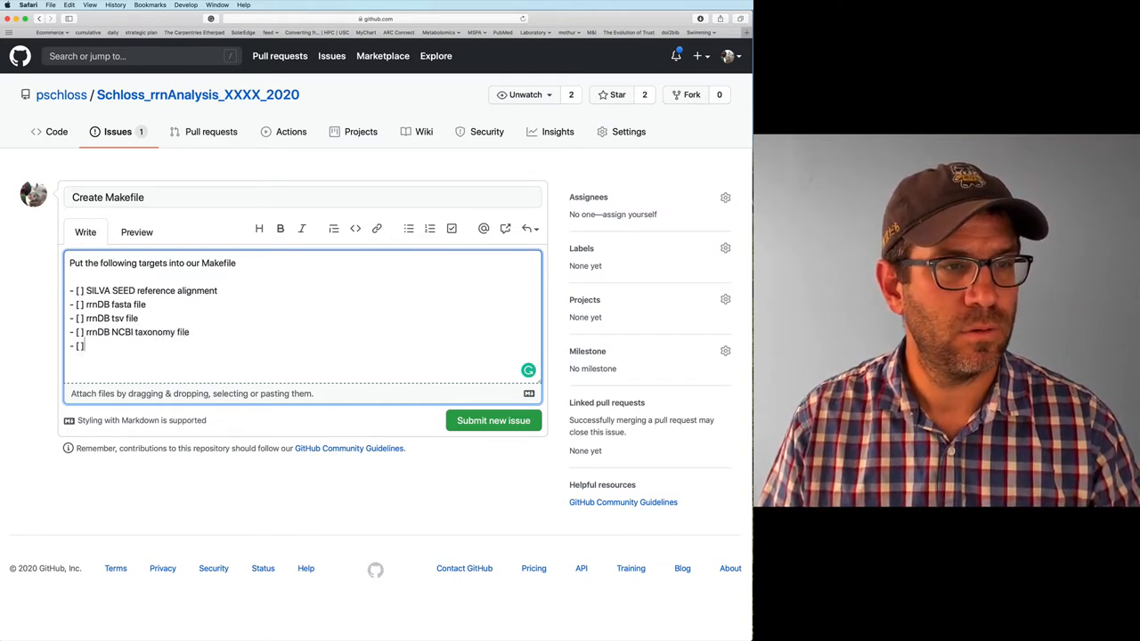
type("rrnDB")
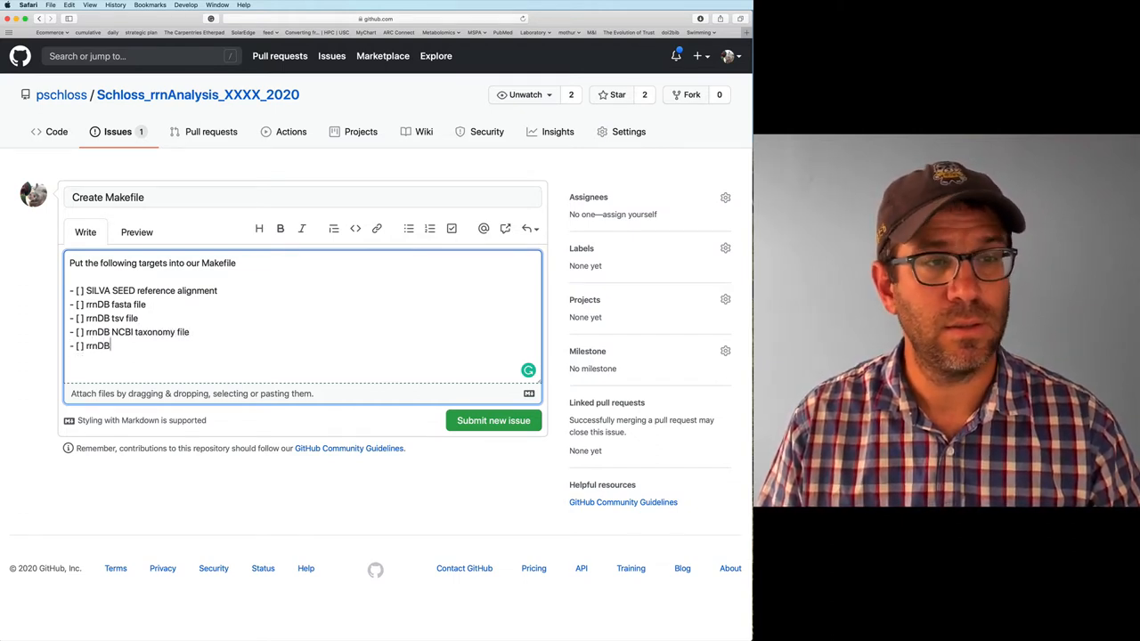
type("RDP ta")
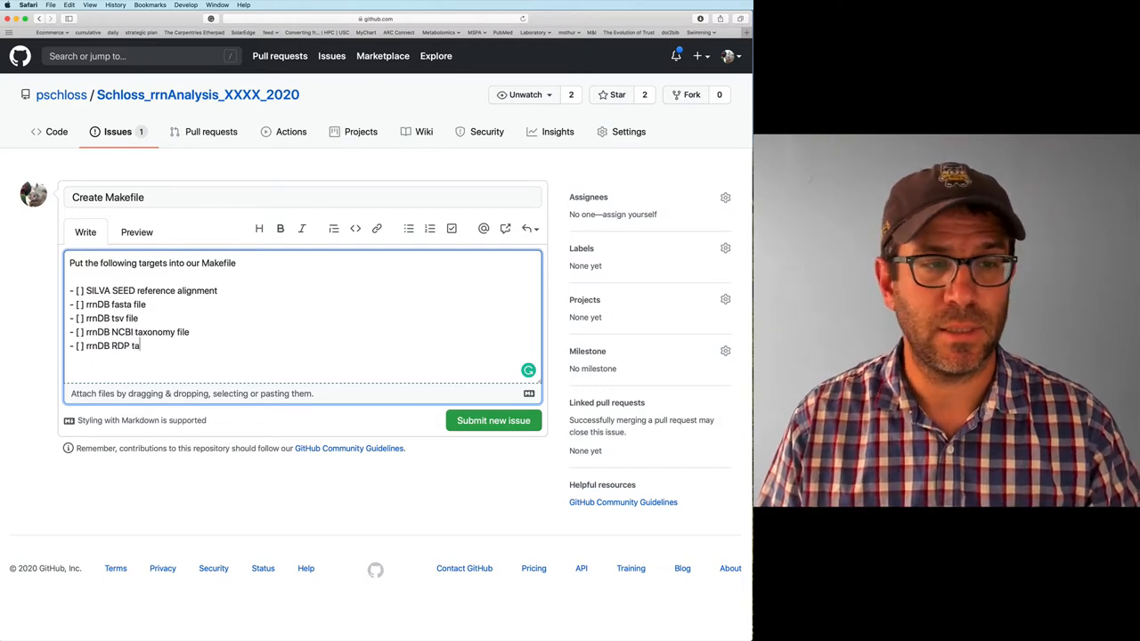
type("xonomy file")
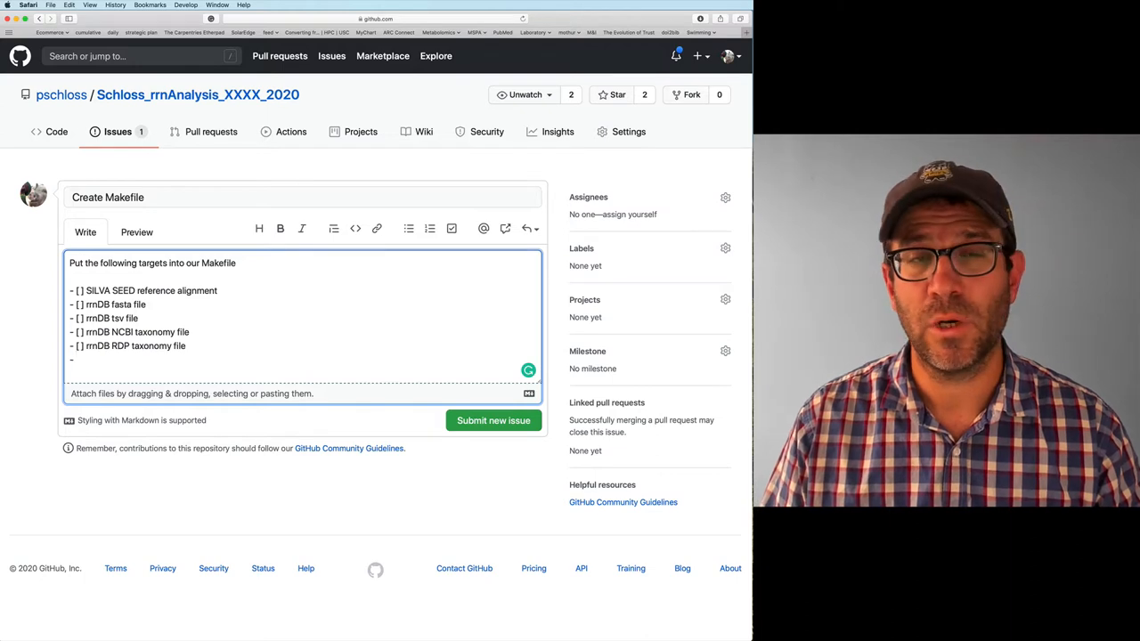
type("[]")
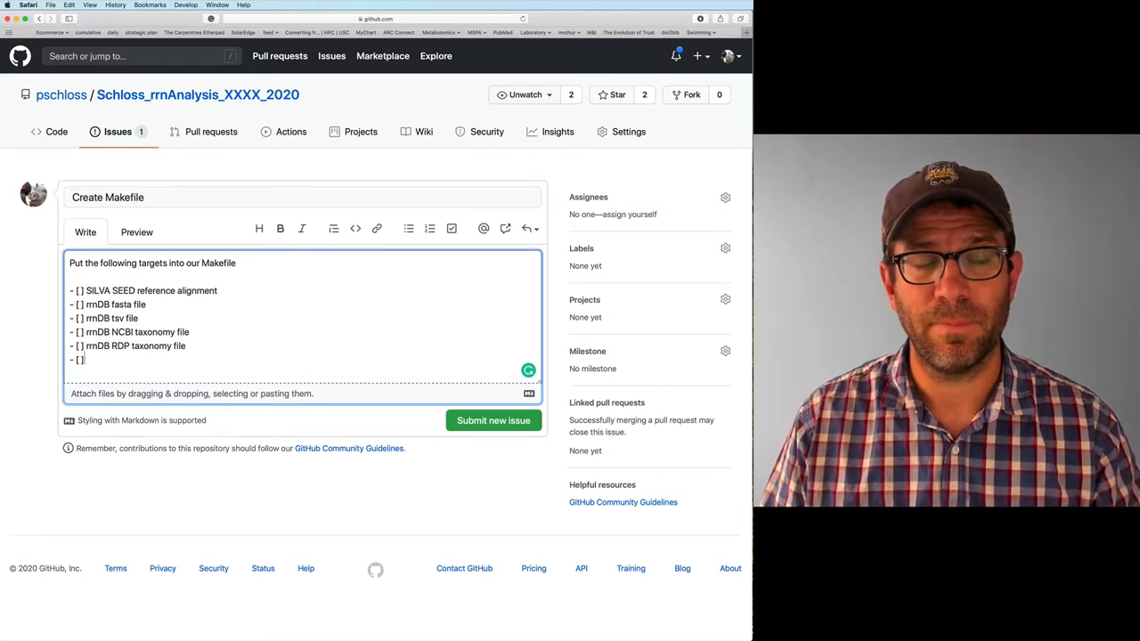
type("mothur")
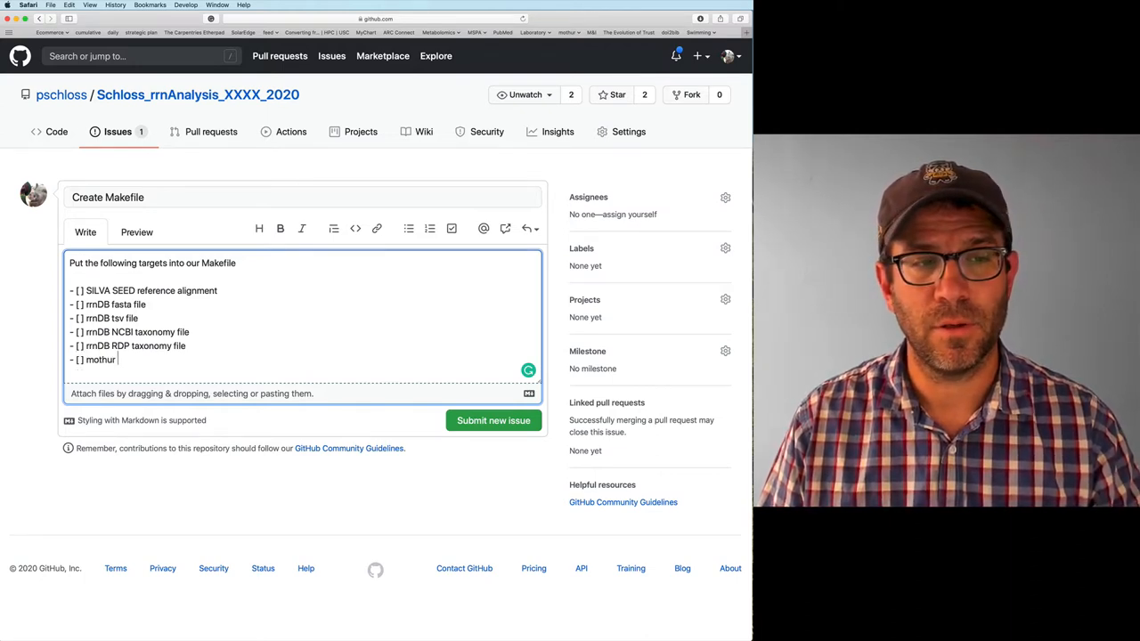
type("algn")
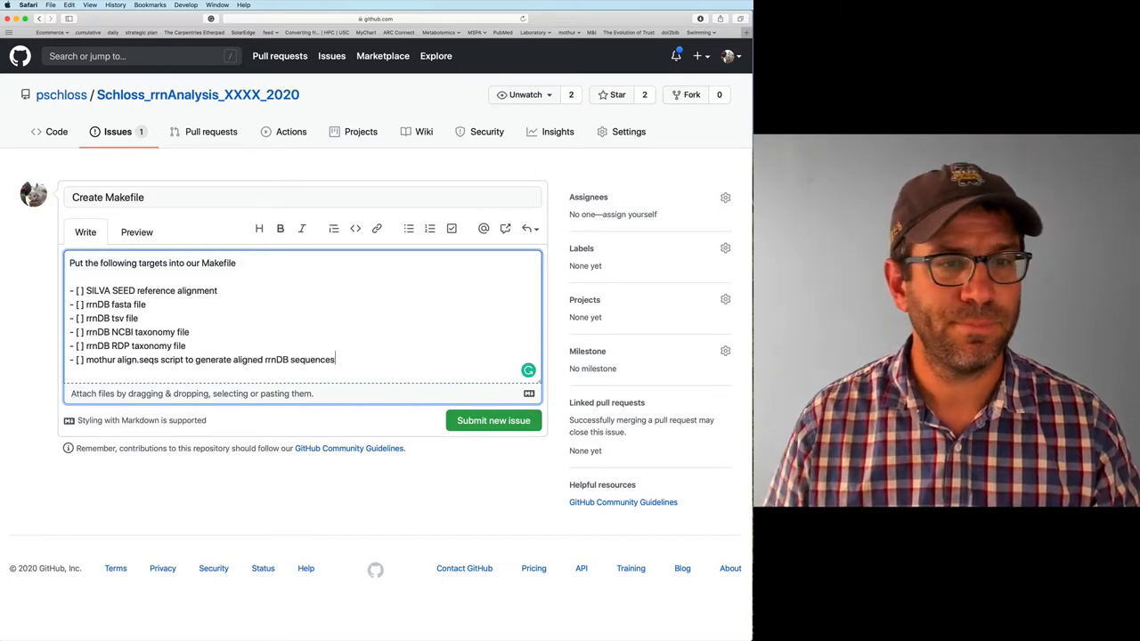
mouse_move(370, 461)
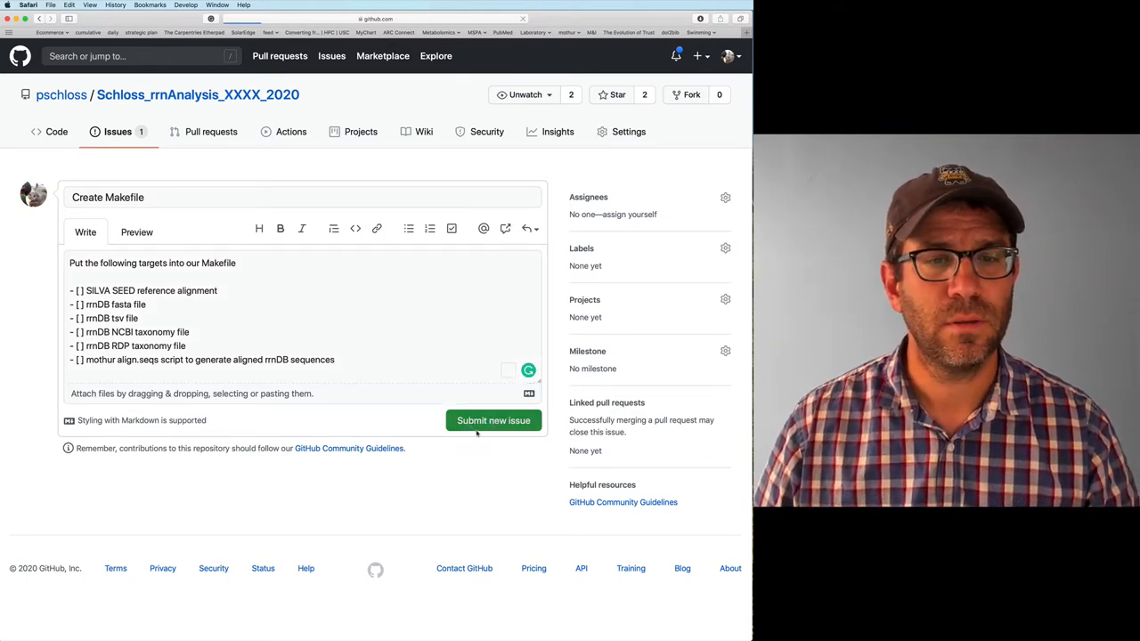
left_click(492, 420)
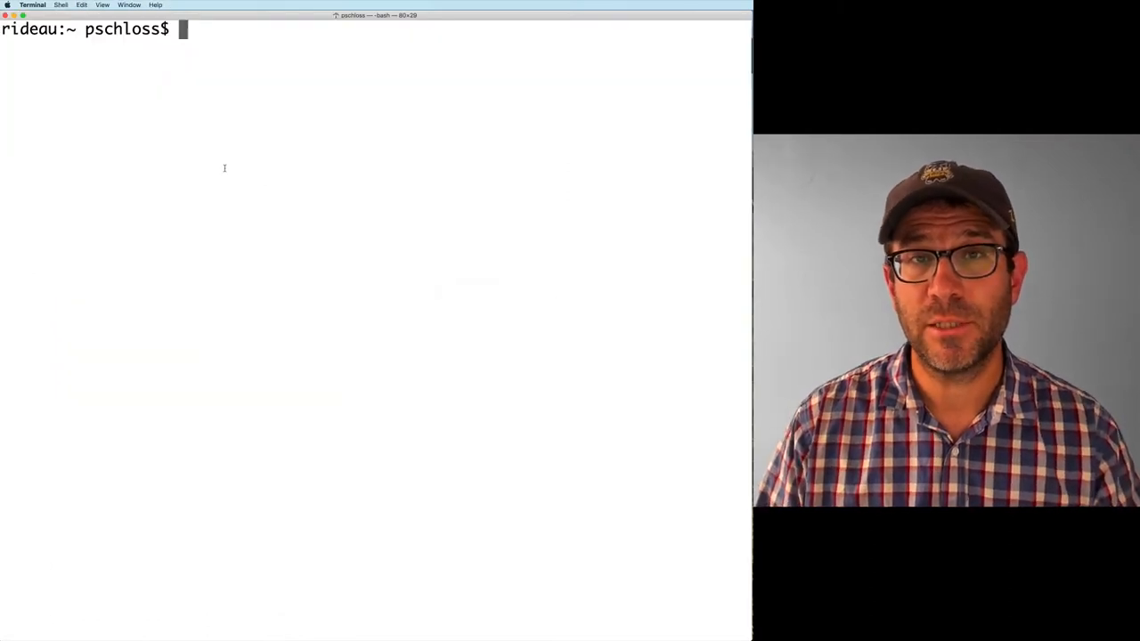
Change into Documents/Schloss_rrnAnalysis_XXXX_2020, list its contents and check git status.
type("cd")
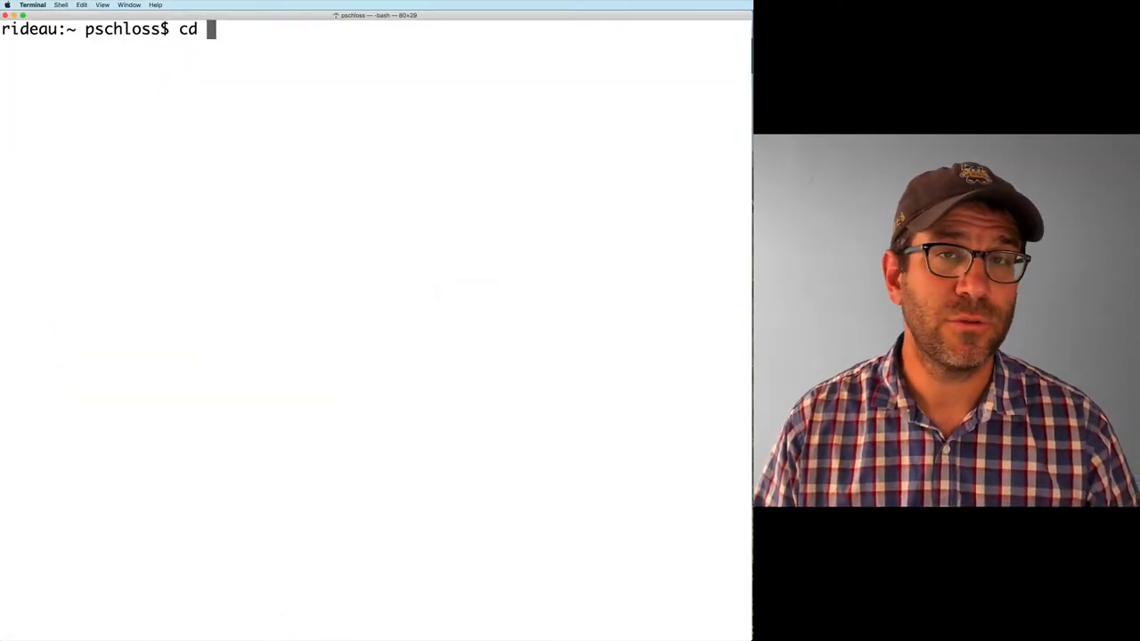
type("Do")
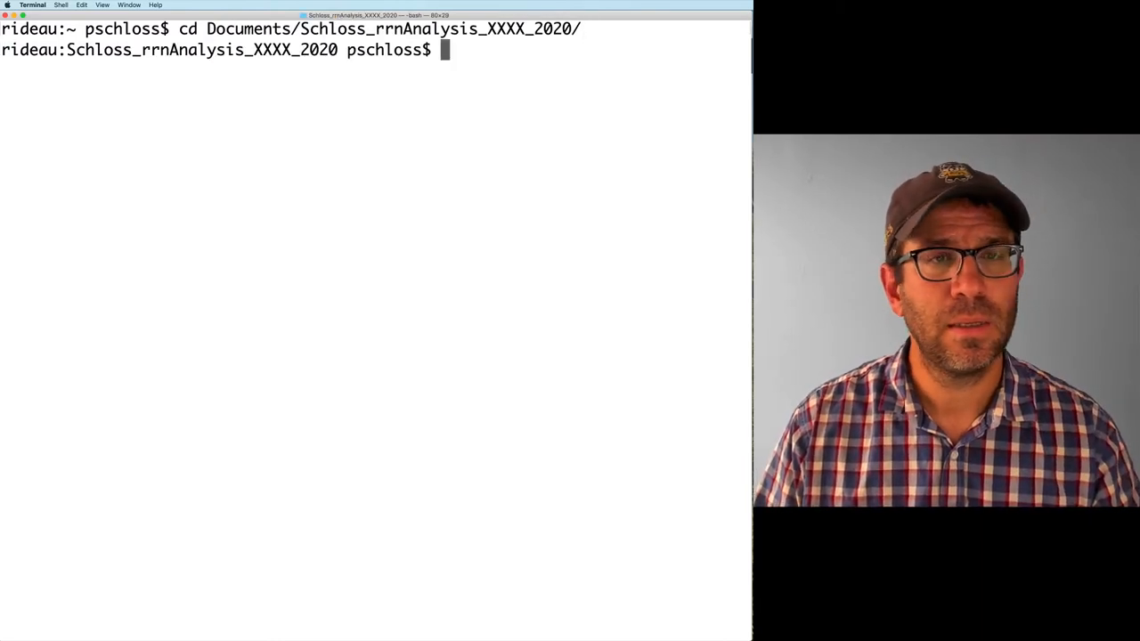
type("ls")
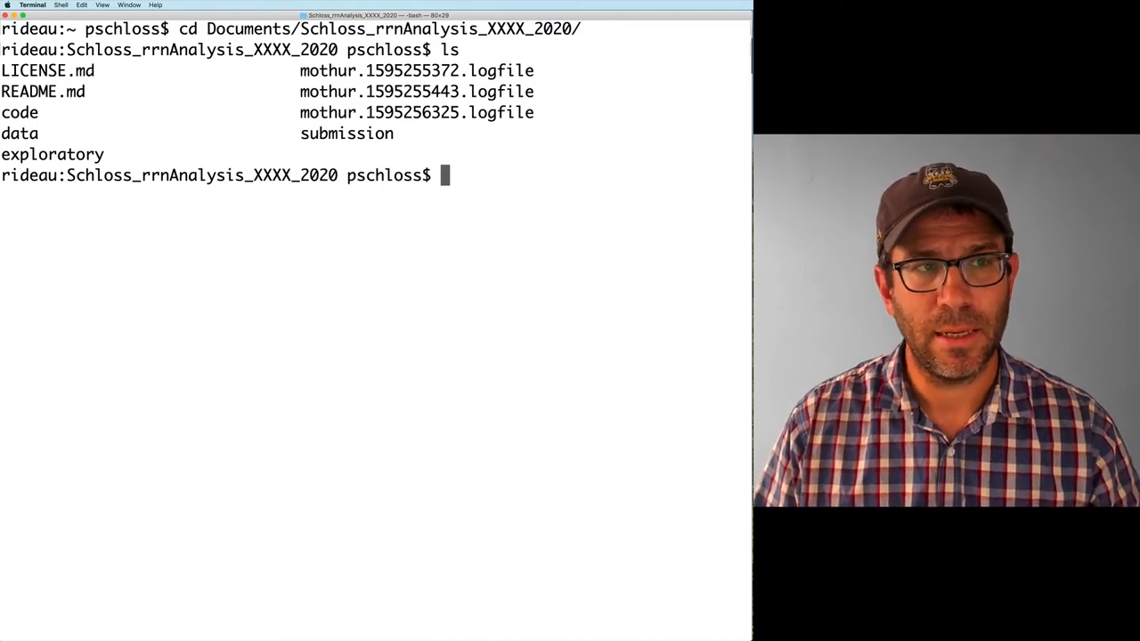
type("git status")
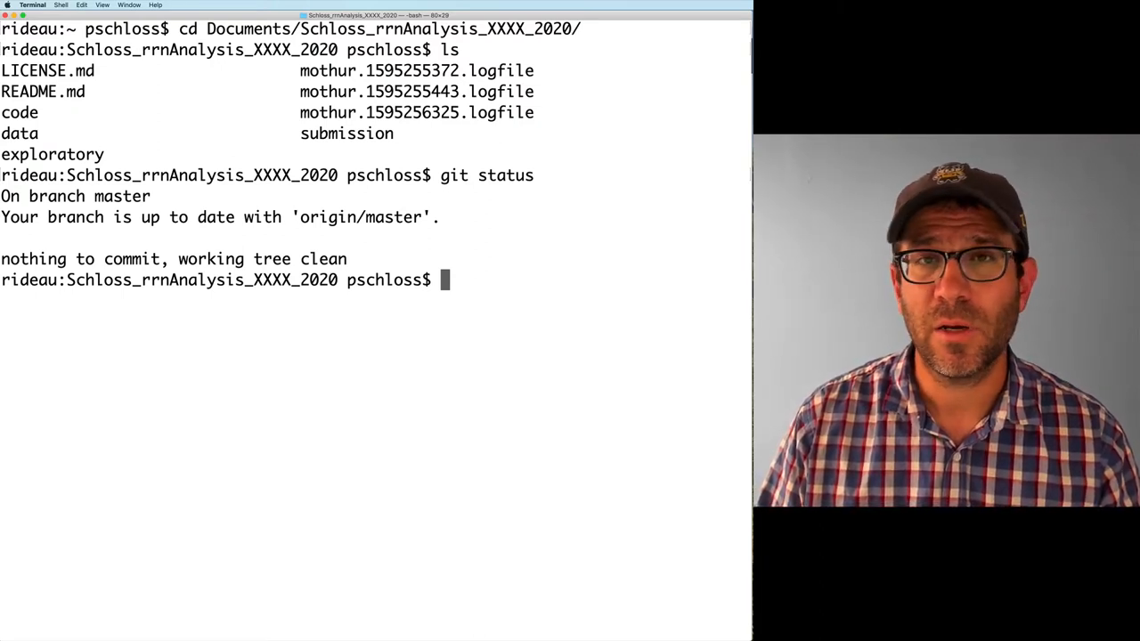
Remove the mothur.*.logfile files and confirm git status still shows a clean tree.
type("rm mot")
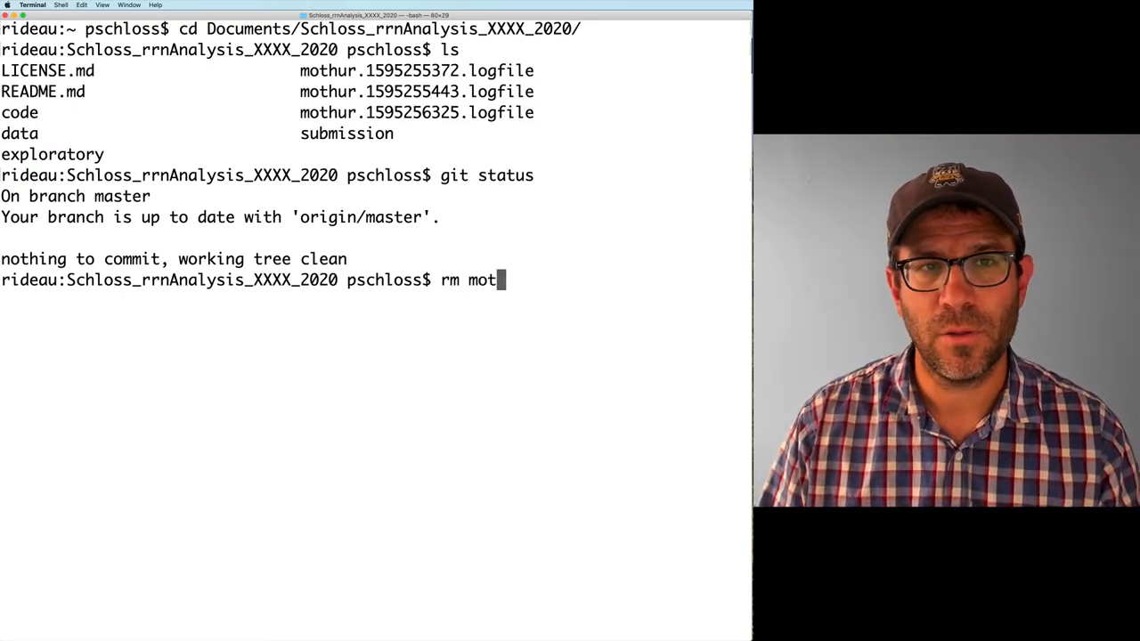
type("hur")
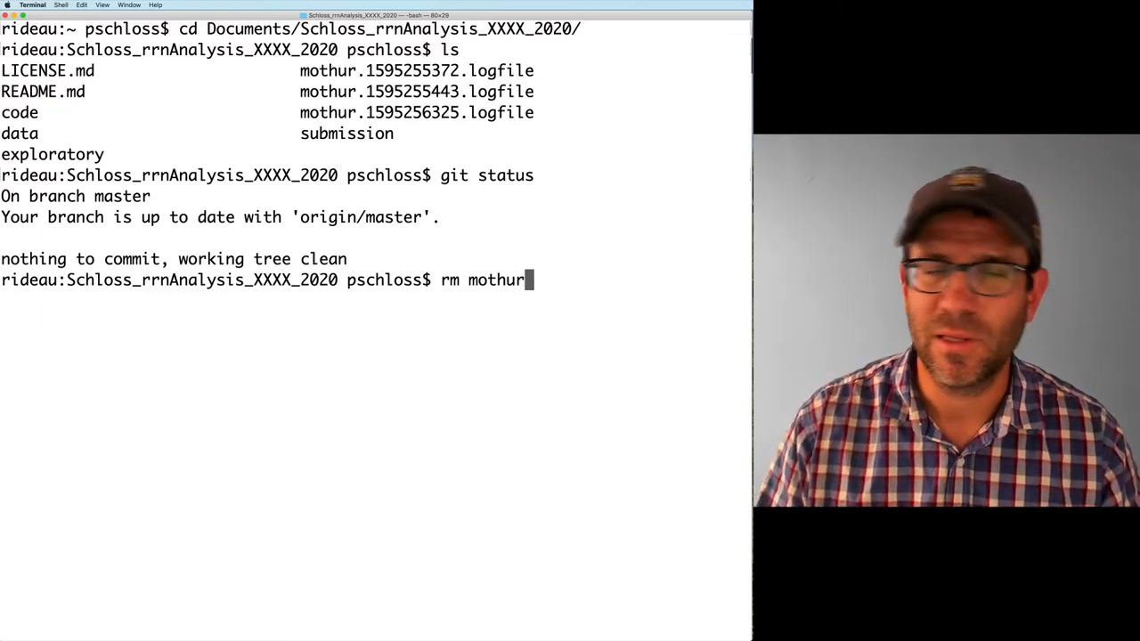
type(".*")
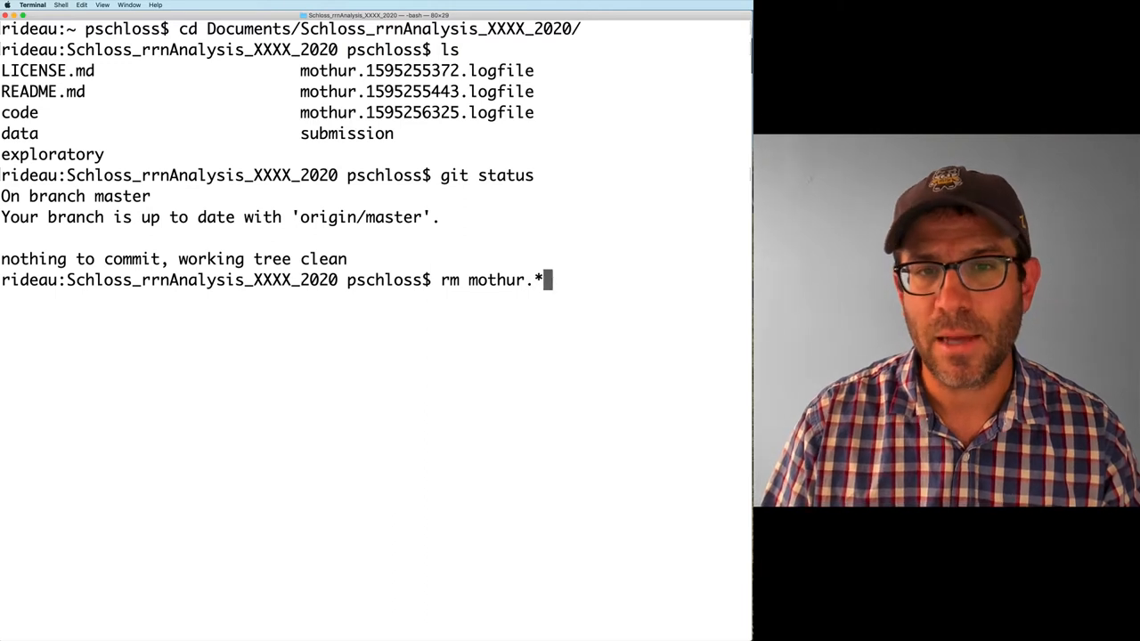
type(".")
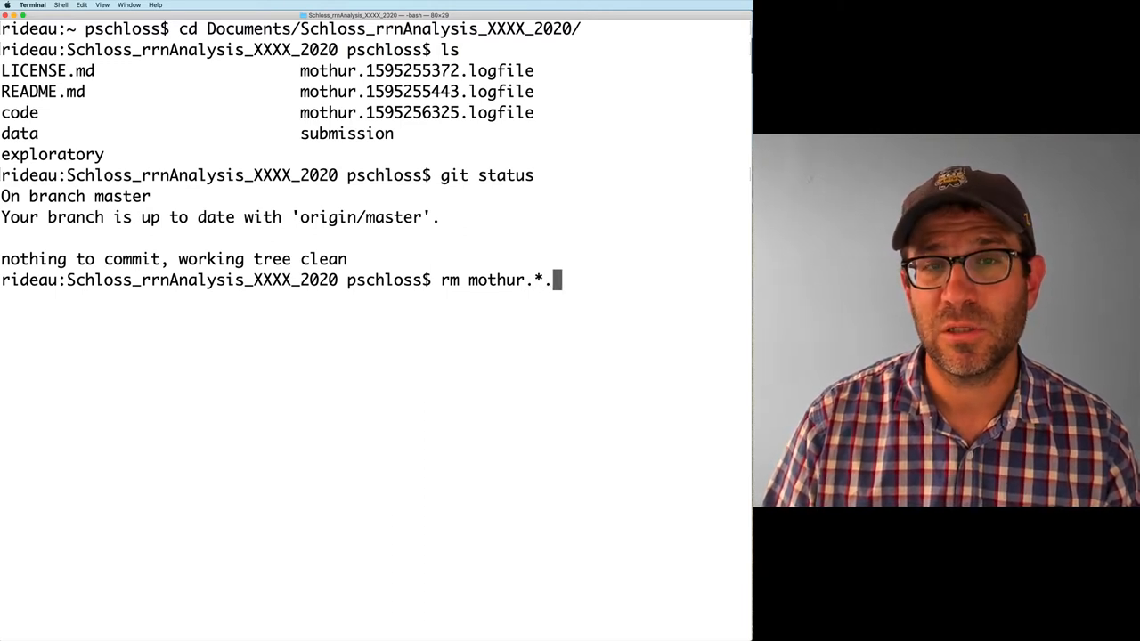
type("logfile")
type("ls")
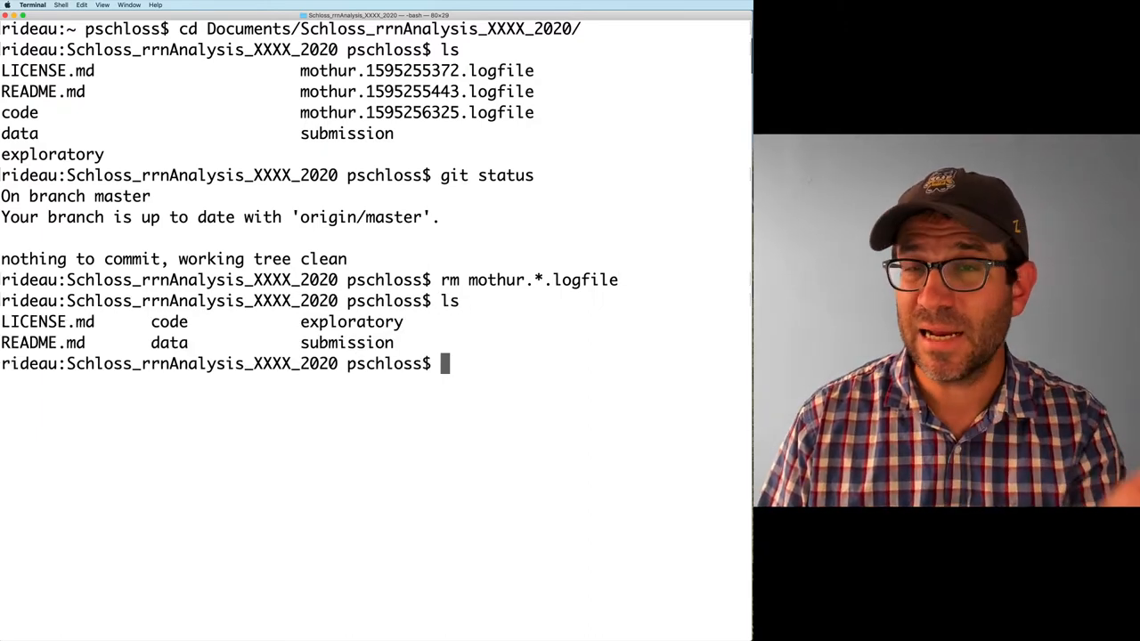
type("git status")
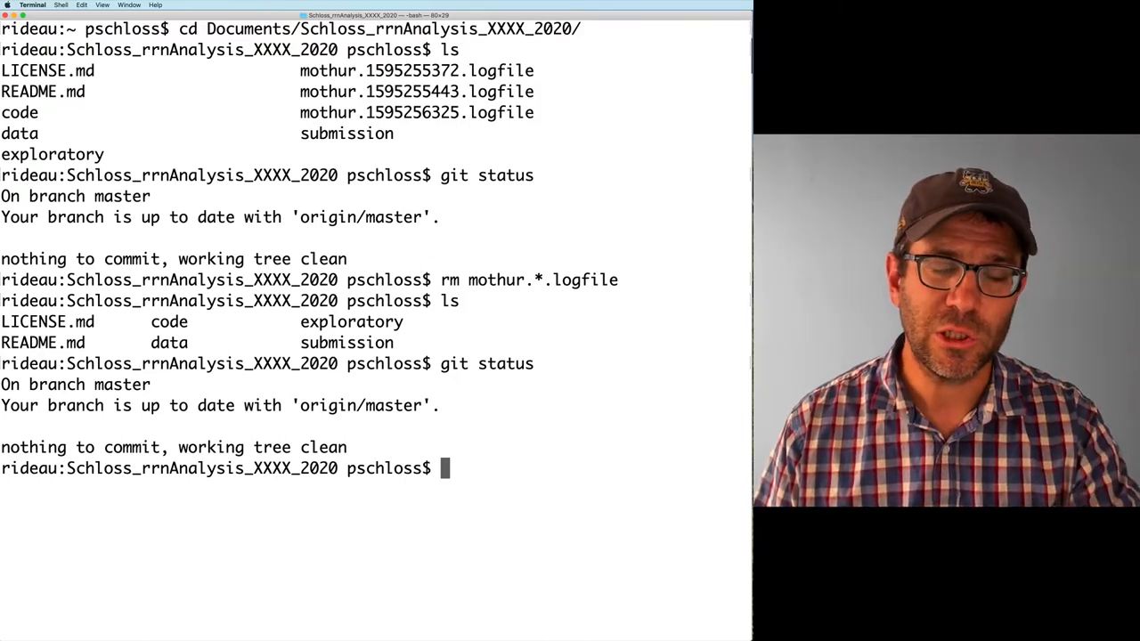
Create and check out branch issue_10, verify status, and open the project with 'atom .'.
type("git")
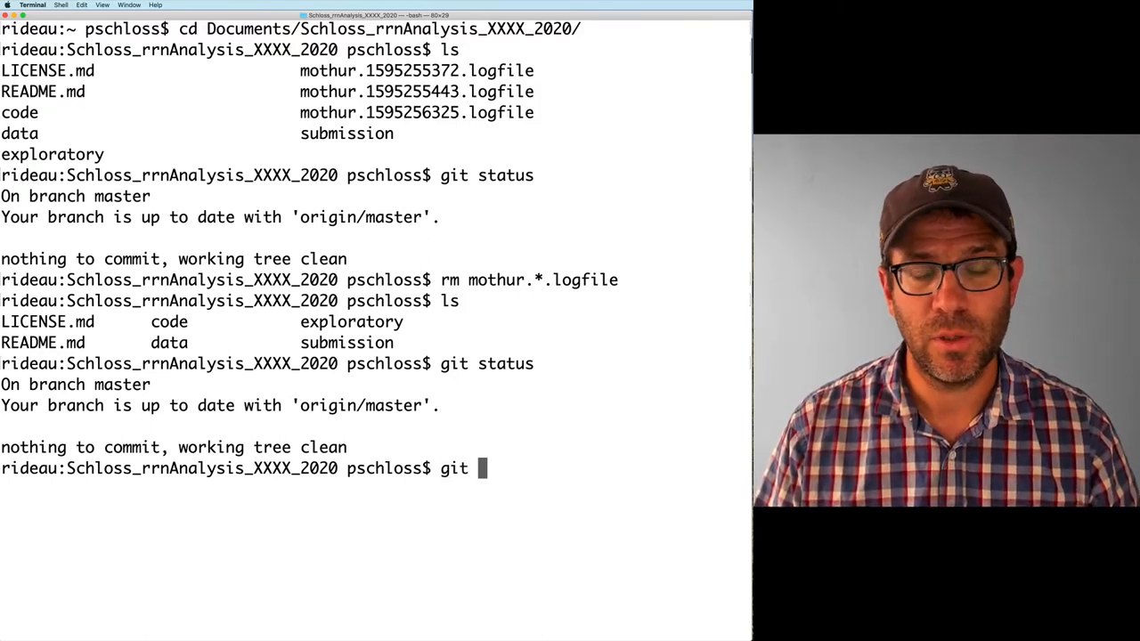
type("branch issue_10")
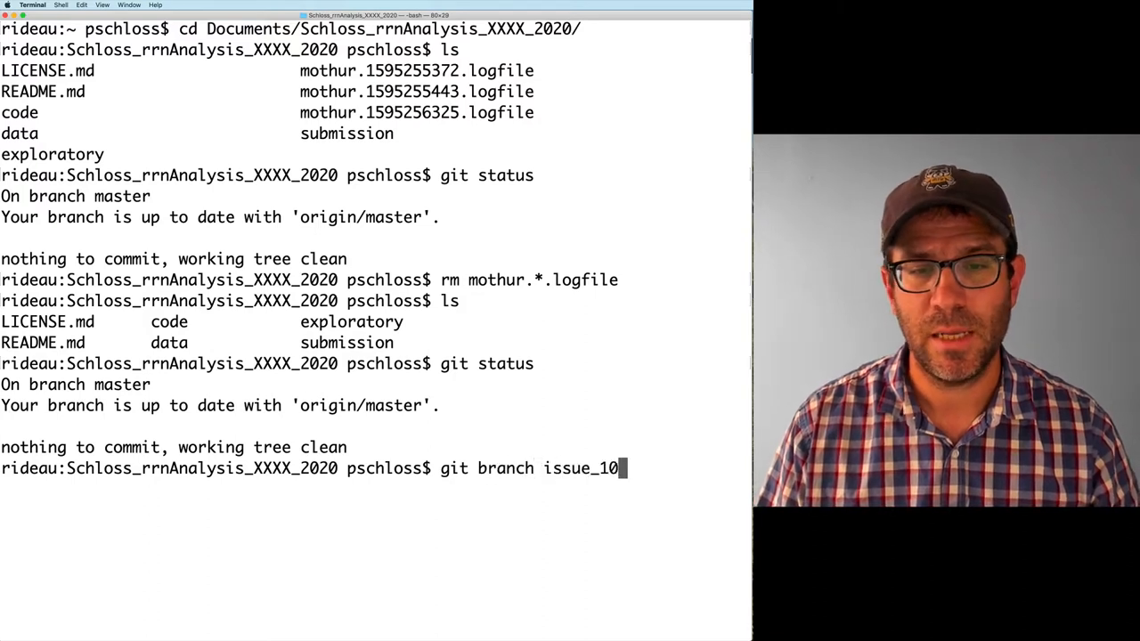
type("git checkout-")
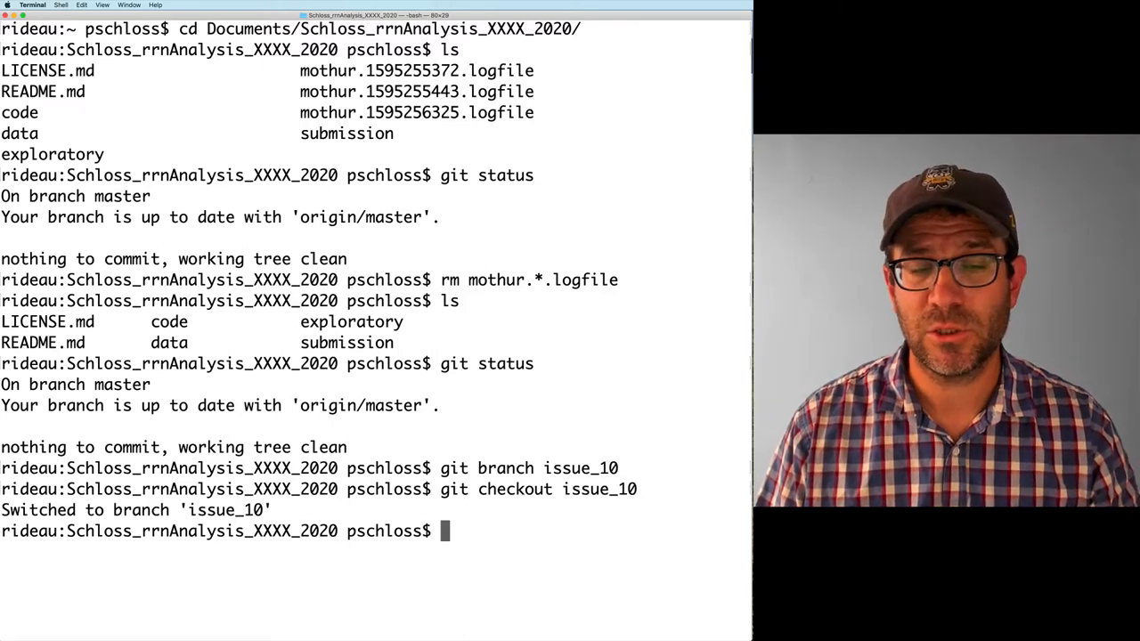
type("git status")
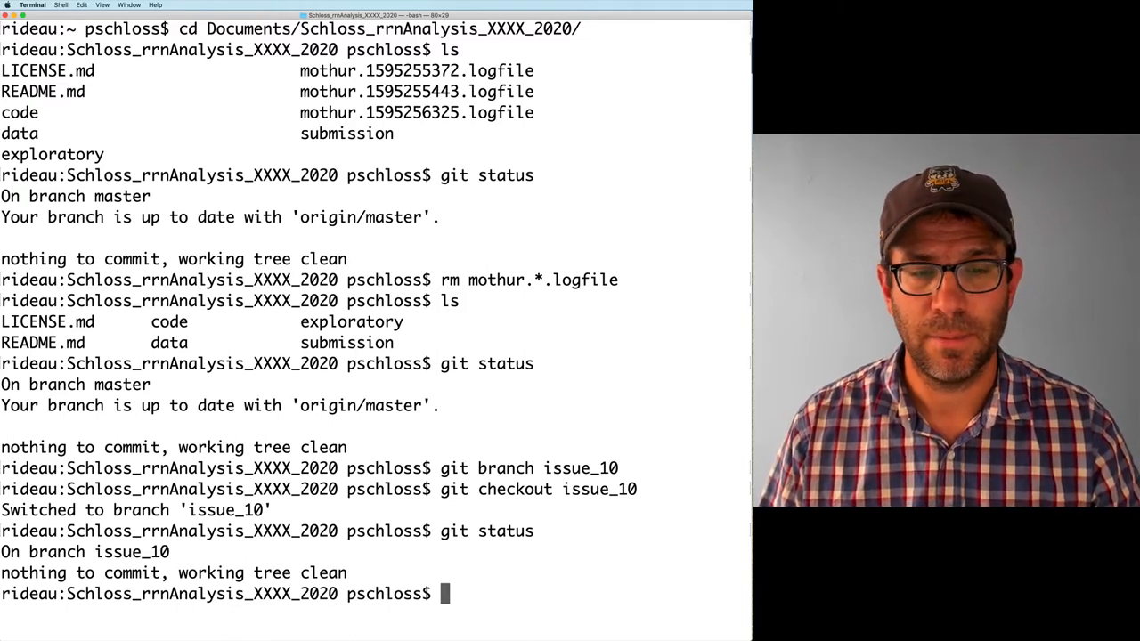
type("atom .")
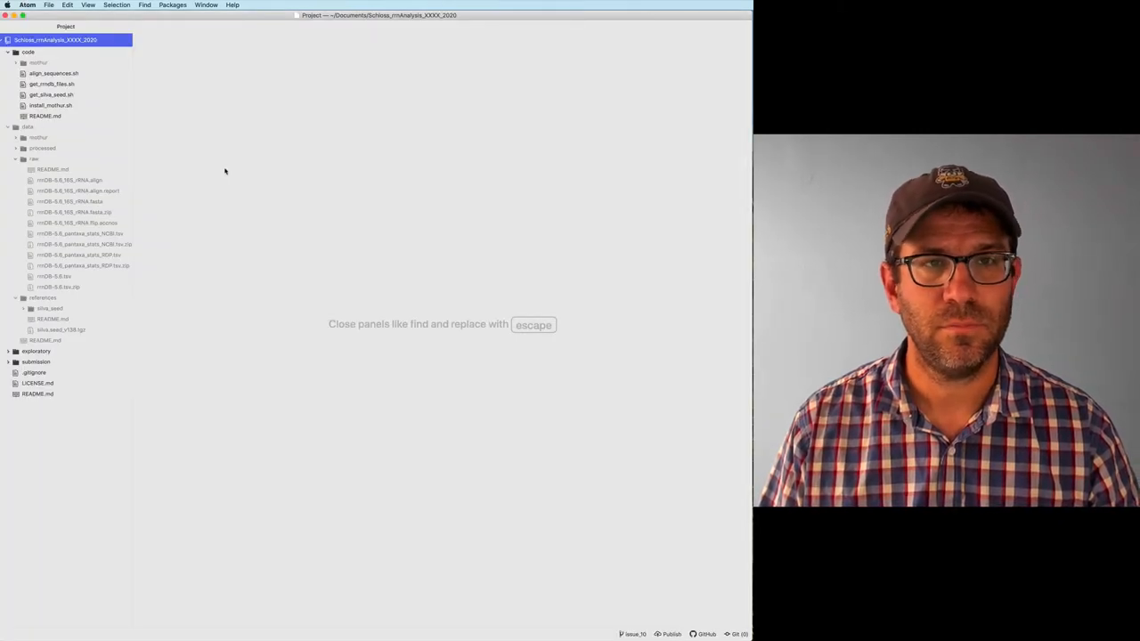
Save a new untitled file as 'Makefile' in the project root folder.
key("cmd+n")
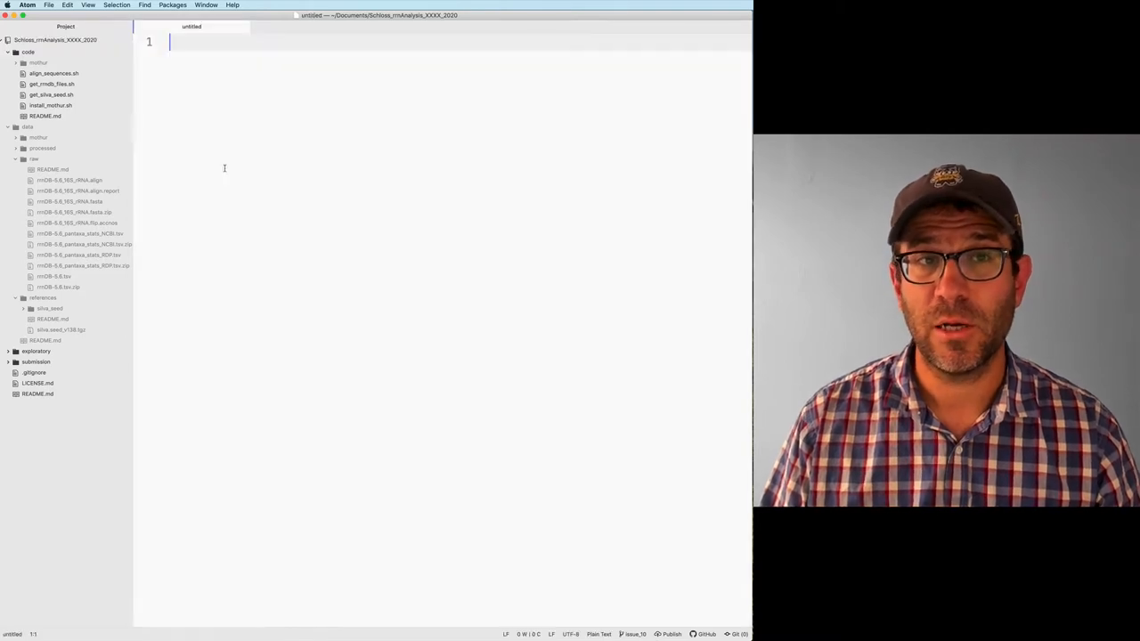
key("cmd+s")
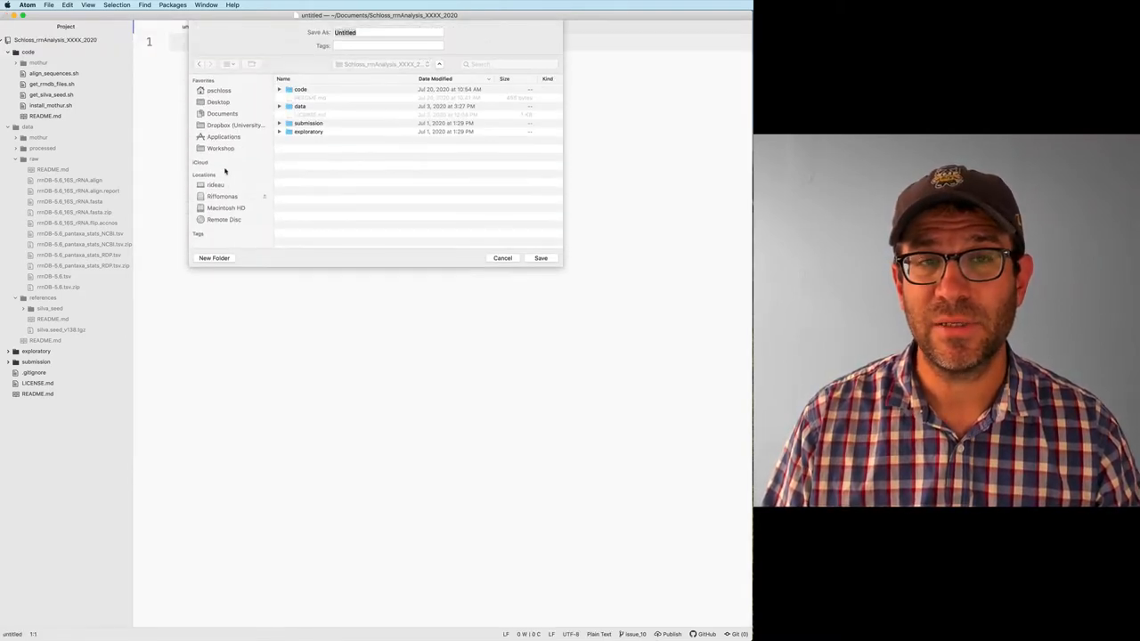
type("Makefile")
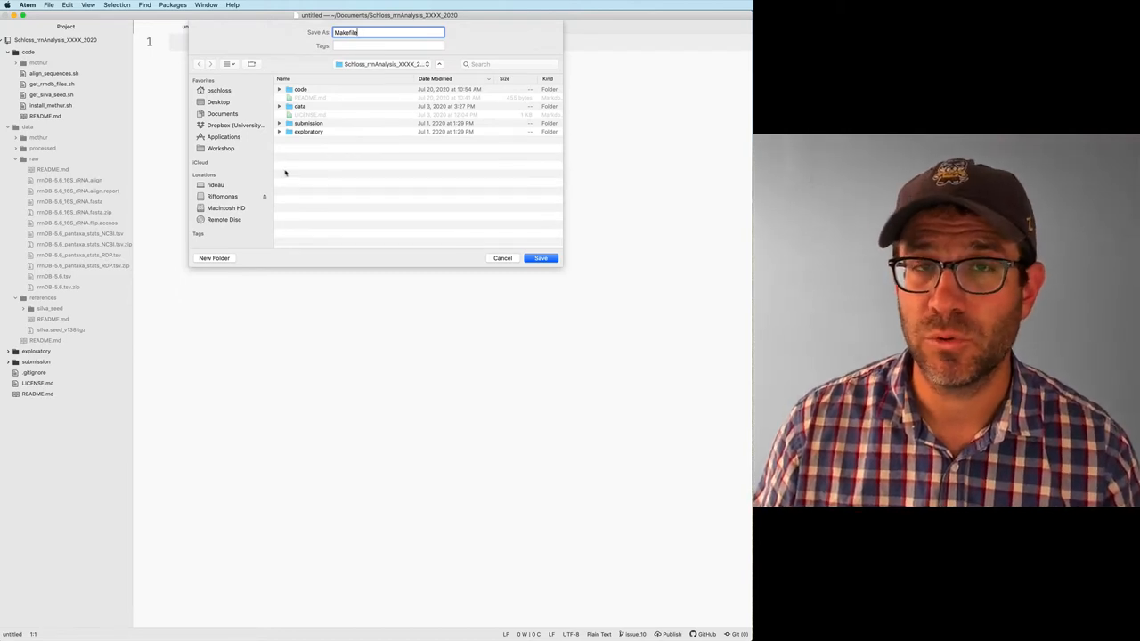
mouse_move(314, 35)
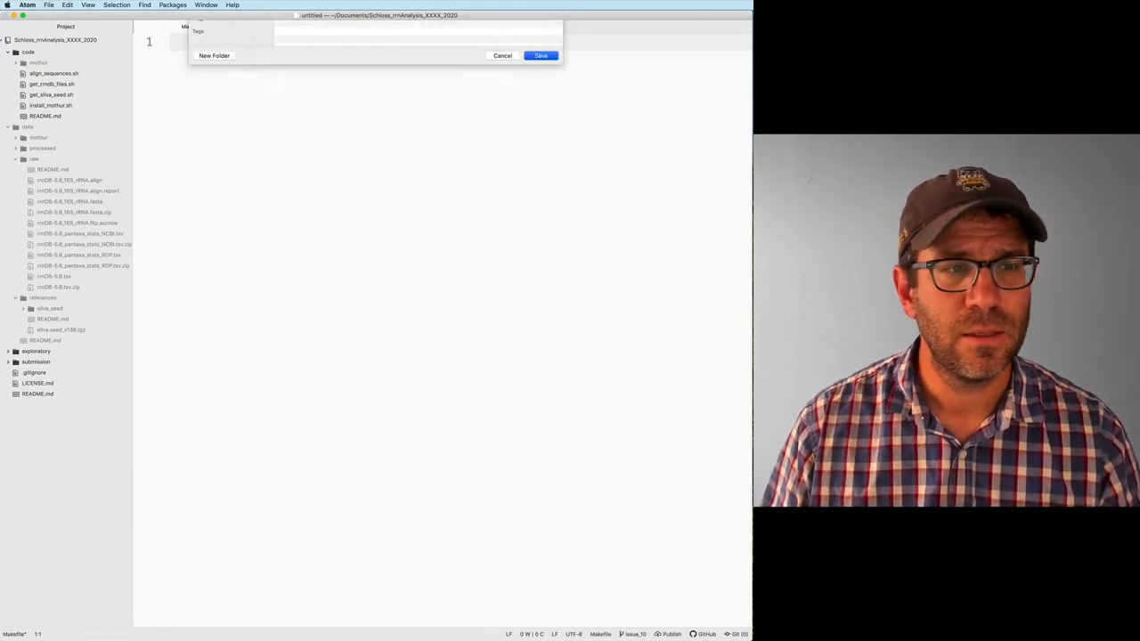
left_click(540, 55)
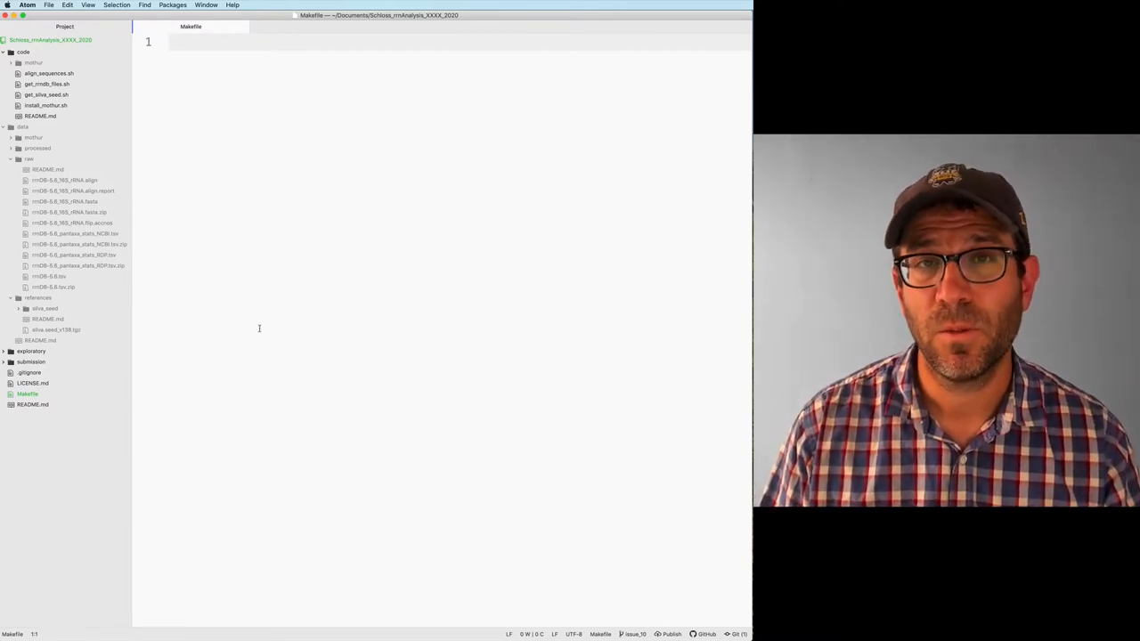
Write the '# Rule', '# target : prerequisite 1', '# (tab)recipe' comment template in the Makefile.
type("# Ru")
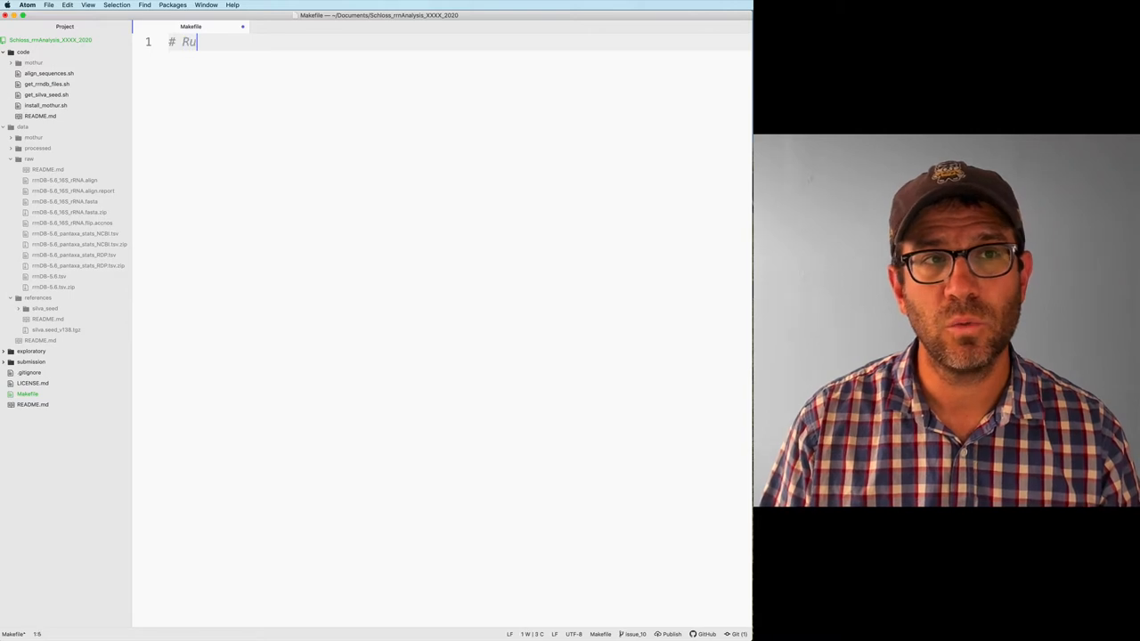
type("le")
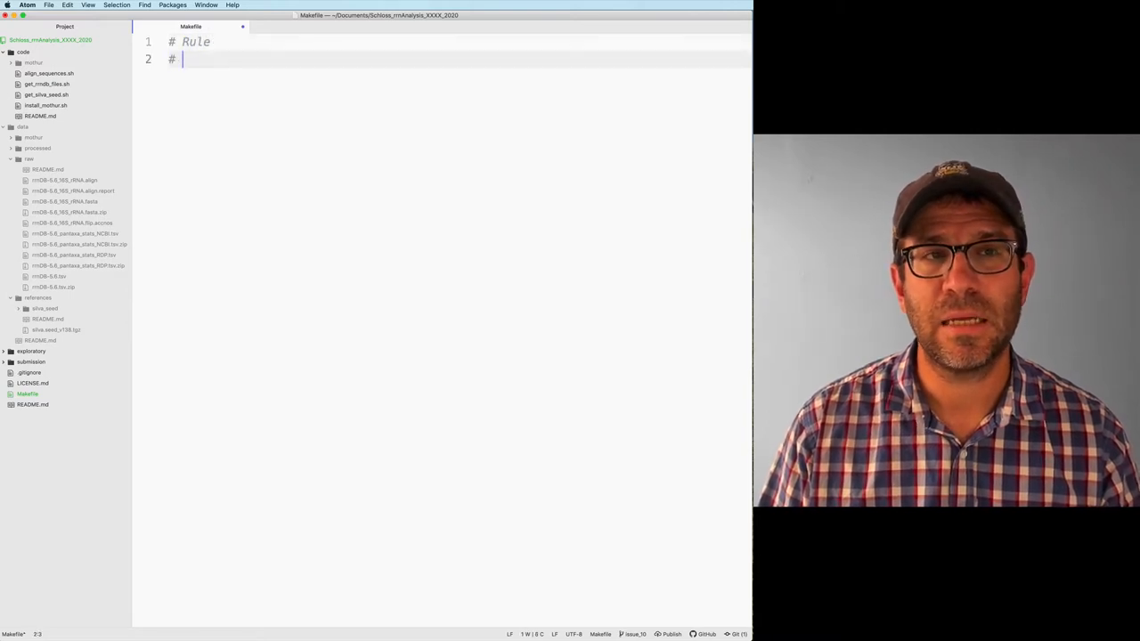
type("target :")
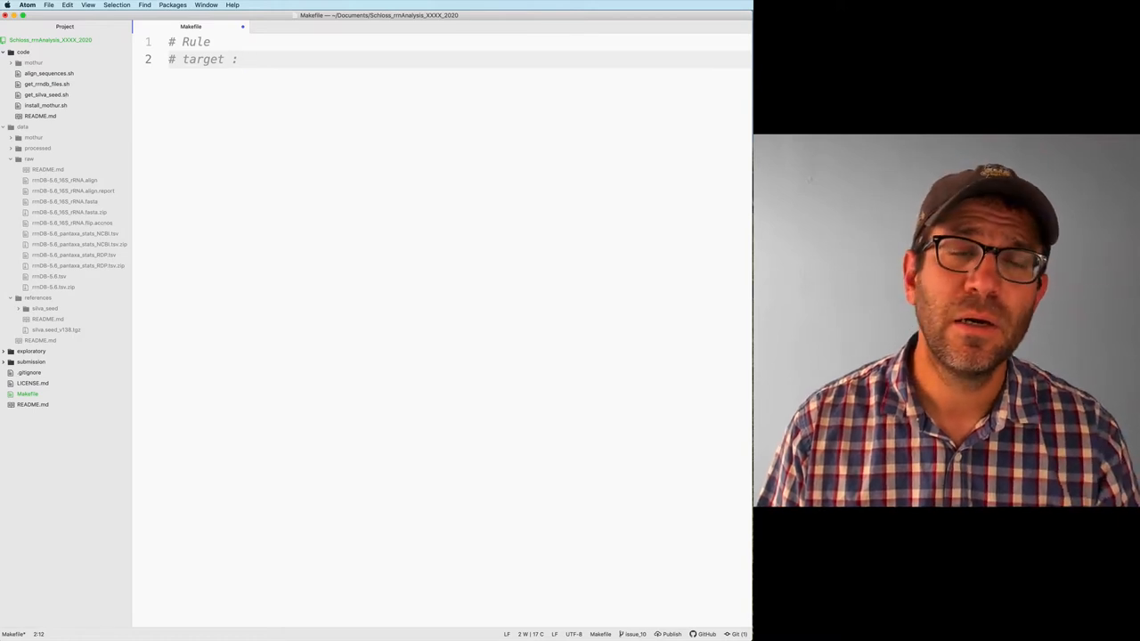
type("prere")
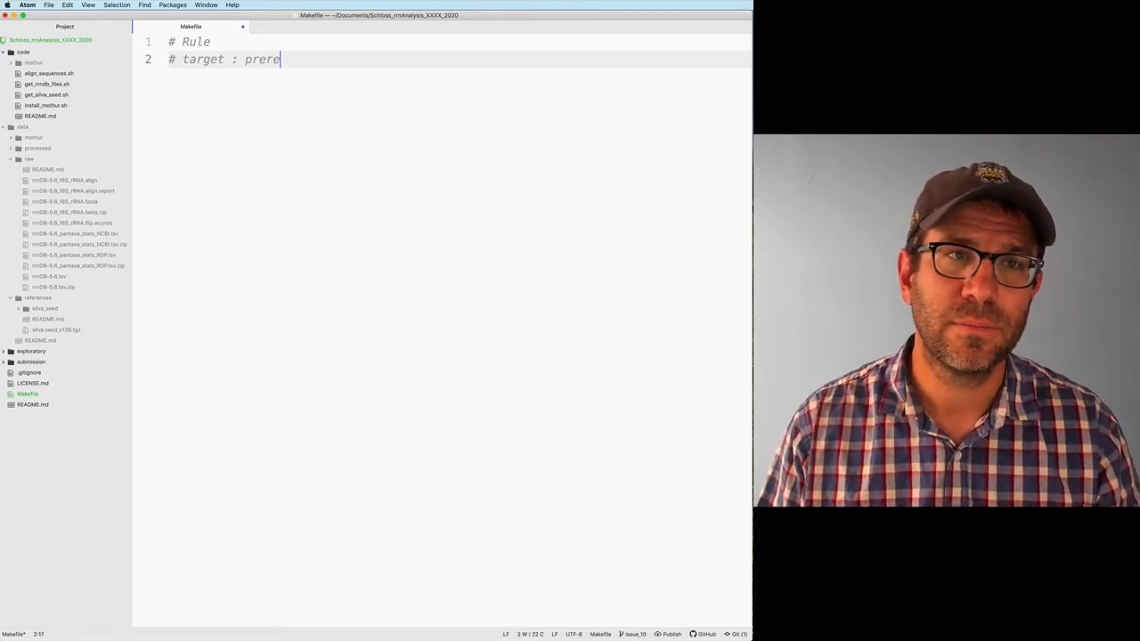
type("quisite 1")
type("#")
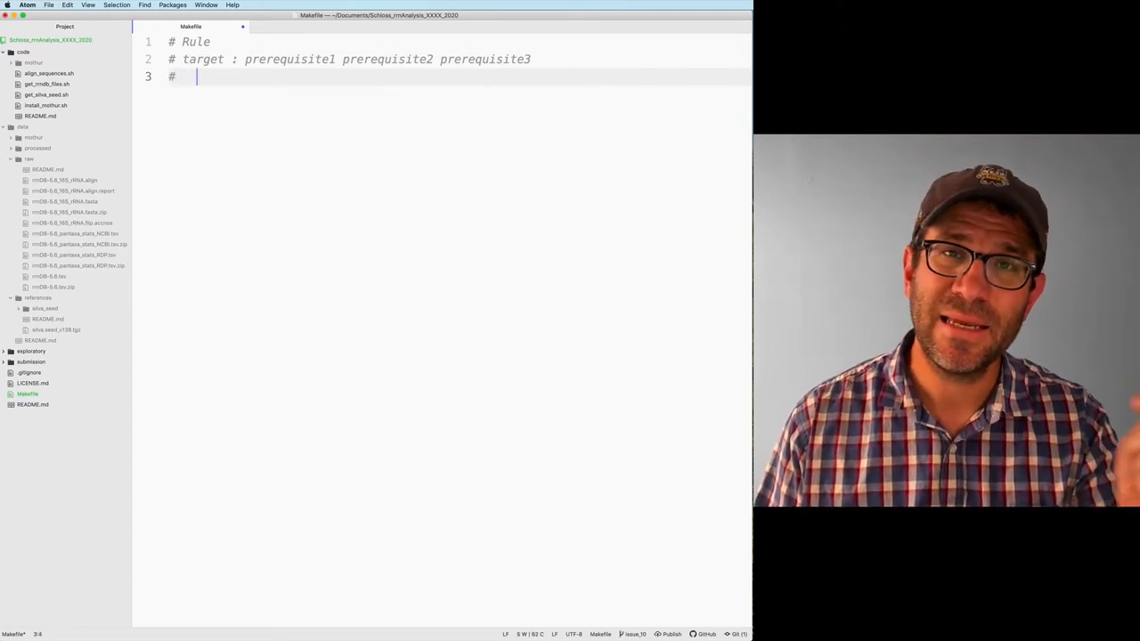
type("()")
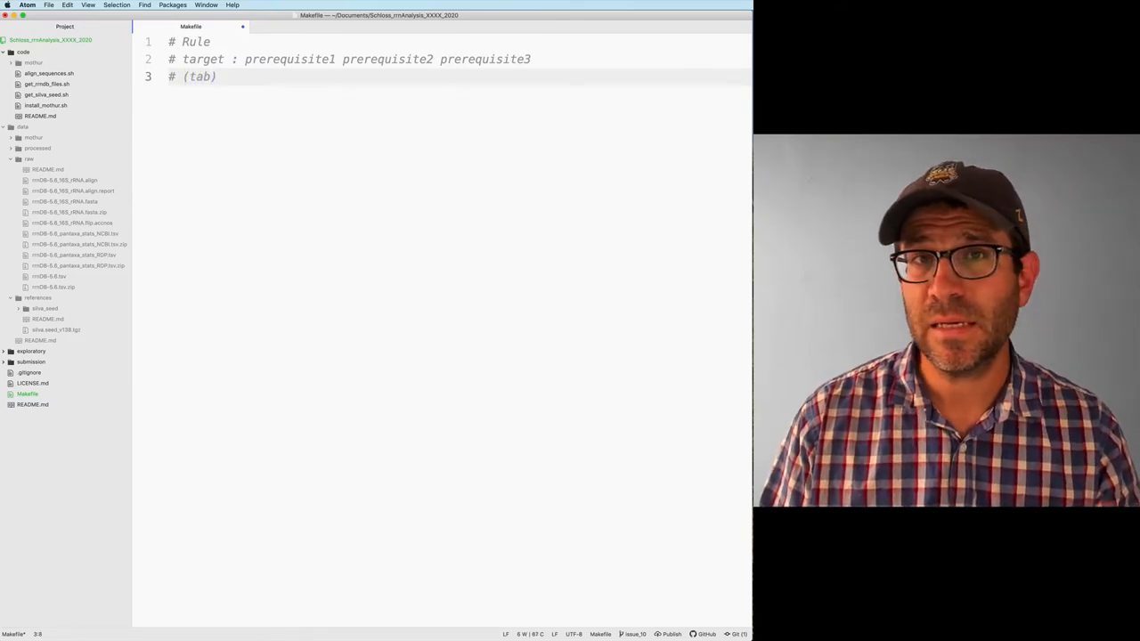
type("recip")
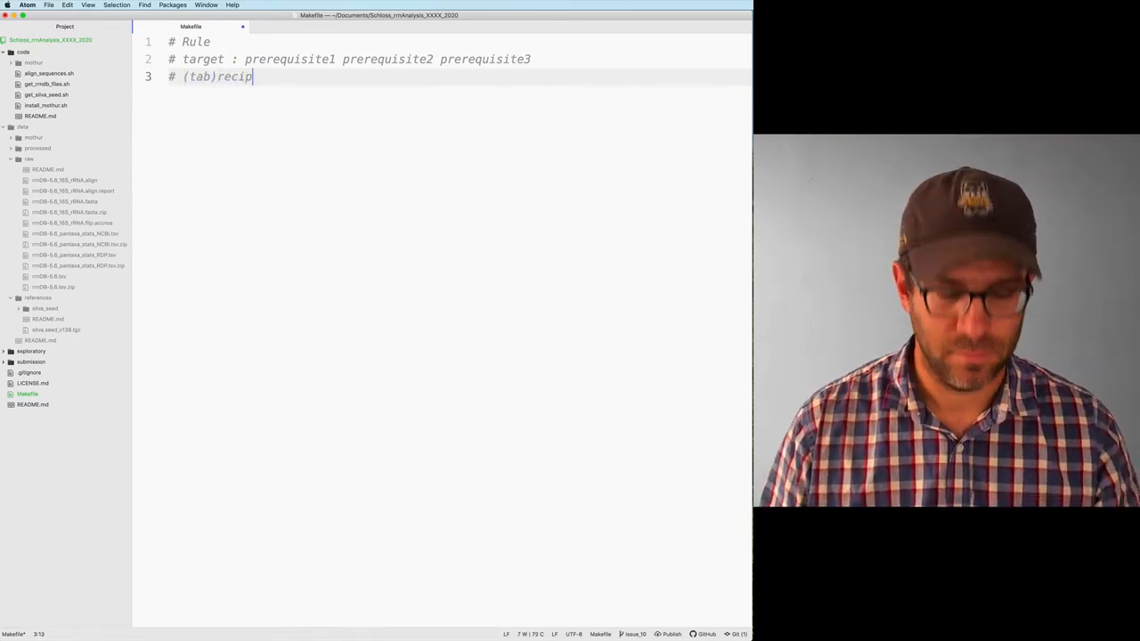
type("e")
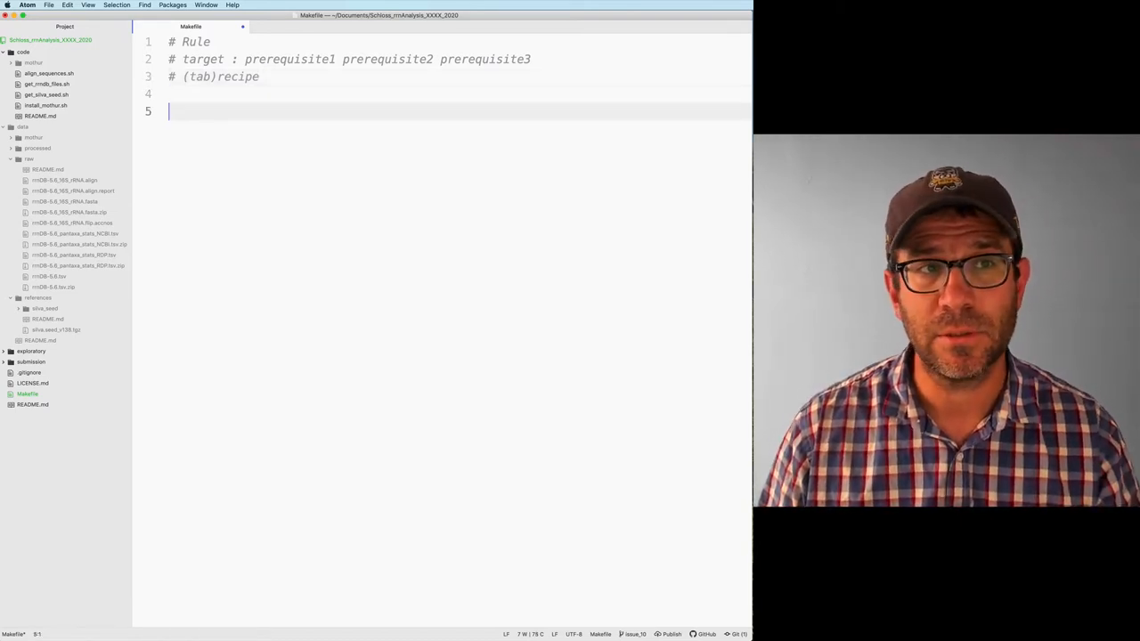
key("Backspace")
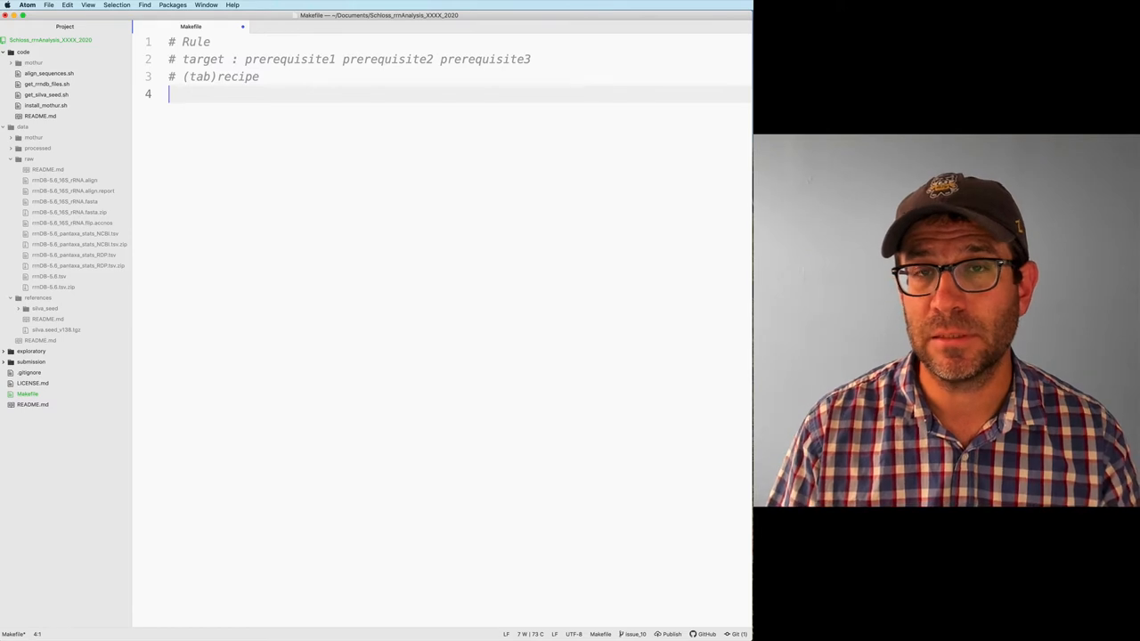
List the data/references/silva_seed/* reference files in Terminal.
key("Enter")
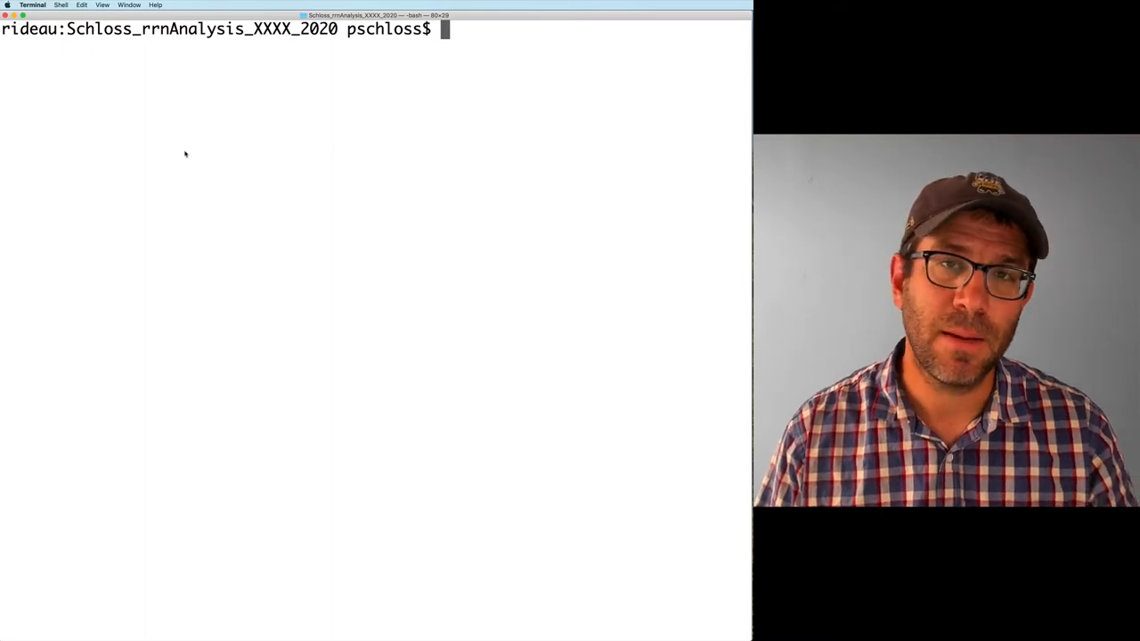
type("ls")
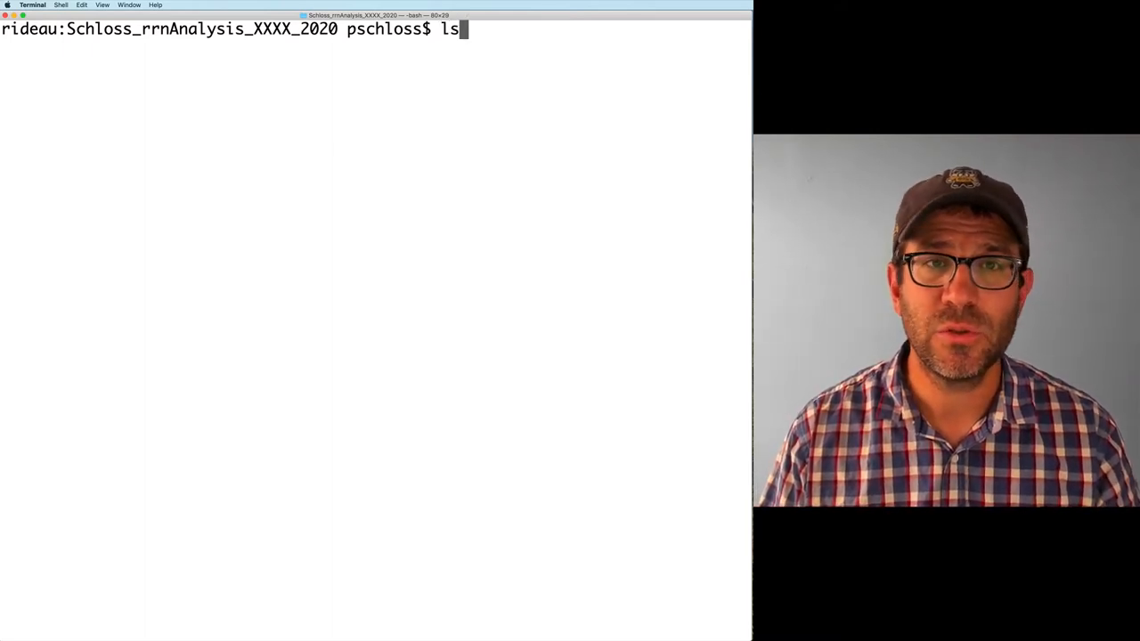
type("data/references/")
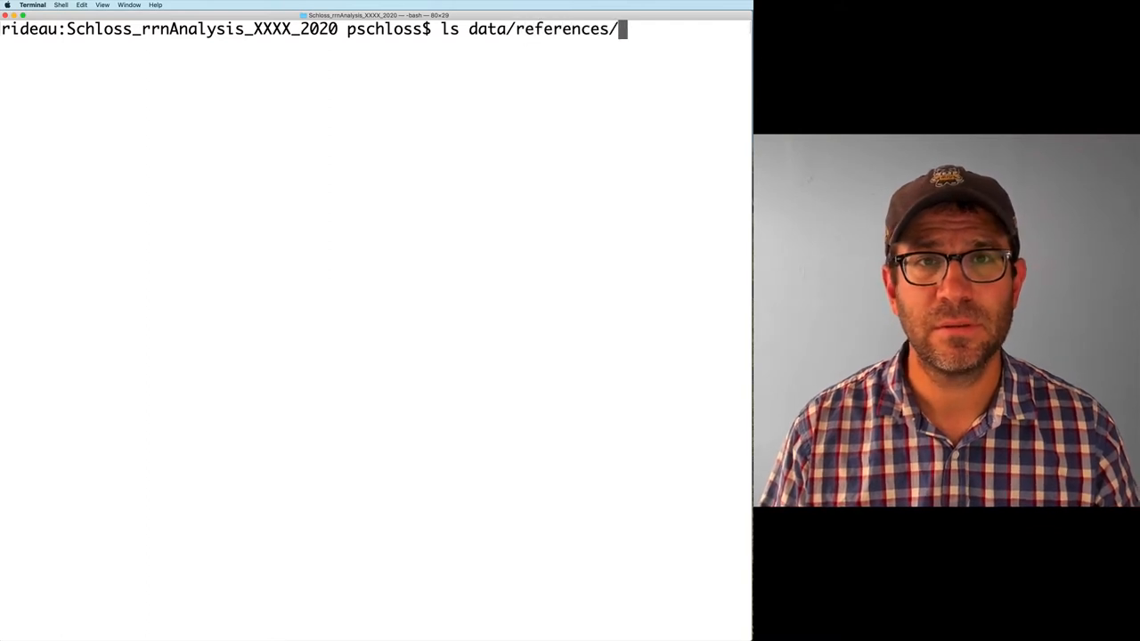
type("silva_seed/")
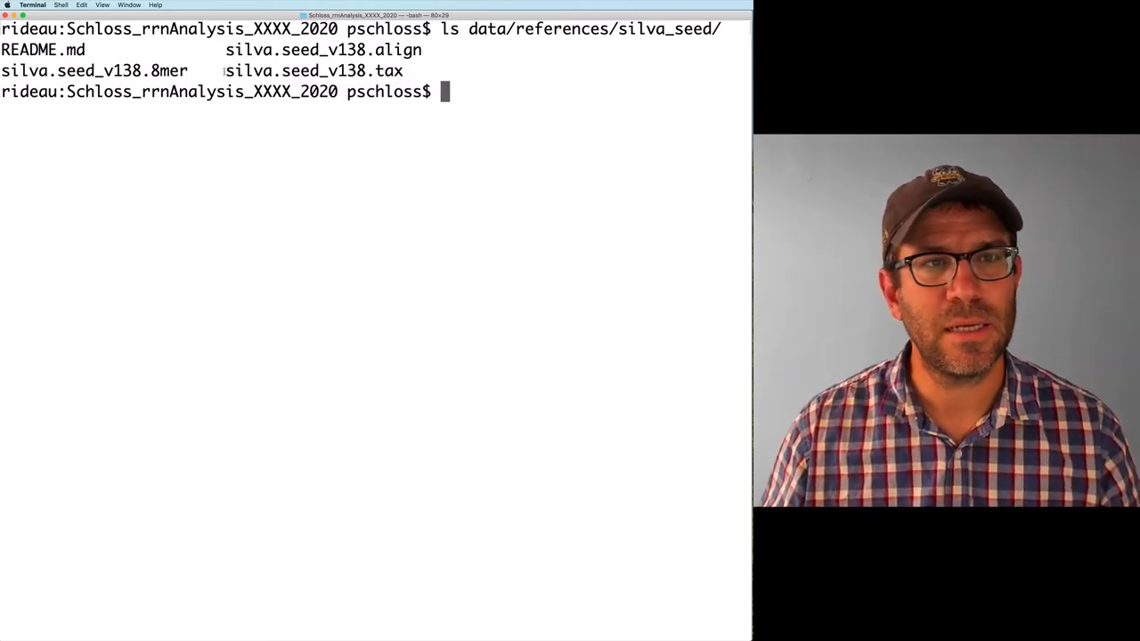
double_click(316, 72)
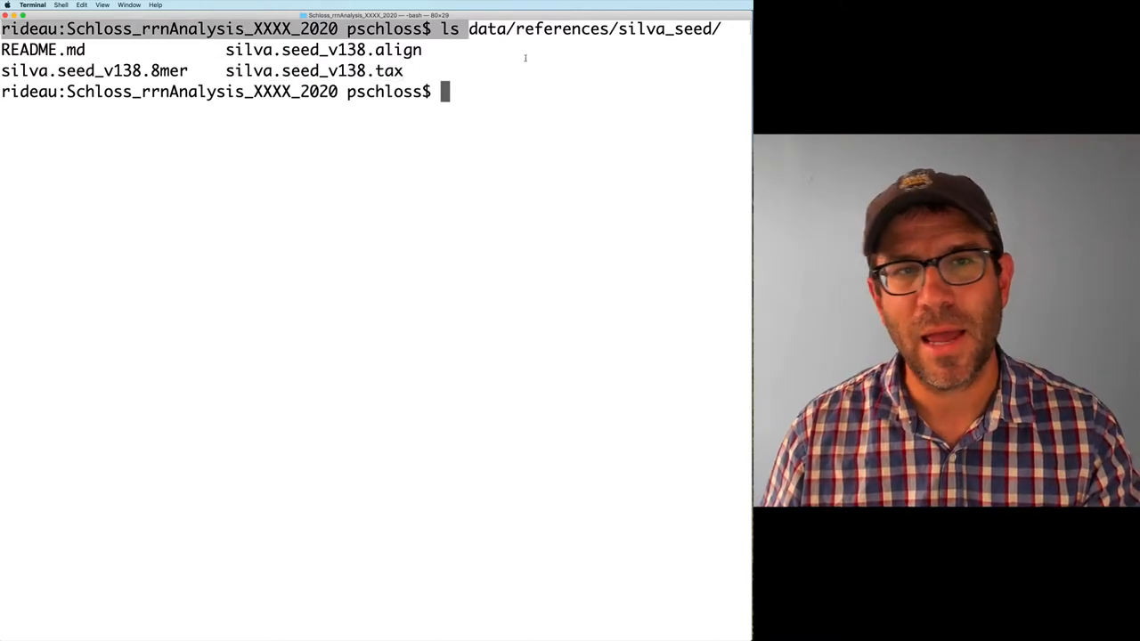
double_click(312, 71)
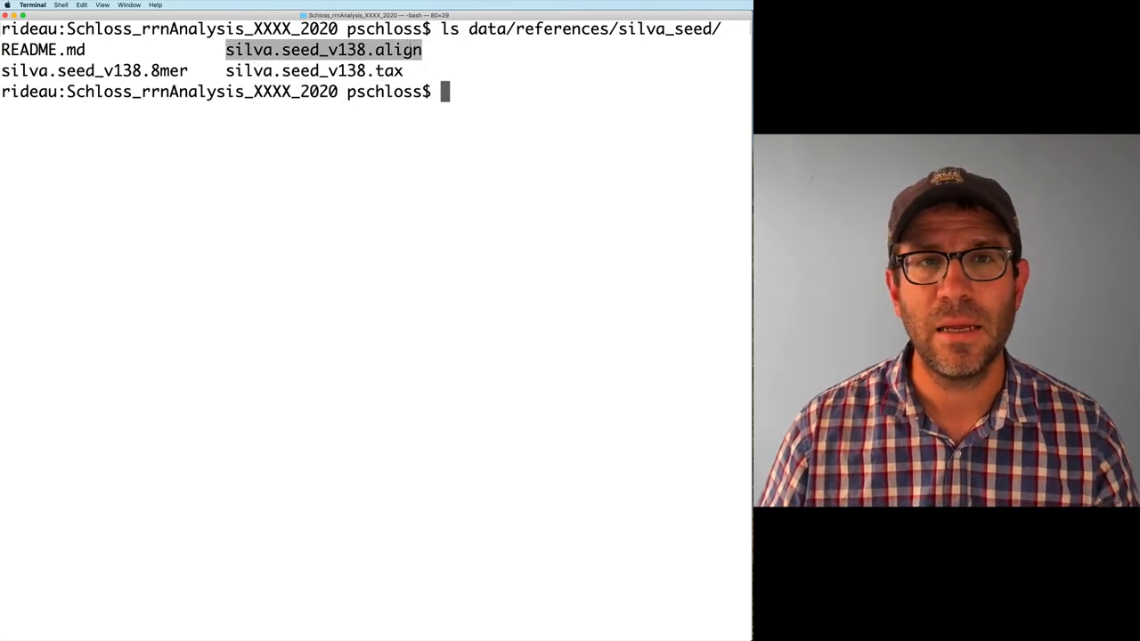
type("ls data/references/silva_seed/*")
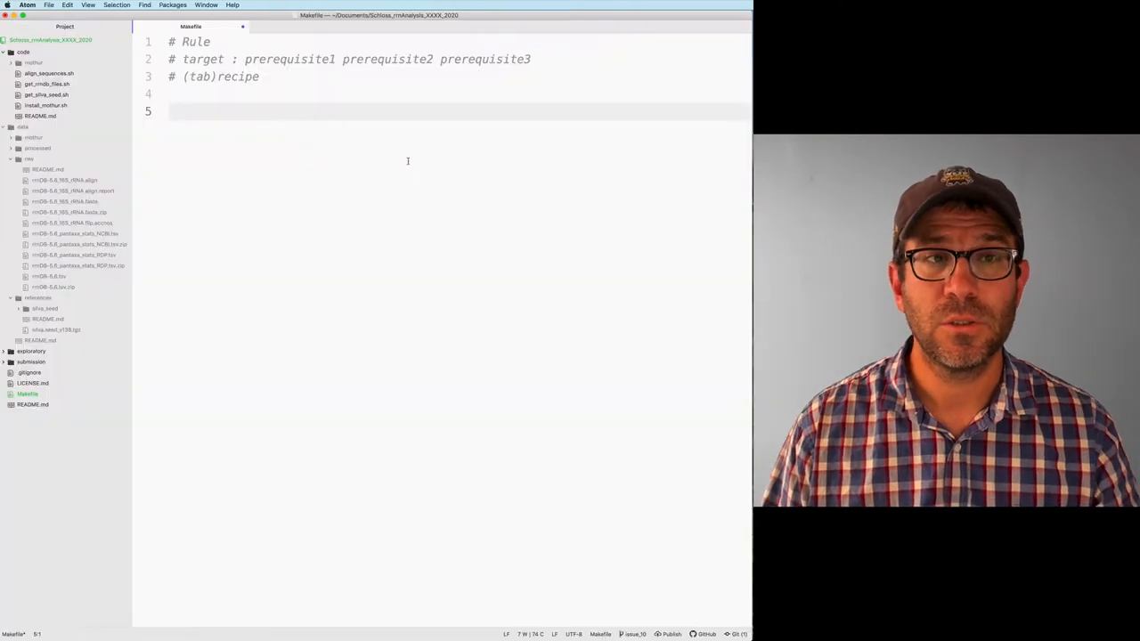
Start a rule targeting data/references/silva_seed/silva.seed_v138.align and list the code/* scripts.
type("data/references/silva_seed/silva.seed_v138.align")
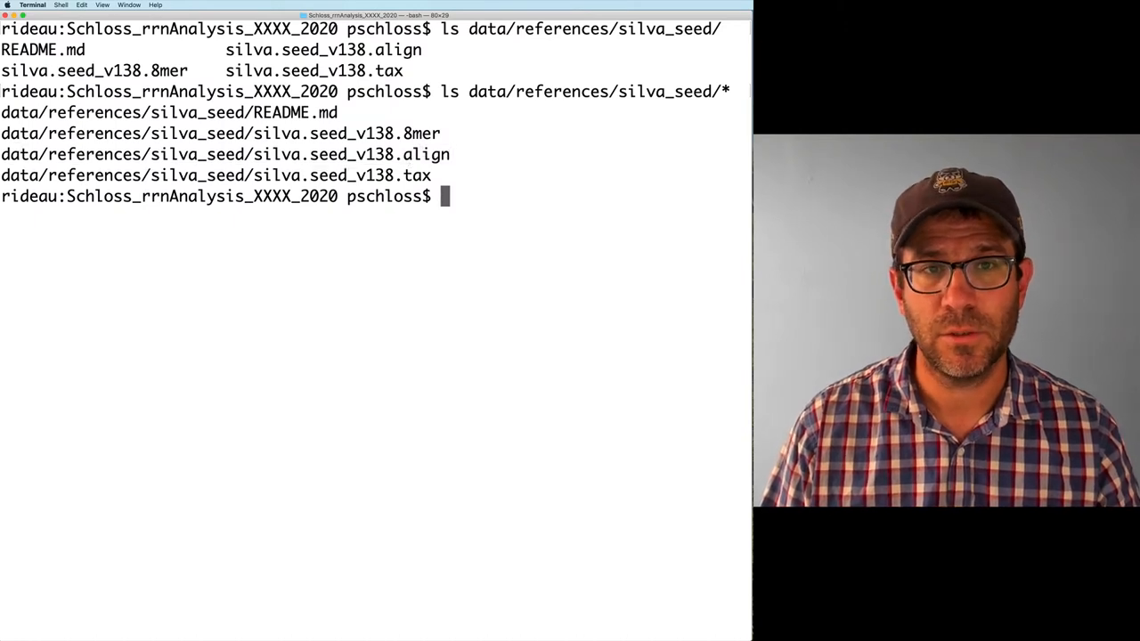
type("ls code/*")
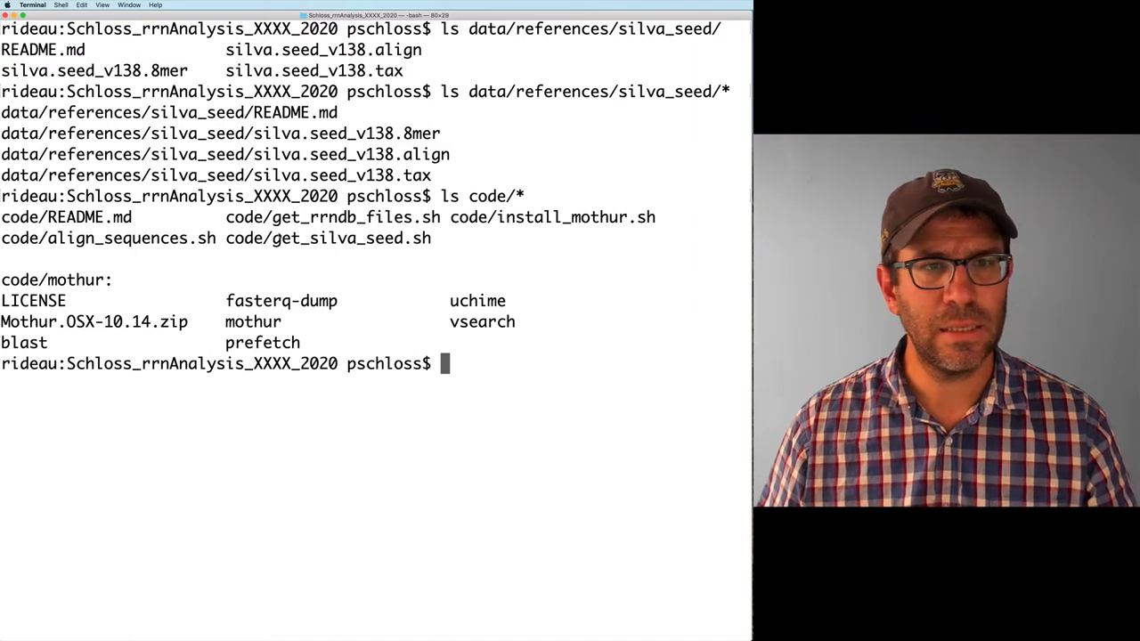
double_click(328, 238)
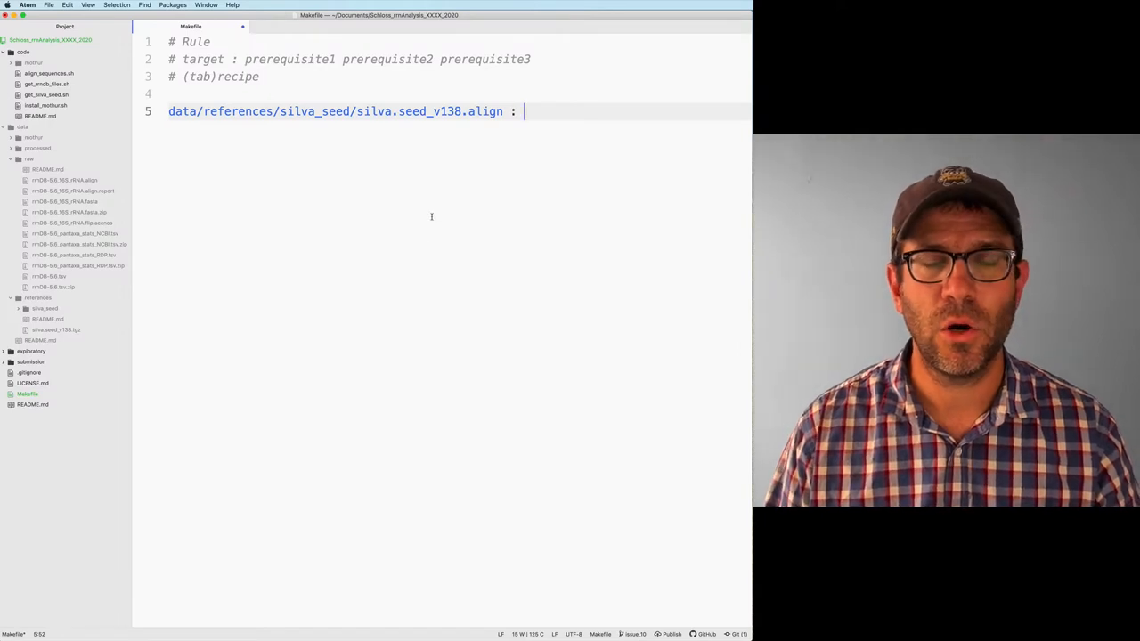
Give the rule prerequisite code/get_silva_seed.sh and recipe ./code/get_silva_seed.sh.
type("code/get_silva_seed.sh")
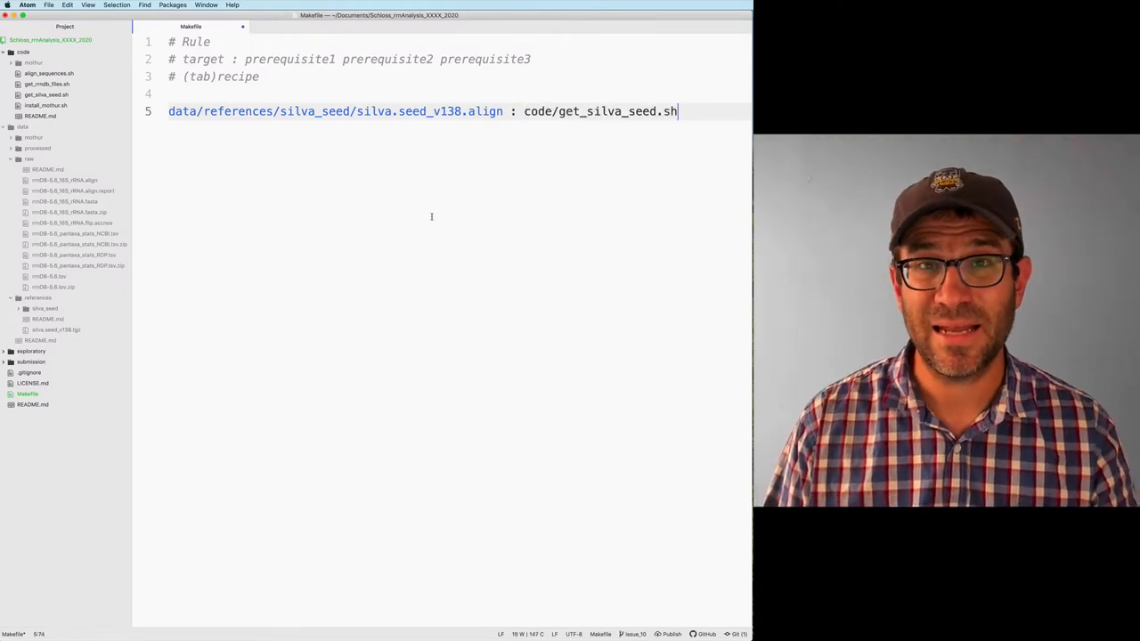
key("enter")
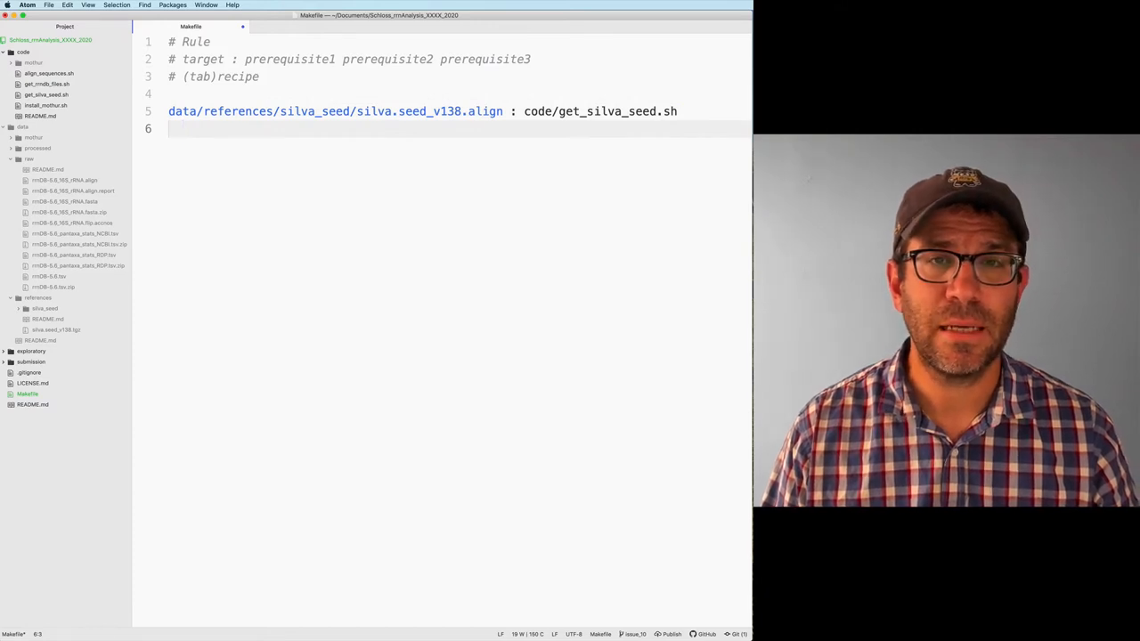
type("./co")
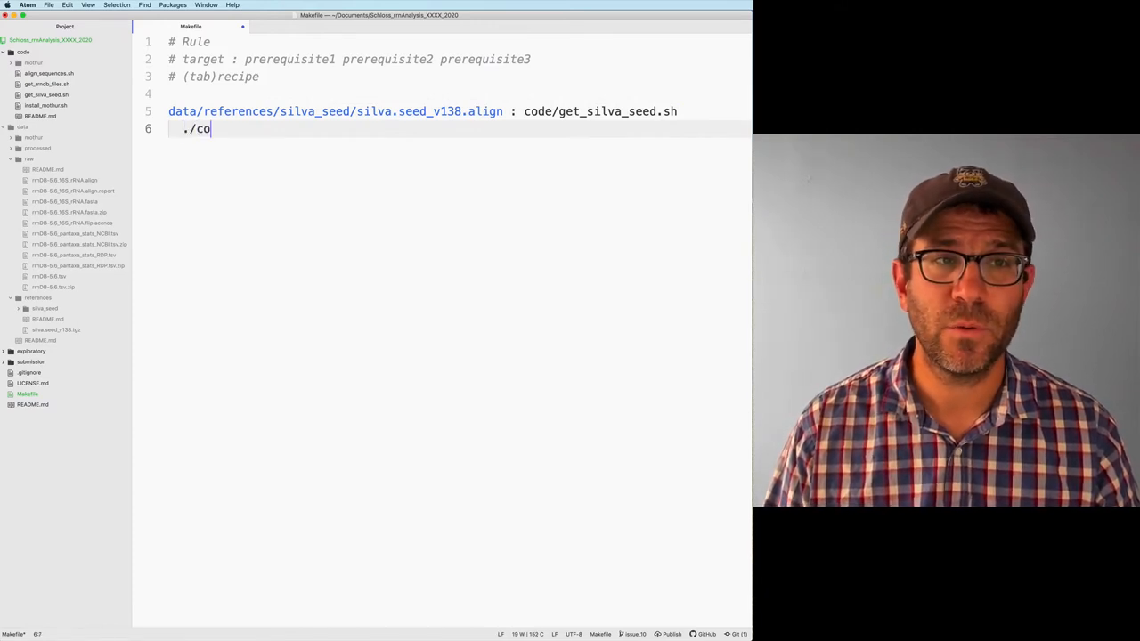
type("d")
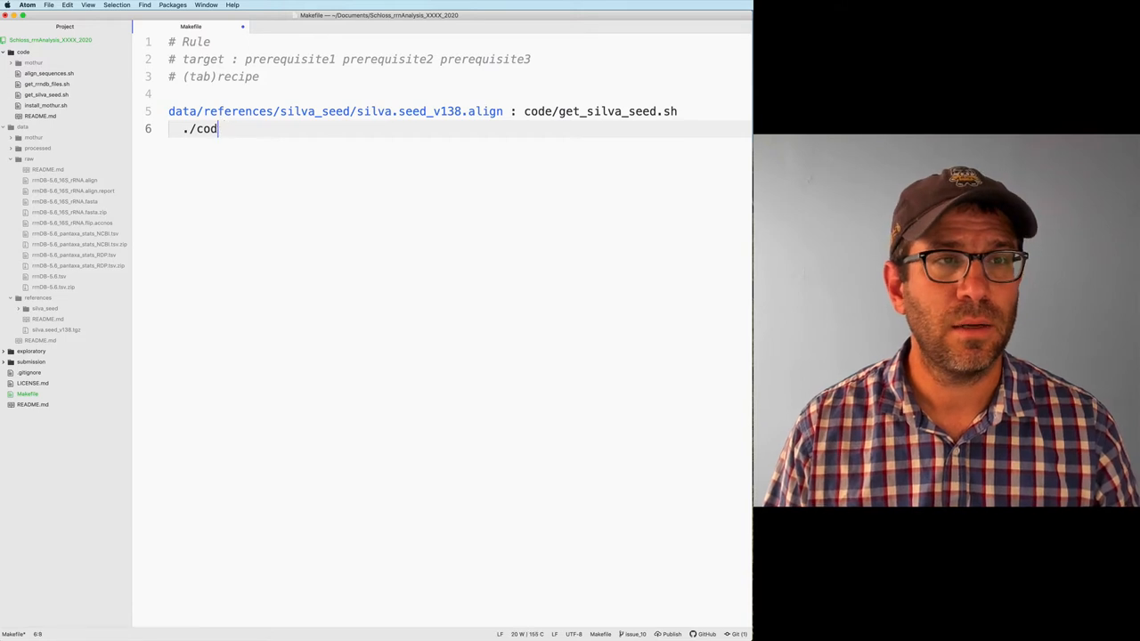
type("e/get_silva_seed.sh")
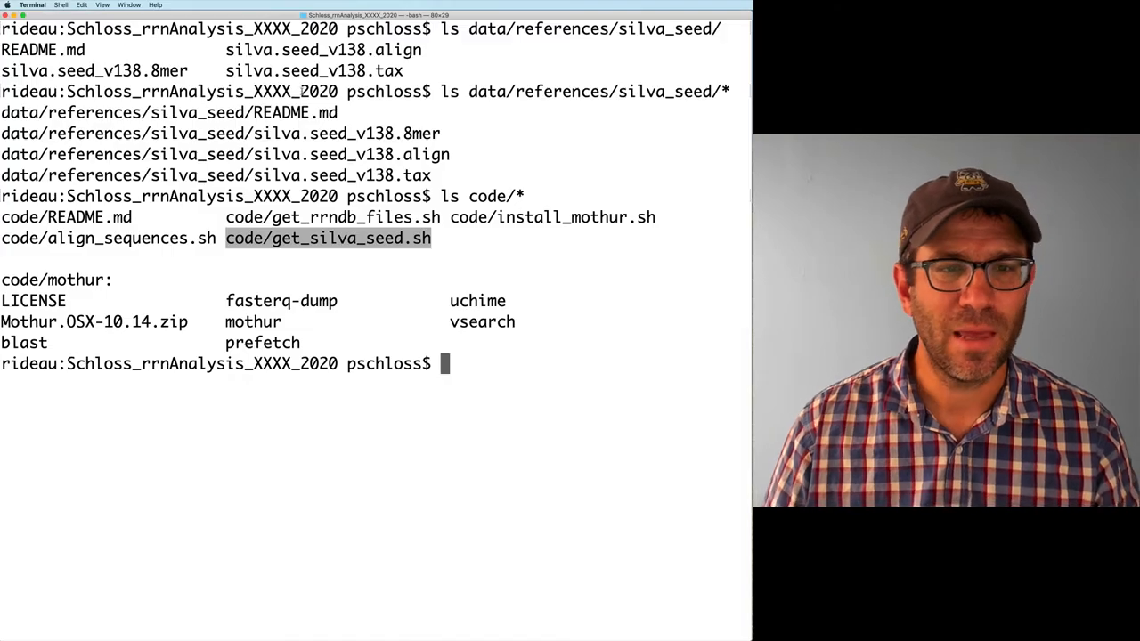
Build data/references/silva_seed/silva.seed_v138.align with make, then start listing the code/ timestamps.
type("make")
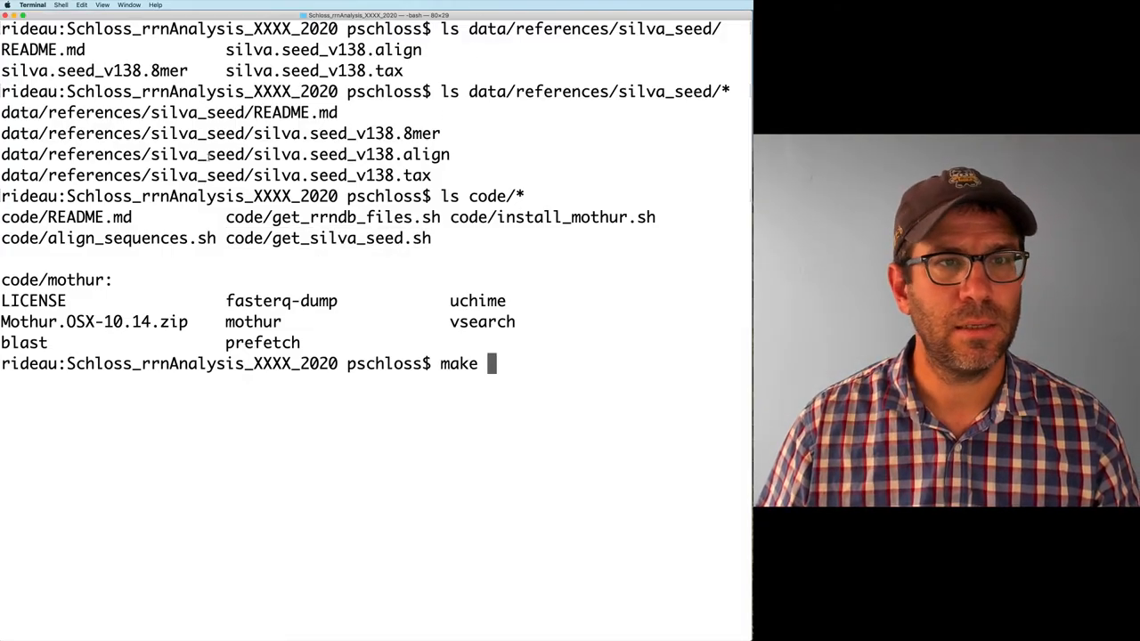
double_click(223, 154)
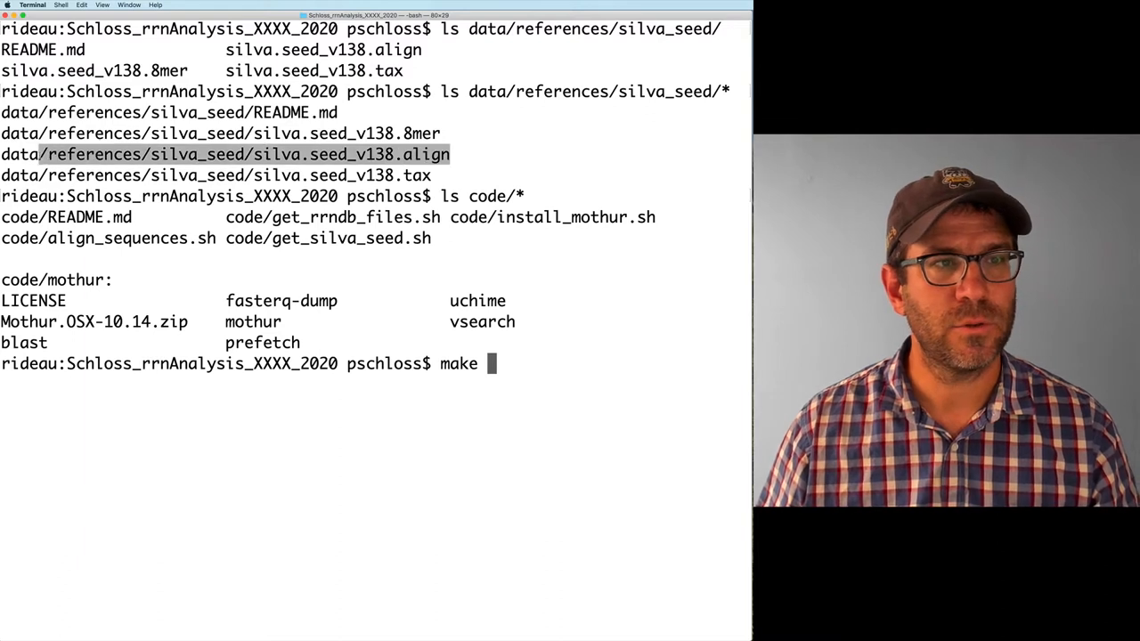
type("data/references/silva_seed/silva.seed_v138.align")
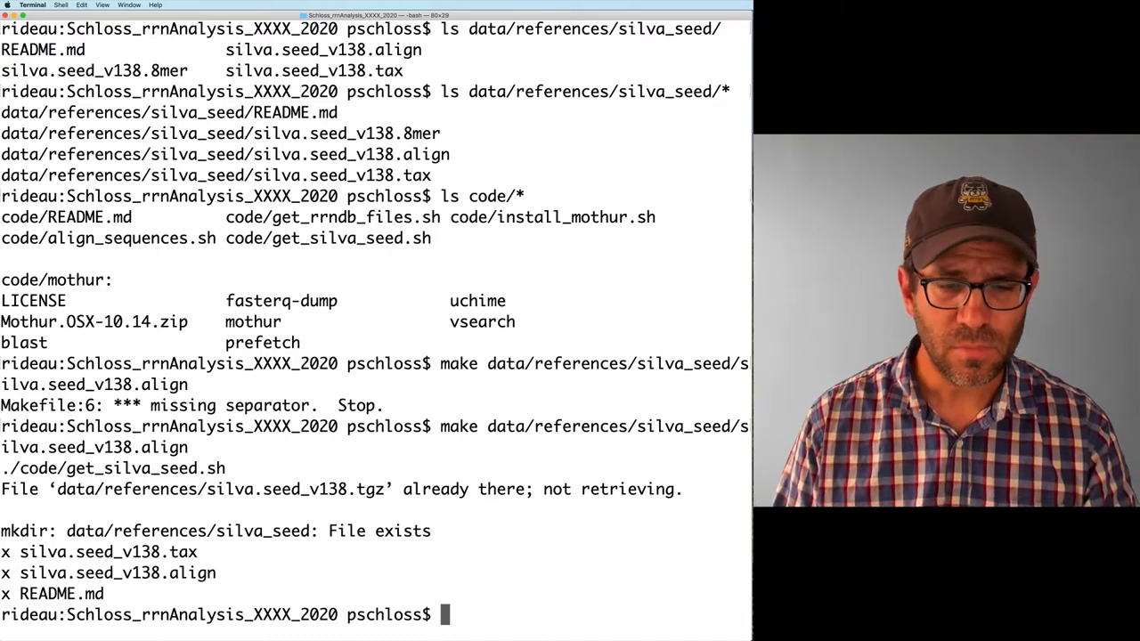
type("ls -lth cod")
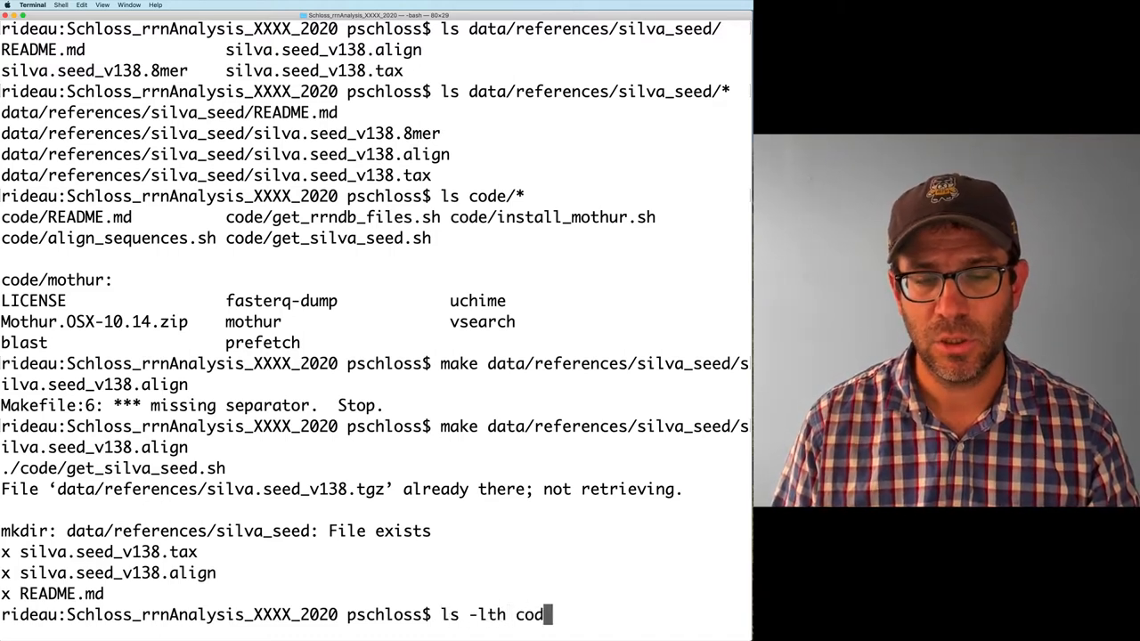
List modification times of code/ and silva_seed/ files, then return to the Makefile.
type("e/")
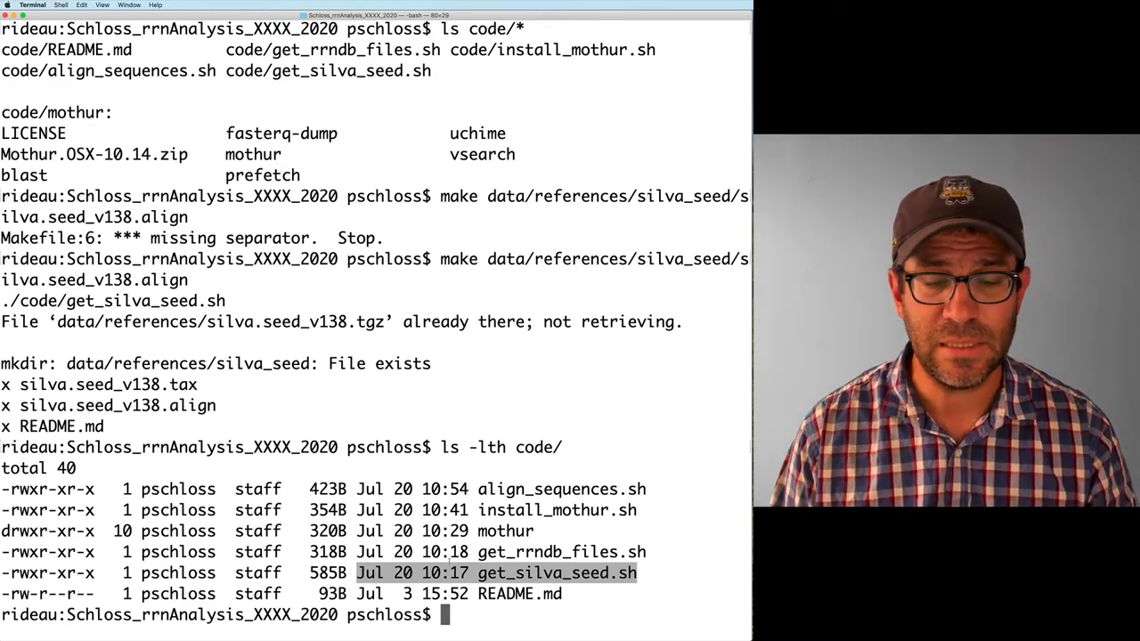
type("ls -lth data/references/")
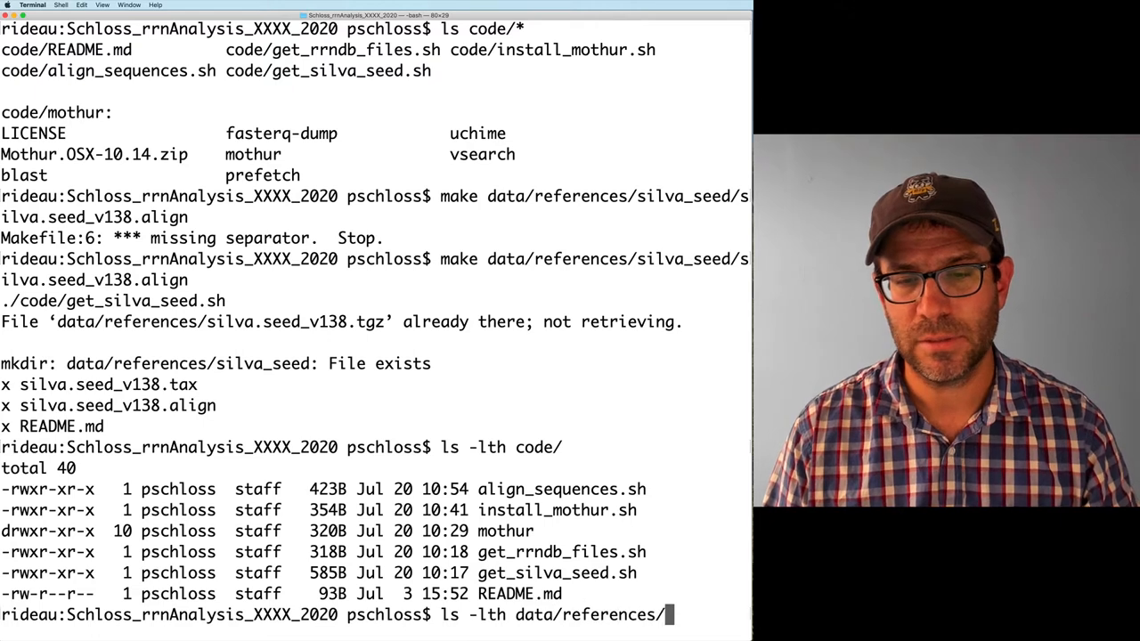
type("silva_seed/")
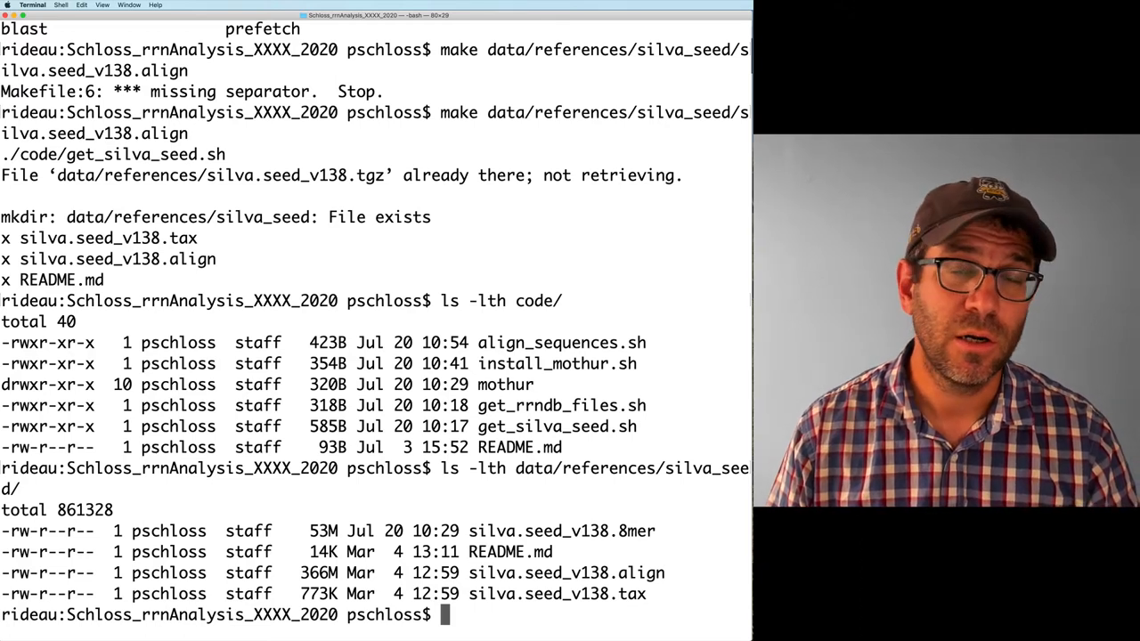
key("cmd+tab")
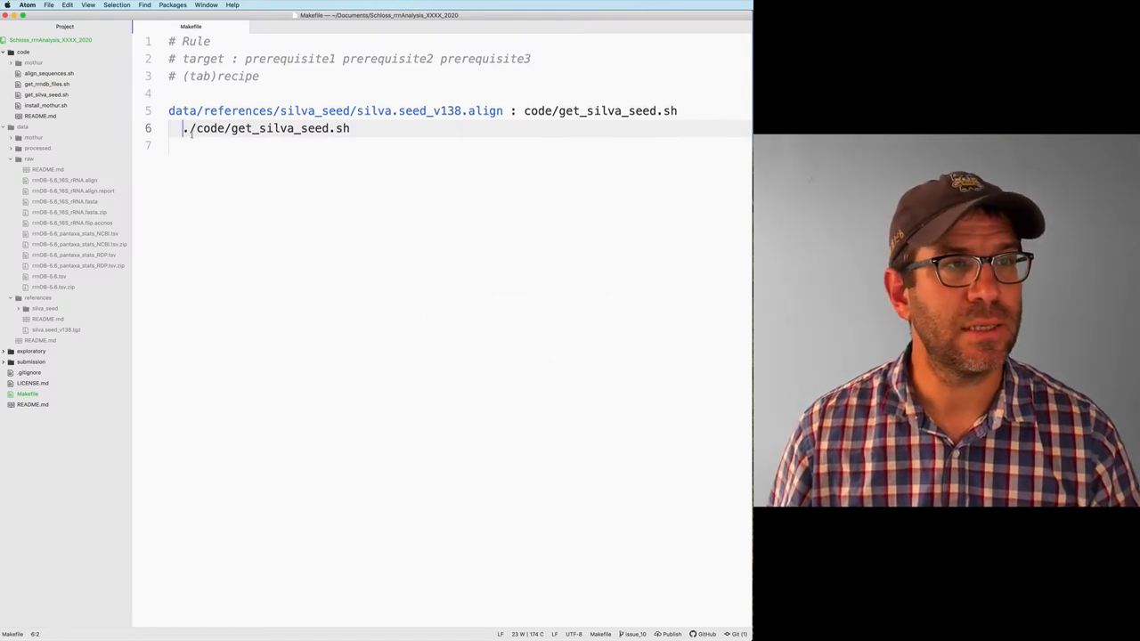
Check that the recipe line on line 6 is indented with a tab.
left_click(45, 94)
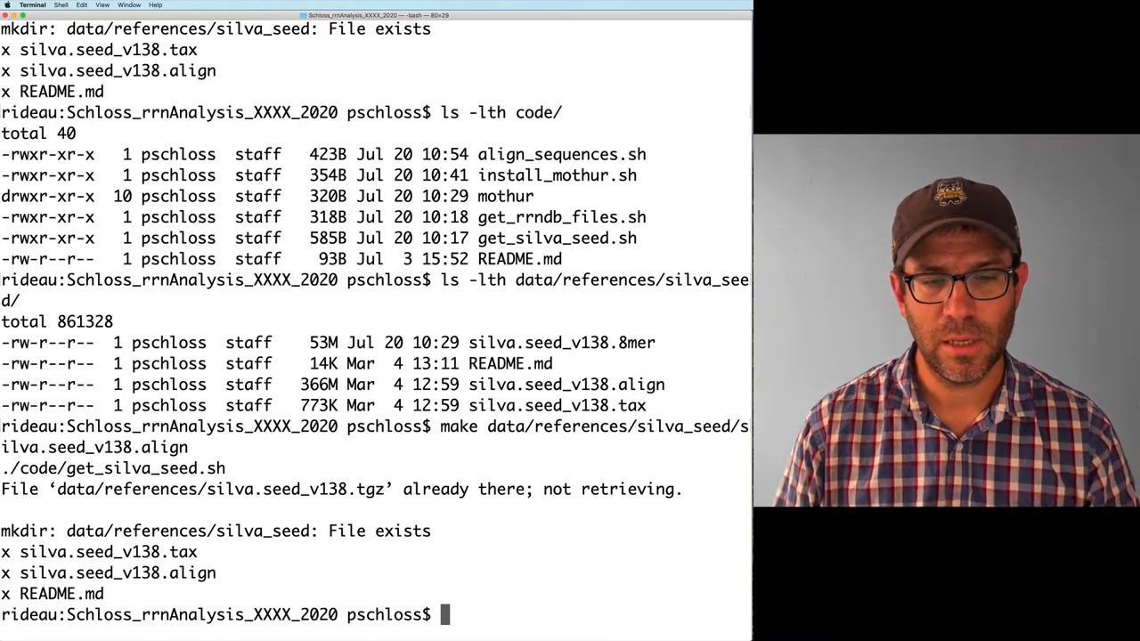
Confirm seed files dated Jul 22 are newer than get_silva_seed.sh; make reports up to date.
type("ls -lth")
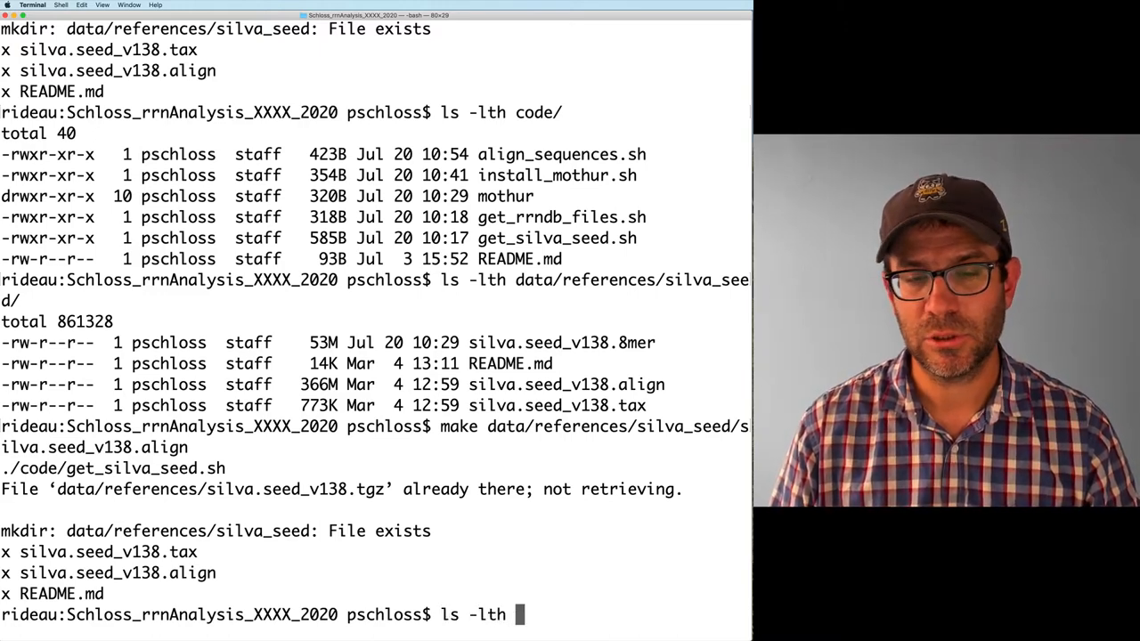
type("data/references/silva_seed/")
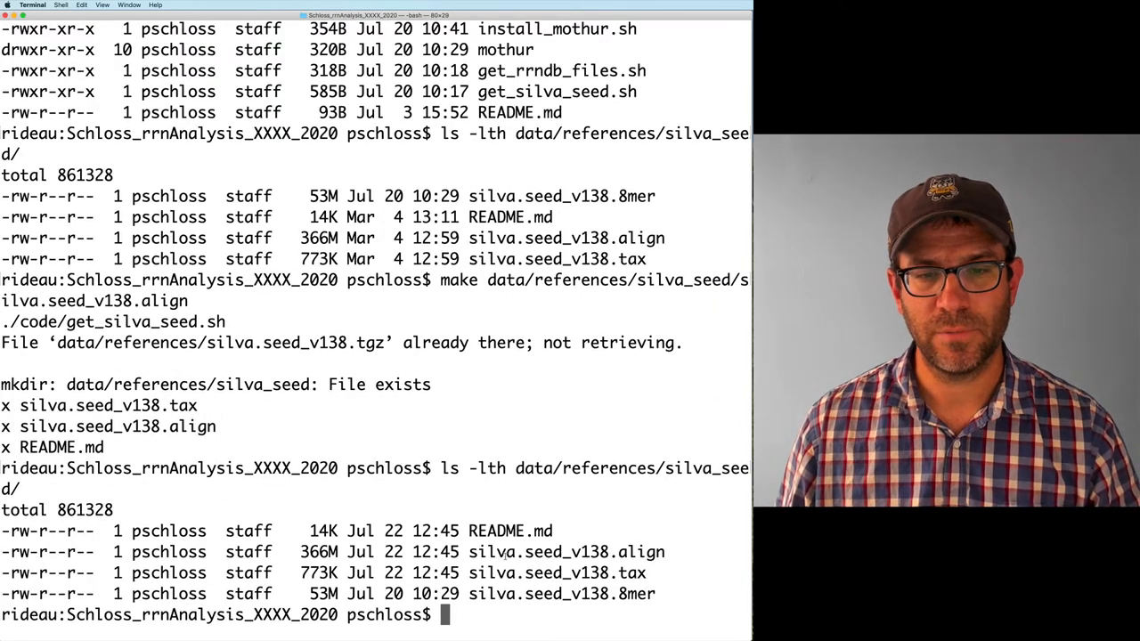
double_click(571, 551)
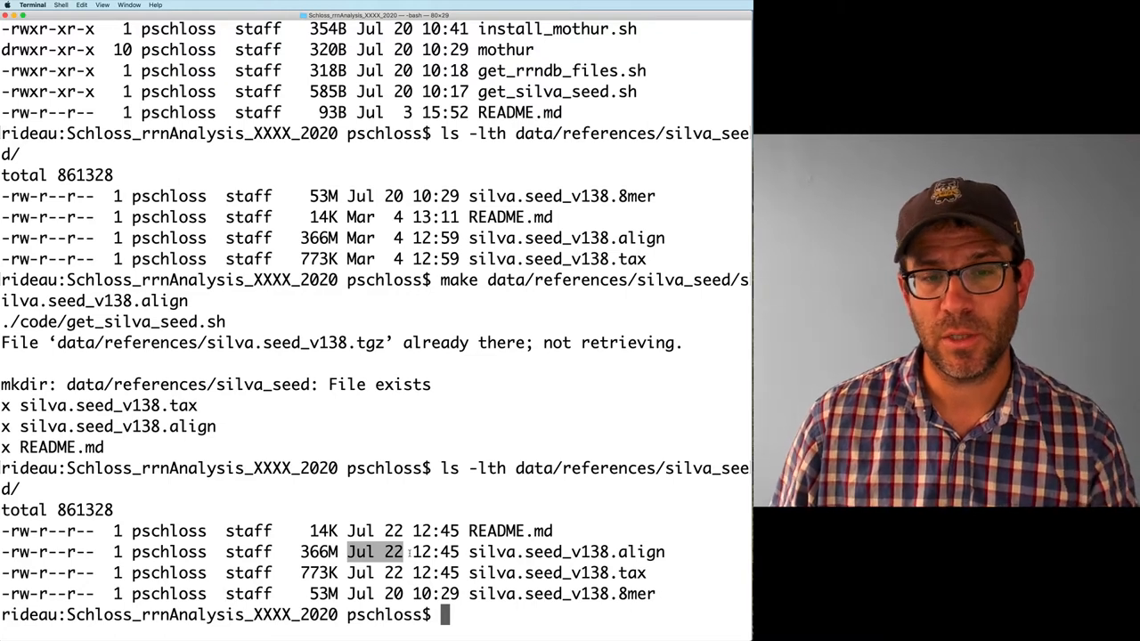
type("ls -lth code/")
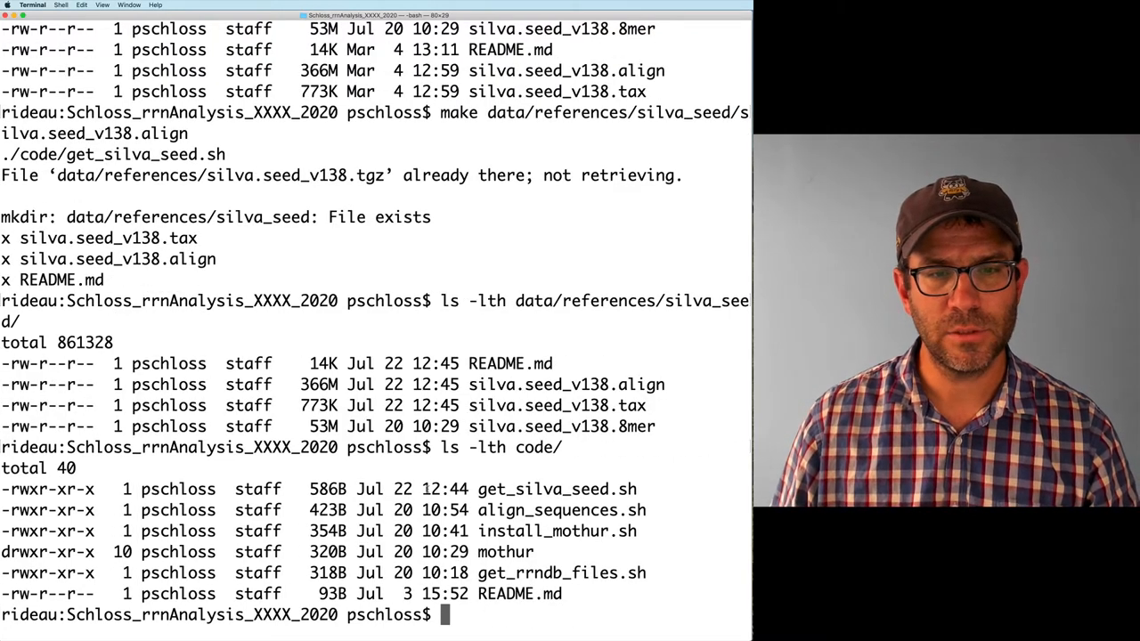
double_click(548, 384)
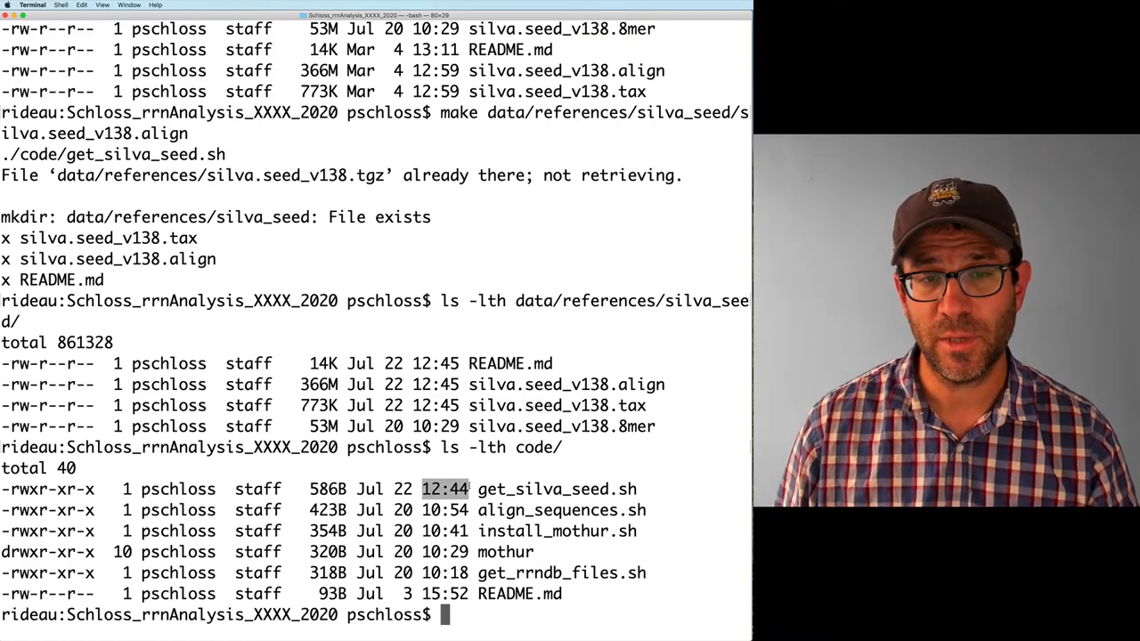
type("make data/references/silva_seed/silva.seed_v138.align")
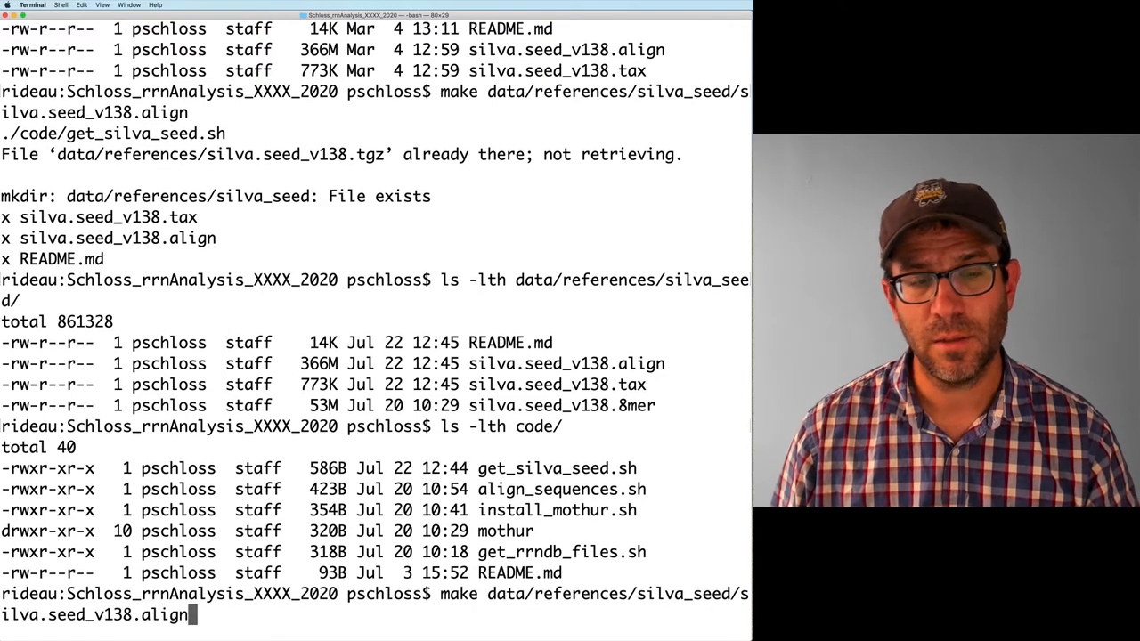
key("Return")
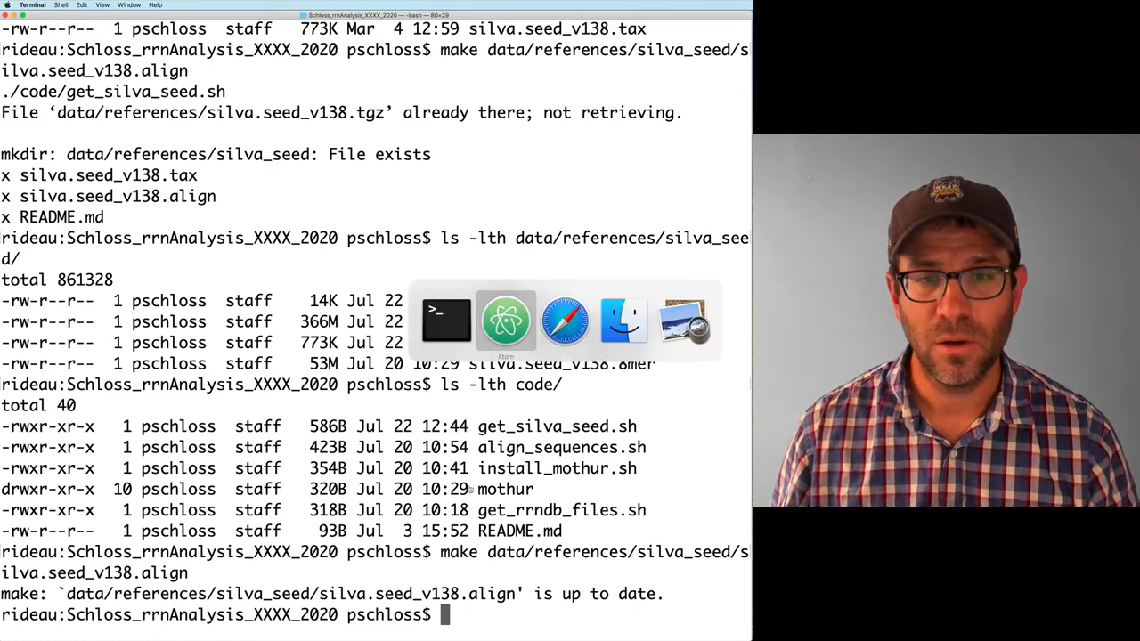
List data/raw/* to see the rrnDB-5.6 files, including the 16S rRNA fasta.
left_click(505, 321)
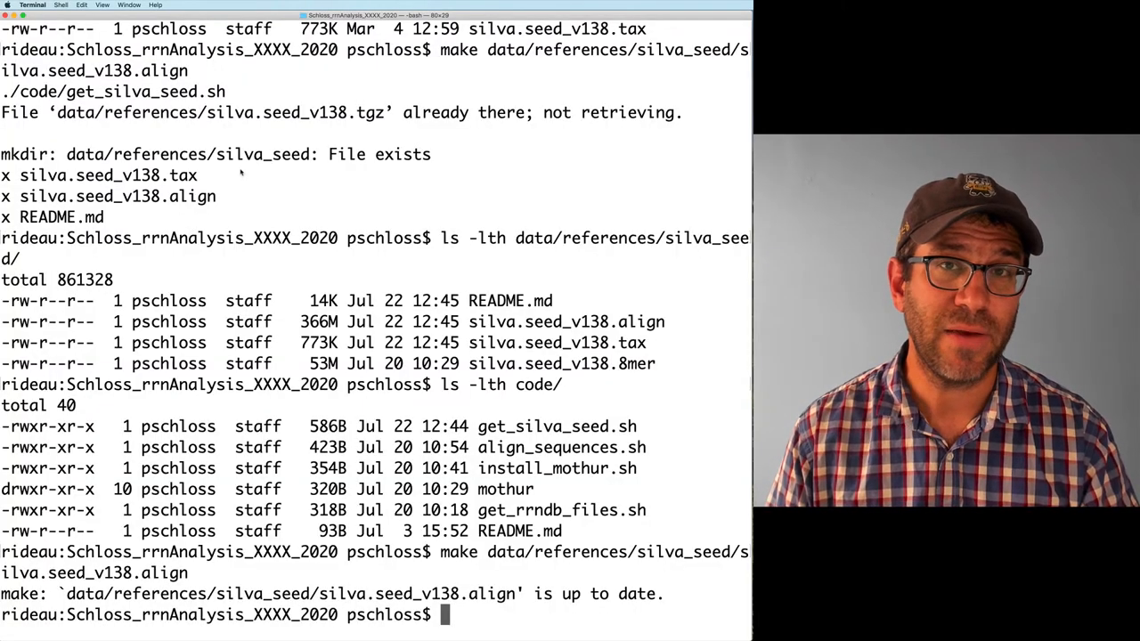
type("ls")
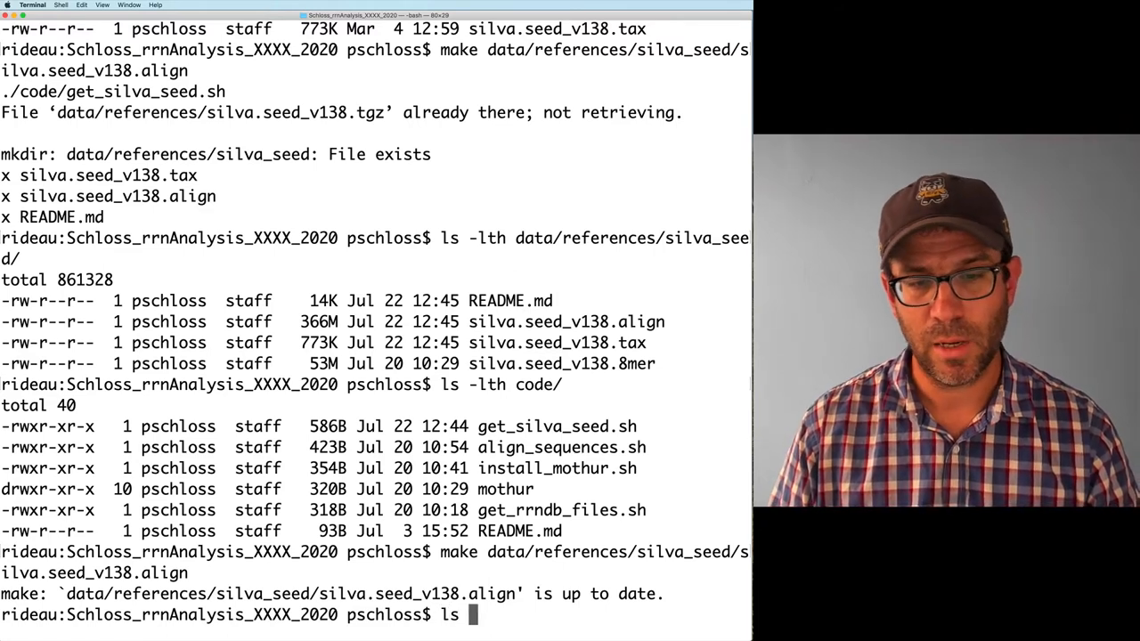
type("data/raw/*")
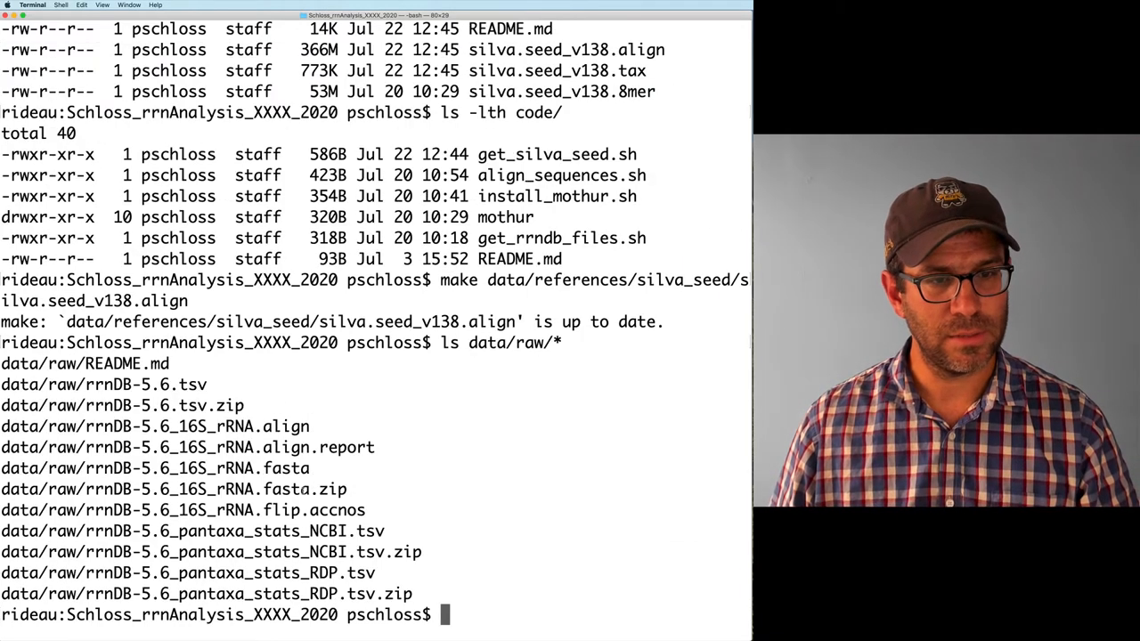
double_click(154, 467)
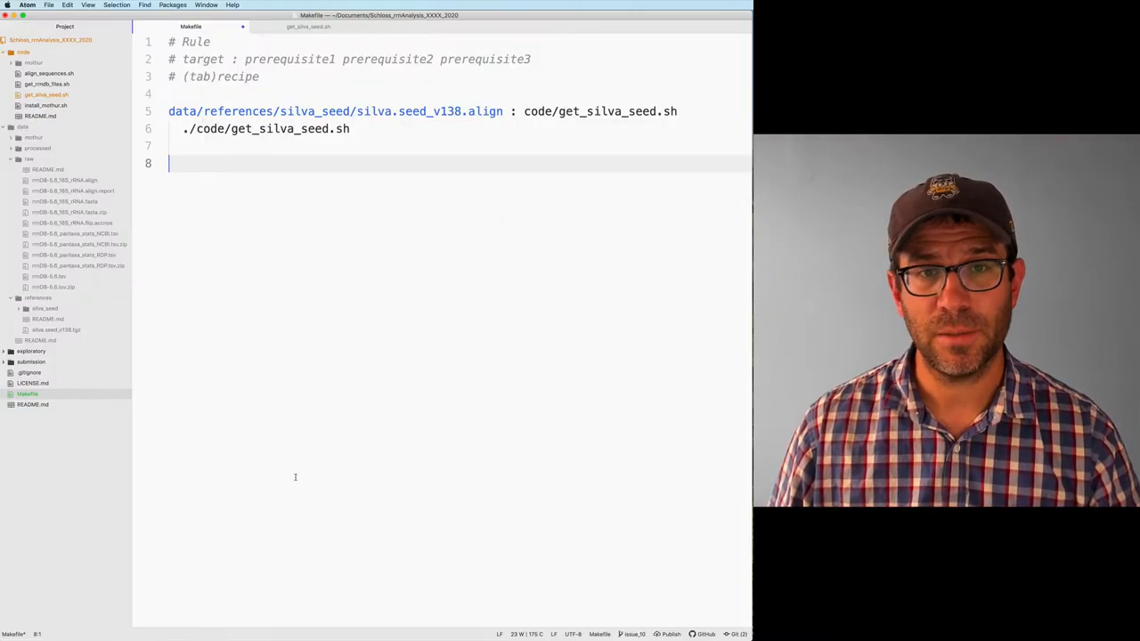
Add rule: data/raw/rrnDB-5.6_16S_rRNA.fasta depends on and runs ./code/get_rrndb_files.sh.
type("data/raw/rrnDB-5.6_16S_rRNA.fasta")
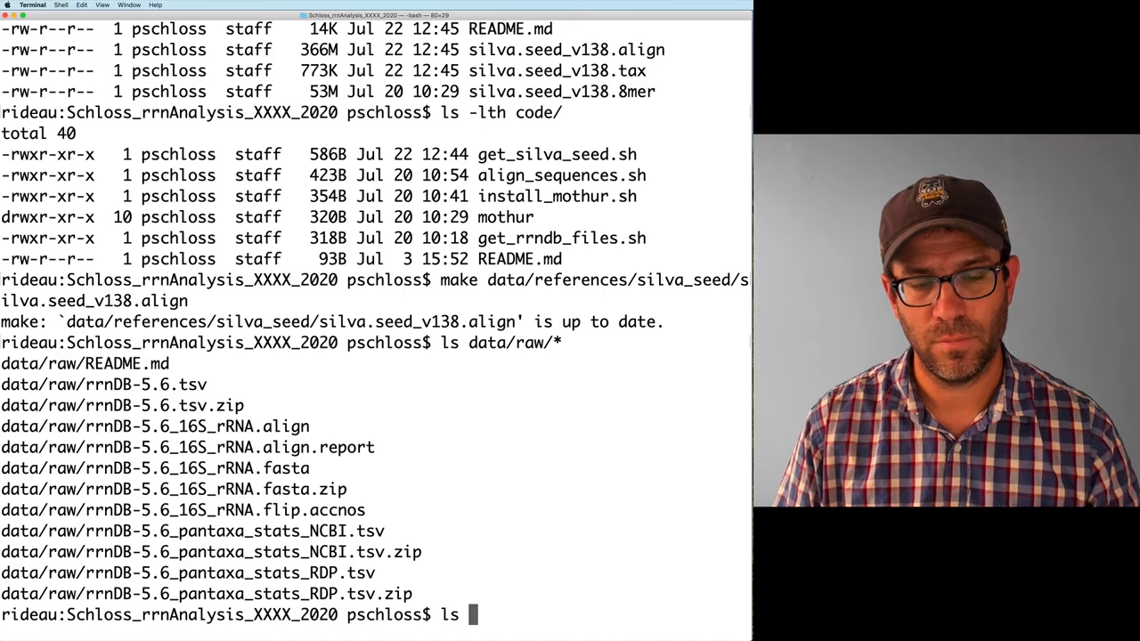
type("code/*")
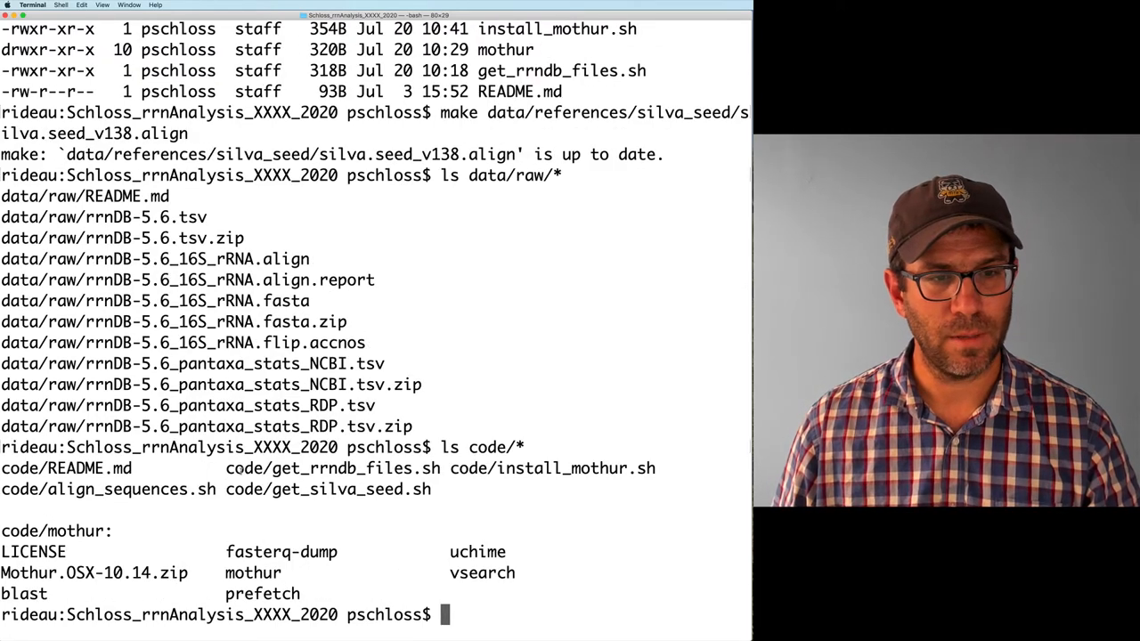
double_click(334, 469)
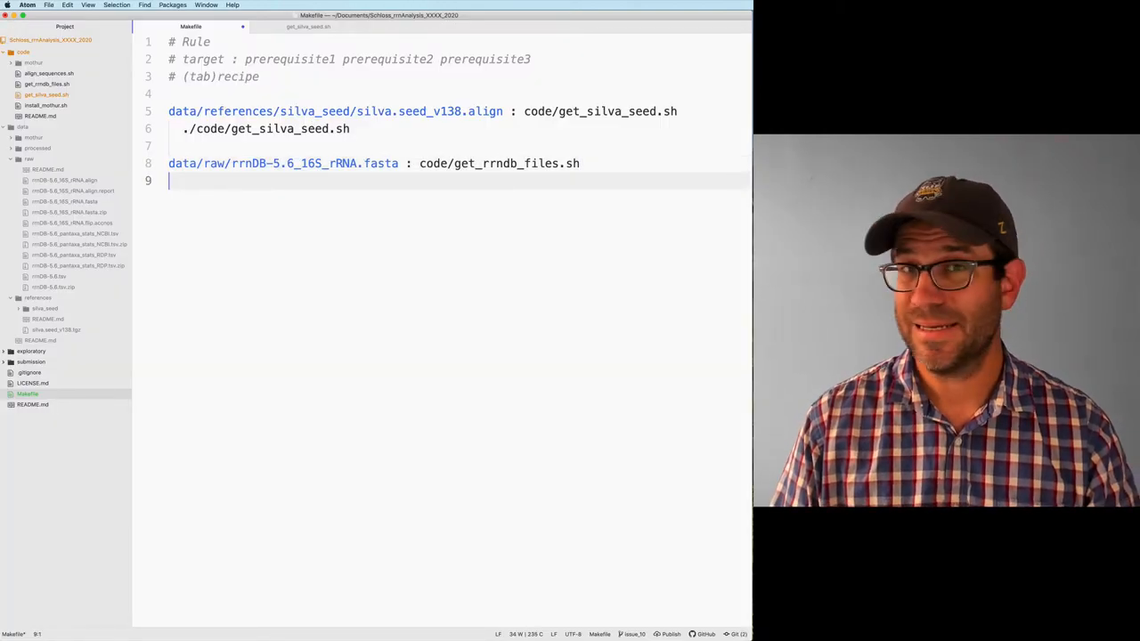
type("./code/get_rrndb_files.sh")
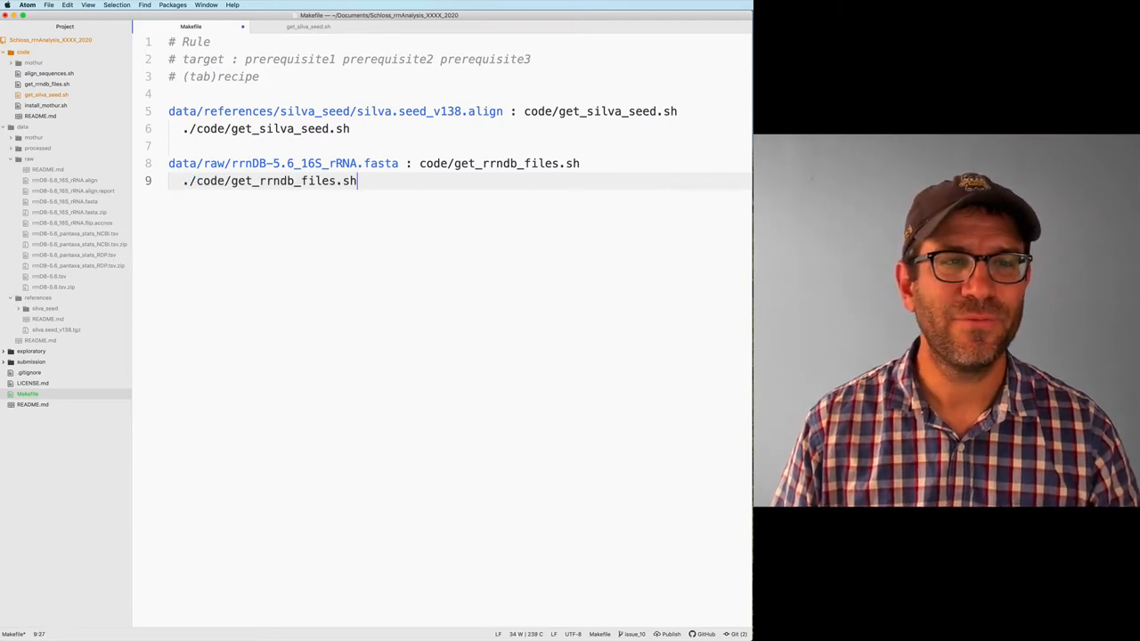
type("\" \"")
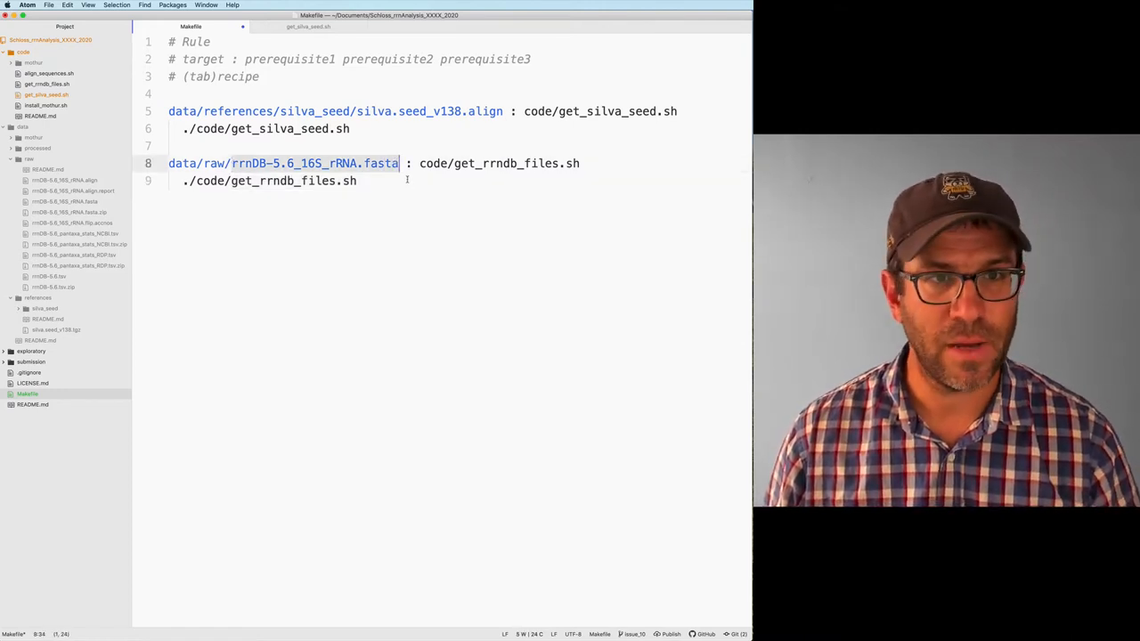
type("rrnDB-5.6_16S_rRNA.fasta")
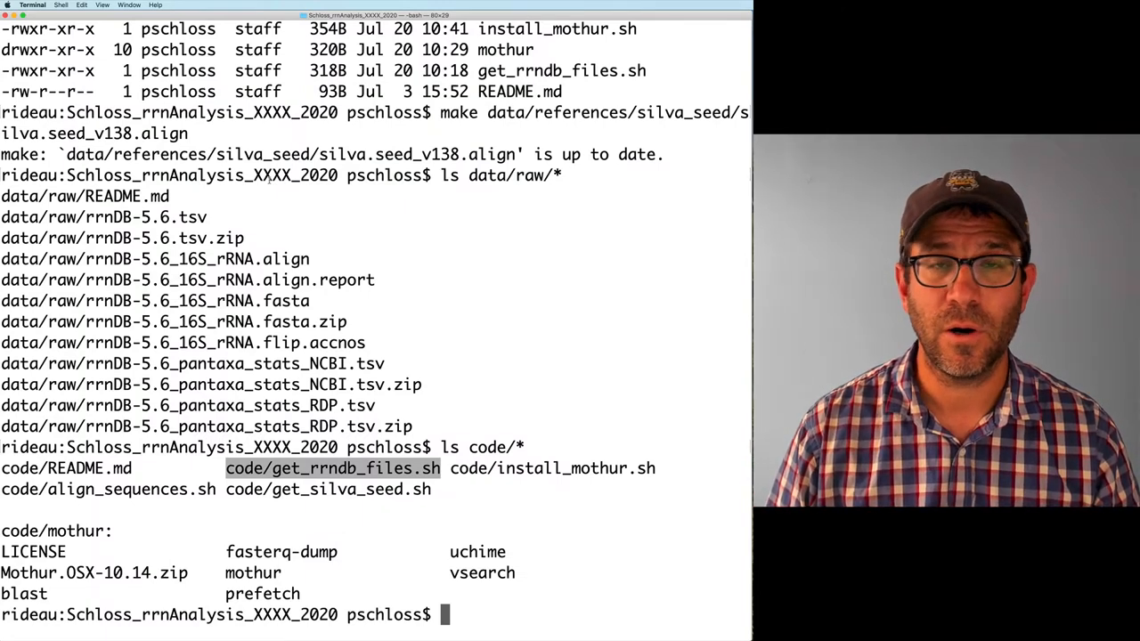
Run make for the rrnDB 16S fasta ('Nothing to be done'), then list code and data/raw dates.
type("make data/raw/rrnDB-5.6_16S_rRNA.fasta")
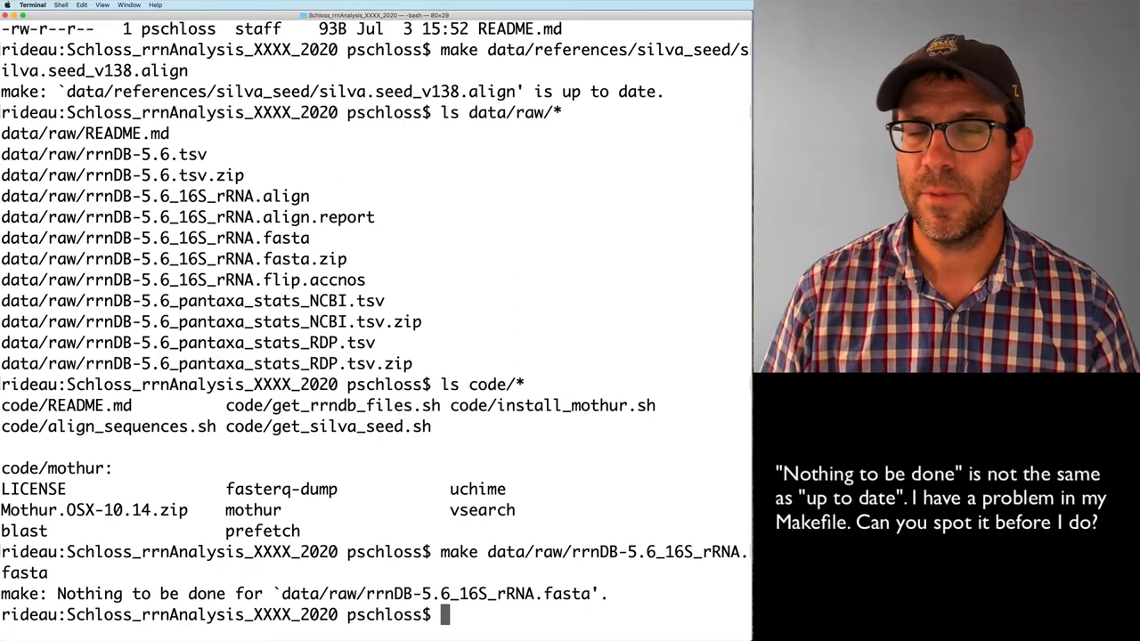
type("ls -lth code")
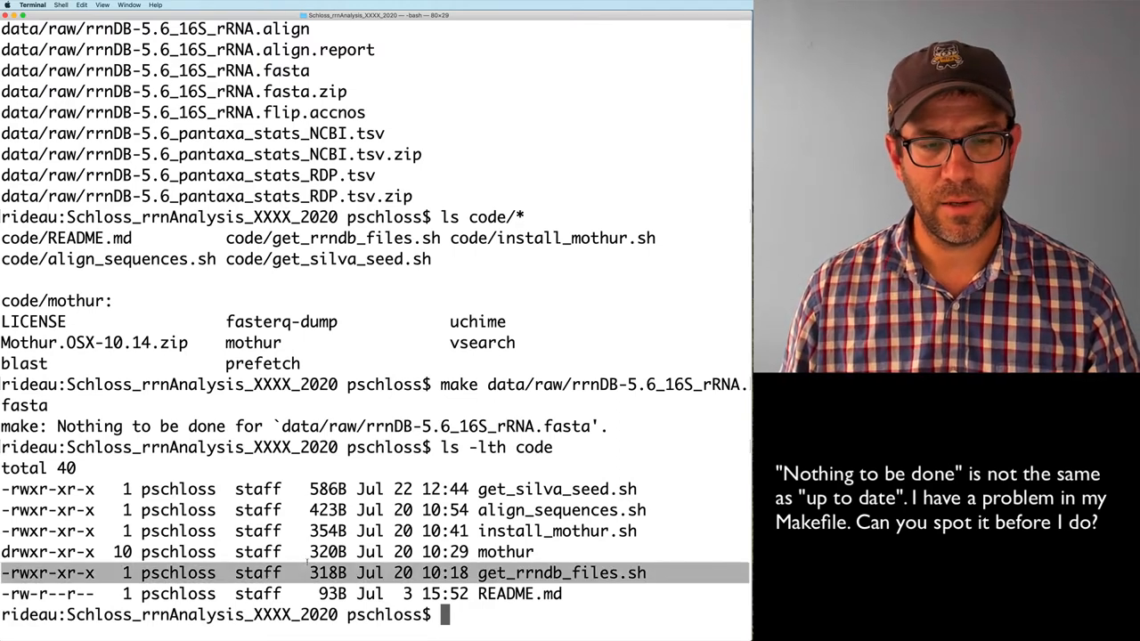
type("l")
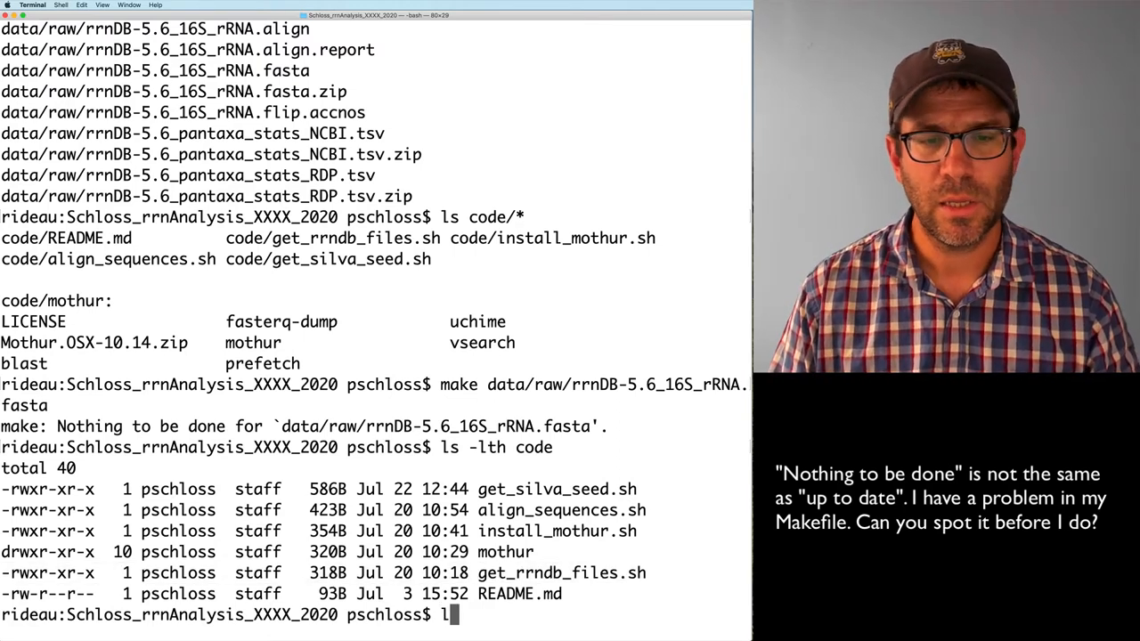
type("s -lth dat")
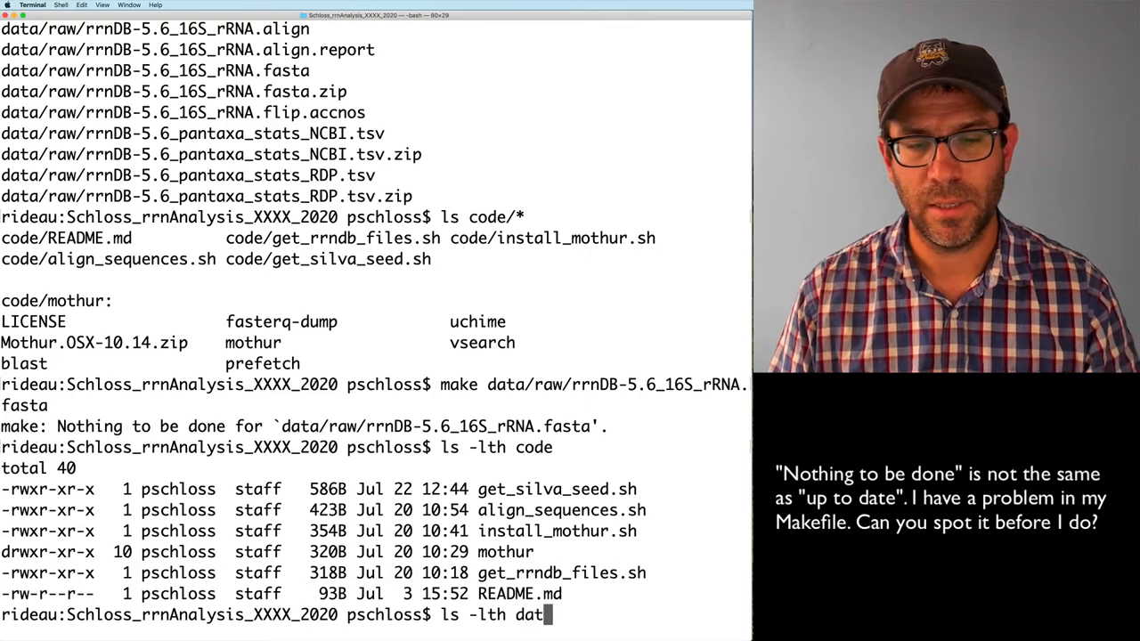
type("a/raw")
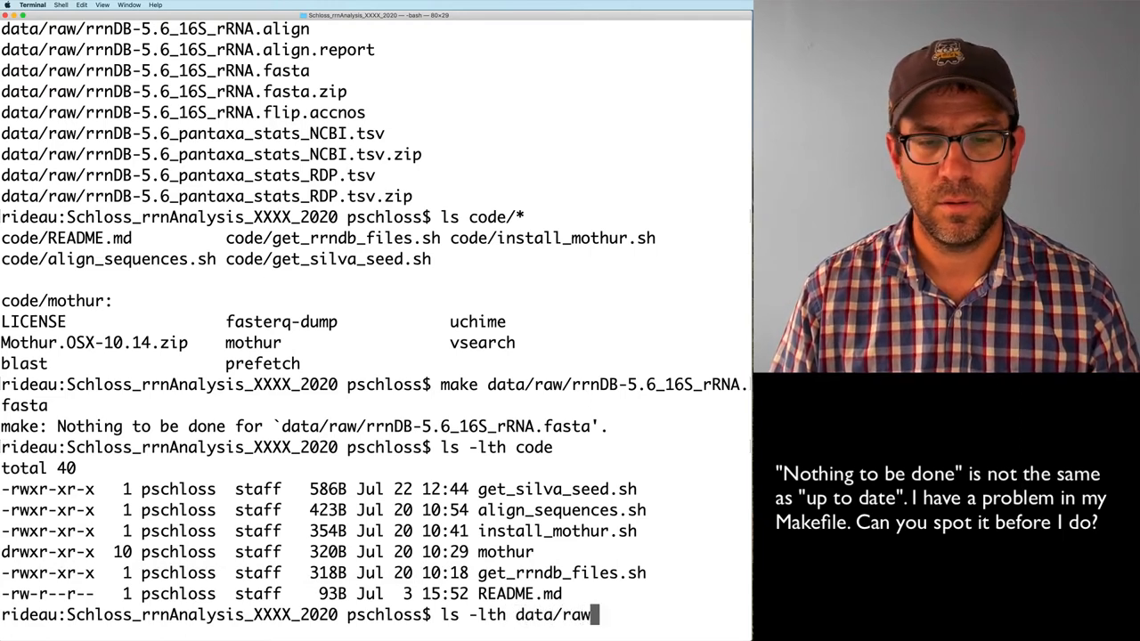
key("Return")
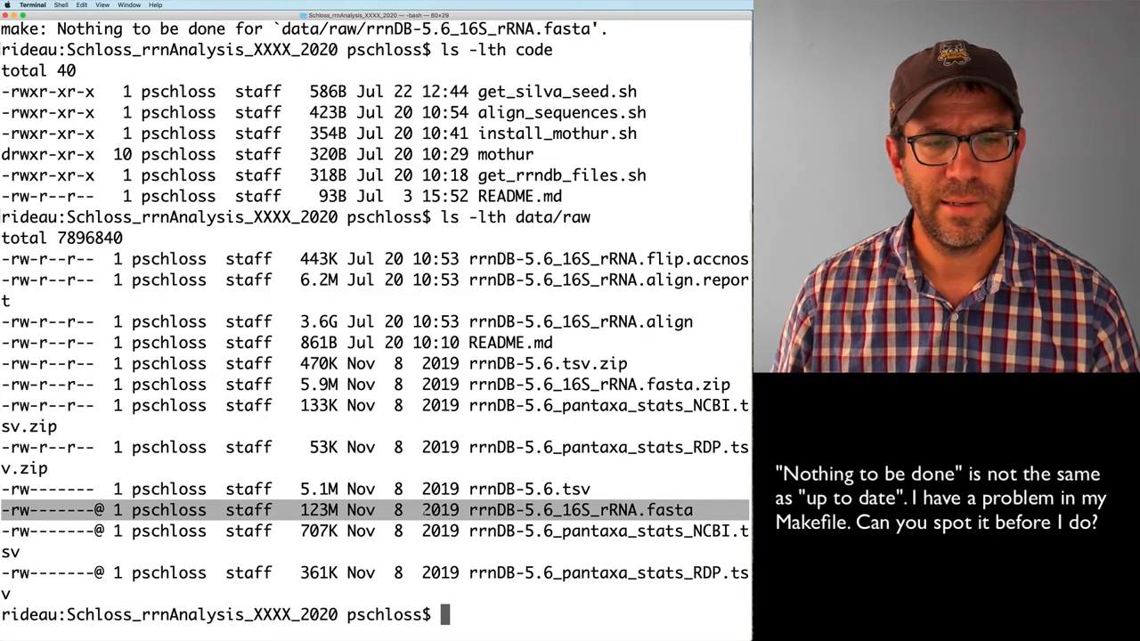
key("cmd+tab")
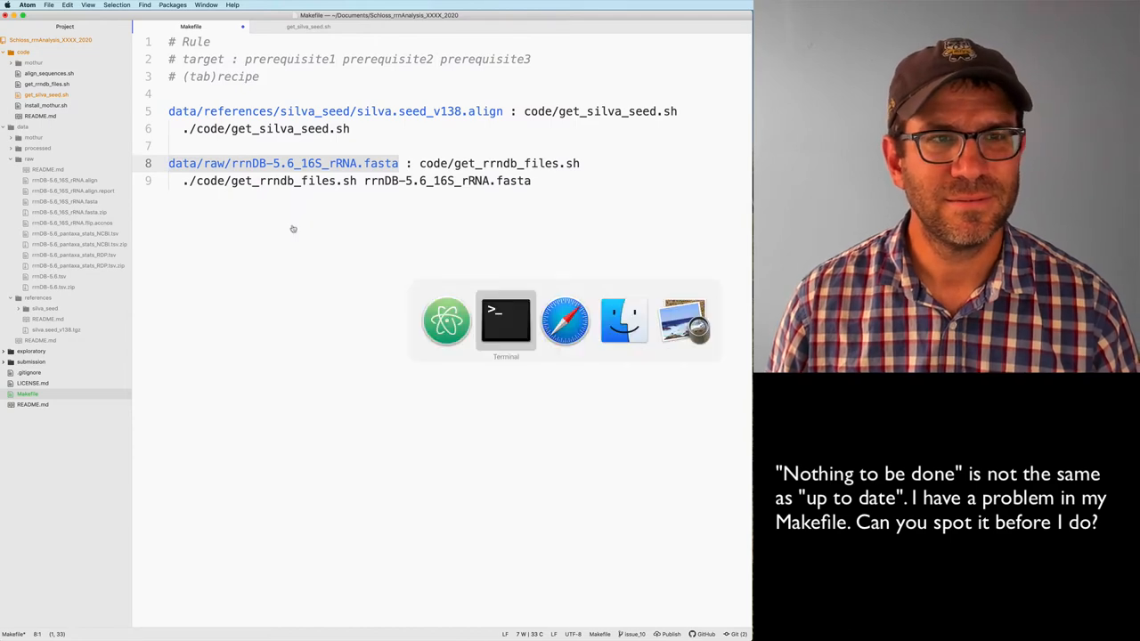
Focus the Makefile to edit the 16S fasta rule's recipe.
left_click(506, 321)
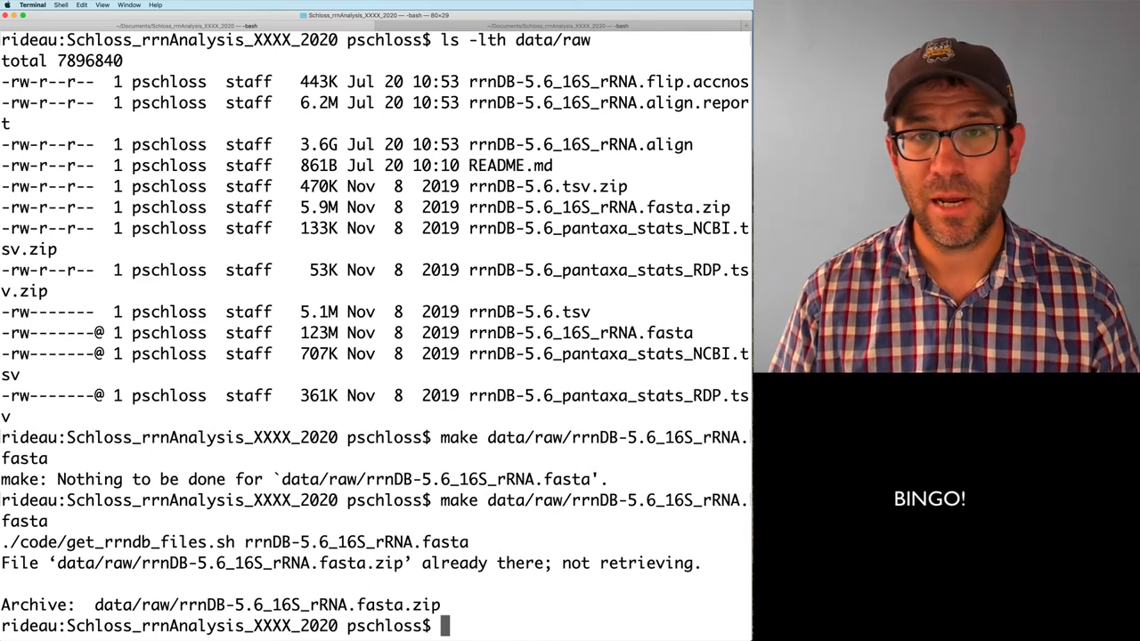
List data/raw timestamps after the rebuild, showing the 16S fasta still dated Nov 2019.
type("ls -")
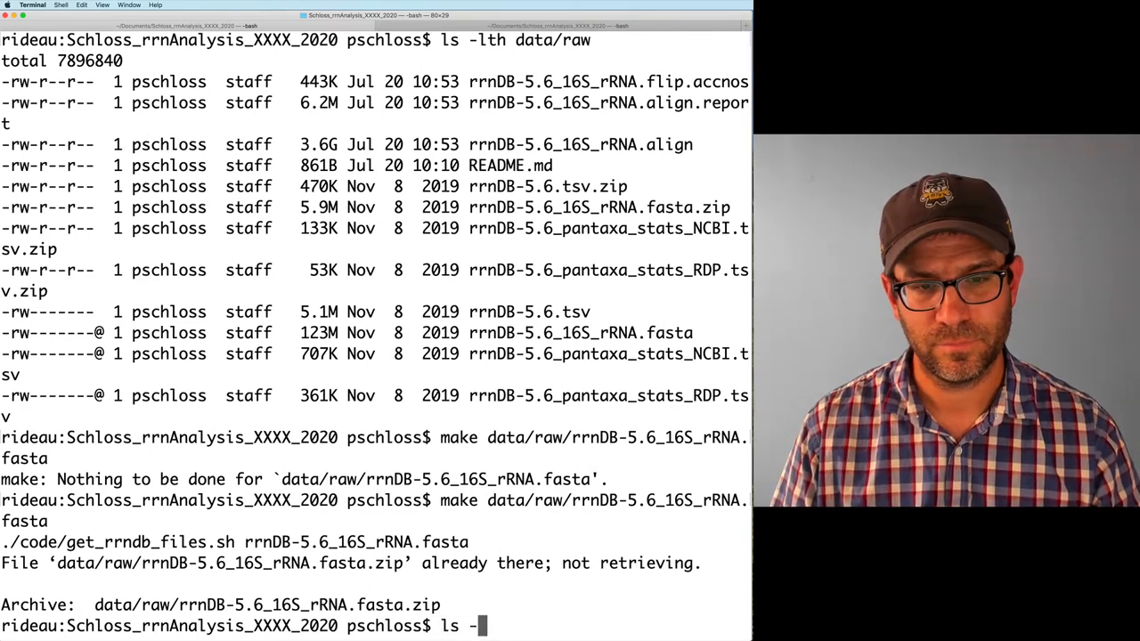
type("lth data/ra")
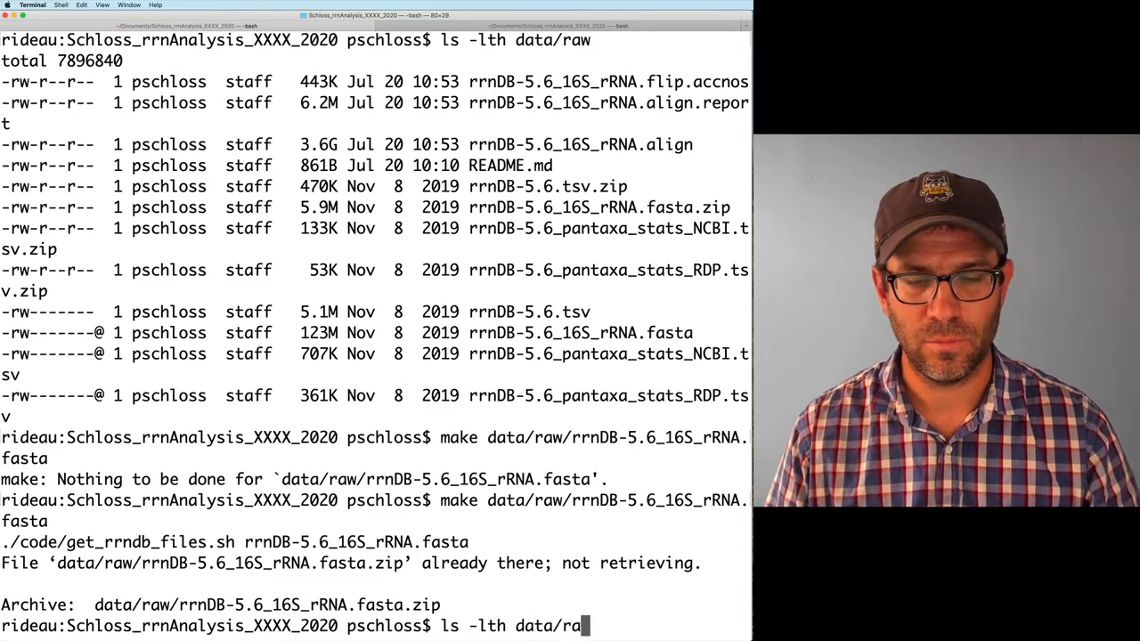
type("w/*fasta")
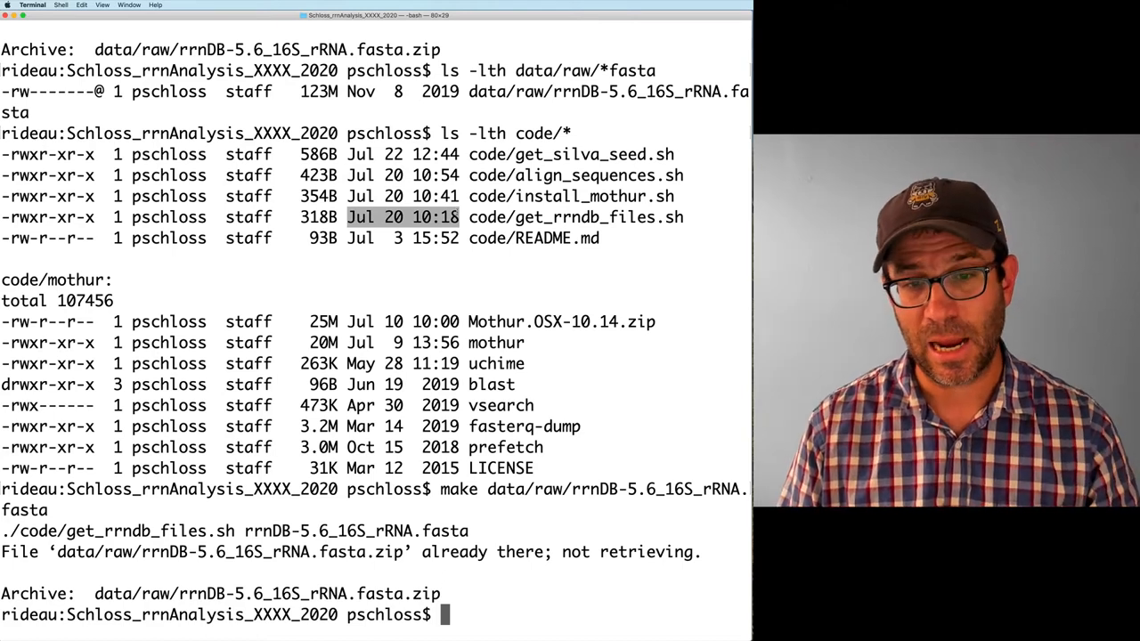
type("ls -lth")
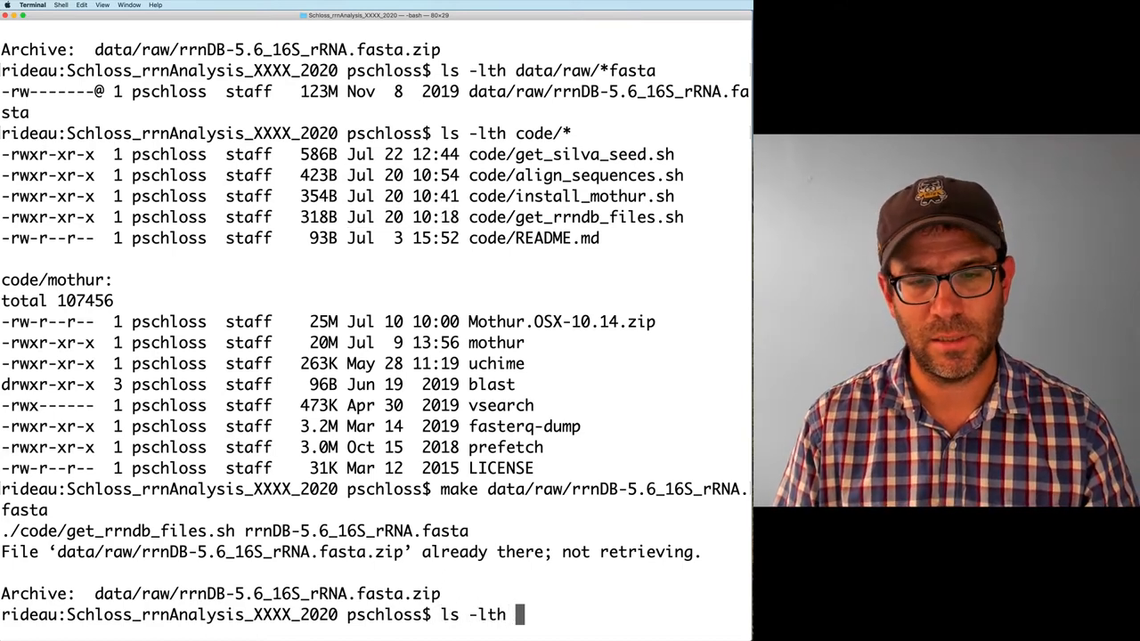
type("data/raw")
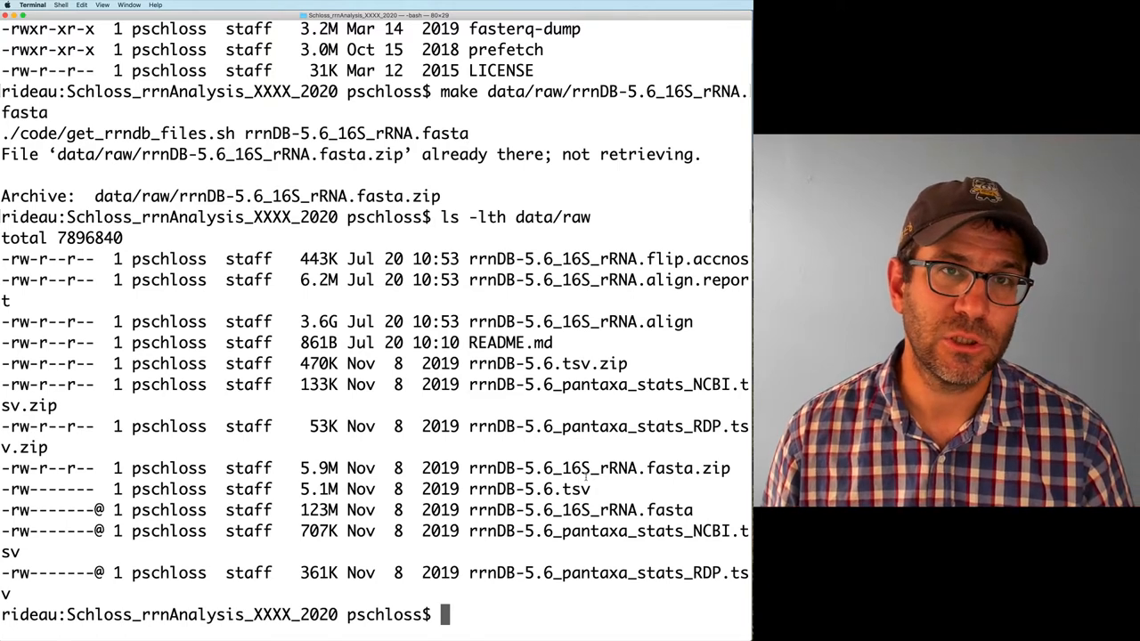
key("cmd+tab")
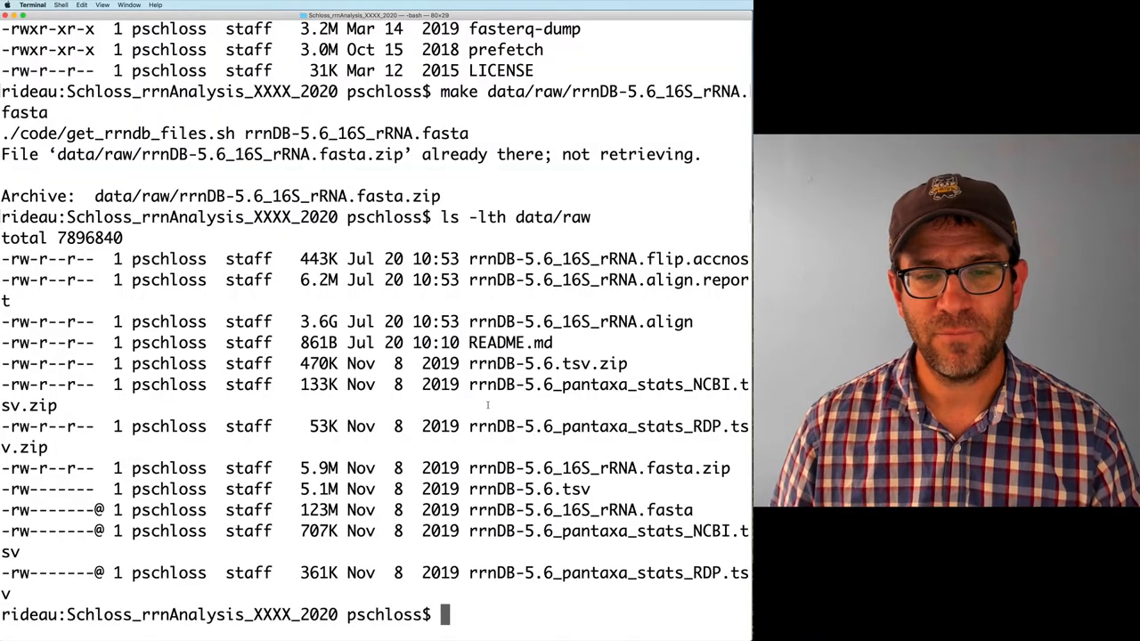
type("touch data/raw/")
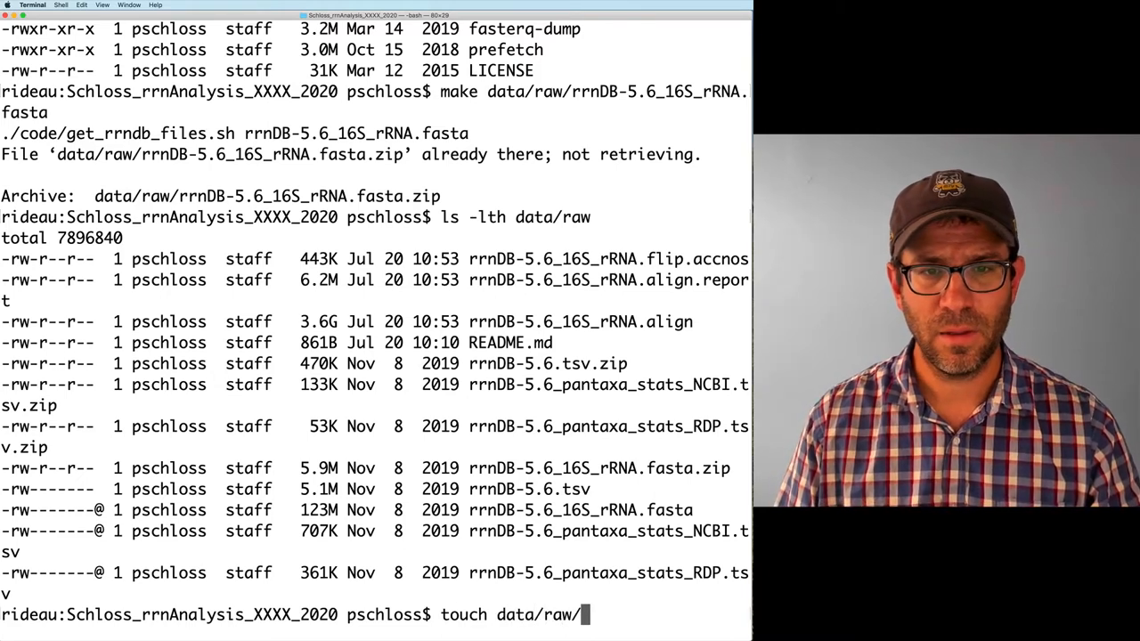
Touch data/raw/rrnDB-5.6_16S_rRNA.fasta to refresh its modification time.
type("rrd")
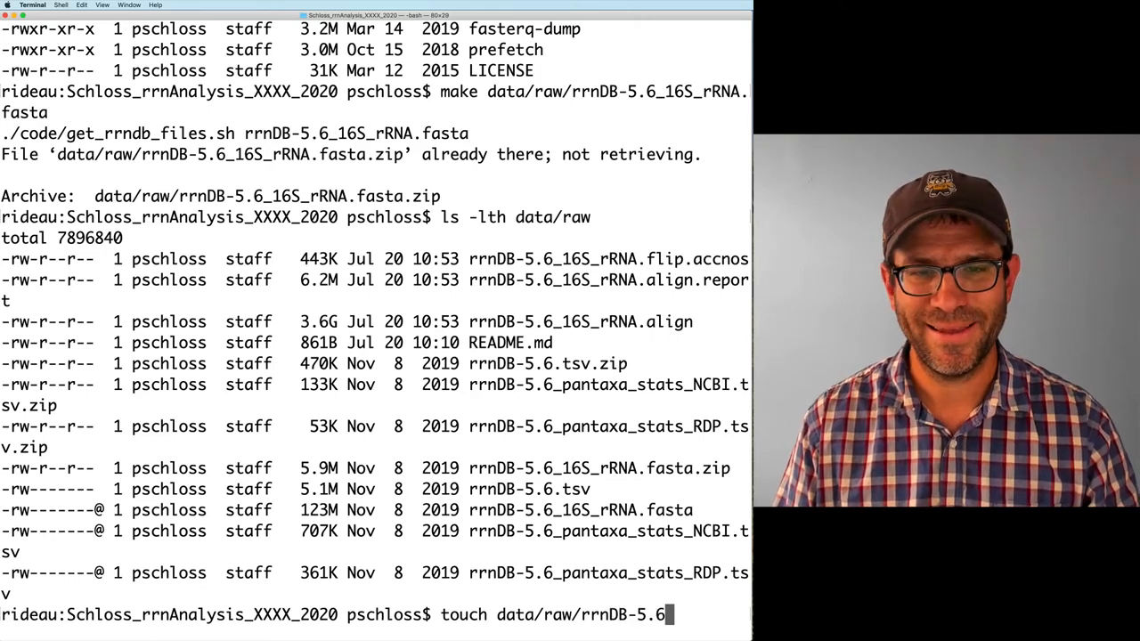
type("1")
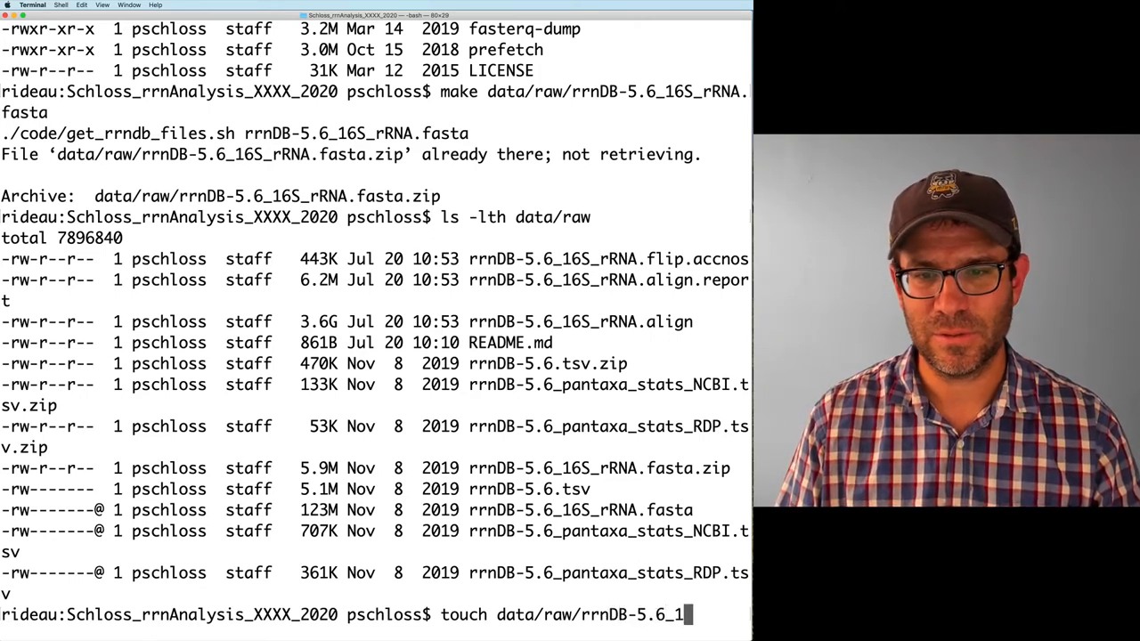
type("6S_rRNA.fasta")
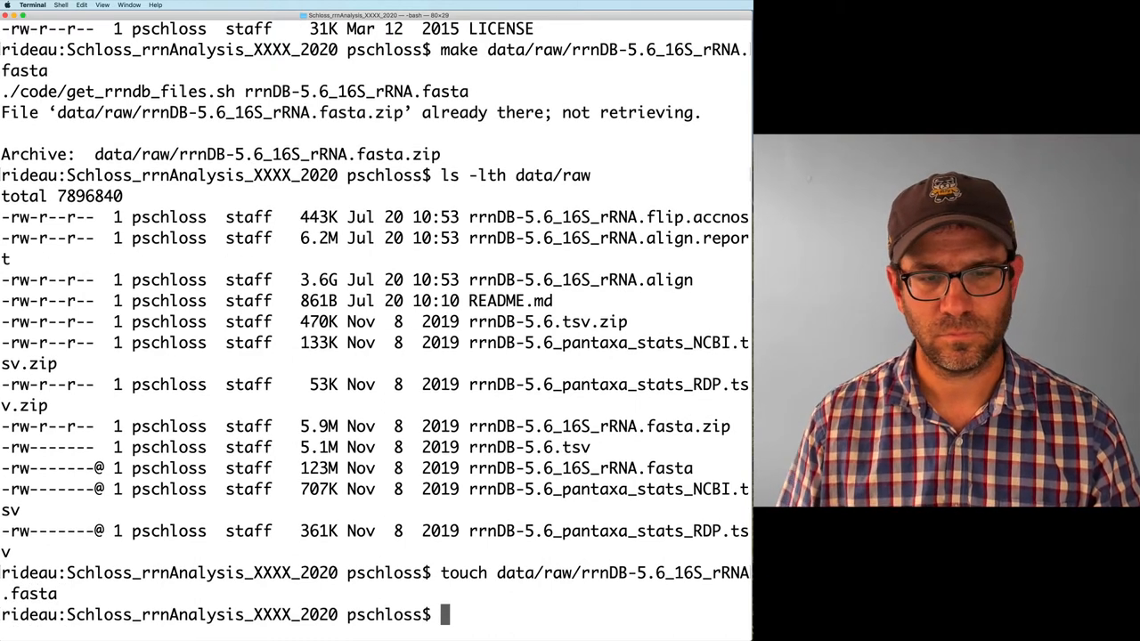
key("Return")
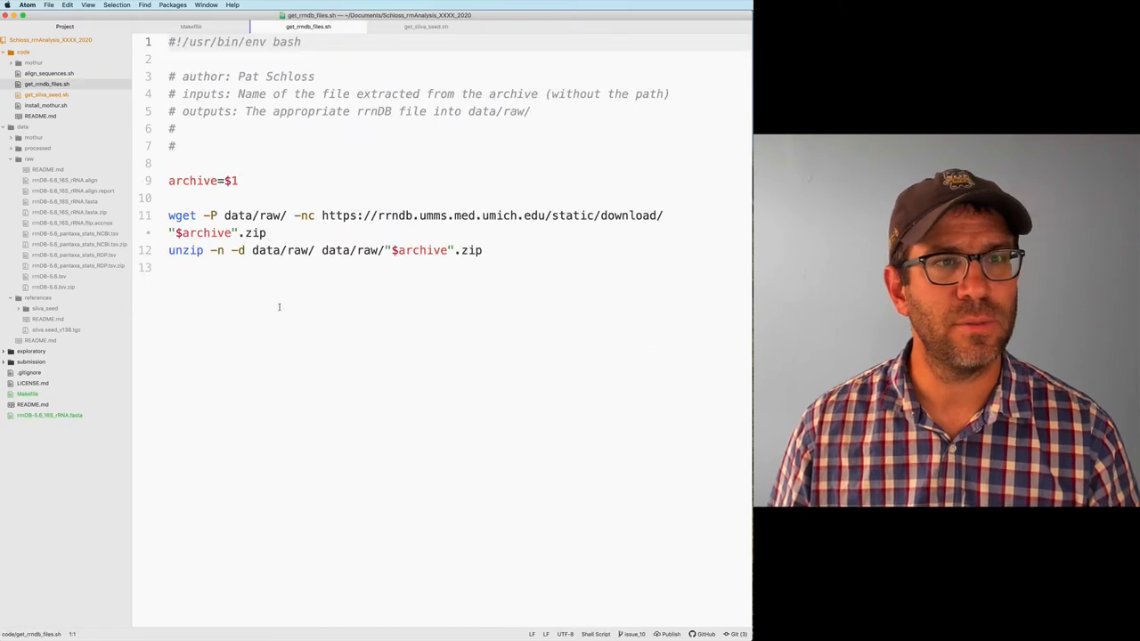
Append touch data/raw/"$archive" after the unzip line in get_rrndb_files.sh.
left_click(484, 250)
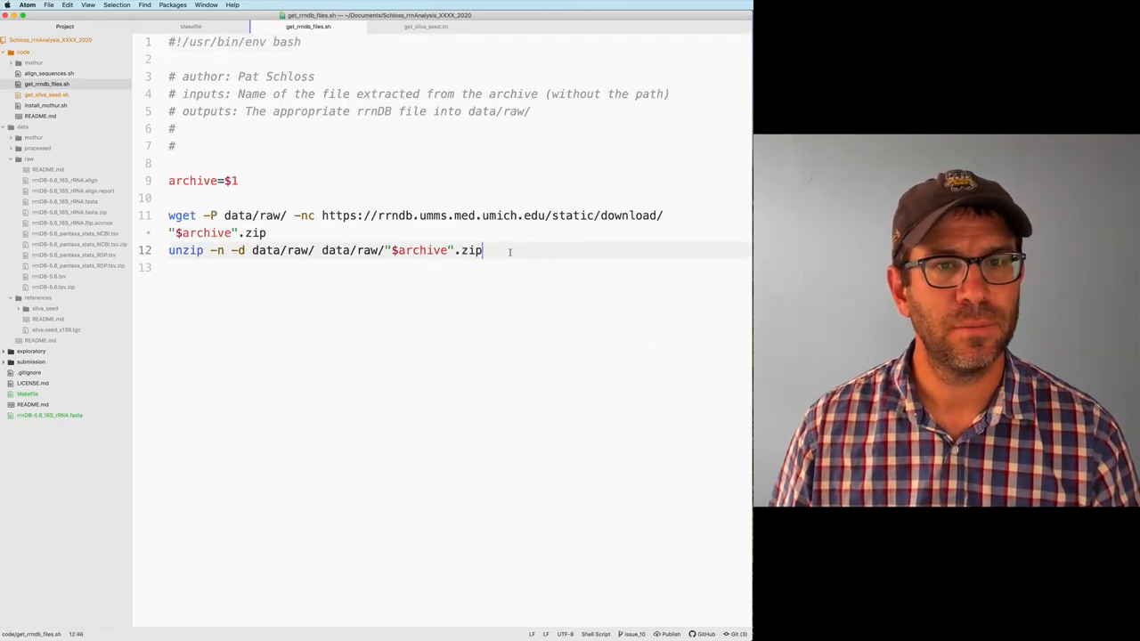
key("Enter")
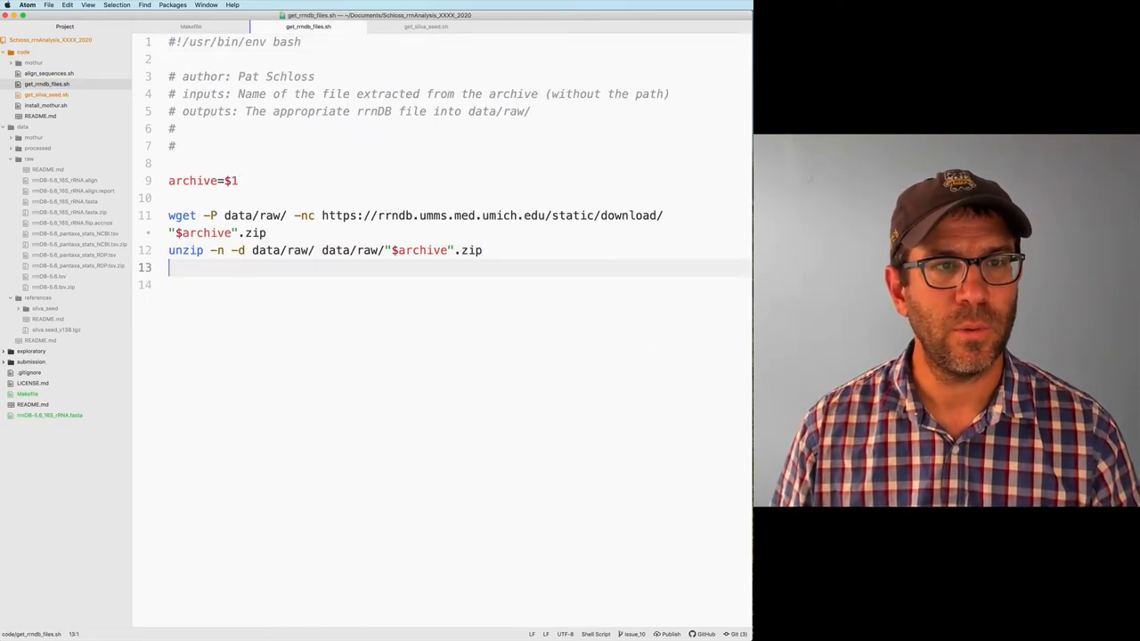
type("touch")
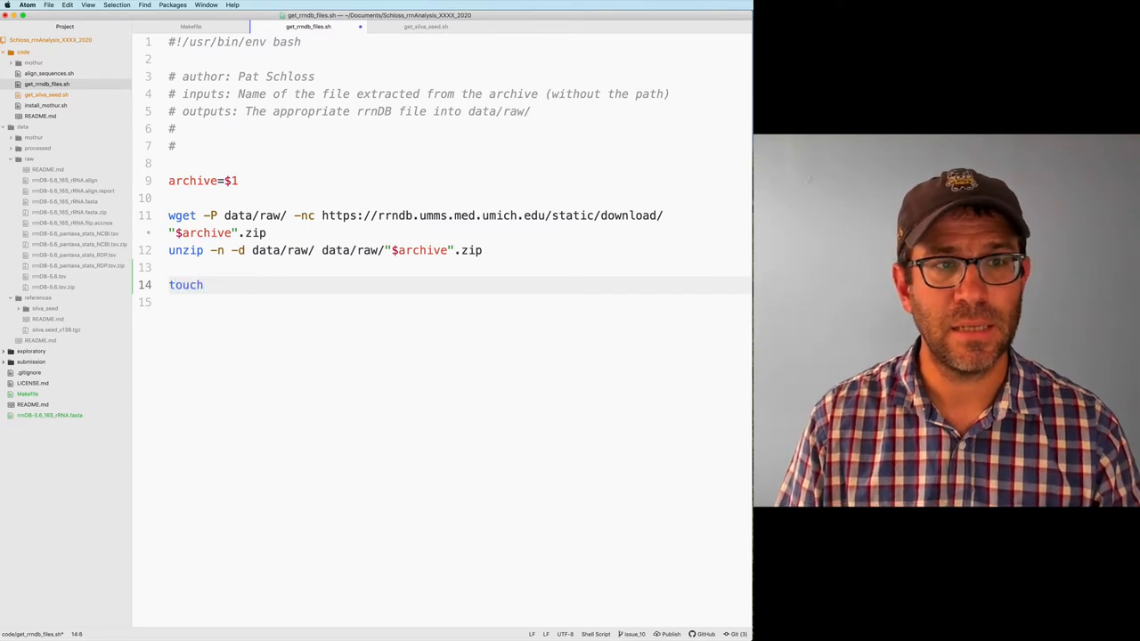
type("data/raw/\"")
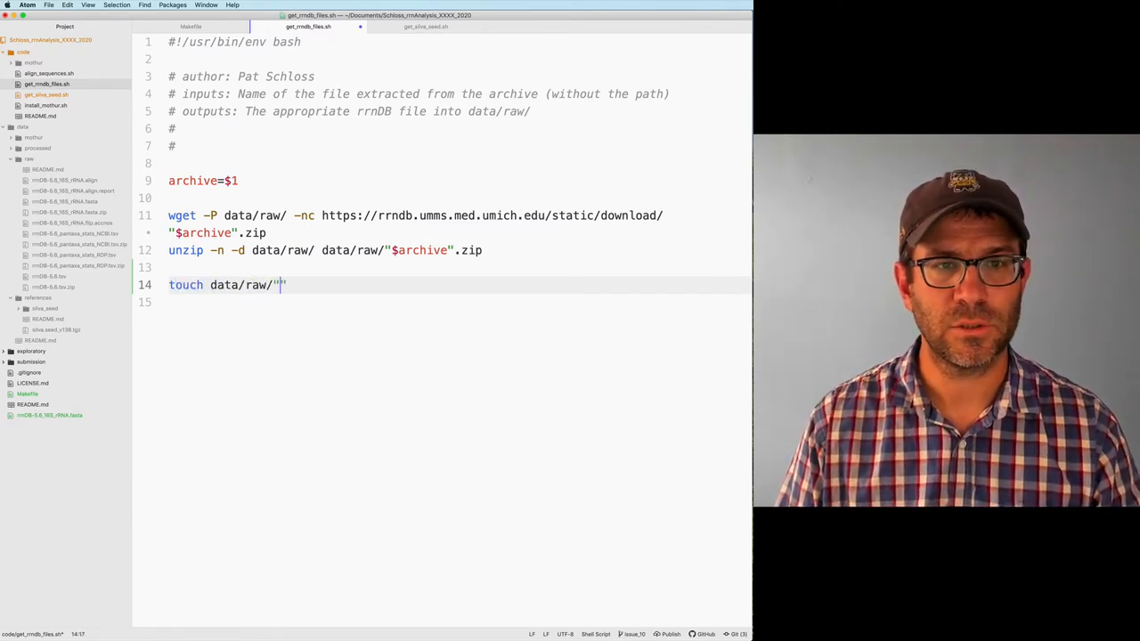
type("$archive")
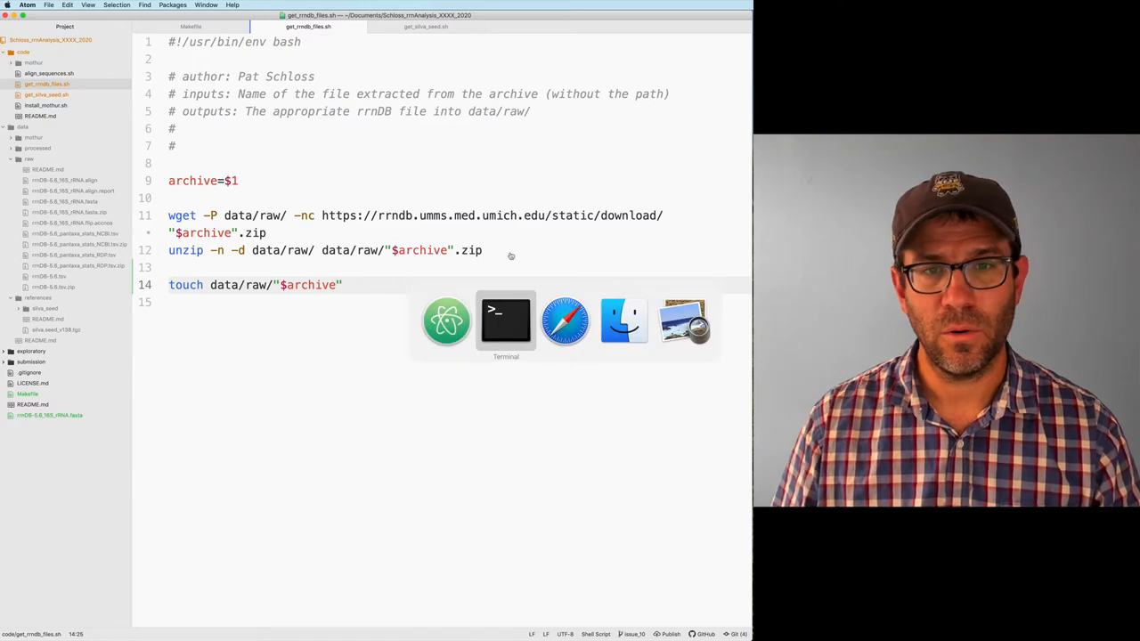
left_click(506, 320)
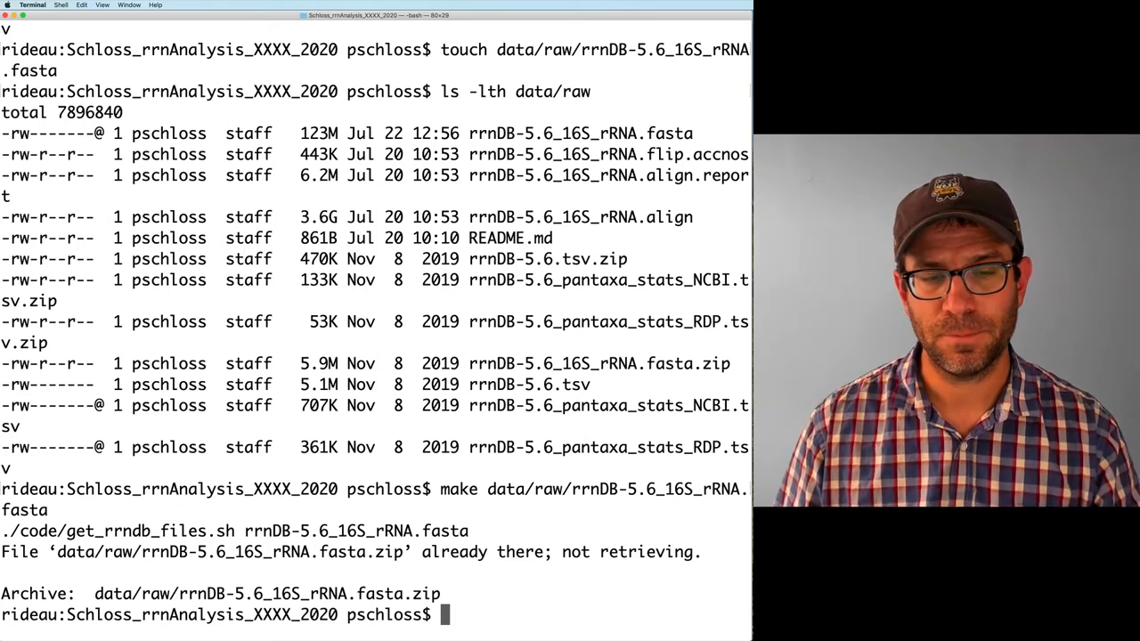
Rerun make for rrnDB-5.6_16S_rRNA.fasta and compare its timestamp with get_rrndb_files.sh using ls -lth.
type("make data/raw/rrnDB-5.6_16S_rRNA.fasta")
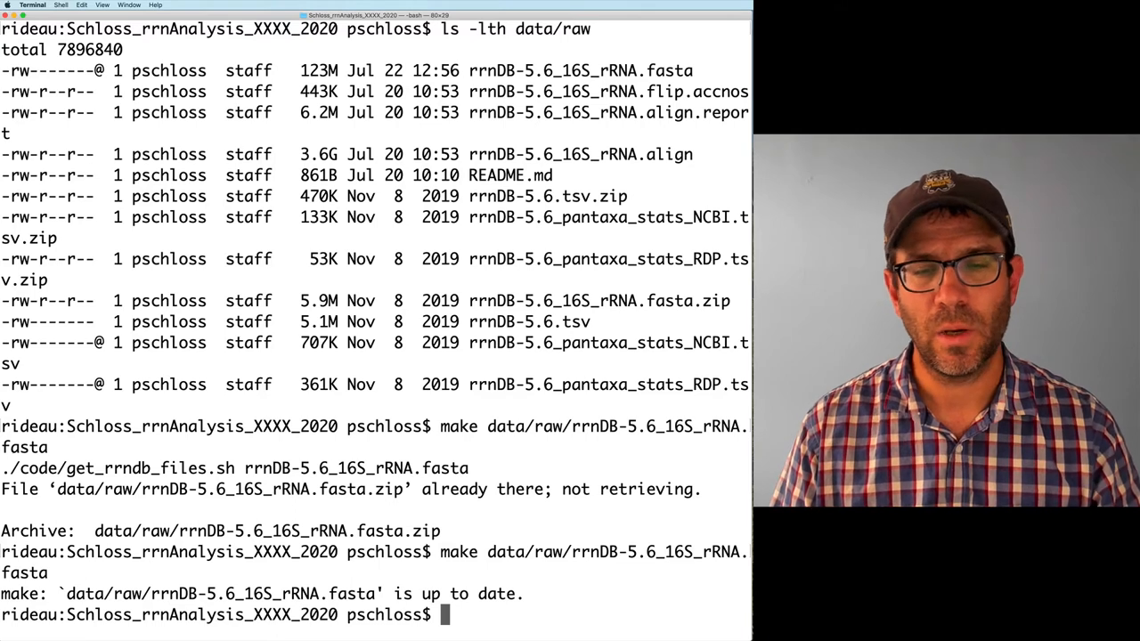
type("ls -lth data/raw/")
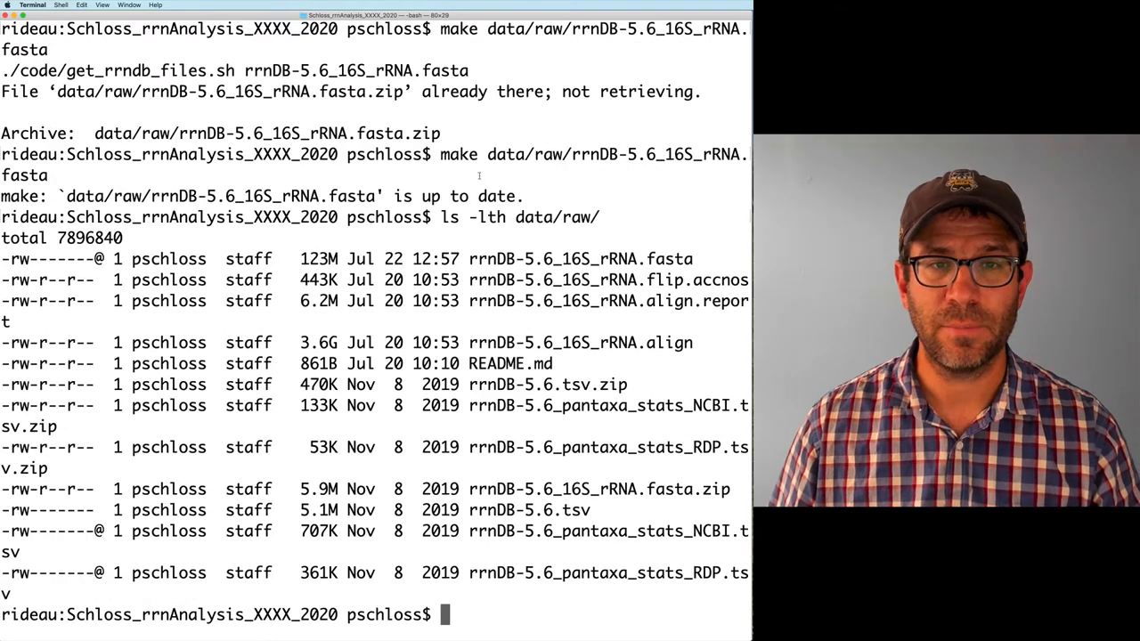
left_click_drag(412, 258, 693, 258)
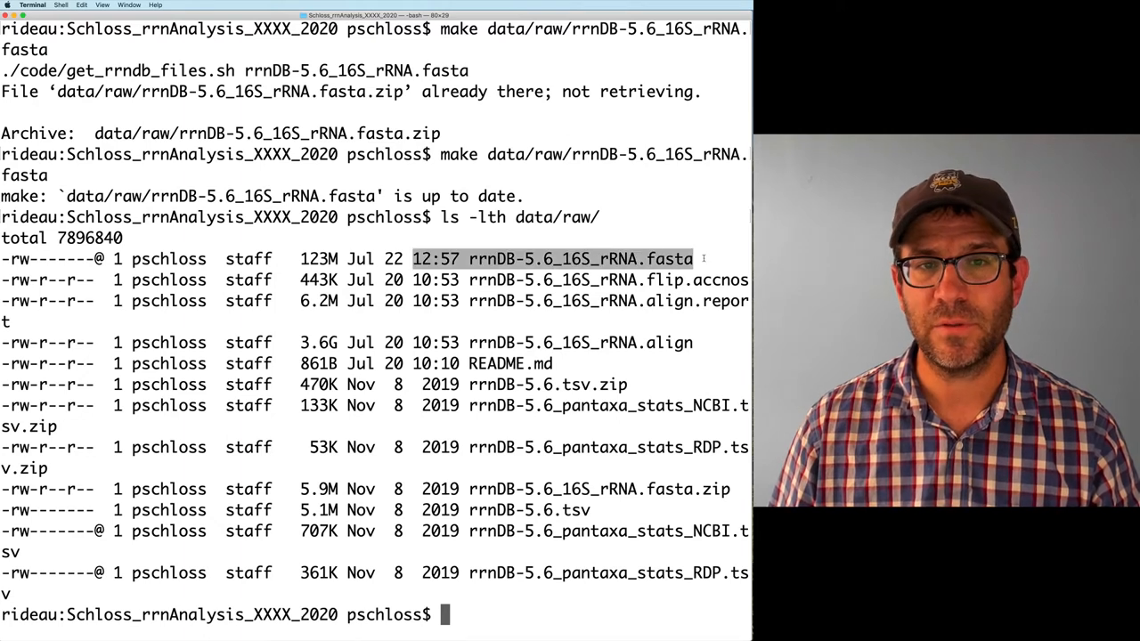
type("ls -lth code")
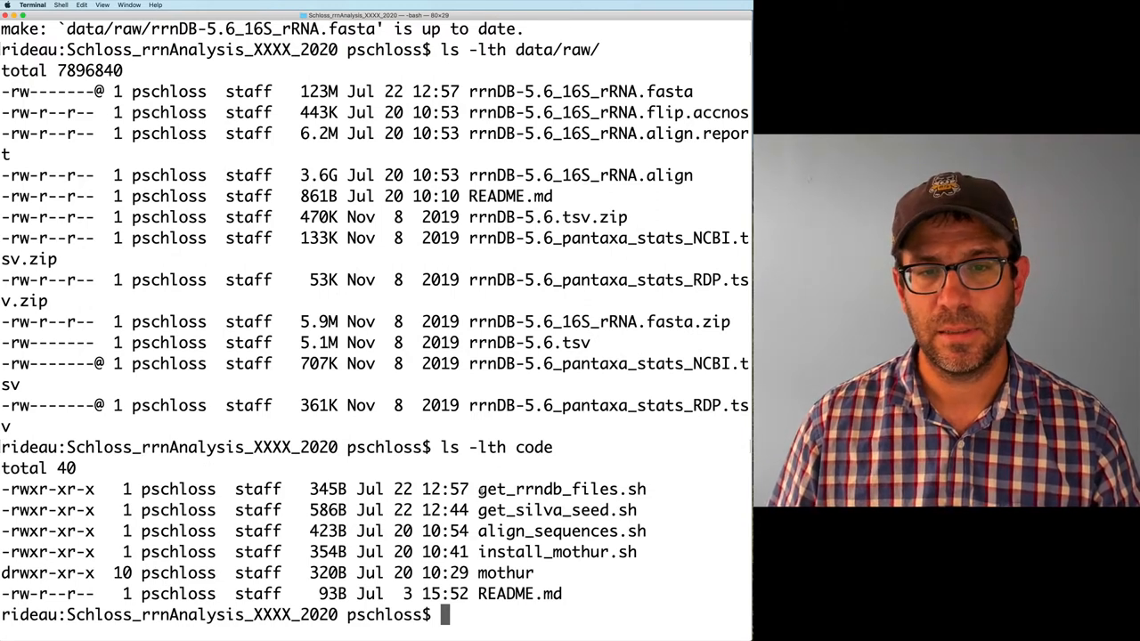
double_click(575, 489)
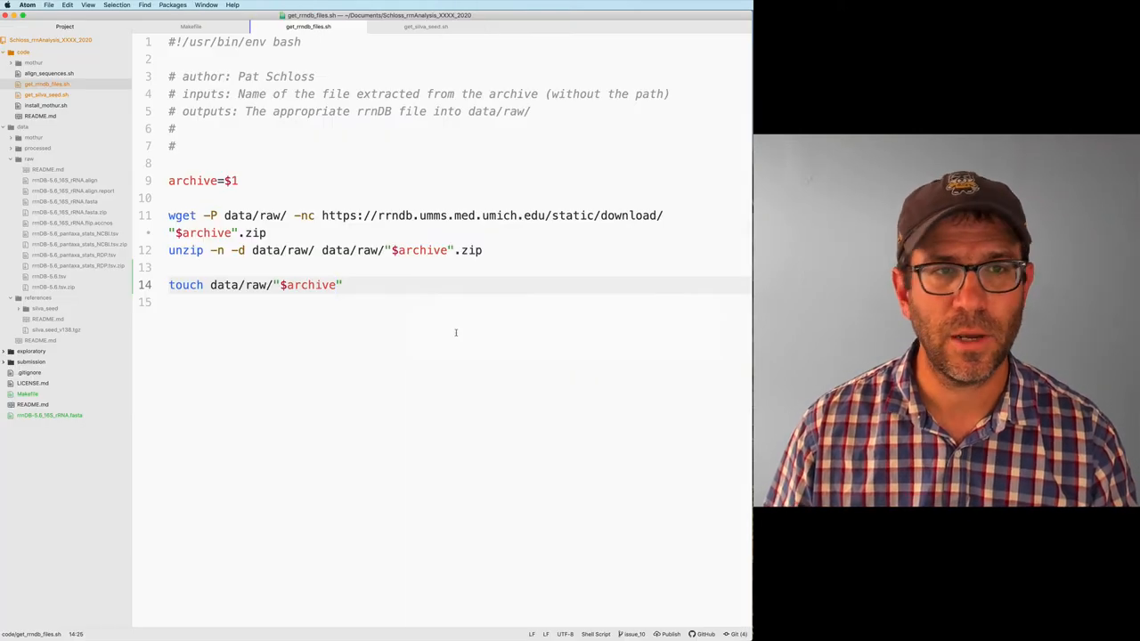
Look over the Makefile and get_silva_seed.sh's wget, mkdir and tar commands.
left_click(199, 27)
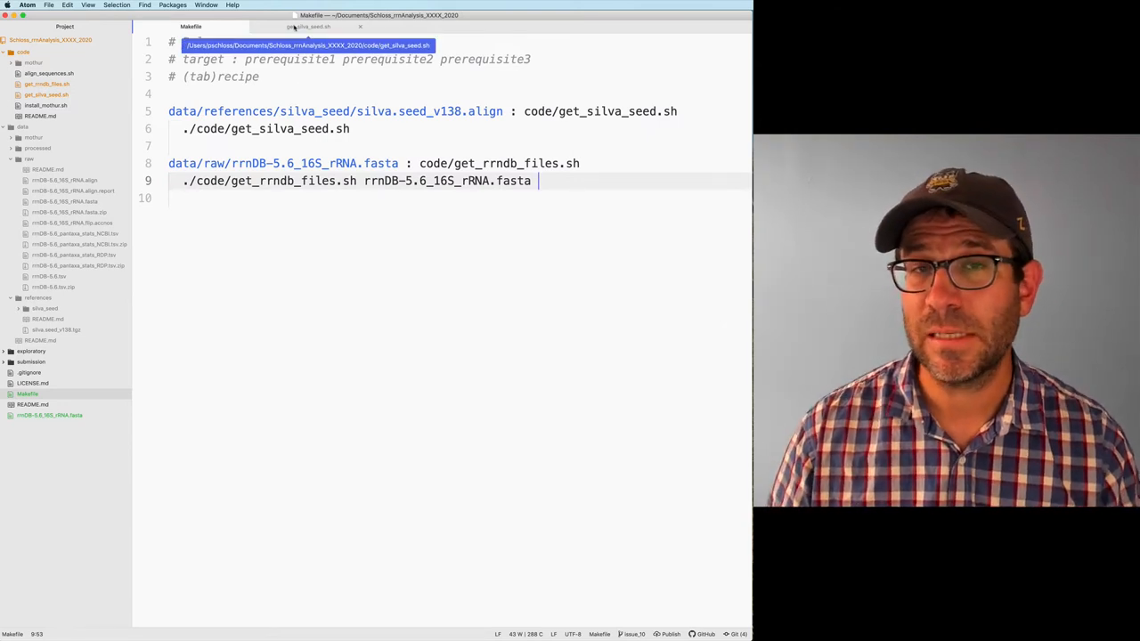
left_click(316, 28)
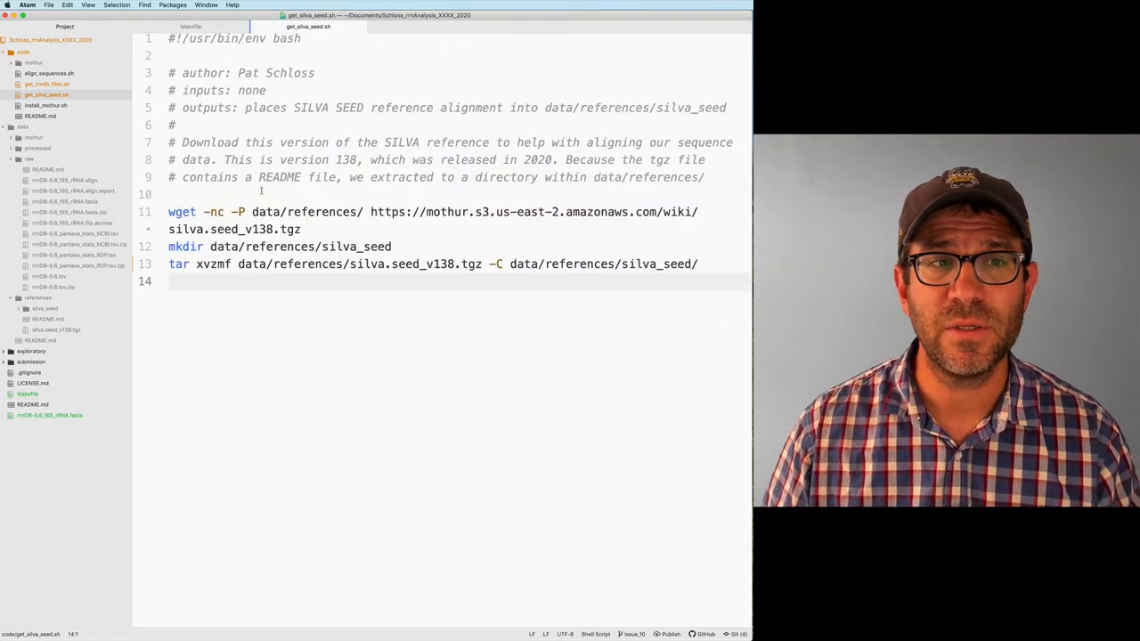
left_click(190, 34)
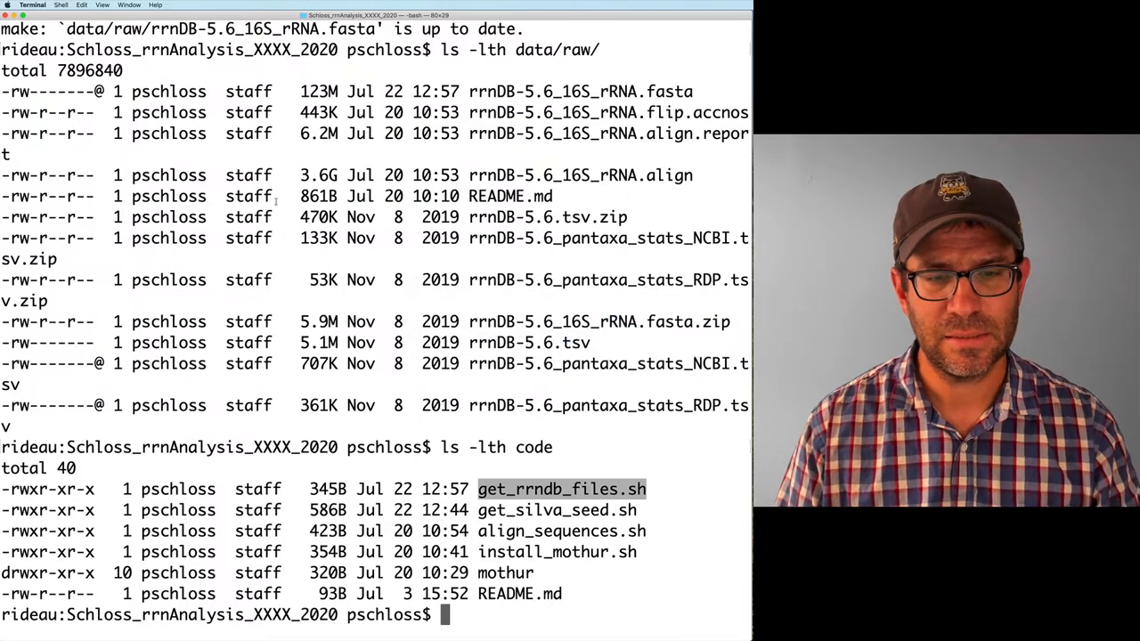
List the file names in data/raw/ with ls.
type("ls d")
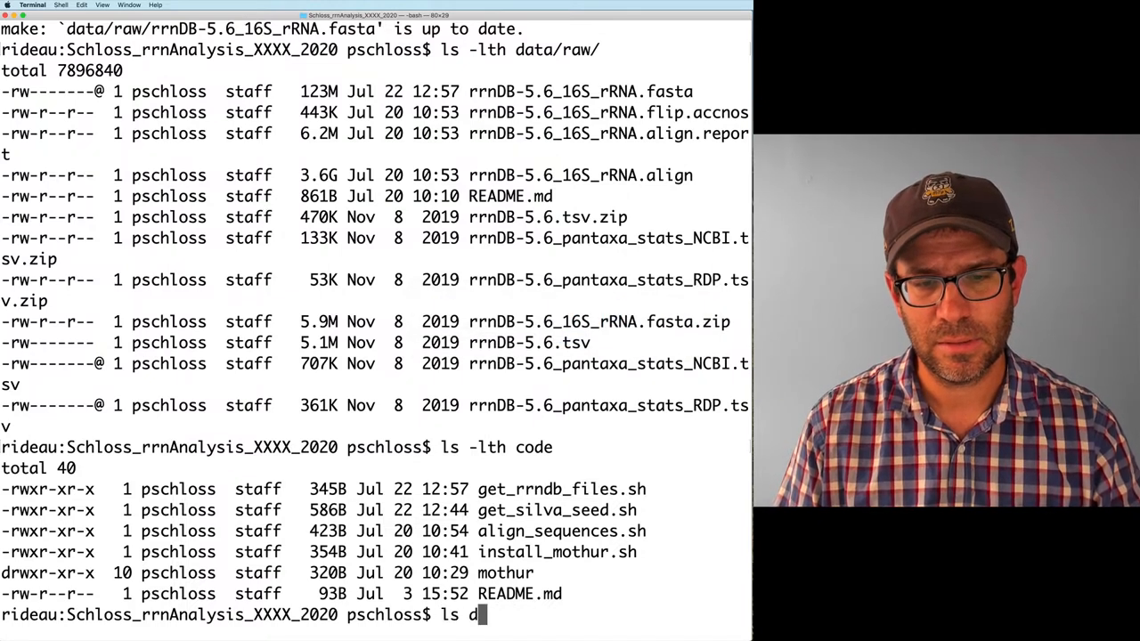
type("ata/")
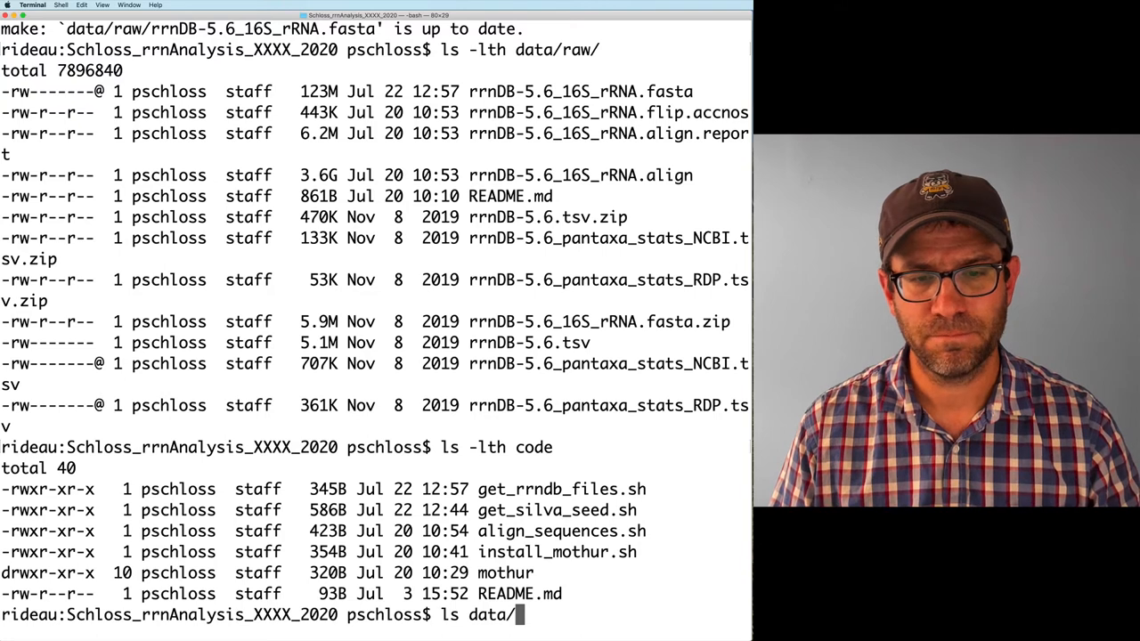
type("raw/")
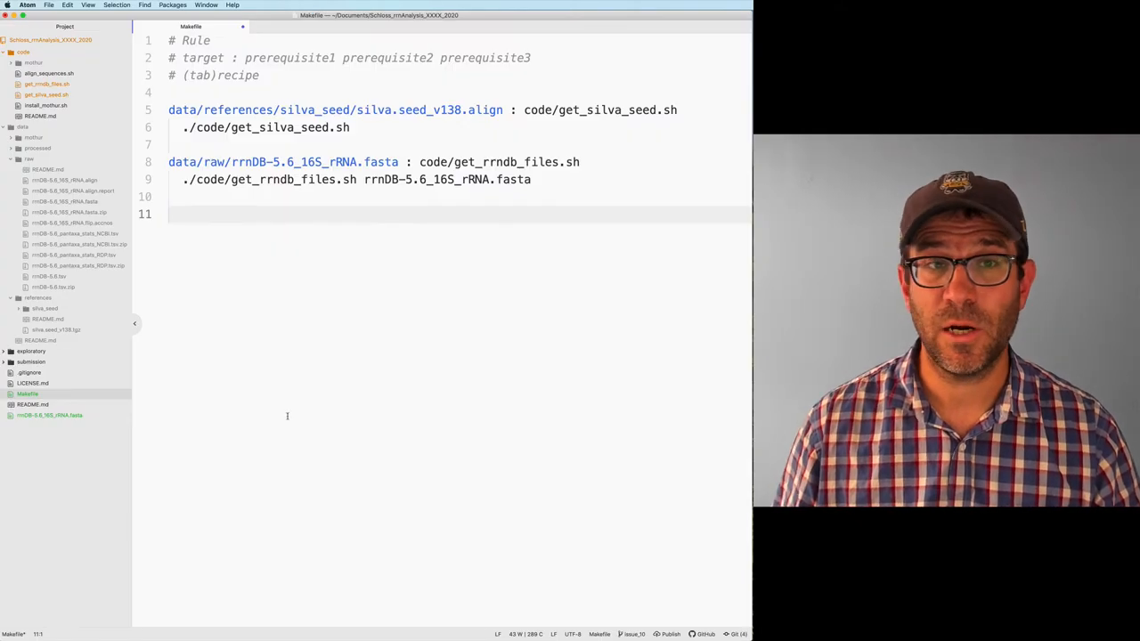
Add a data/raw/rrnDB-5.6_16S_rRNA.align rule depending on silva.seed_v138.align, the 16S fasta and code/align_sequences.sh.
type("data/raw/rrnDB-5.6_16S_rRNA.align :")
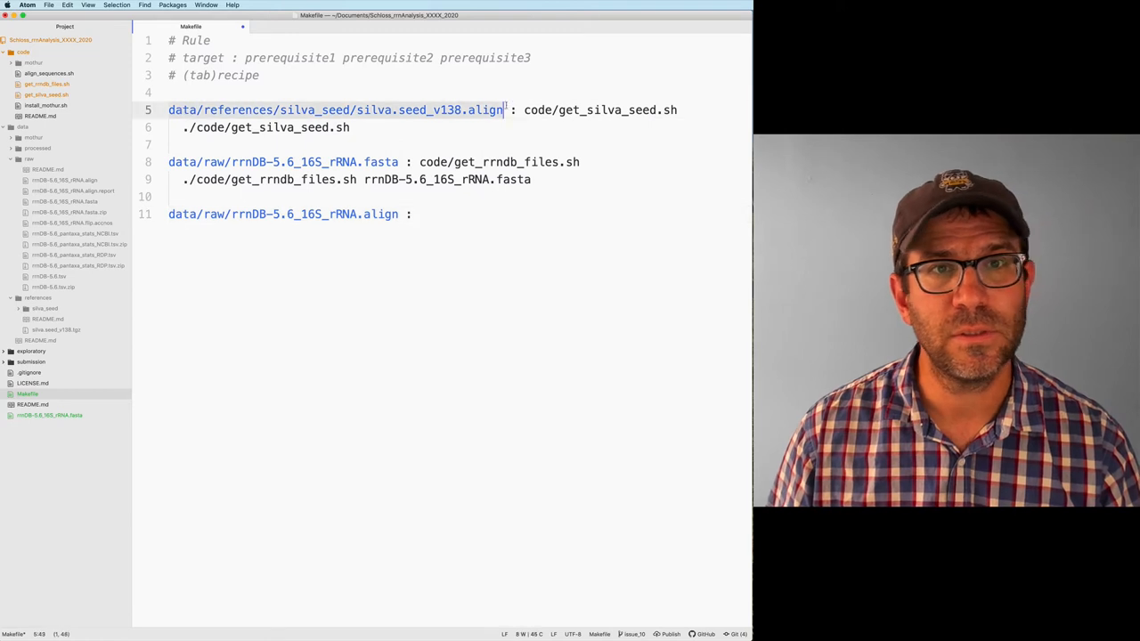
type("data/references/silva_seed/silva.seed_v138.align")
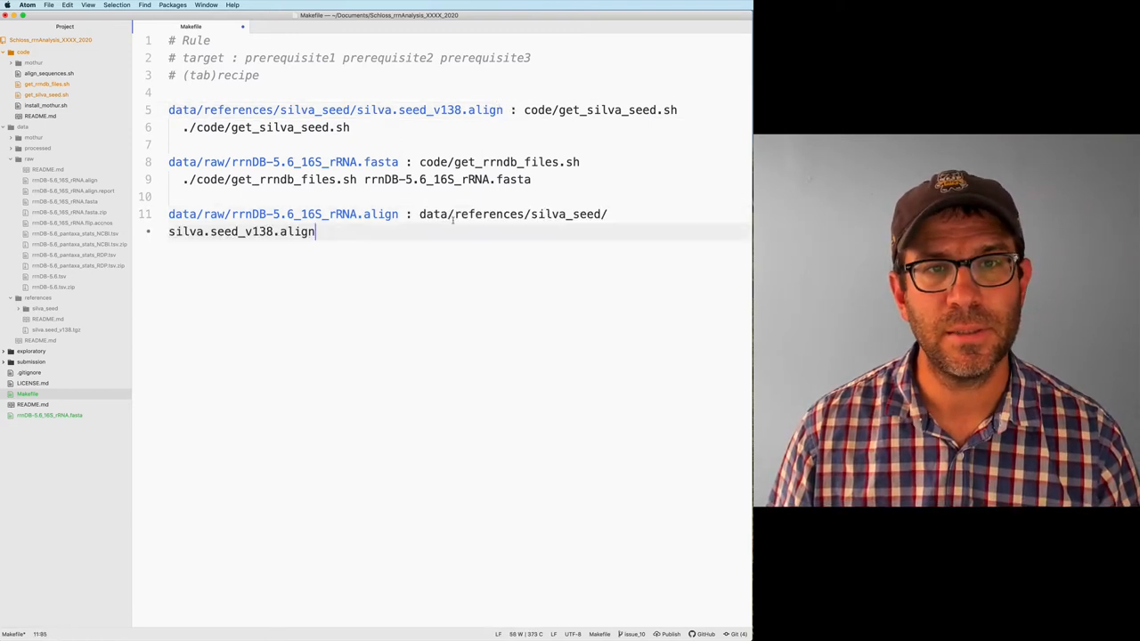
mouse_move(358, 242)
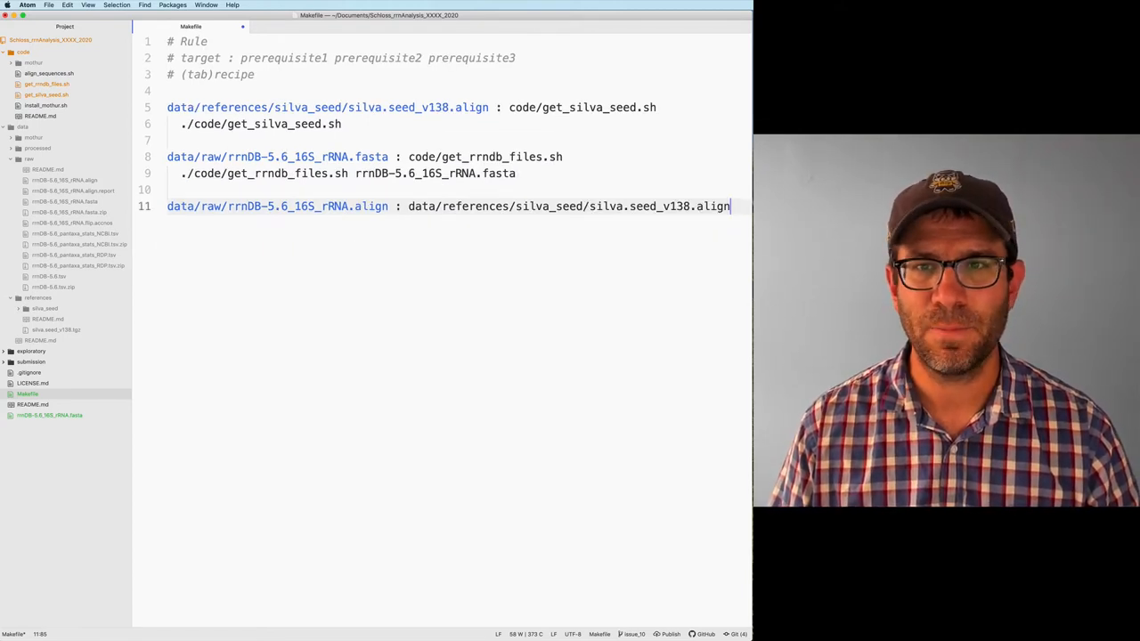
type("\\")
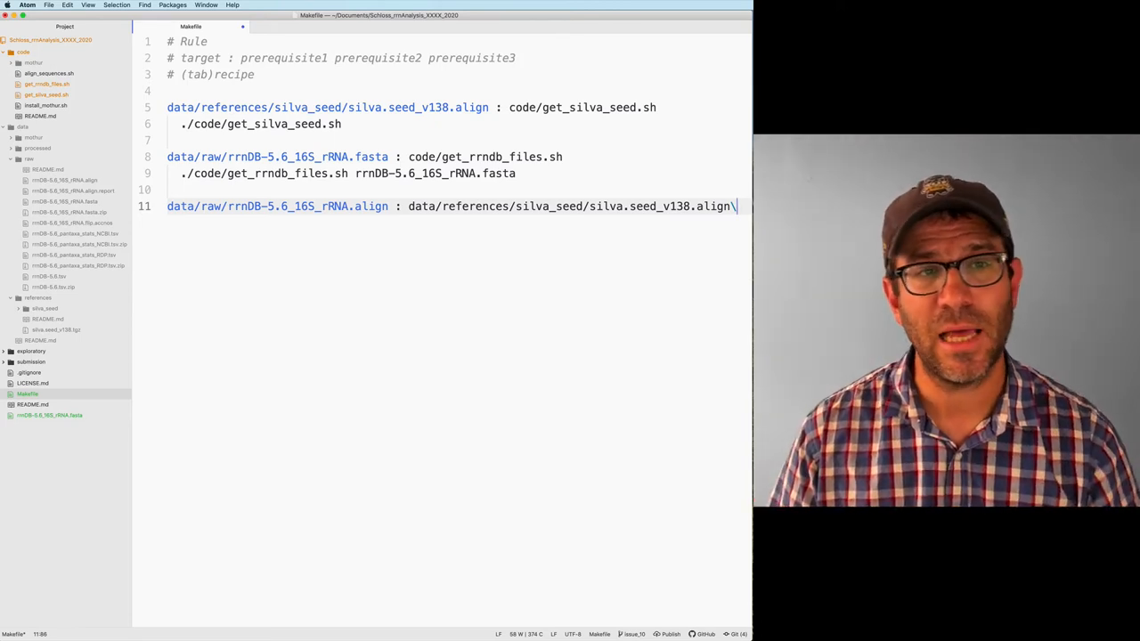
key("Enter")
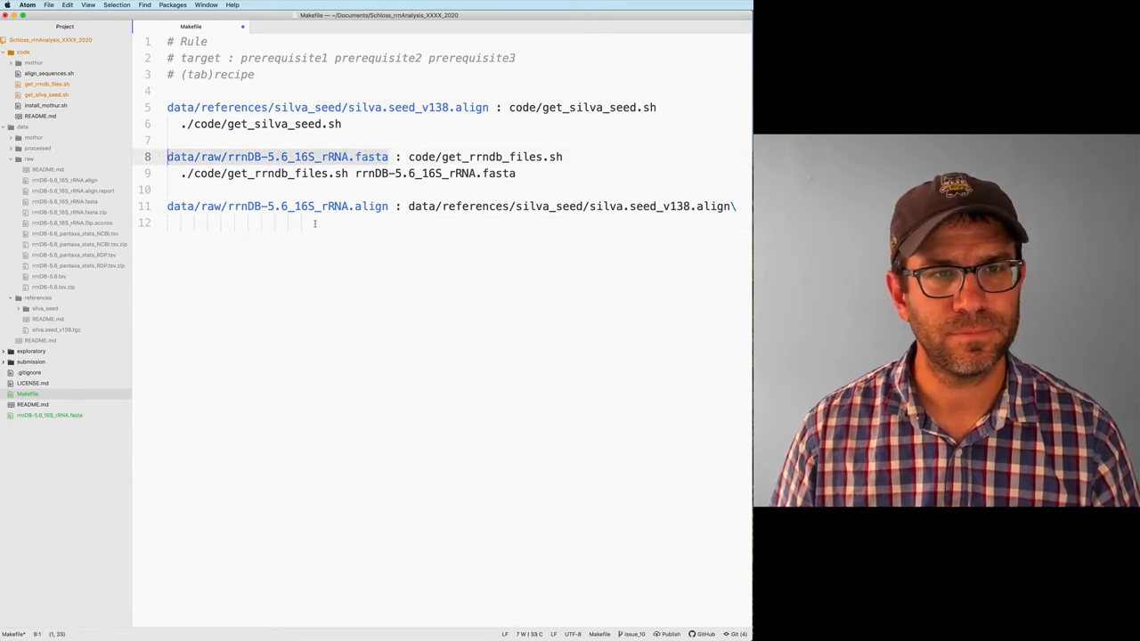
type("data/raw/rrnDB-5.6_16S_rRNA.fasta\\")
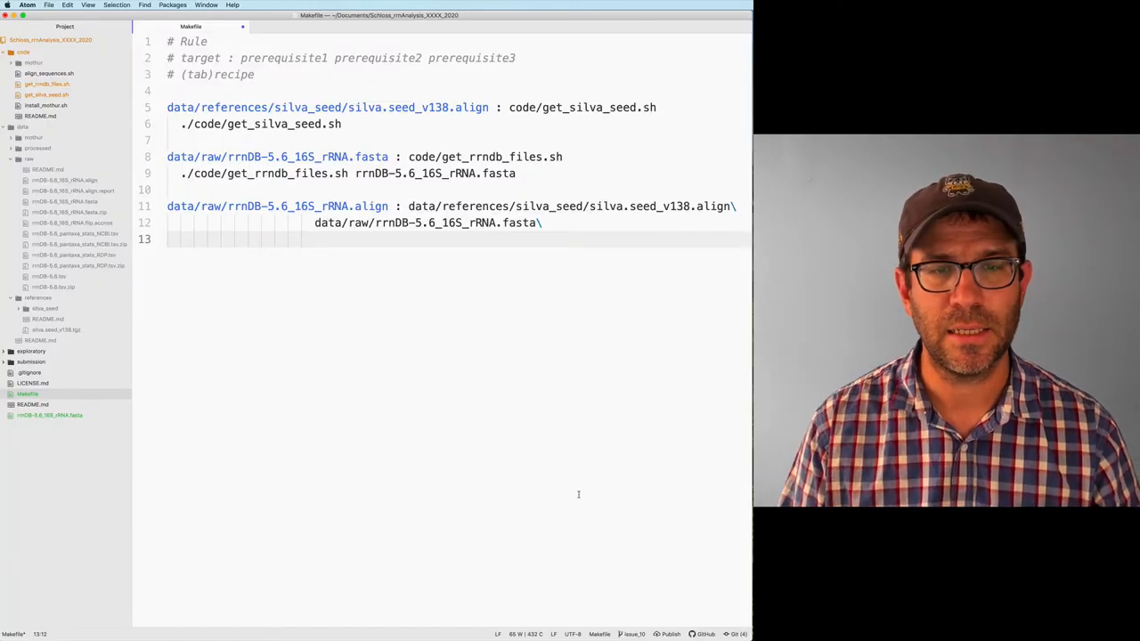
type("code/align_sequences.sh")
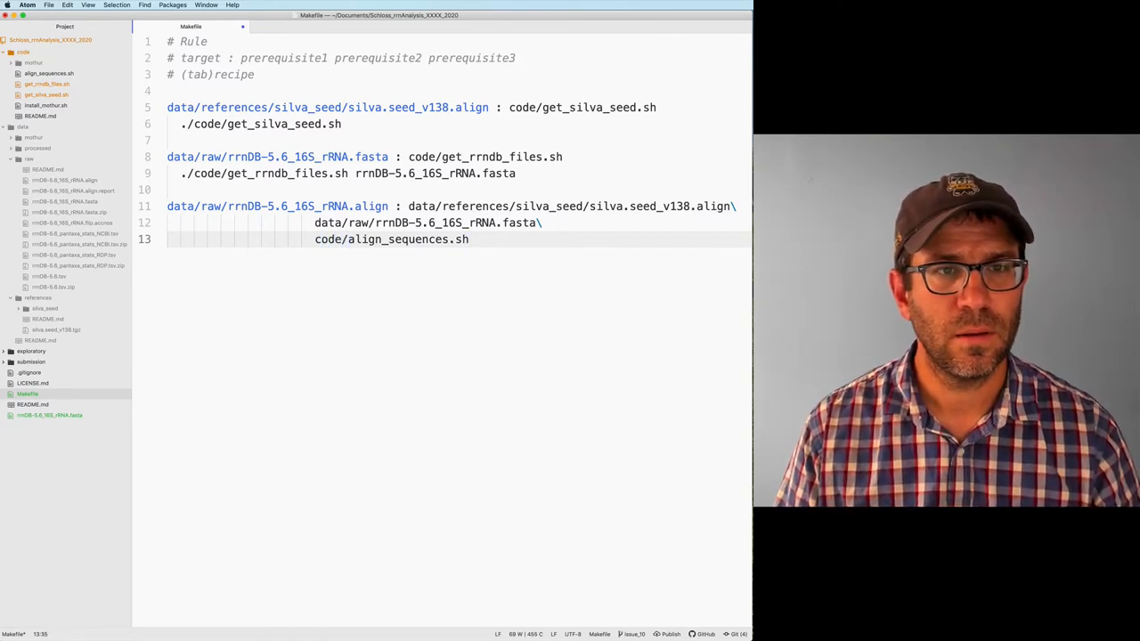
type("s")
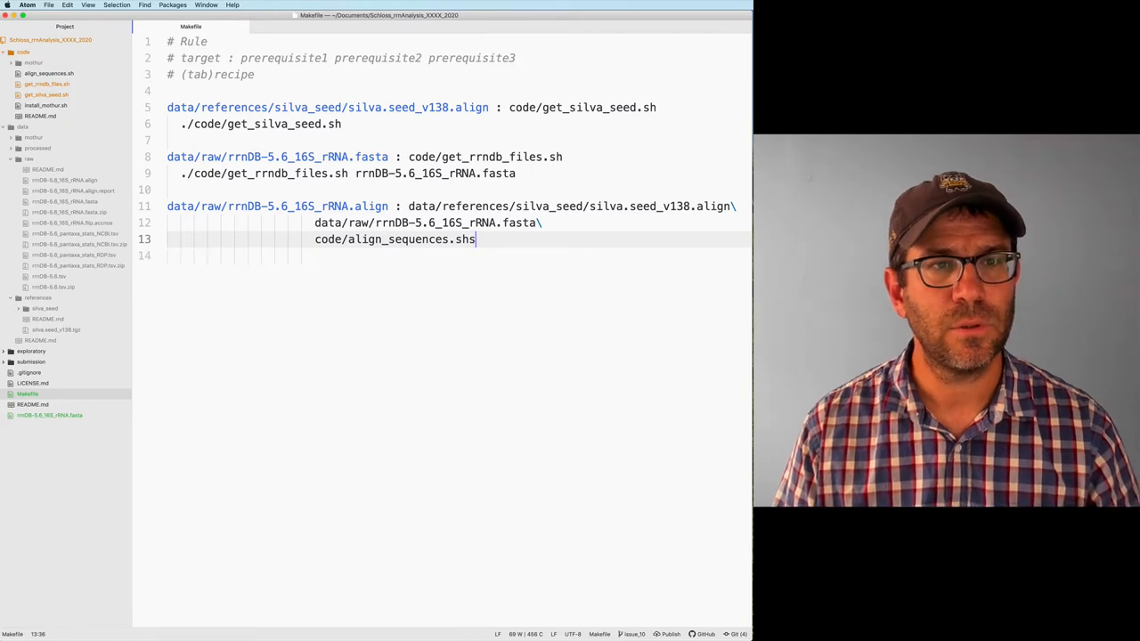
key("Enter")
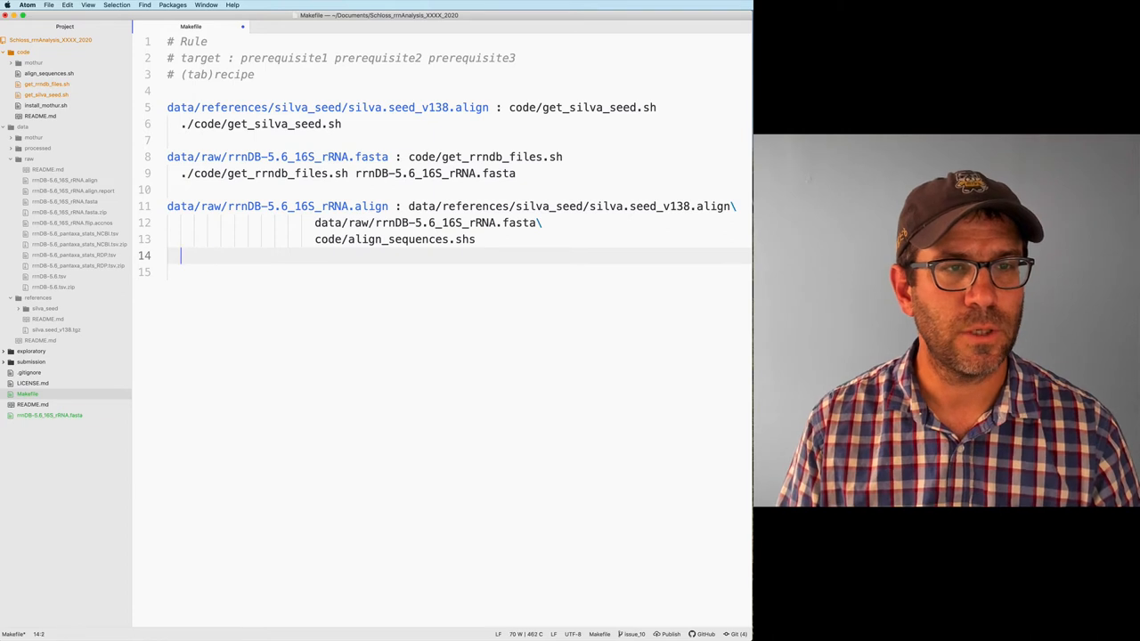
Give the align rule the recipe ./code/align_sequences.sh and save the Makefile.
type("./code/alig")
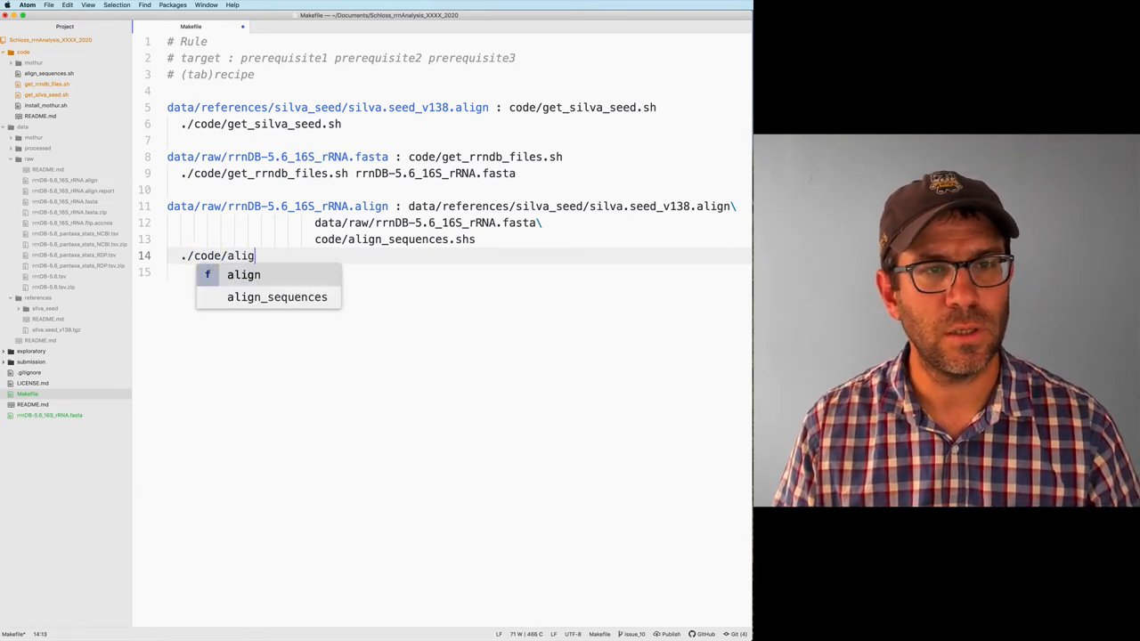
type("n")
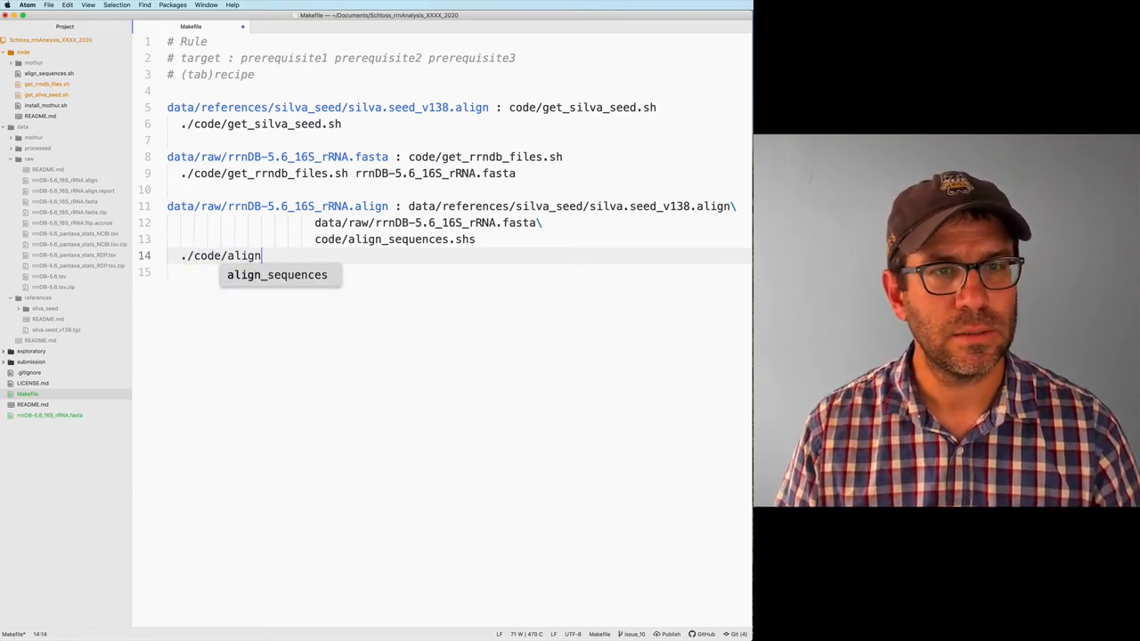
type("_sequences.sh")
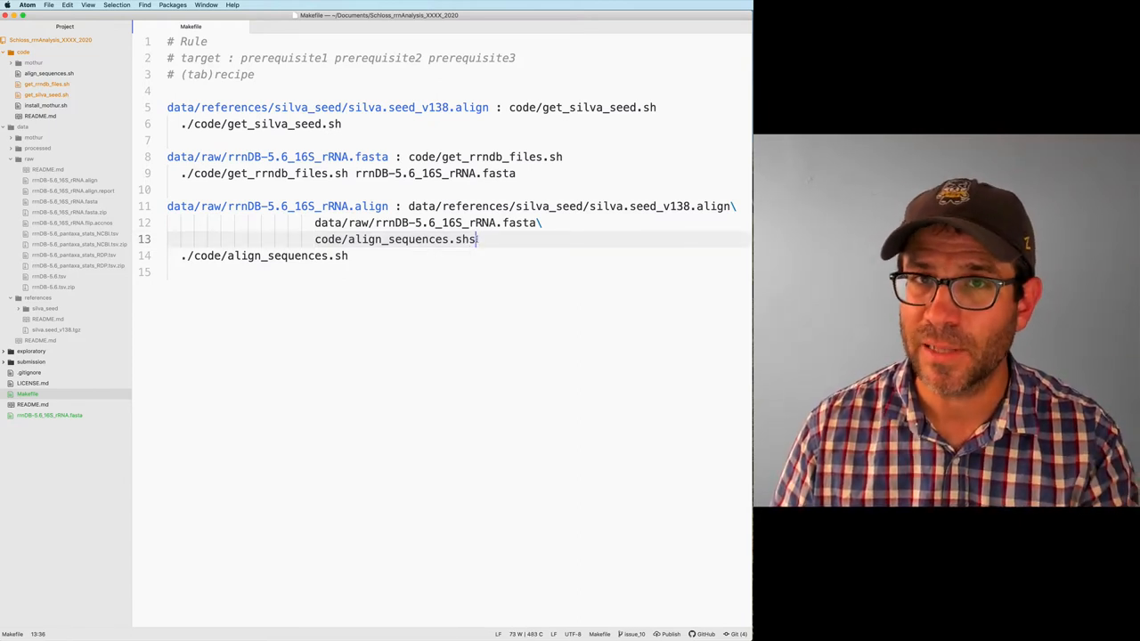
key("backspace")
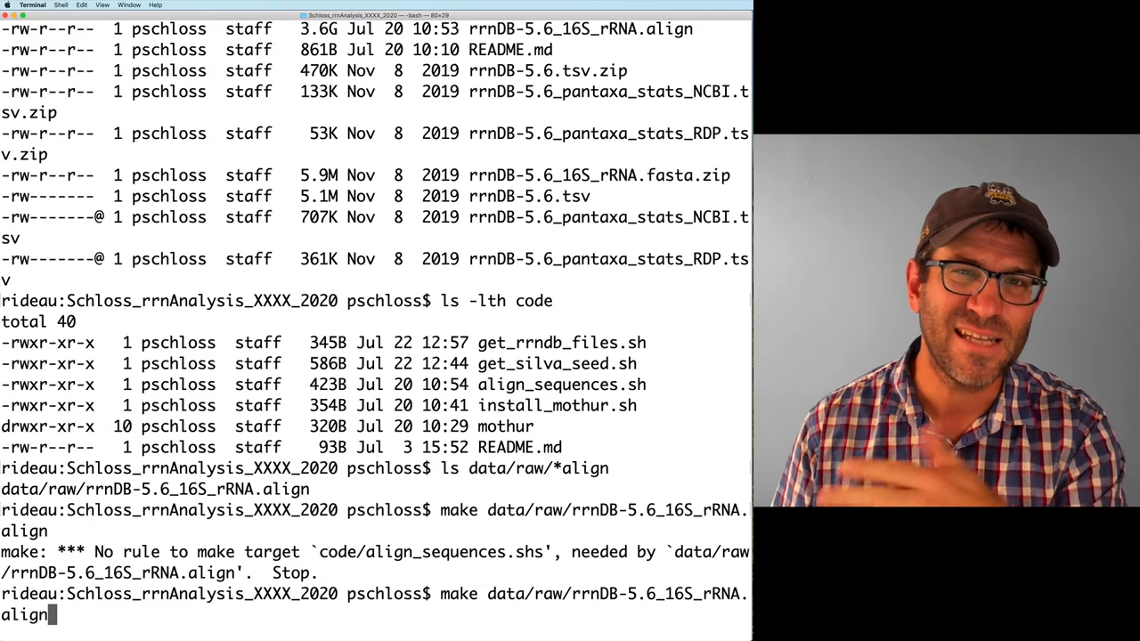
Run make data/raw/rrnDB-5.6_16S_rRNA.align, letting mothur align 77530 sequences, then rerun it.
key("Return")
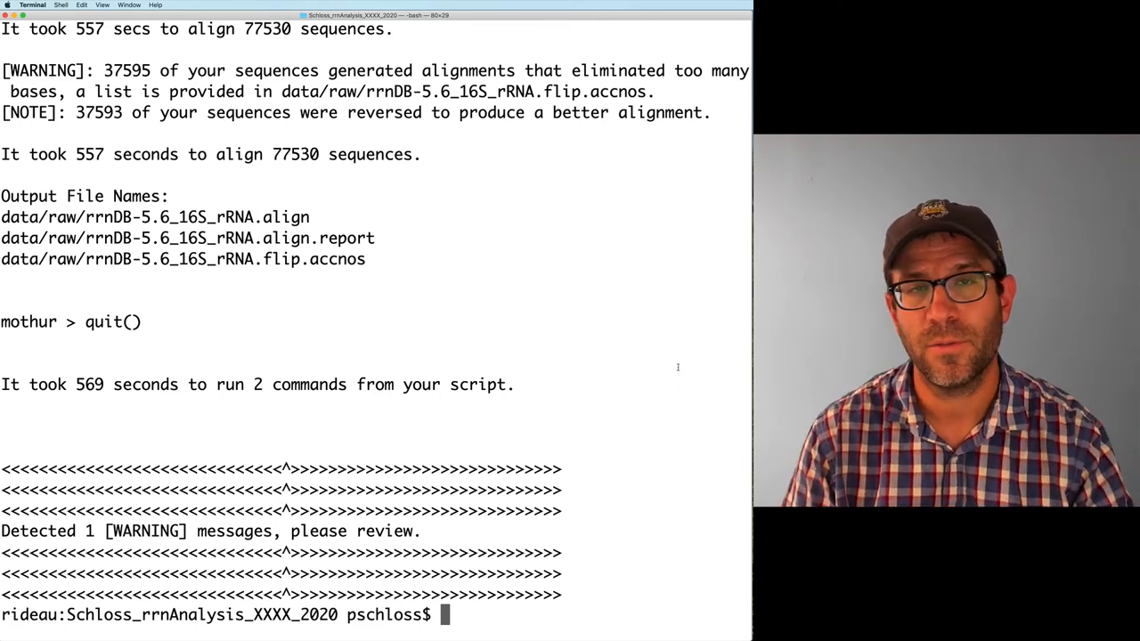
type("make data/raw/rrnDB-5.6_16S_rRNA.align")
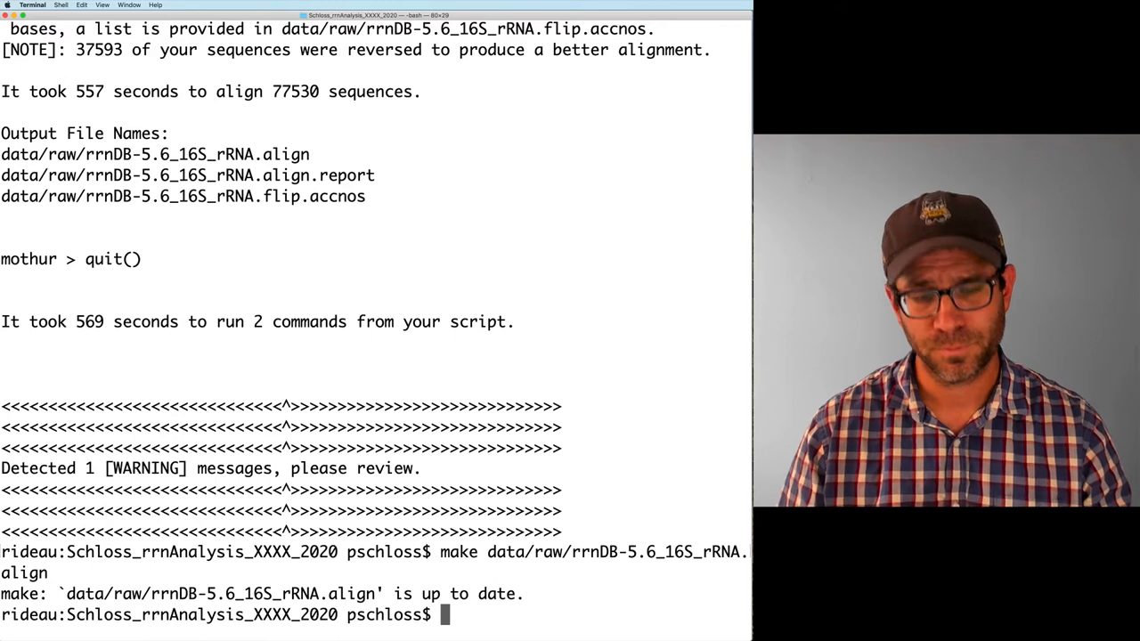
Dry-run make -n data/raw/rrnDB-5.6_16S_rRNA.align to confirm it is up to date.
type("make")
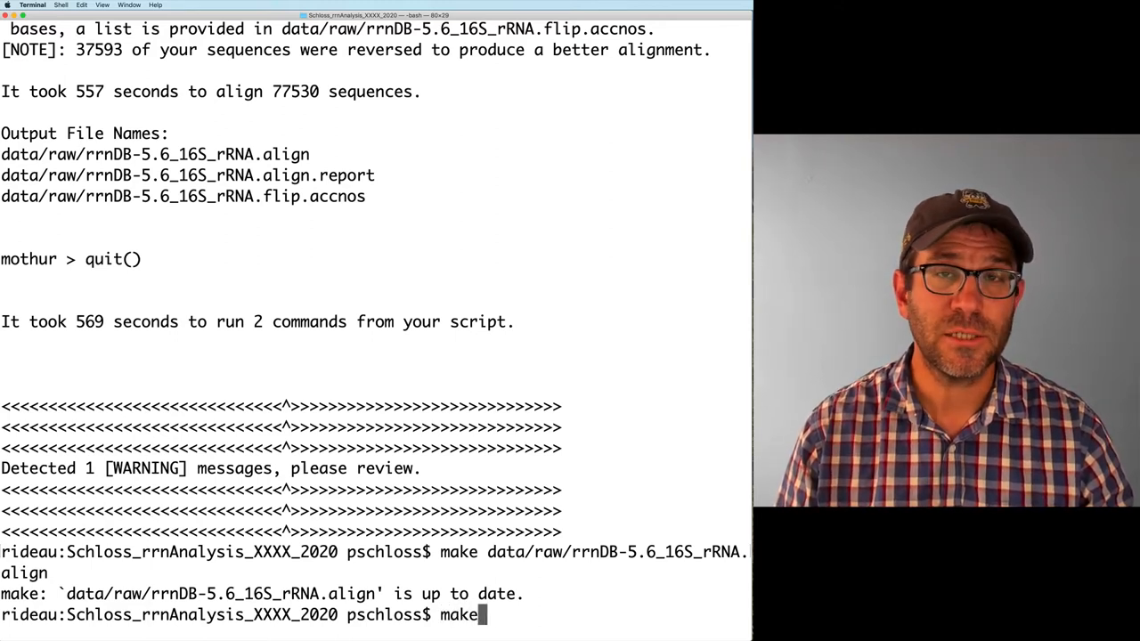
type("-n")
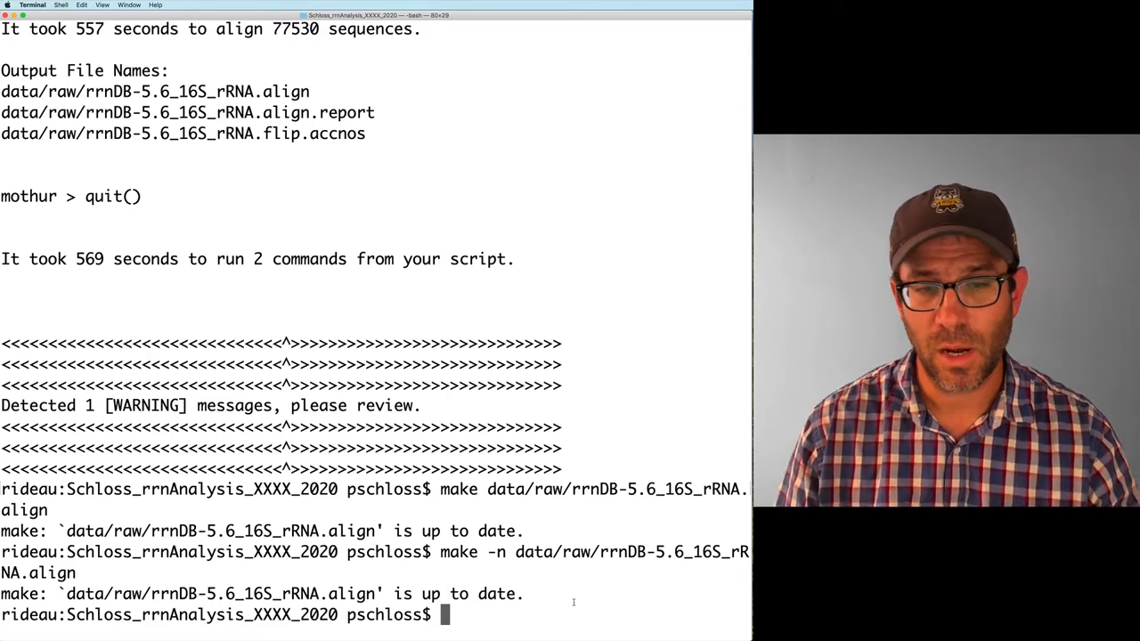
Remove data/references/silva_seed/silva.seed_v138.align and data/raw/rrnDB-5.6_16S_rRNA.fasta with rm.
type("rm")
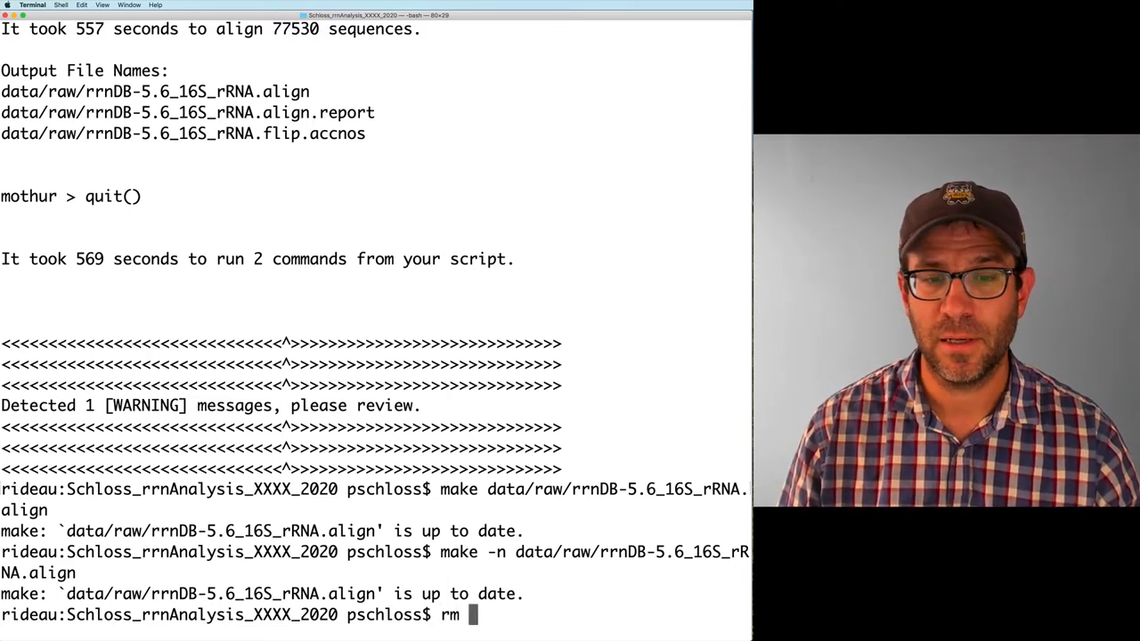
type("data/references/")
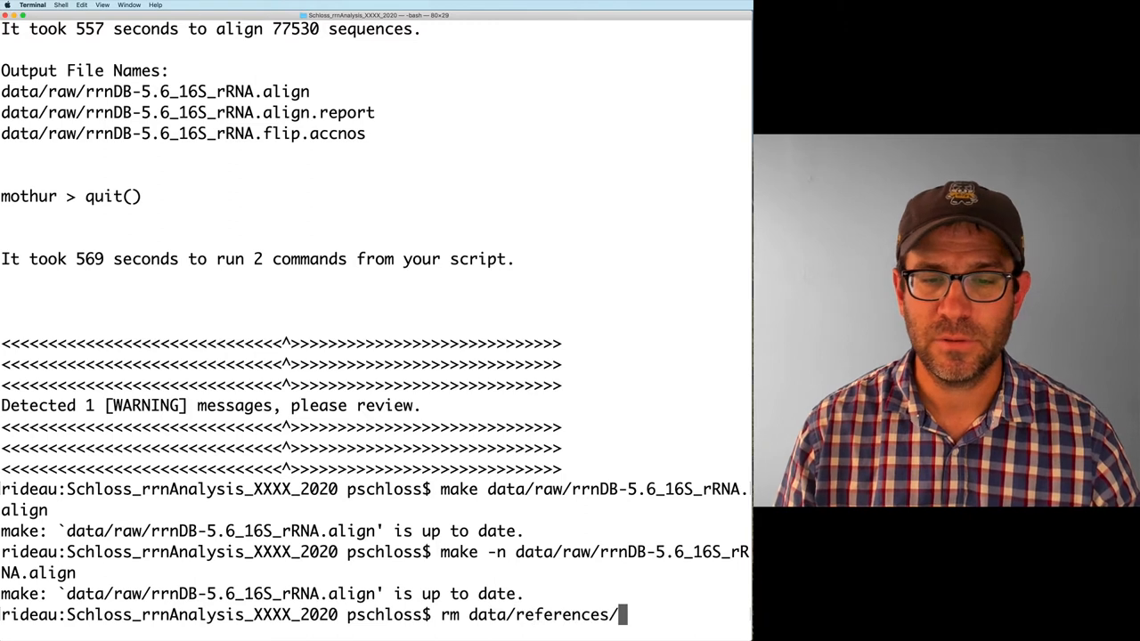
type("silva_seed/")
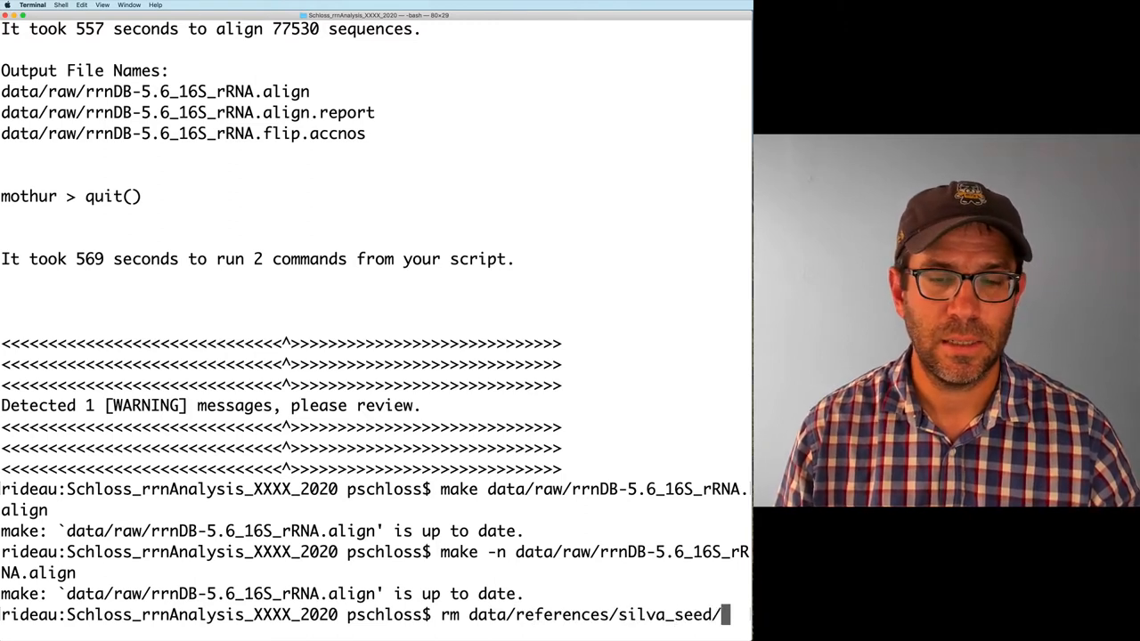
type("silva.seed_v138.")
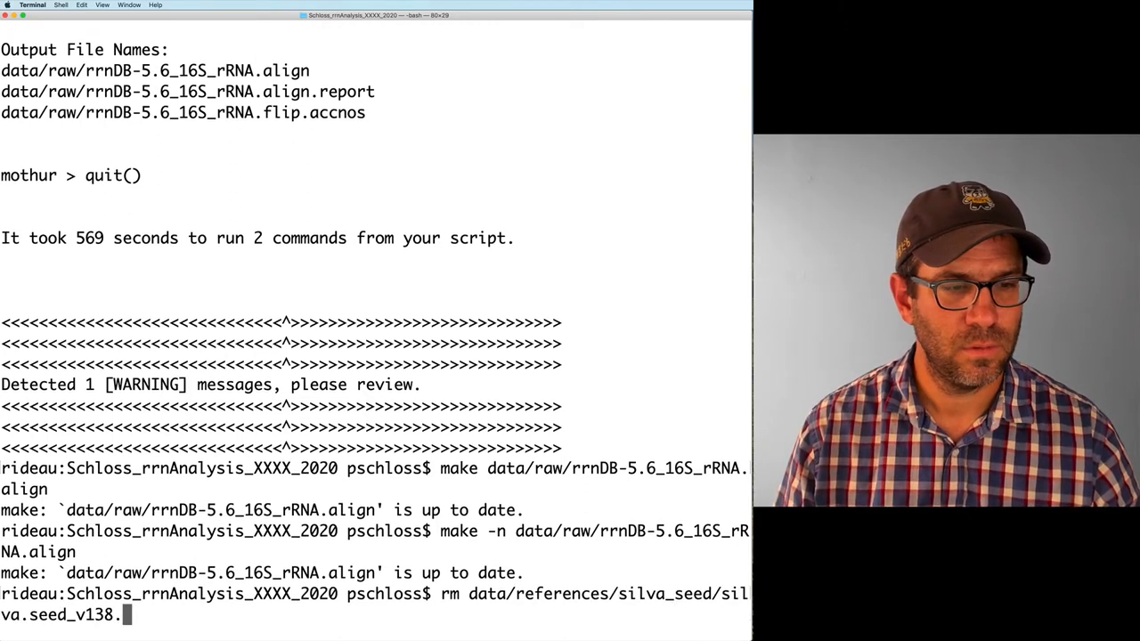
type("align")
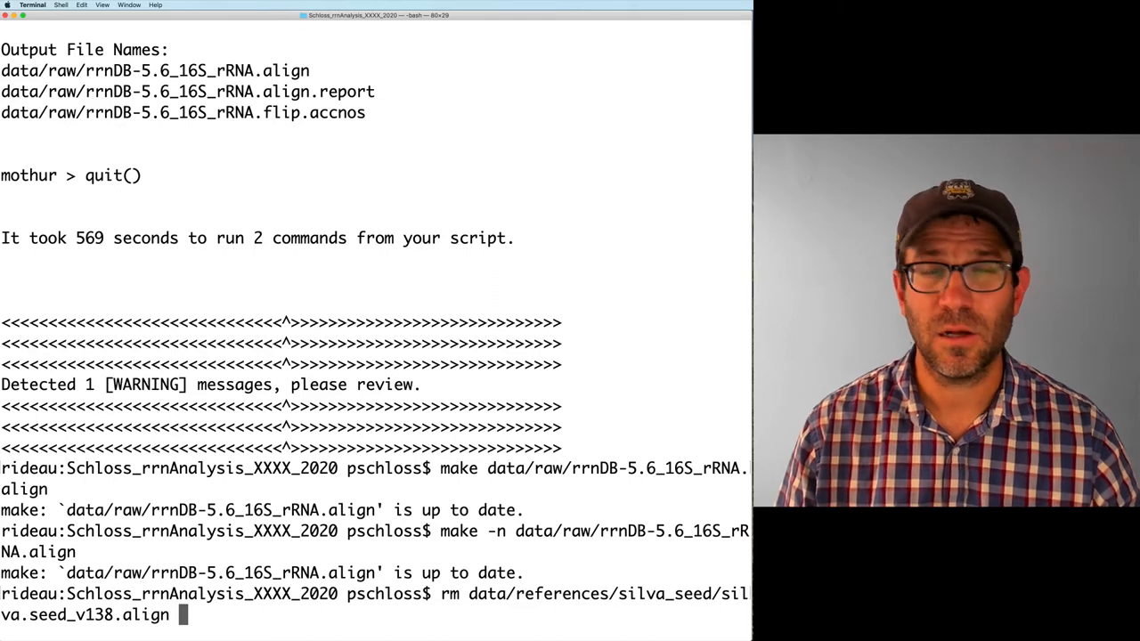
type("data/")
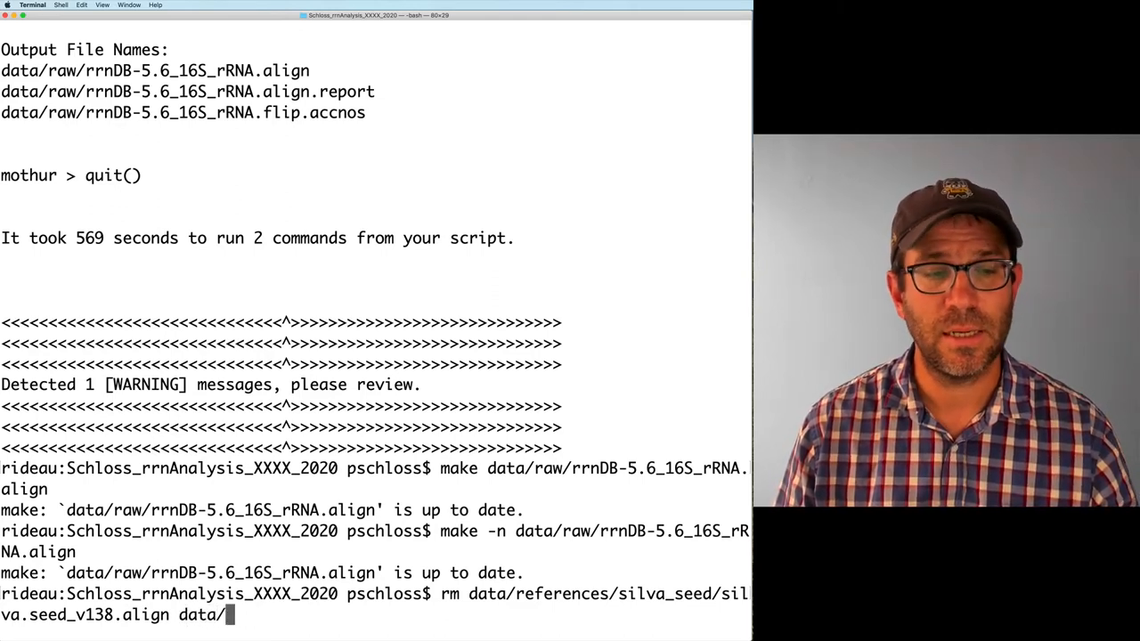
type("raw/rrnDB-5.6")
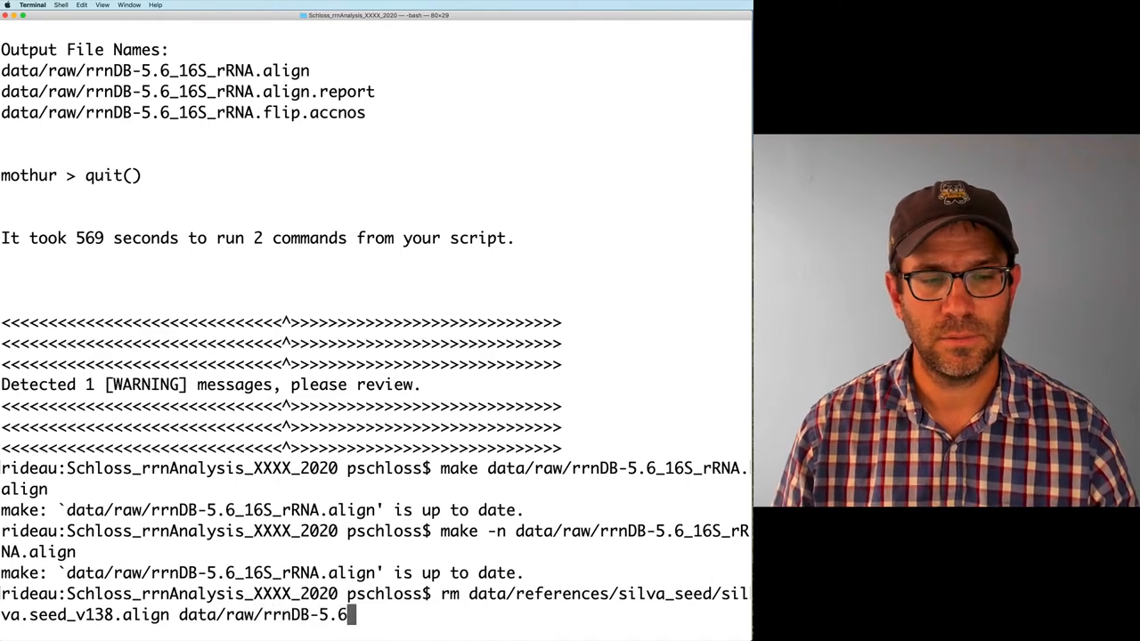
type("_16S_rRNA.")
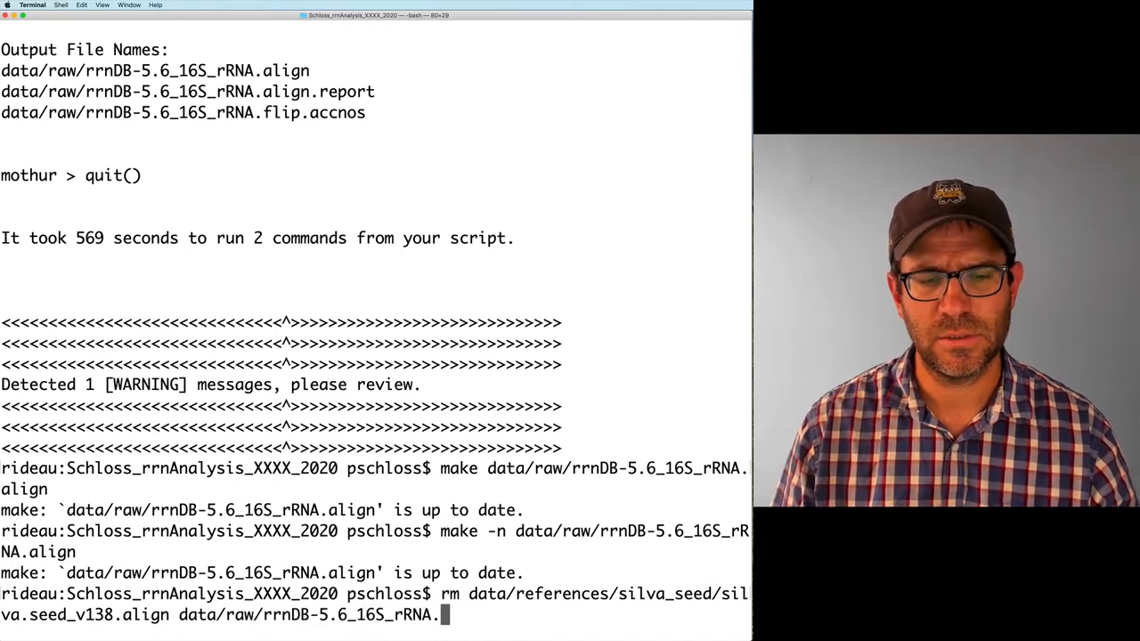
type("fasta")
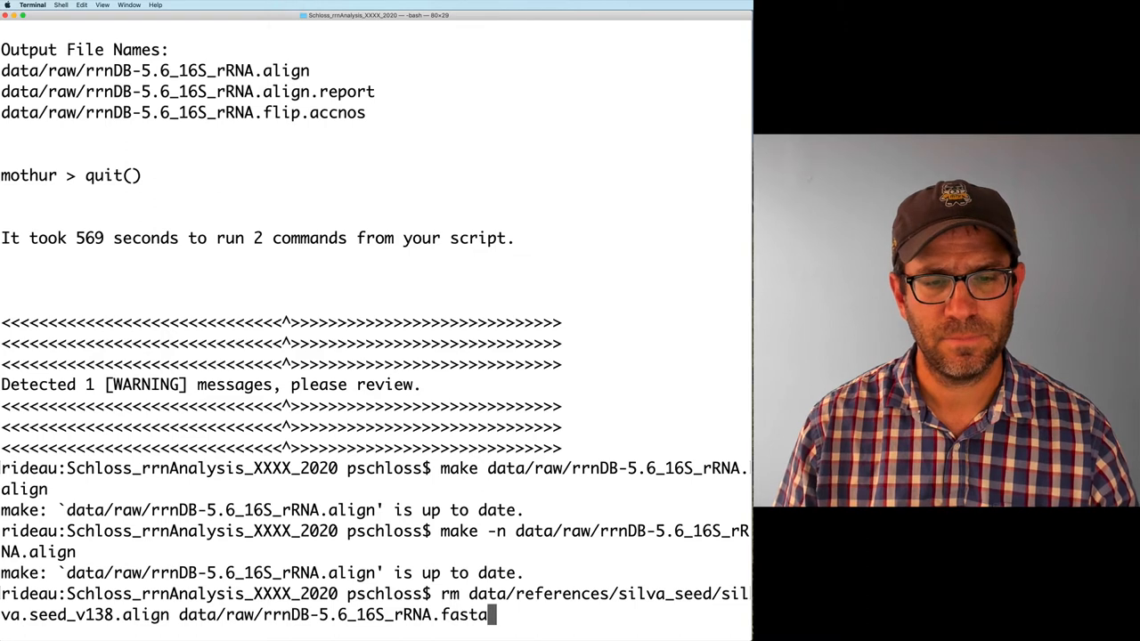
key("Return")
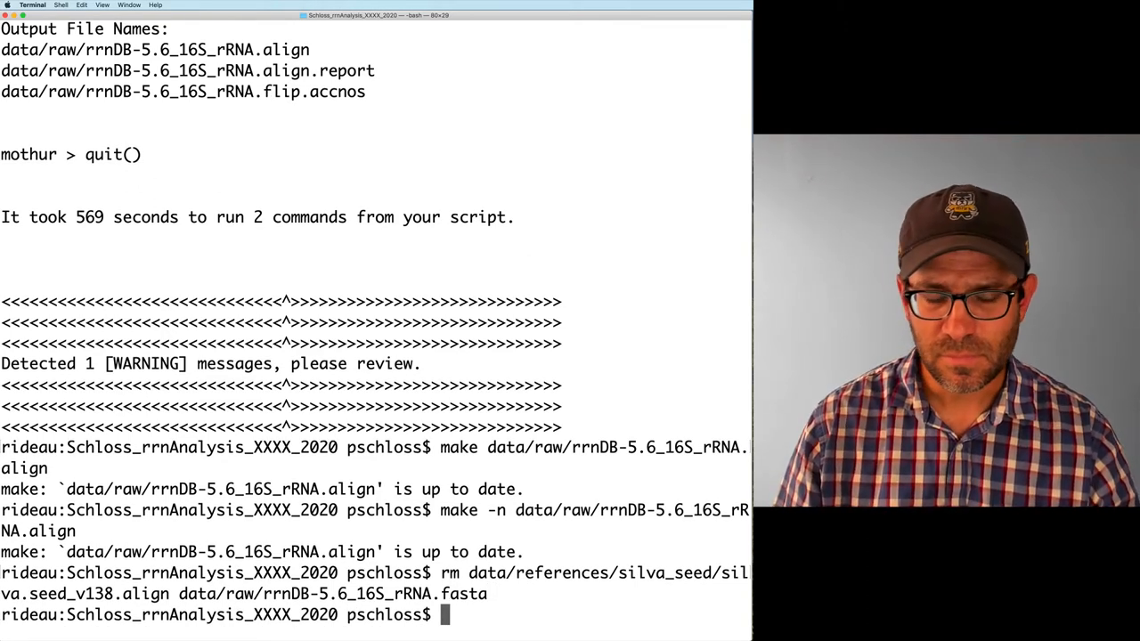
Preview with make -n, then rebuild rrnDB-5.6_16S_rRNA.align until mothur finishes.
type("make -n data/raw/rrnDB-5.6_16S_rRNA.align")
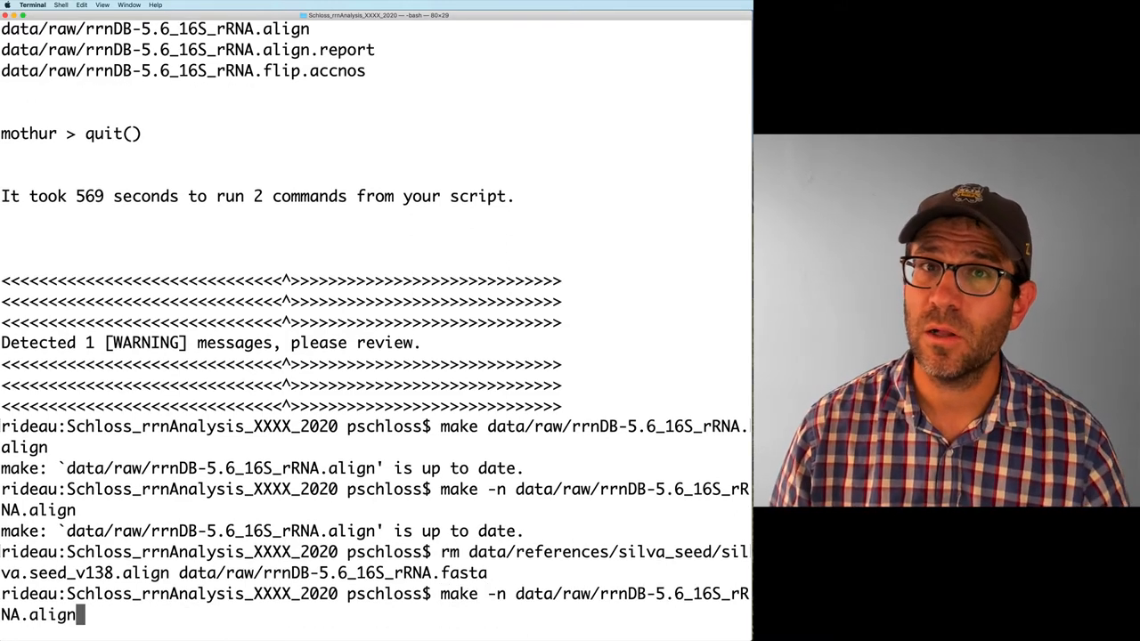
key("Return")
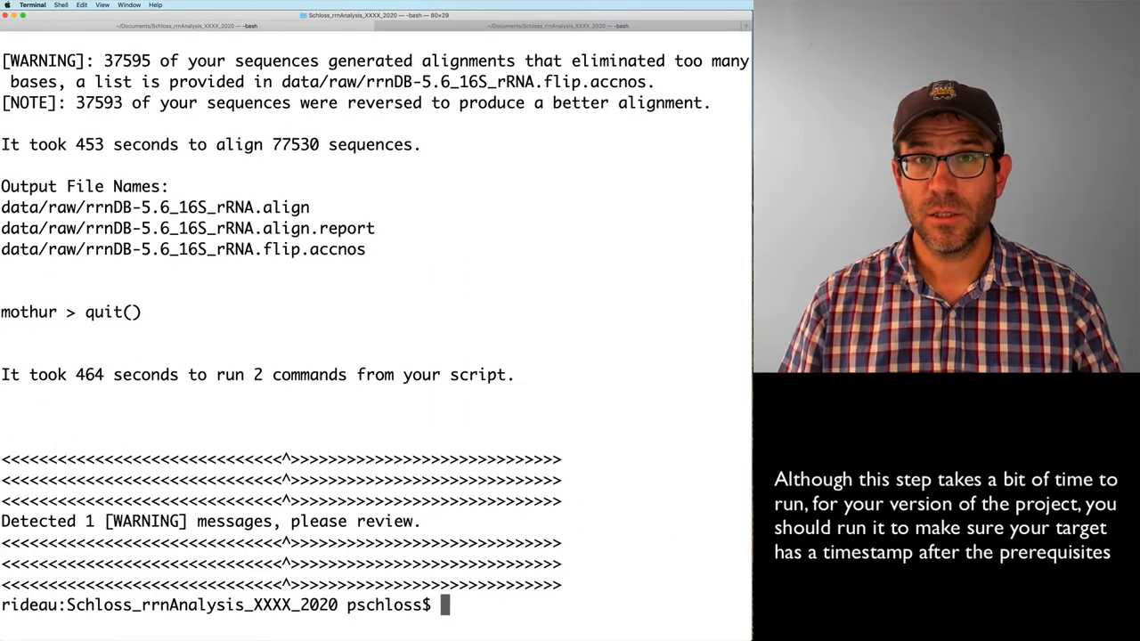
Dry-run make for data/raw/rrnDB-5.6_16S_rRNA.align and confirm it is up to date.
type("make data/raw/rrnDB-5.6_16S_rRNA.align")
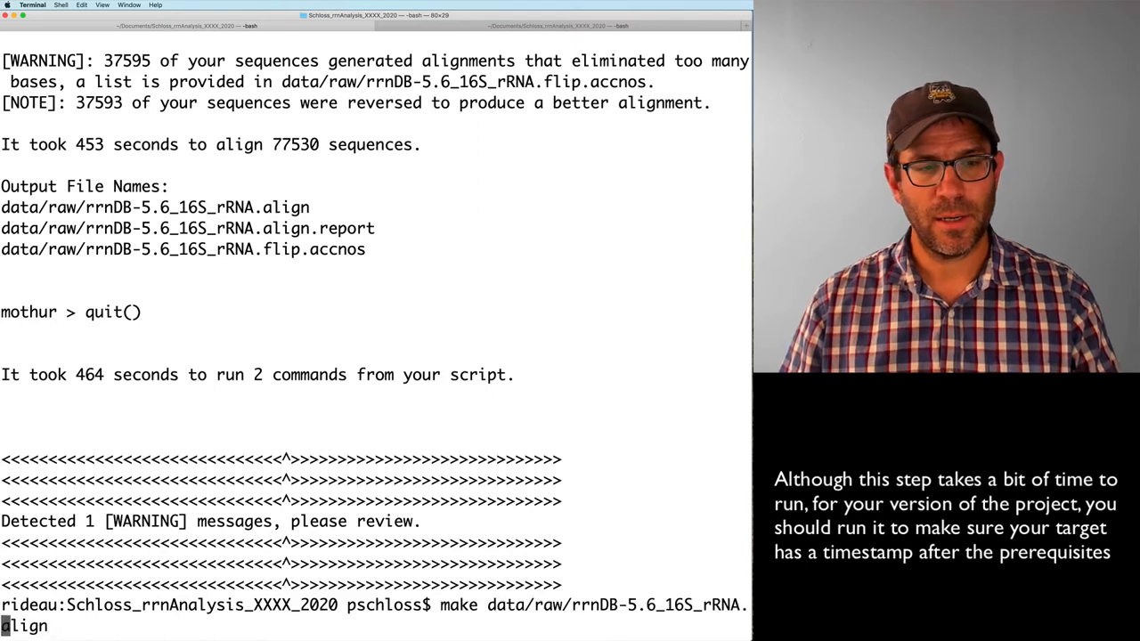
type("-")
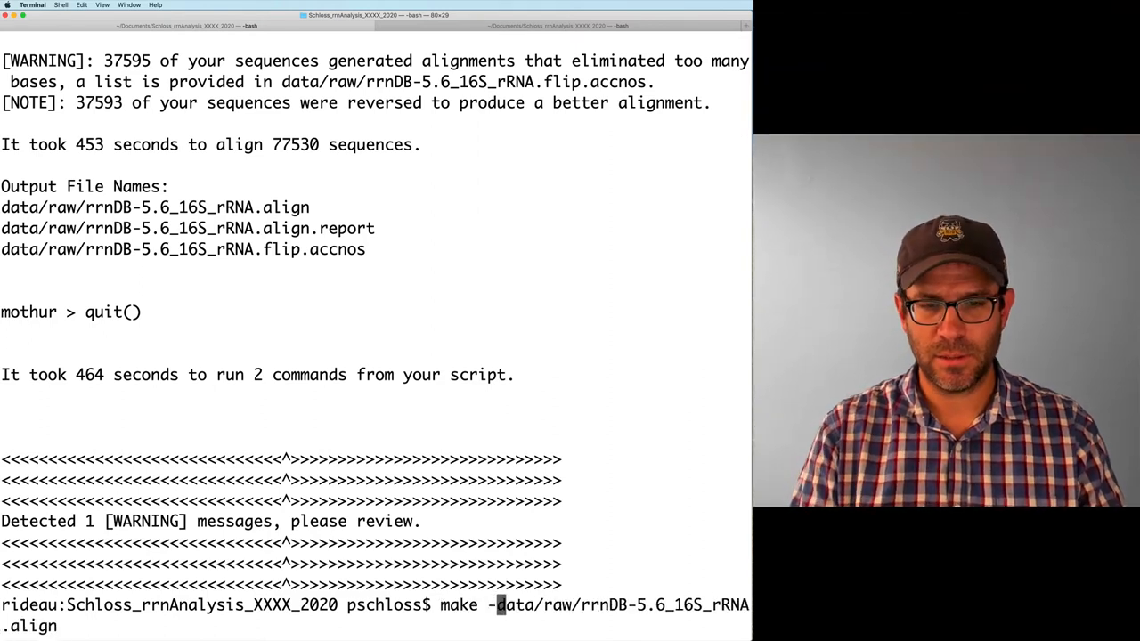
type("n ")
key("Return")
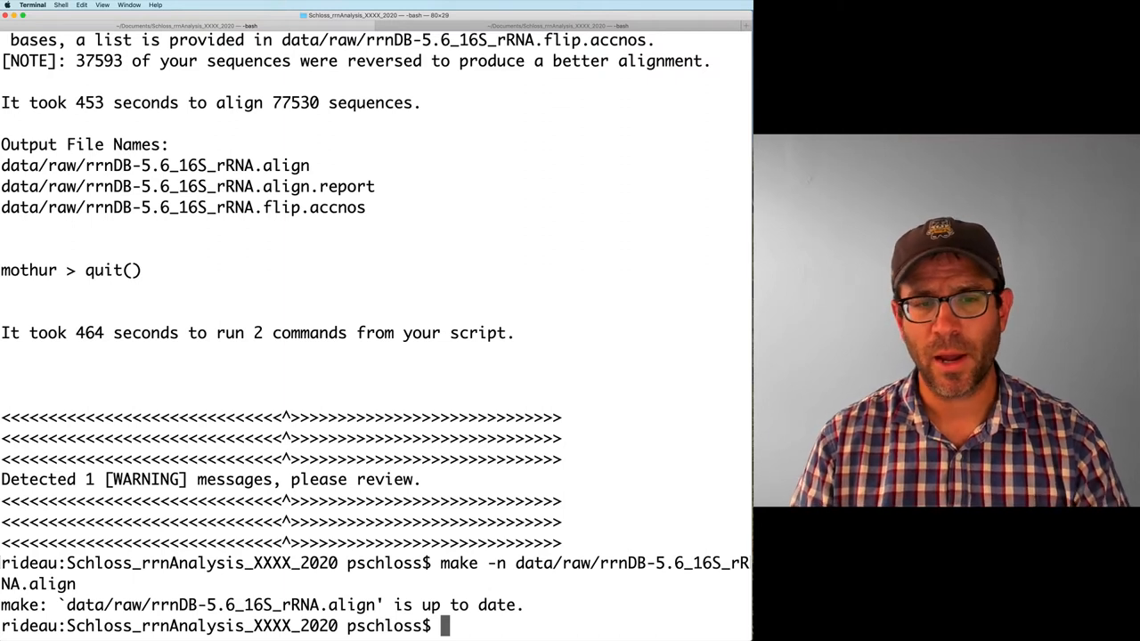
type("ls -lth")
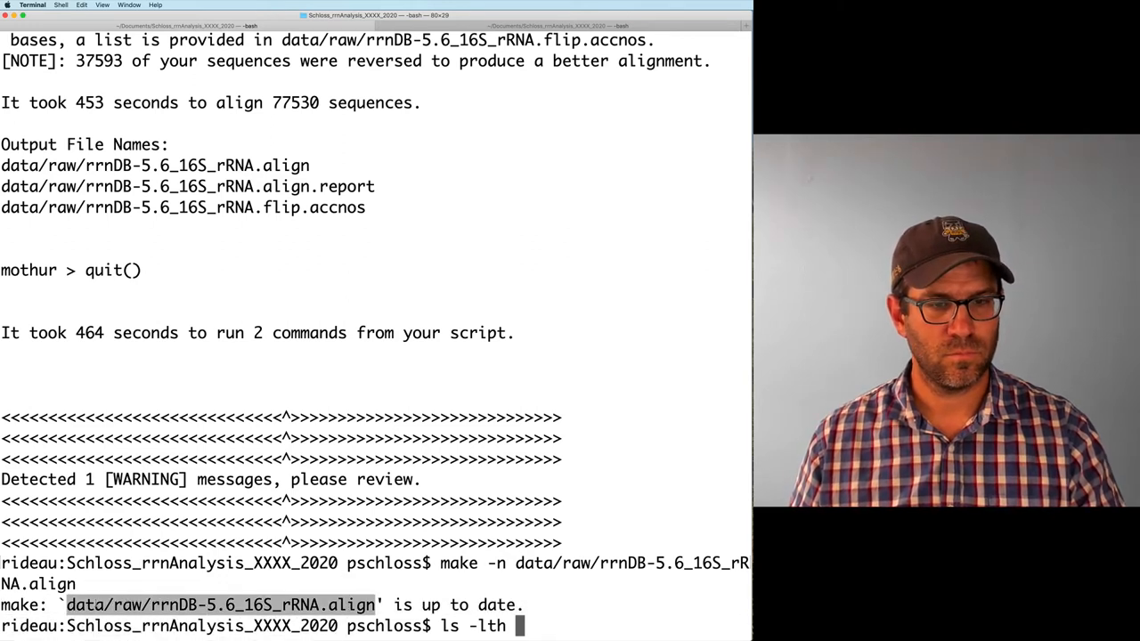
List sizes and dates of rrnDB-5.6_16S_rRNA.align, data/raw/*fasta and silva_seed/*align with ls -lth.
key("Return")
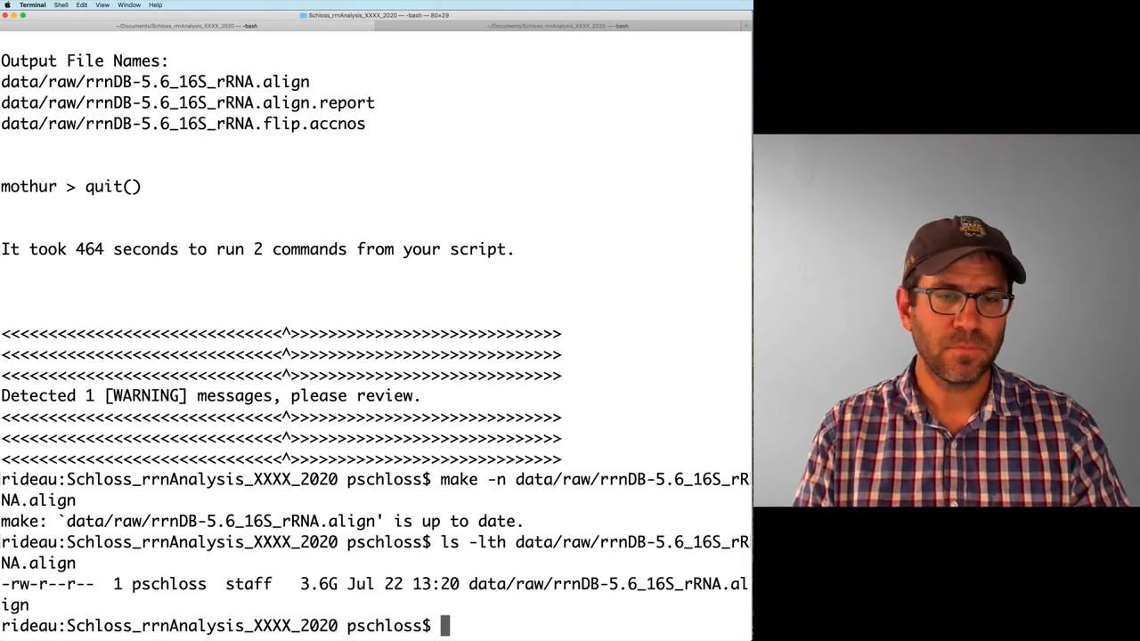
type("ls -lth d")
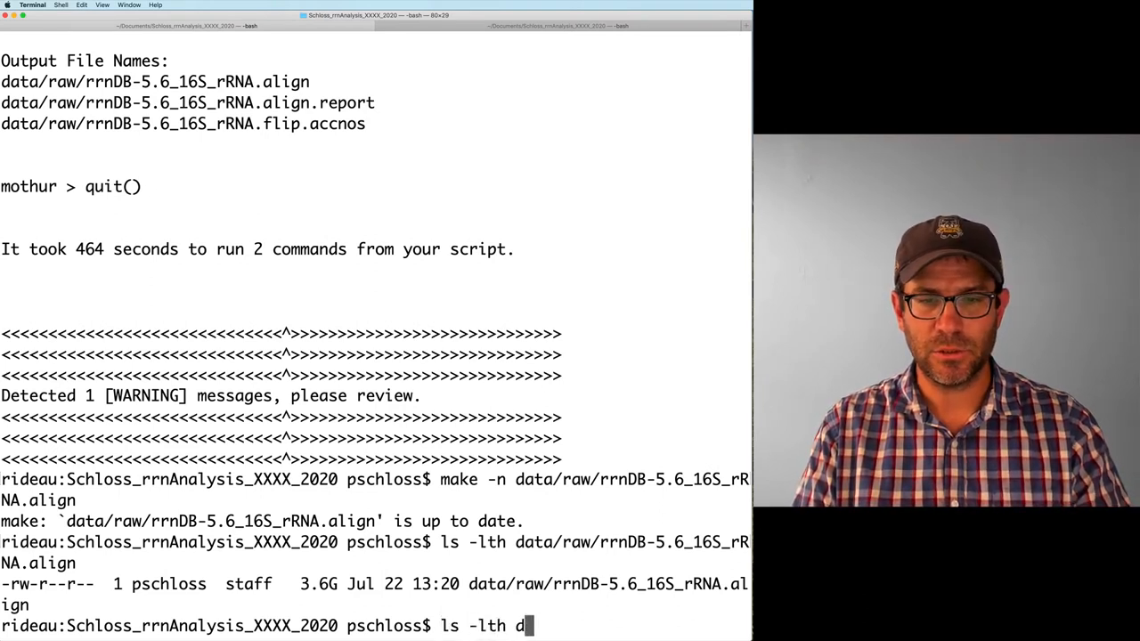
type("ata/raw/")
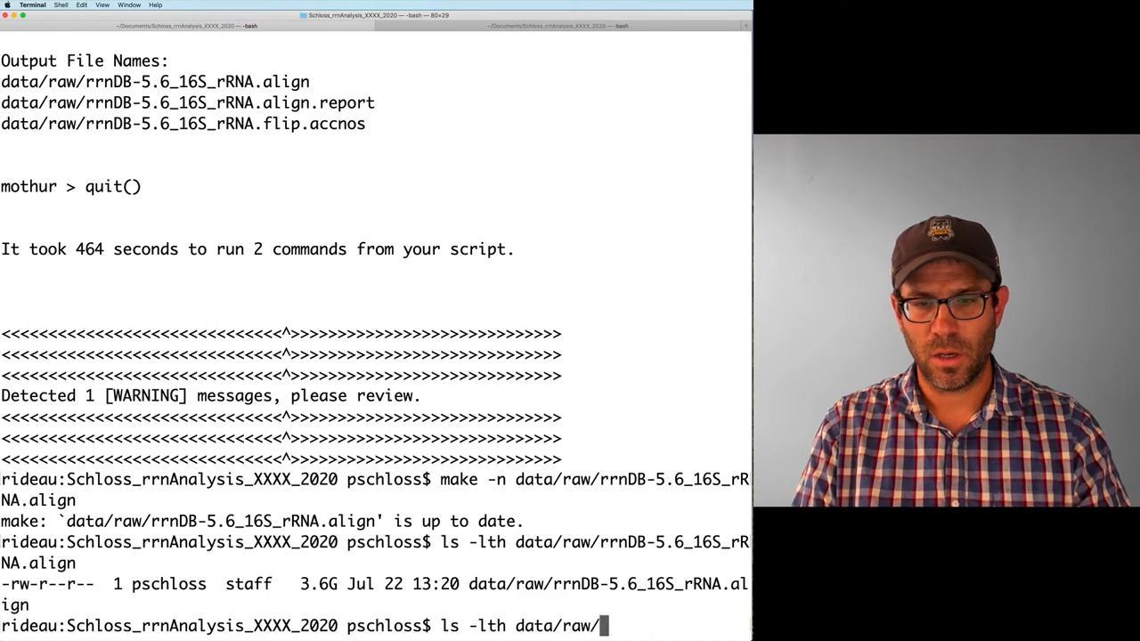
type("*fasta")
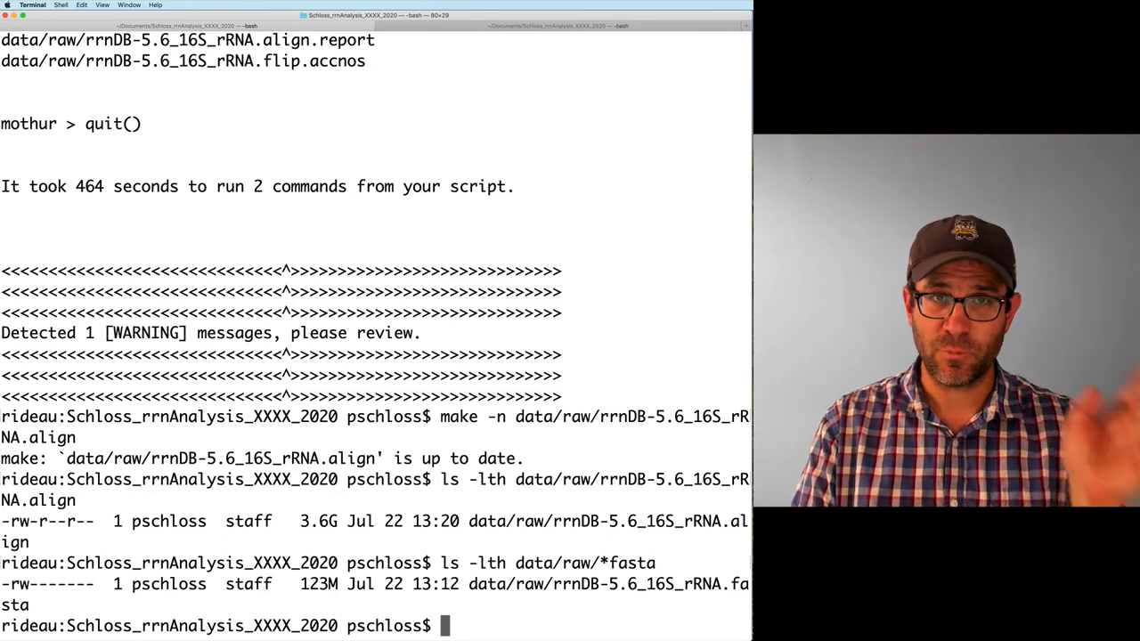
type("ls -lth data/references/silva_seed/")
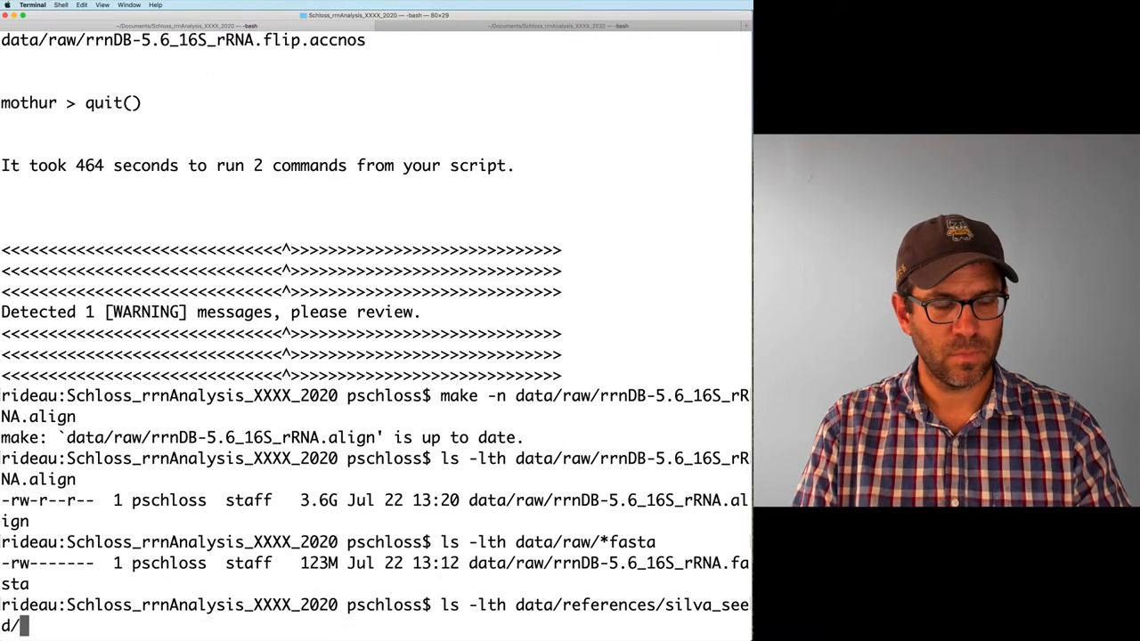
type("*align")
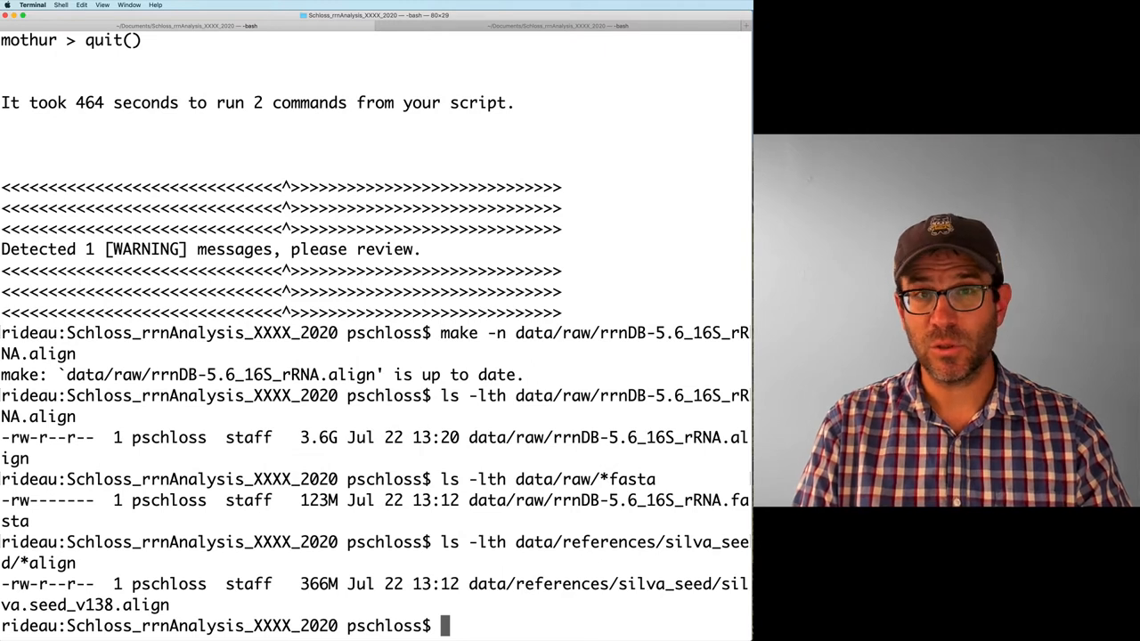
type("ls -lt")
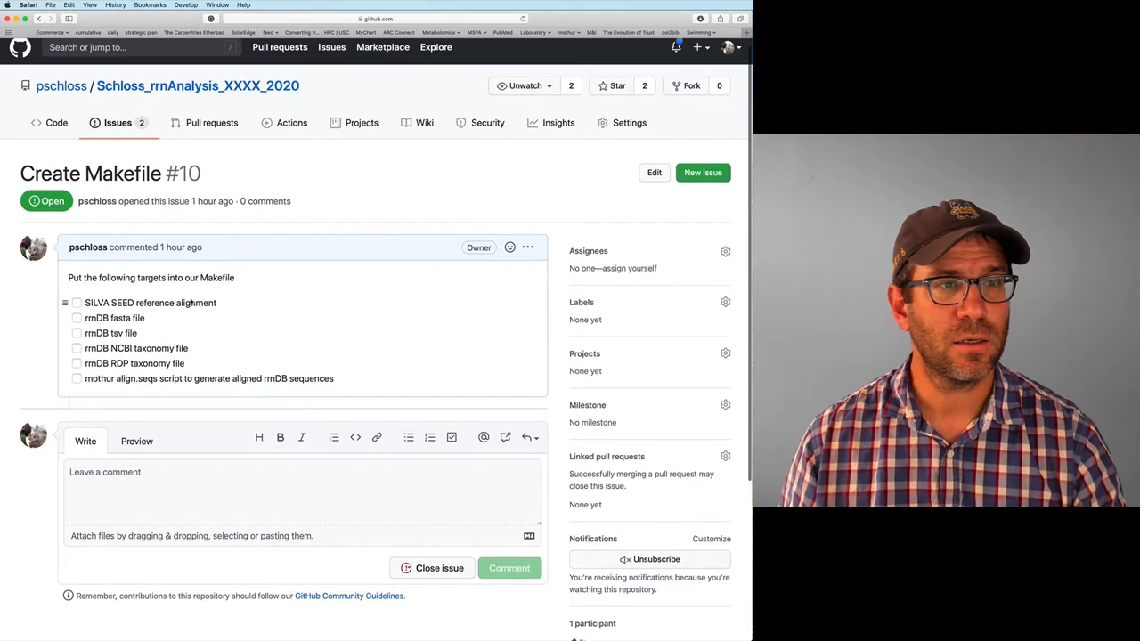
Tick the SILVA SEED alignment, rrnDB fasta file and mothur align.seqs script tasks.
left_click(76, 304)
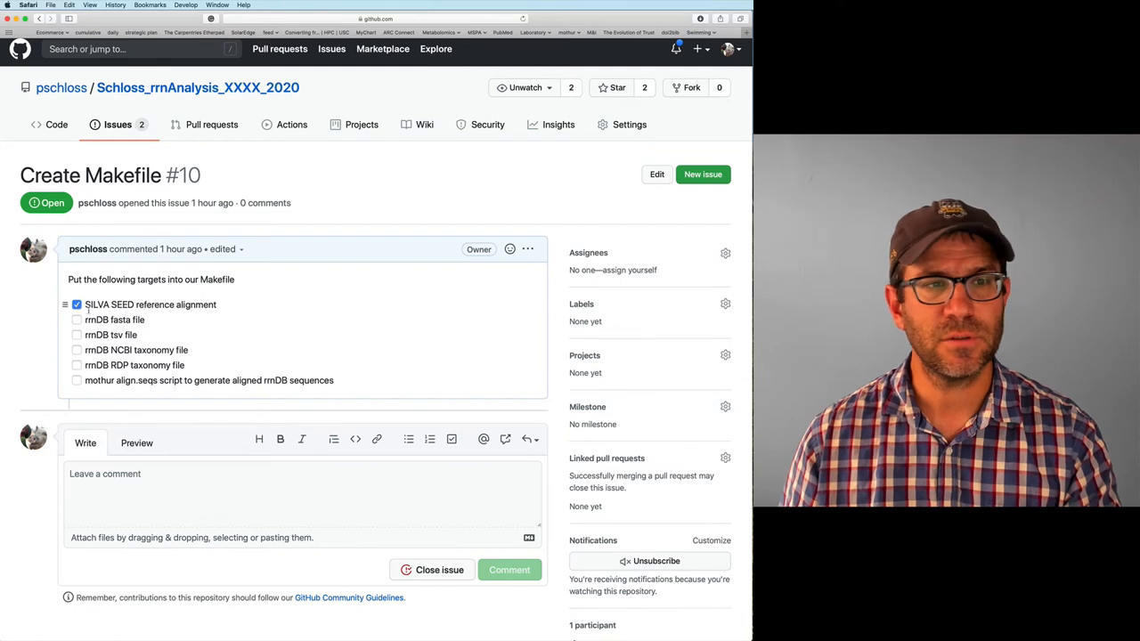
left_click(77, 320)
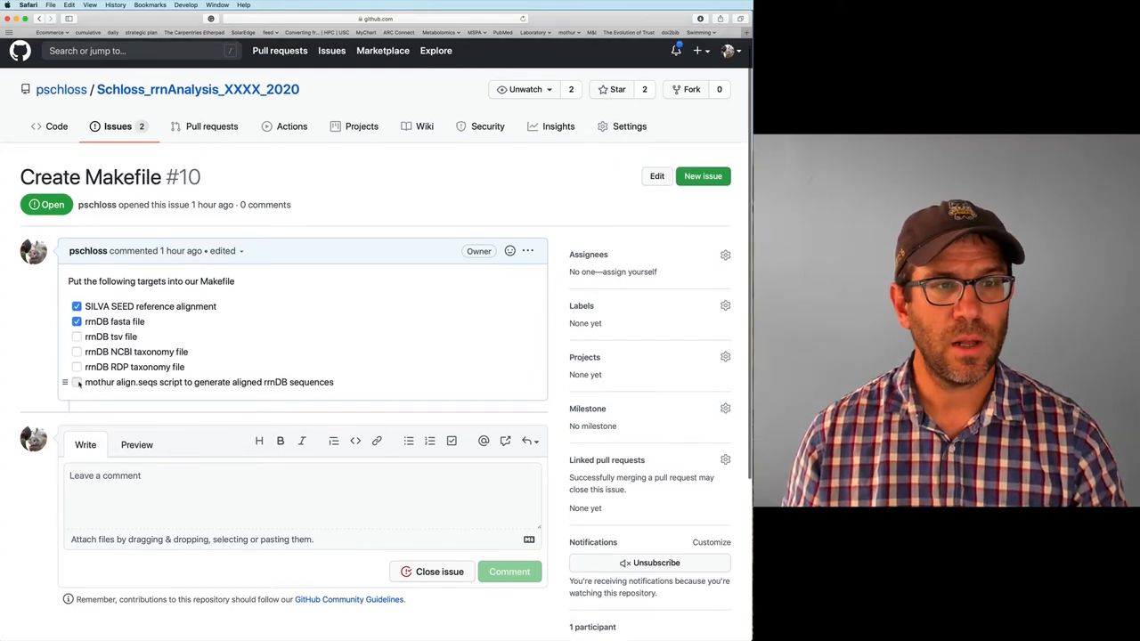
left_click(74, 383)
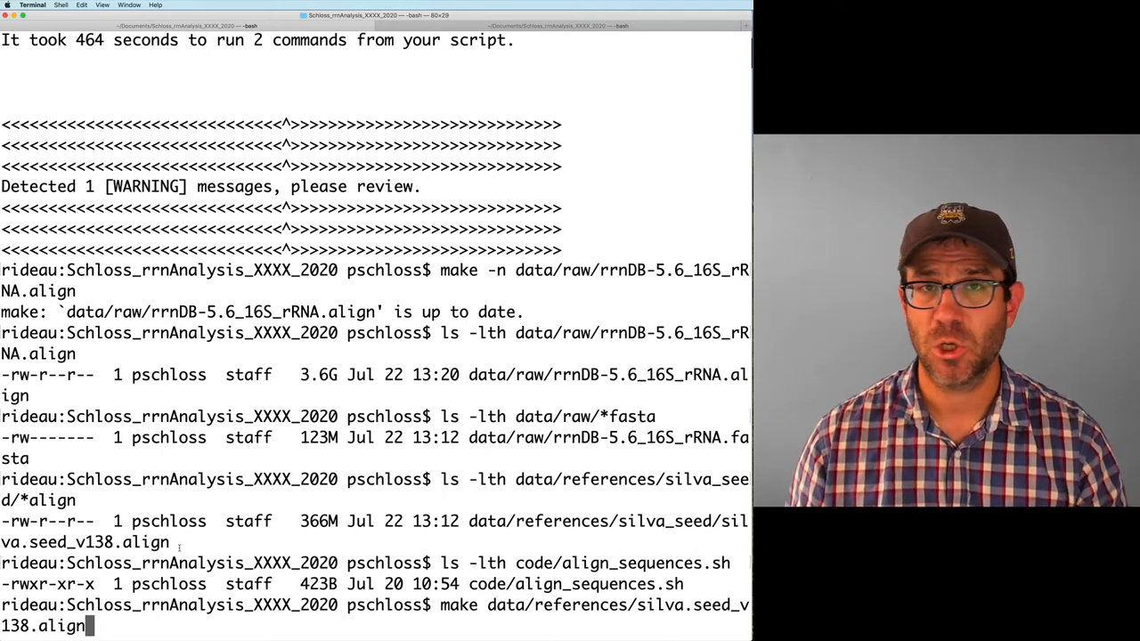
Build data/references/silva.seed_v138.align, which fails with 'No rule to make target'.
key("Return")
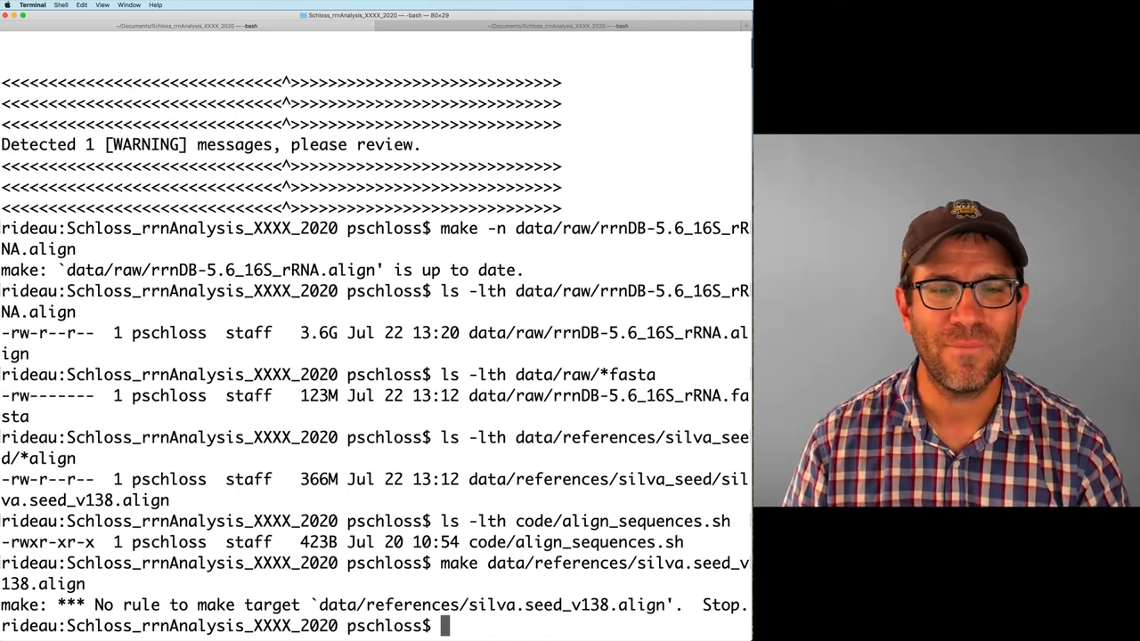
key("cmd+tab")
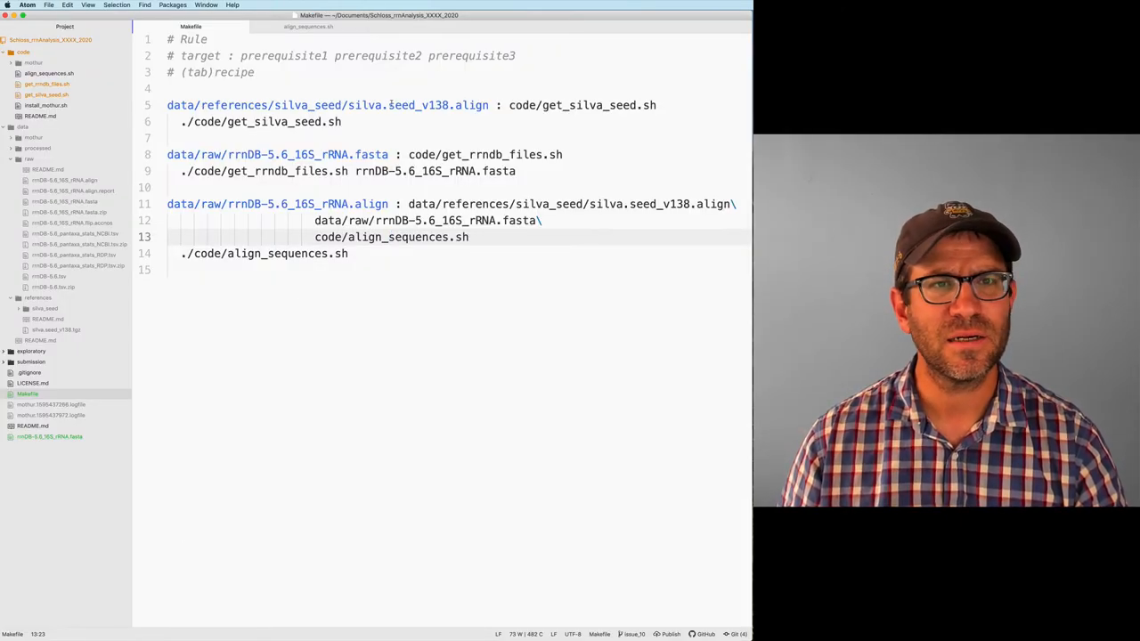
Select 'seed' in the SILVA target path of the Makefile.
double_click(308, 105)
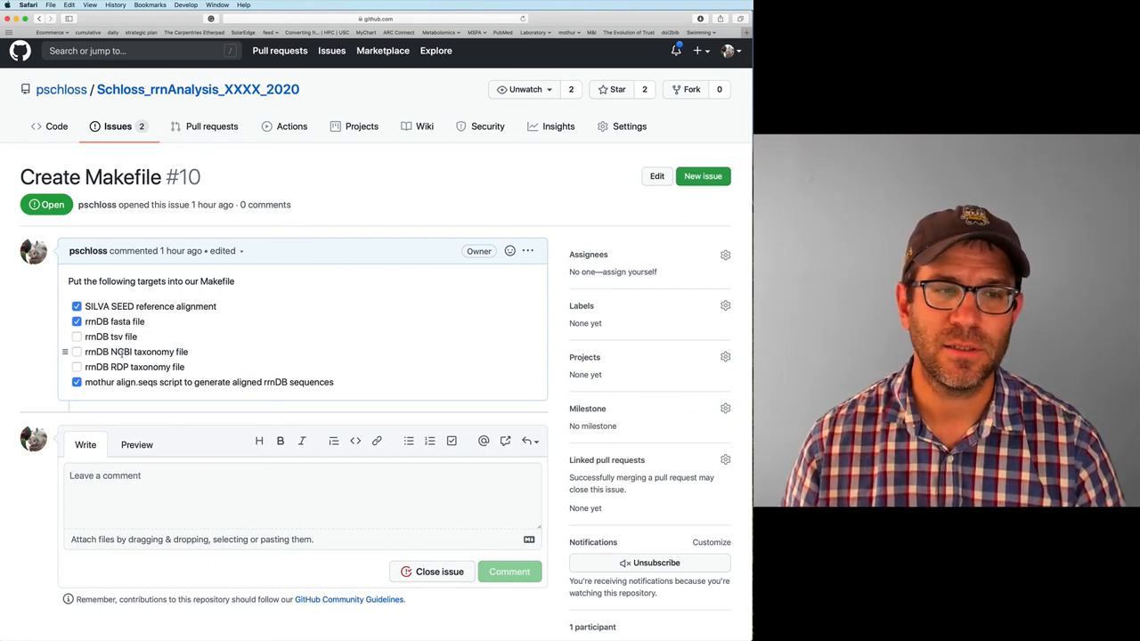
Review which Makefile targets remain unticked in the issue #10 checklist.
left_click(565, 321)
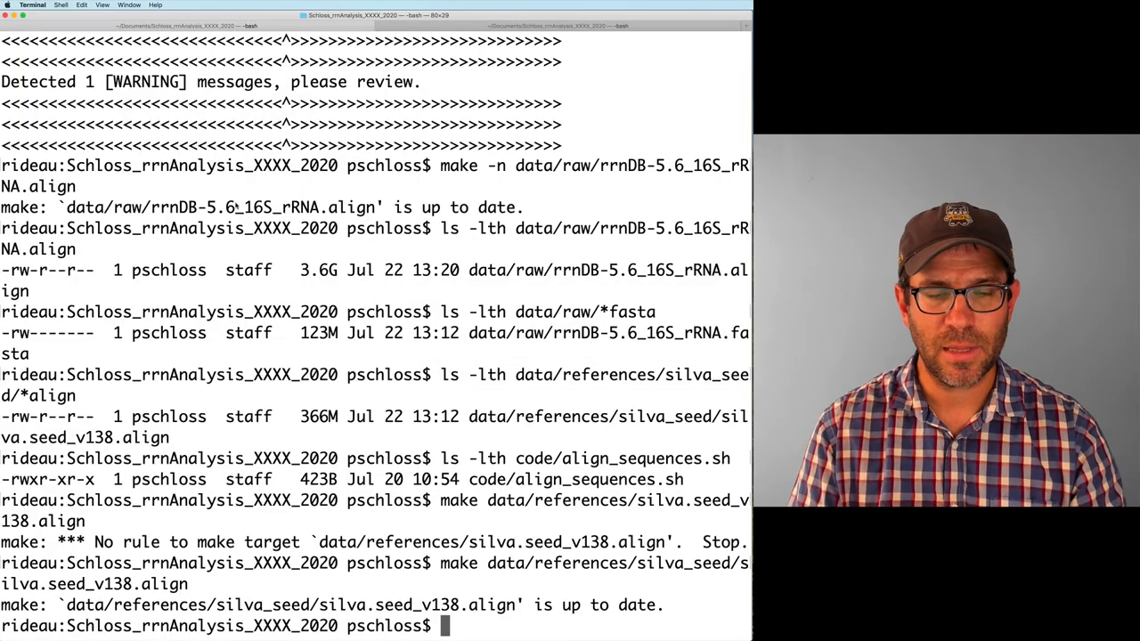
List the raw data files, then start a data/raw/rrnDB-5.6.tsv rule depending on code/get_rrndb_files.sh.
type("ls data/raw/*")
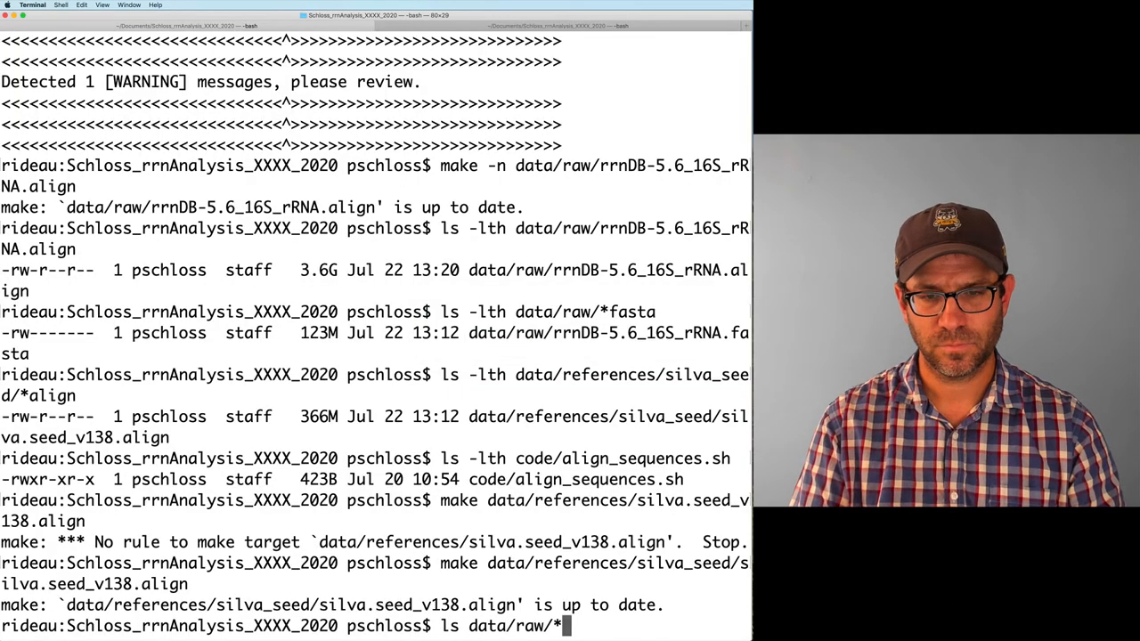
key("Return")
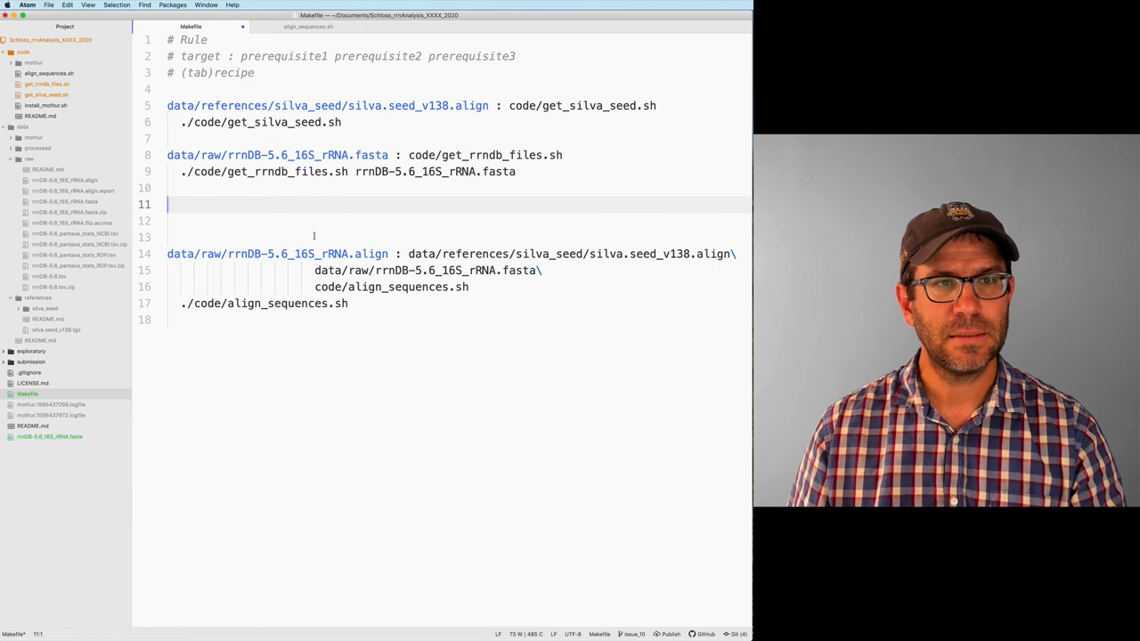
type("data/raw/rrnDB-5.6.tsv :")
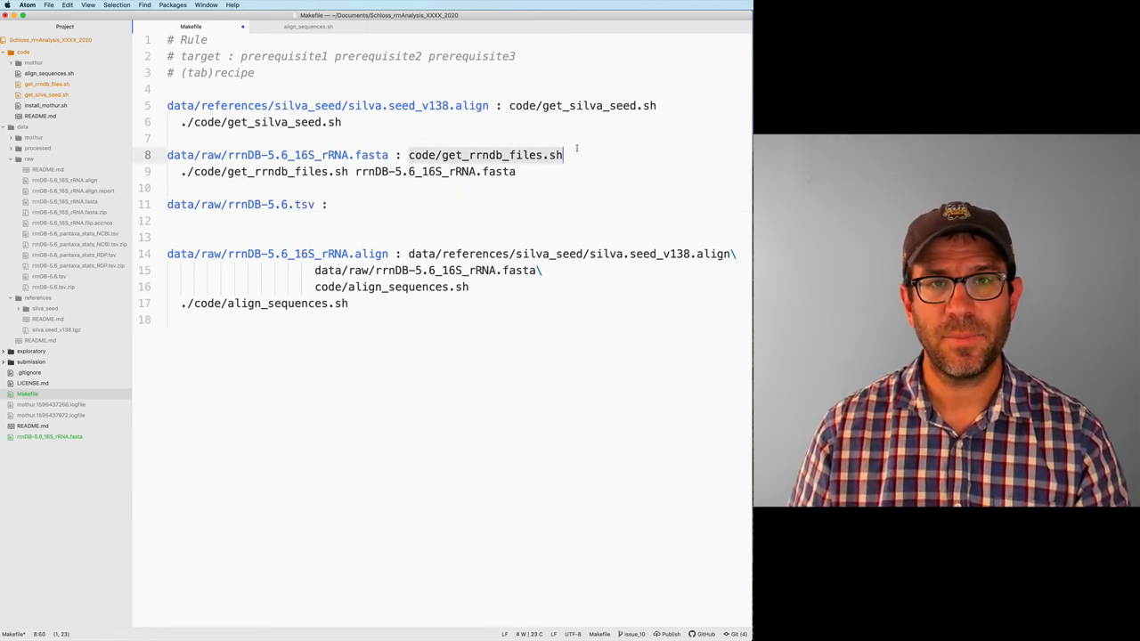
type("code/get_rrndb_files.sh")
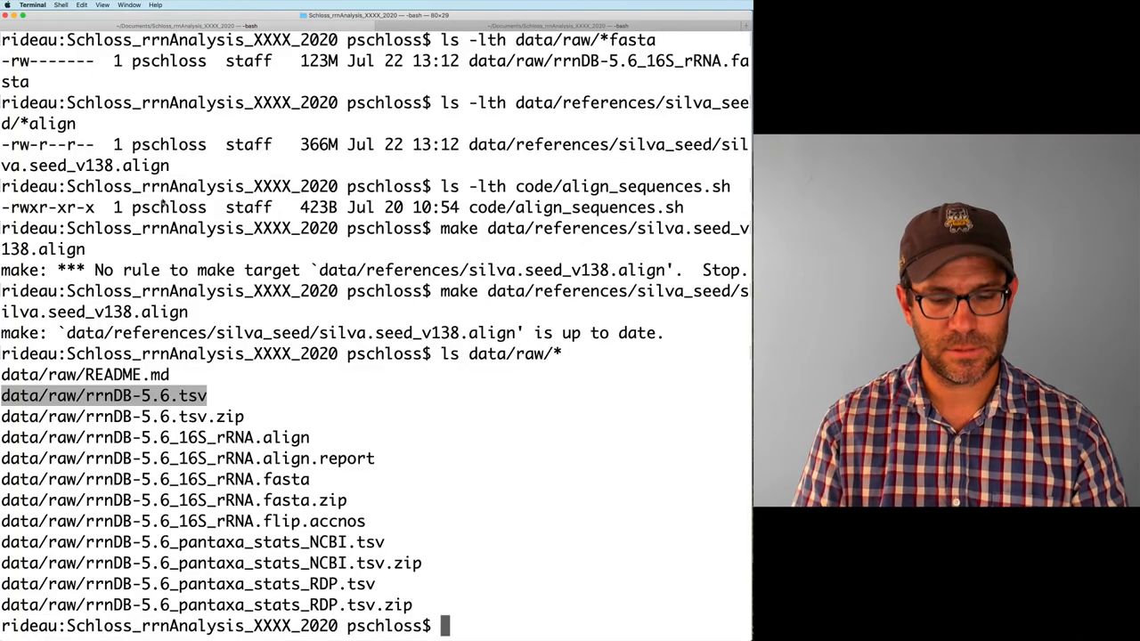
Dry-run make for data/raw/rrnDB-5.6.tsv to see get_rrndb_files.sh planned, then start the build.
type("make data/raw/rrnDB-5.6.tsv")
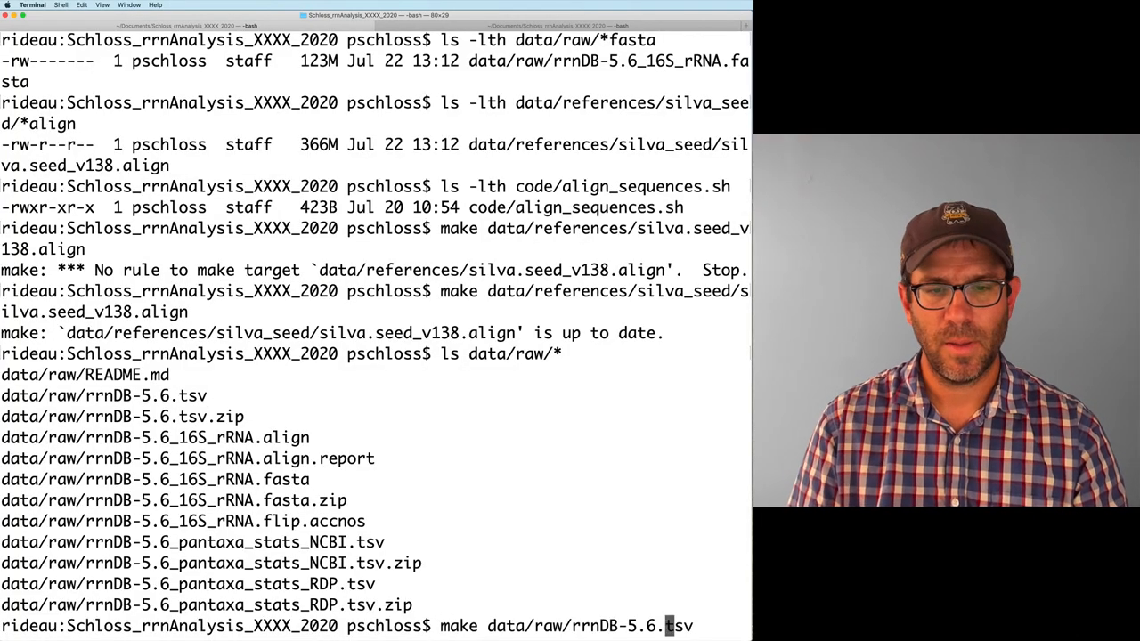
type("-n")
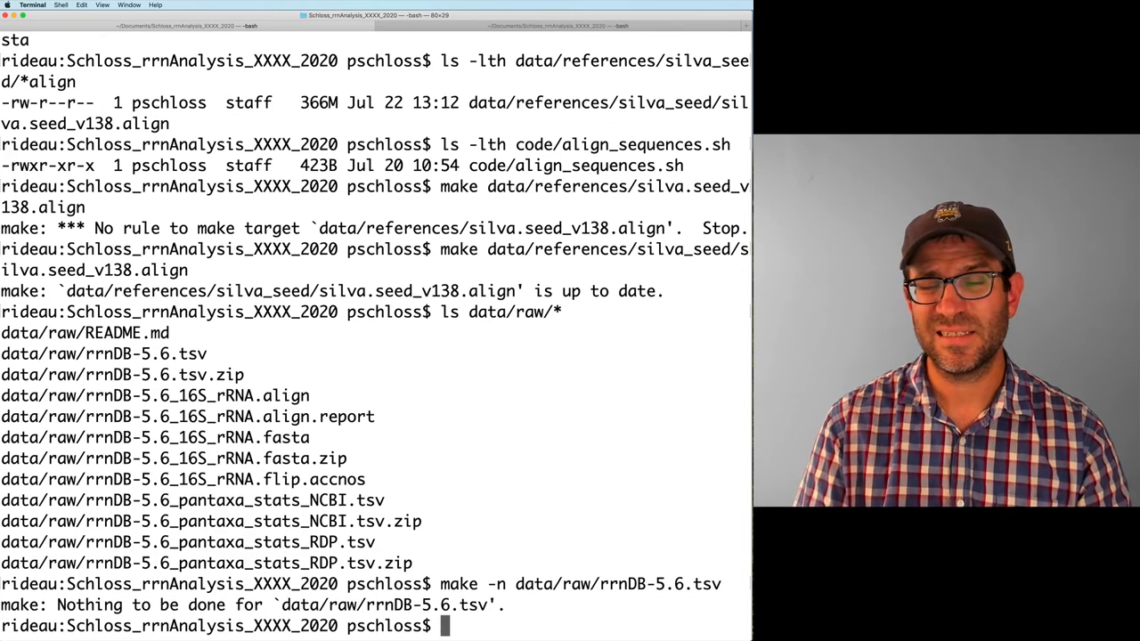
type("make -n data/raw/rrnDB-5.6.tsv")
type("make data/raw/rrnDB-5.6.tsv")
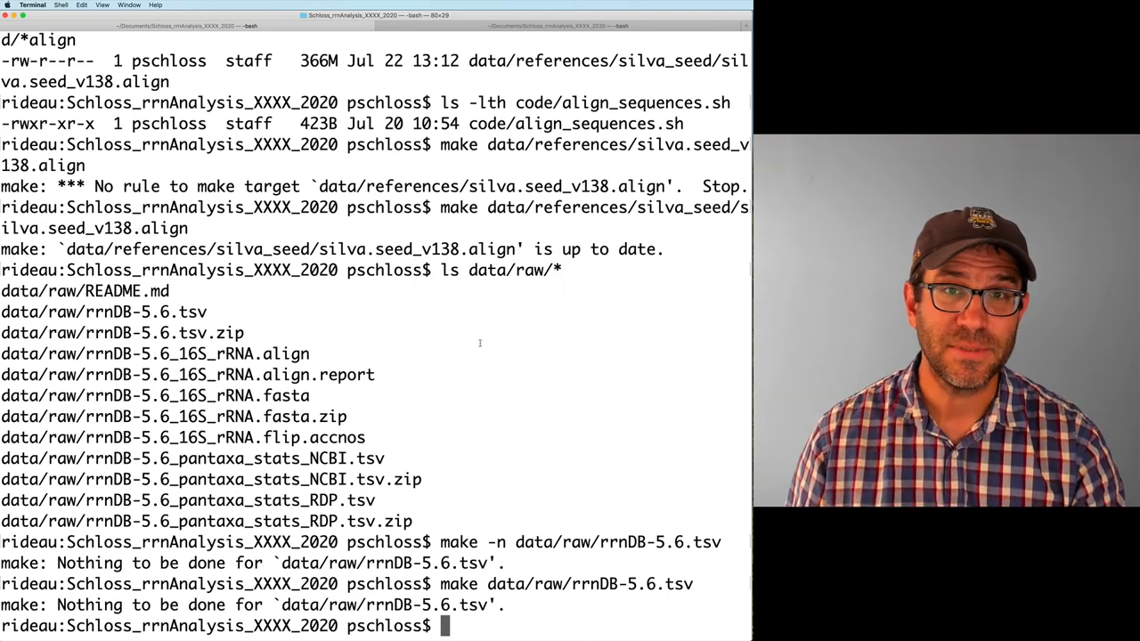
mouse_move(299, 625)
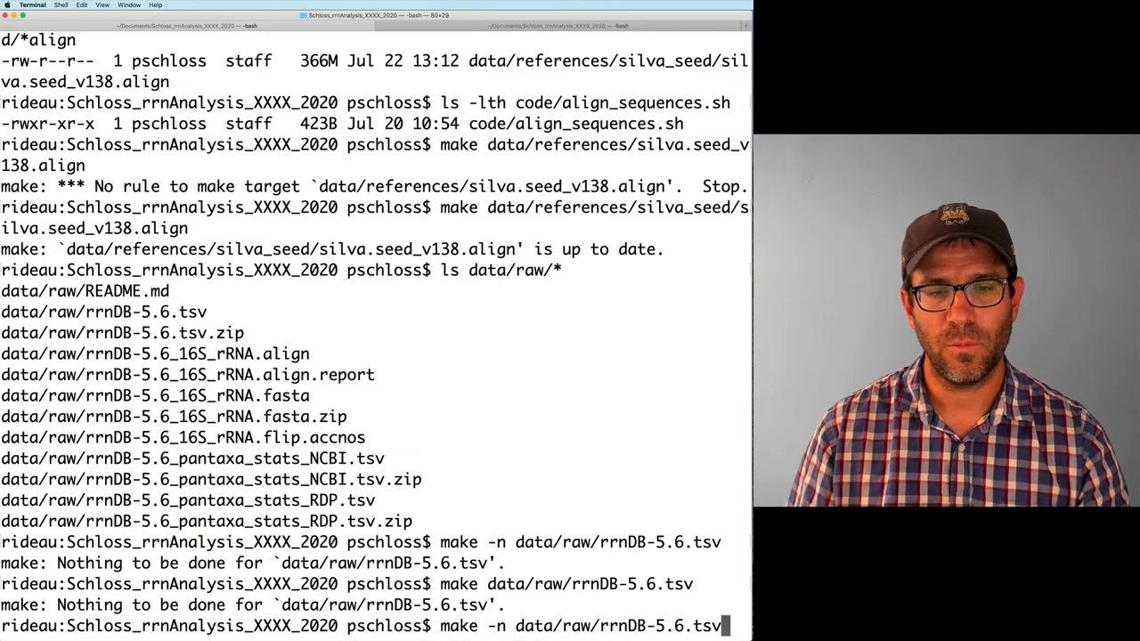
key("Return")
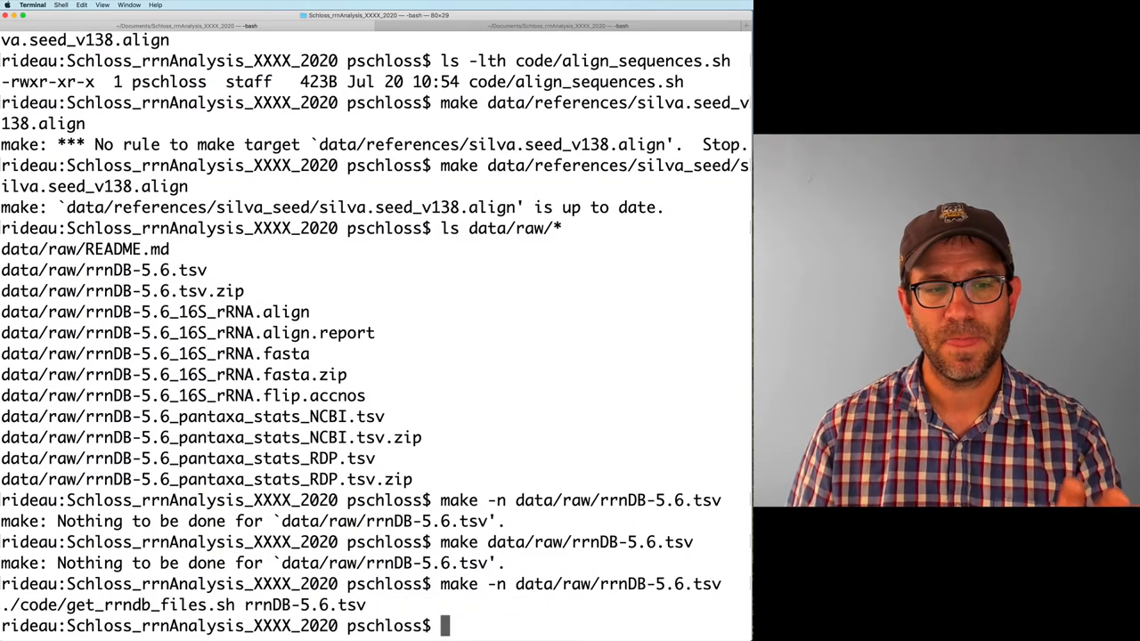
type("make data/raw/rrnDB-5.6.tsv")
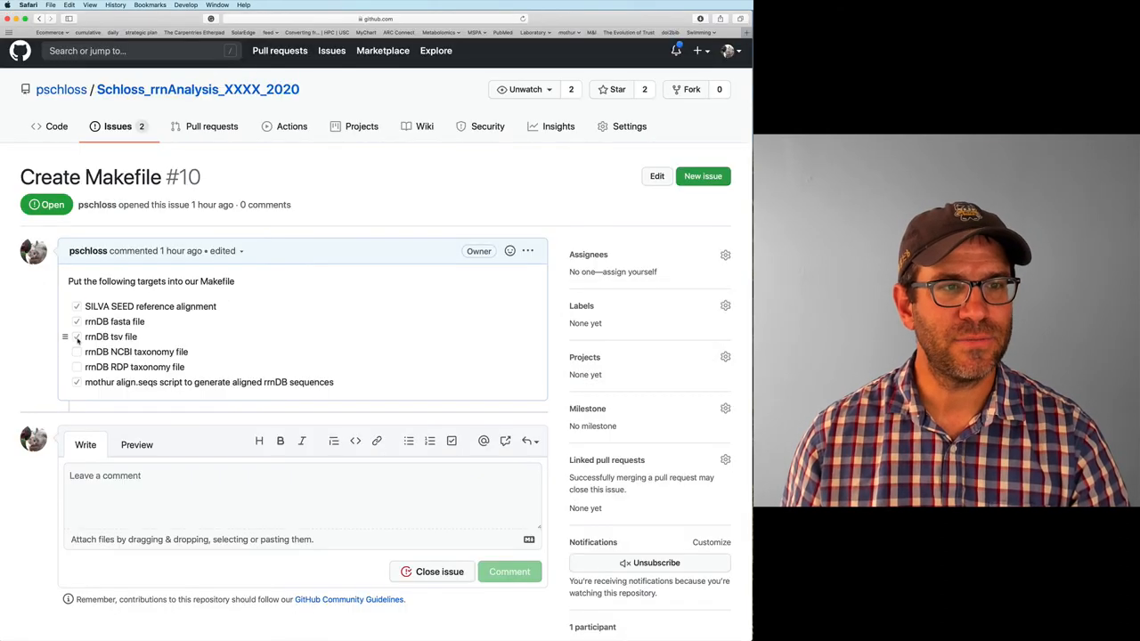
Tick the rrnDB tsv file item on issue #10.
left_click(74, 337)
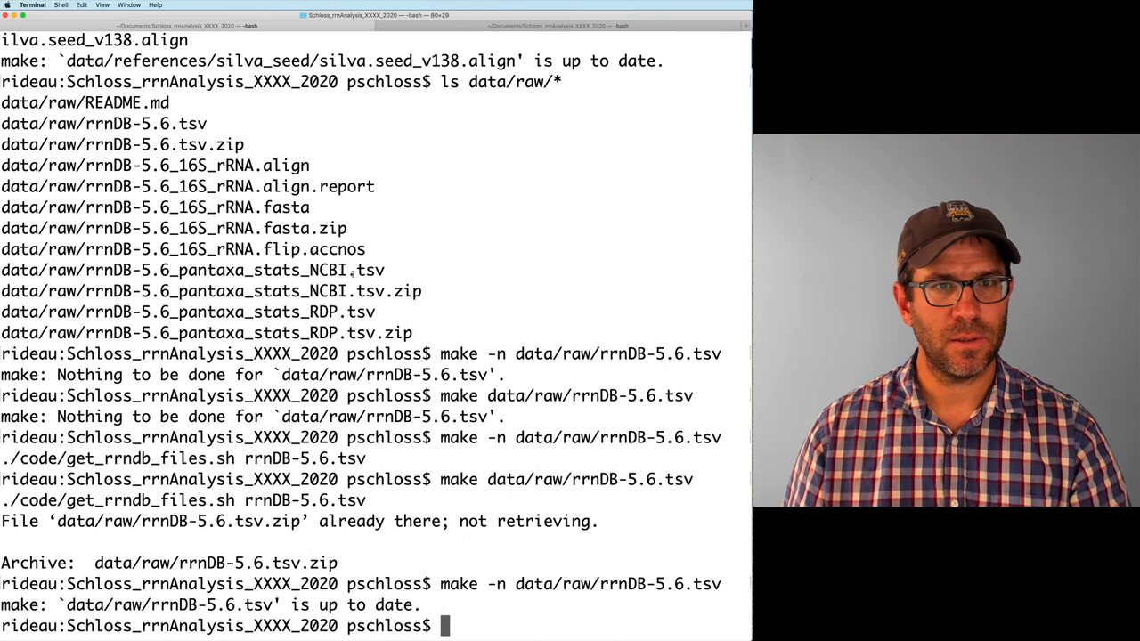
key("cmd+tab")
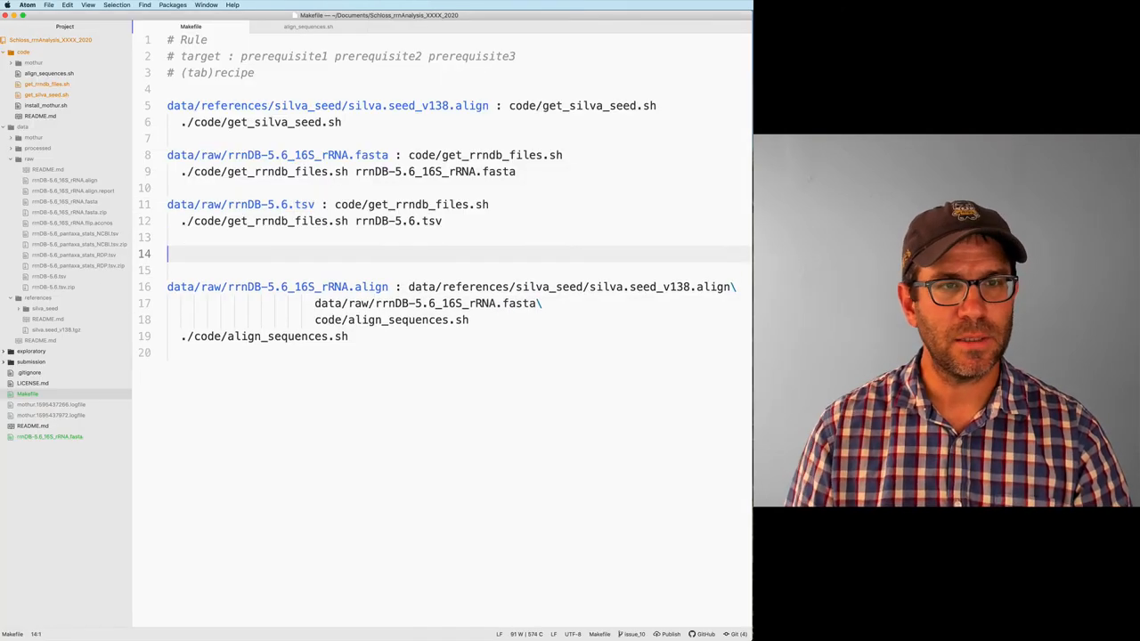
Add a data/raw/rrnDB-5.6_pantaxa_stats_NCBI.tsv rule depending on code/get_rrndb_files.sh.
type("data/raw/rrnDB-5.6_pantaxa_stats_NCBI.tsv :")
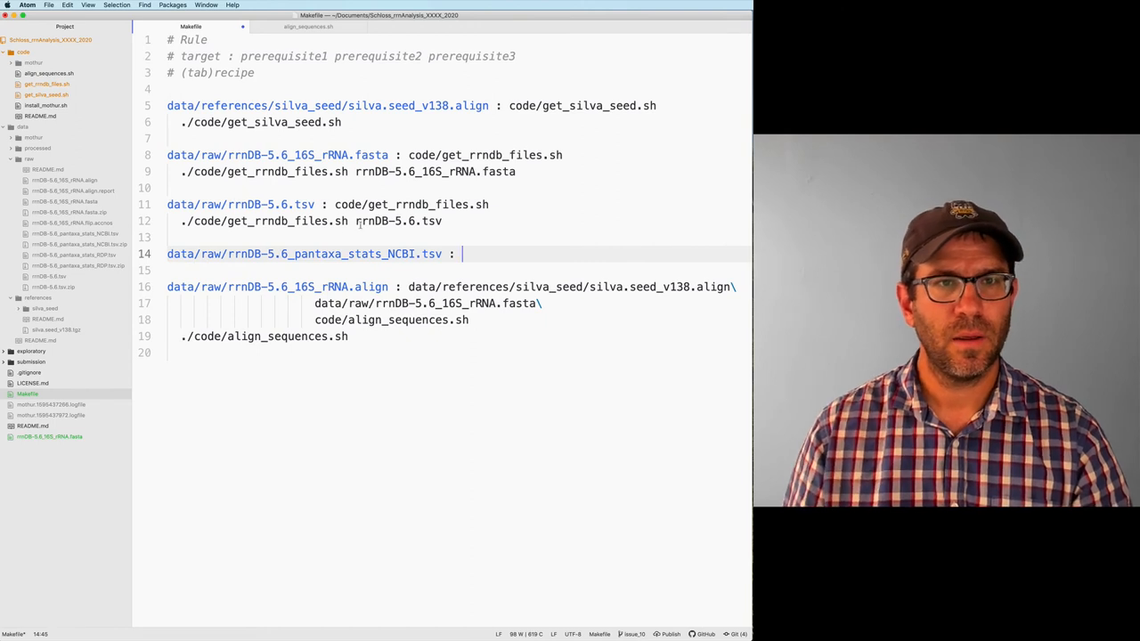
type("code/get_rrndb_files.sh")
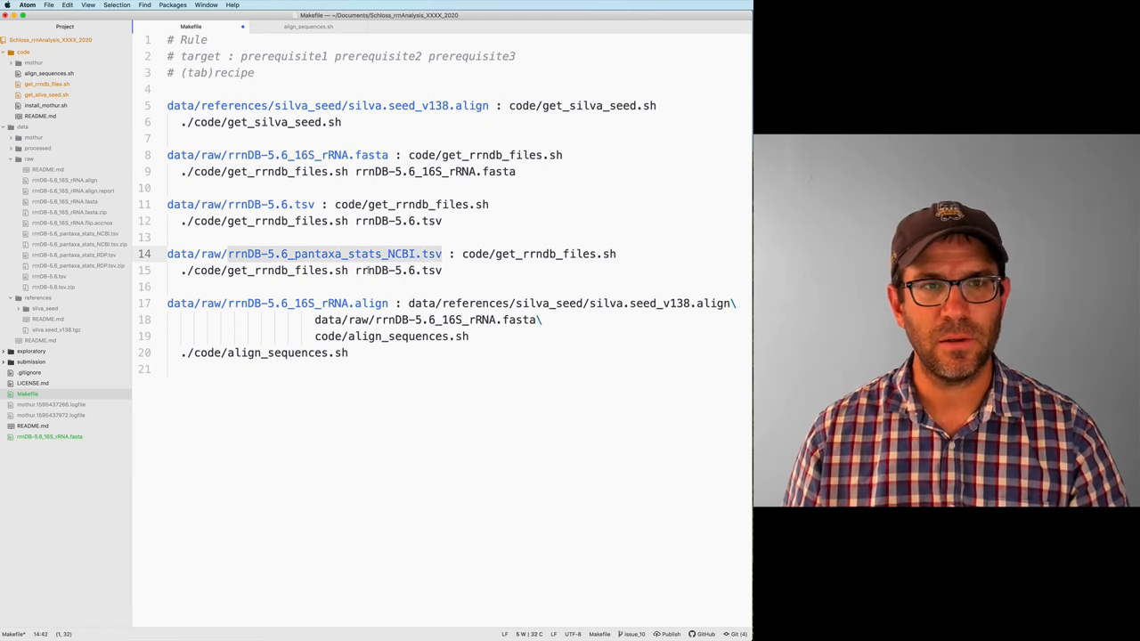
type("rrnDB-5.6_pantaxa_stats_NCBI.tsv")
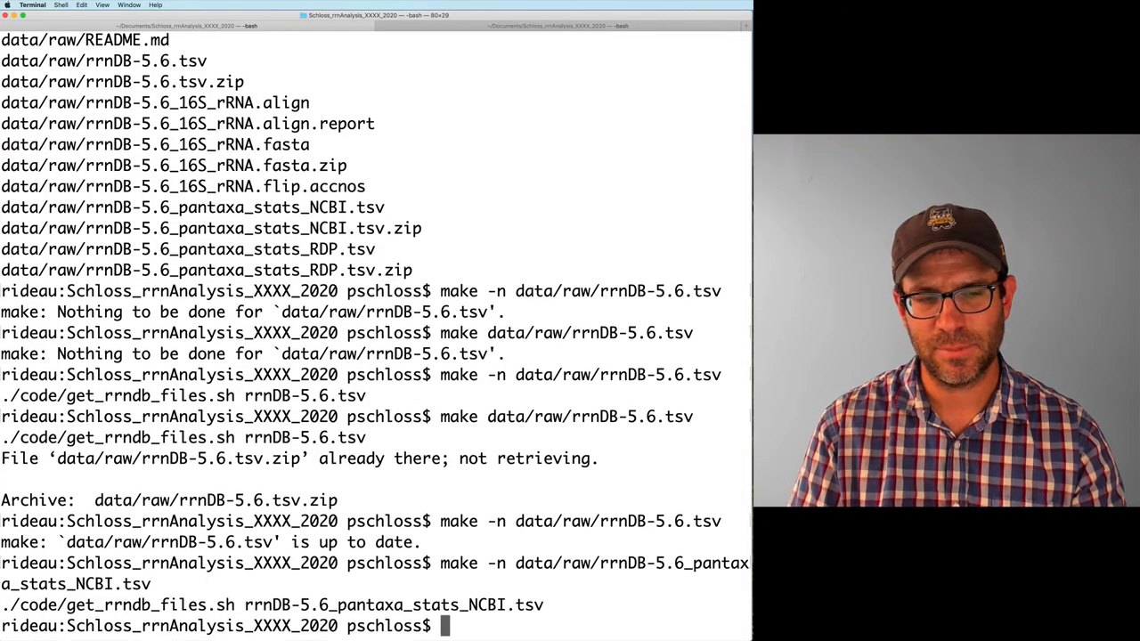
Build data/raw/rrnDB-5.6_pantaxa_stats_NCBI.tsv and the RDP stats file with make.
type("m")
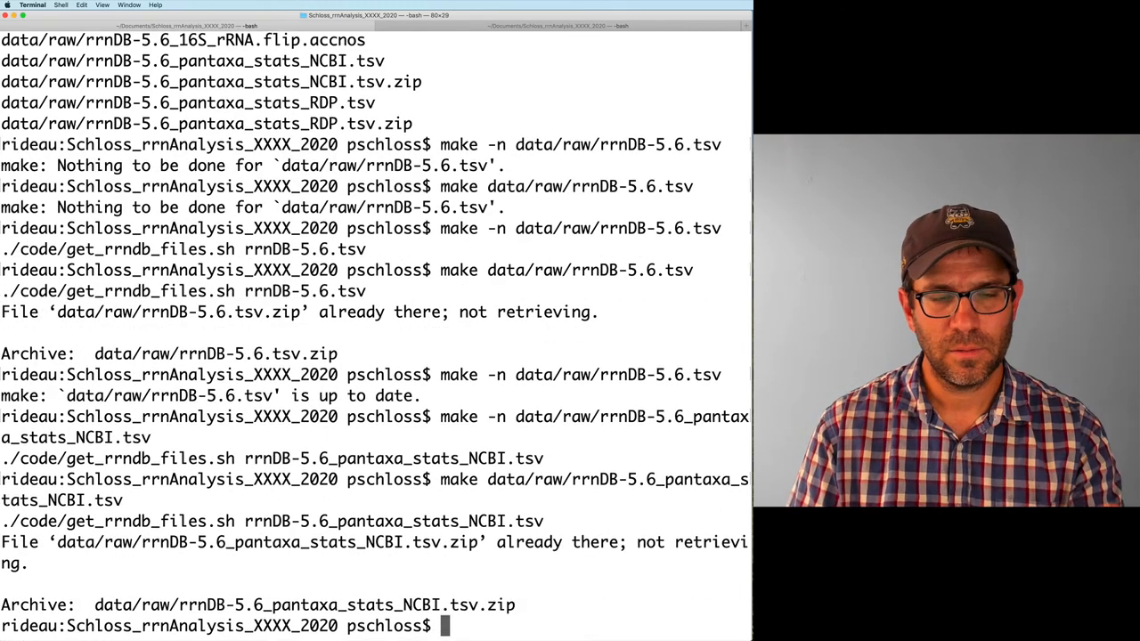
type("make data/raw/rrnDB-5.6_pantaxa_stats_NCBI.tsv")
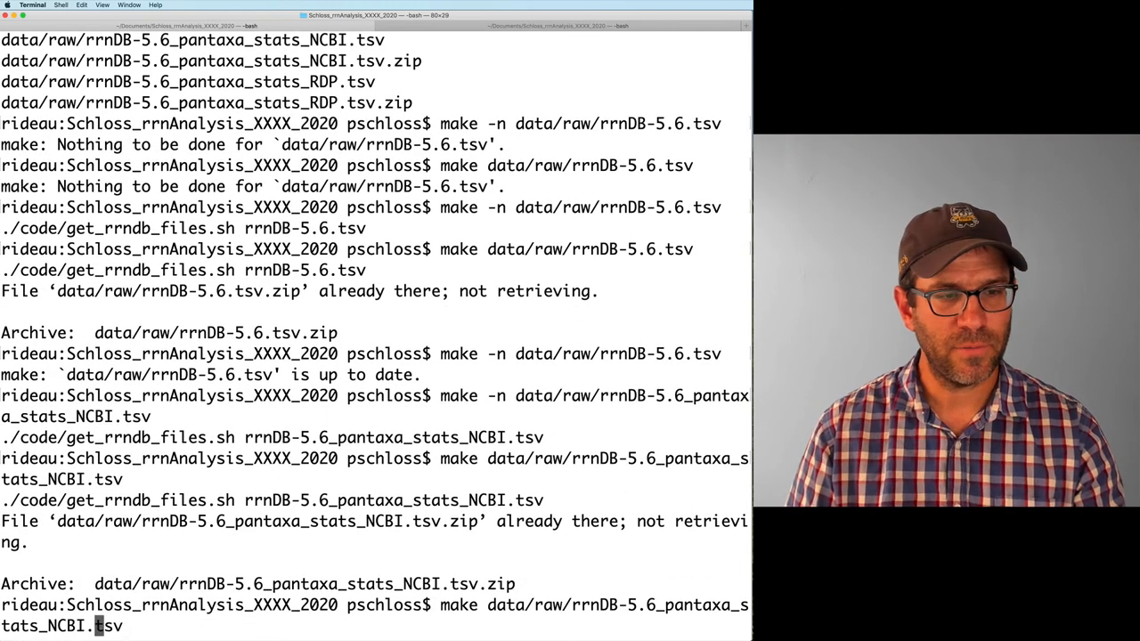
type("RDP")
key("Return")
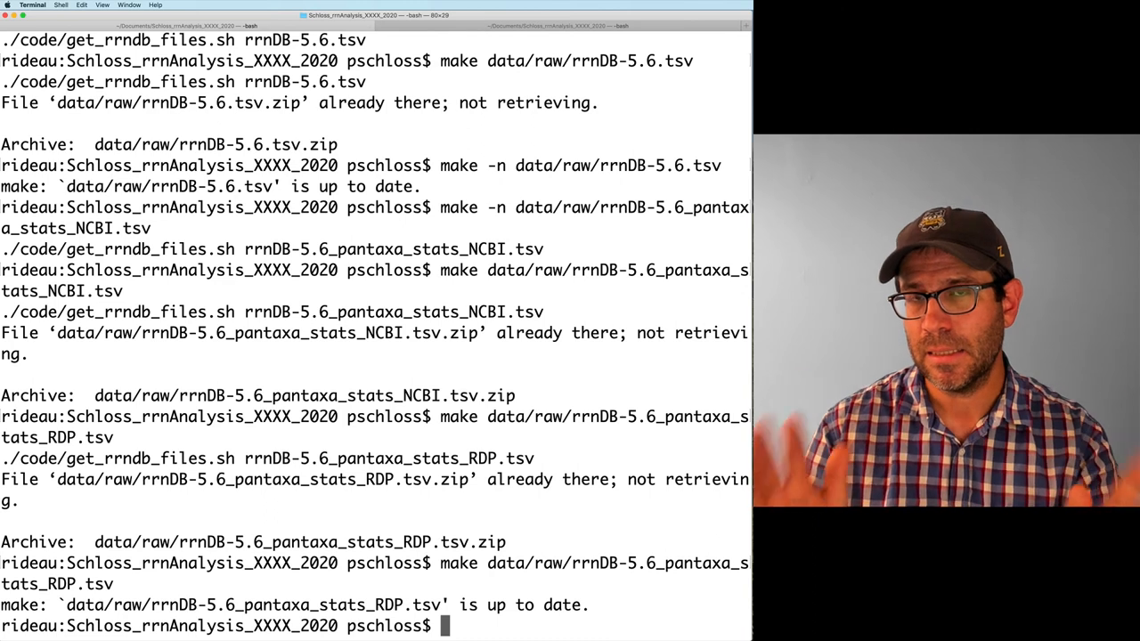
key("Cmd+Tab")
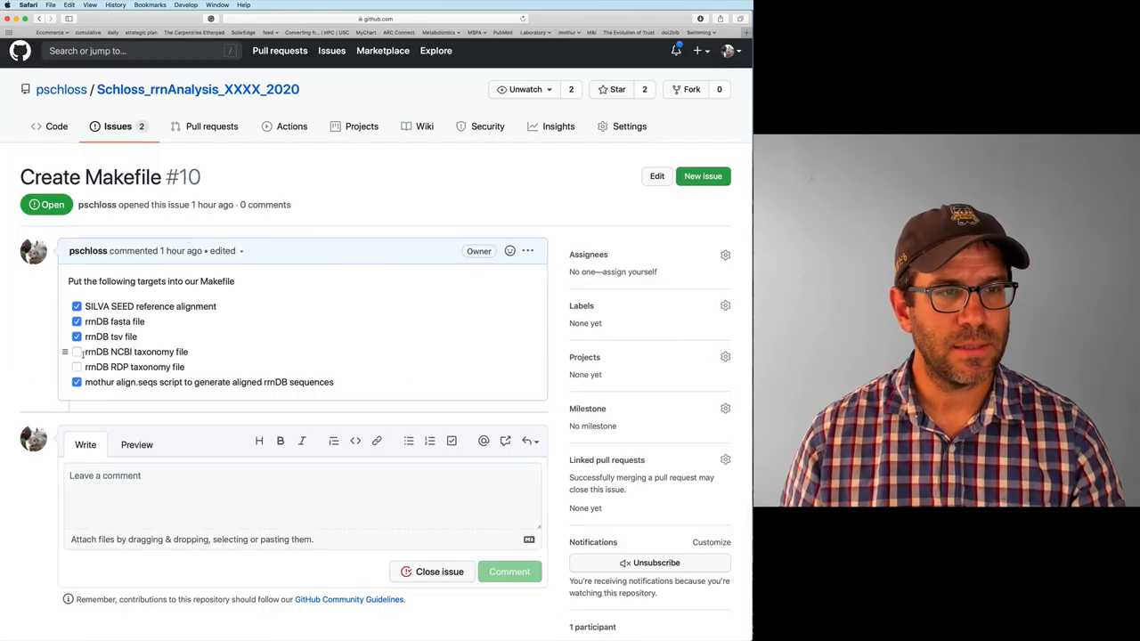
Tick the 'rrnDB NCBI taxonomy file' task checkbox on issue #10.
left_click(76, 351)
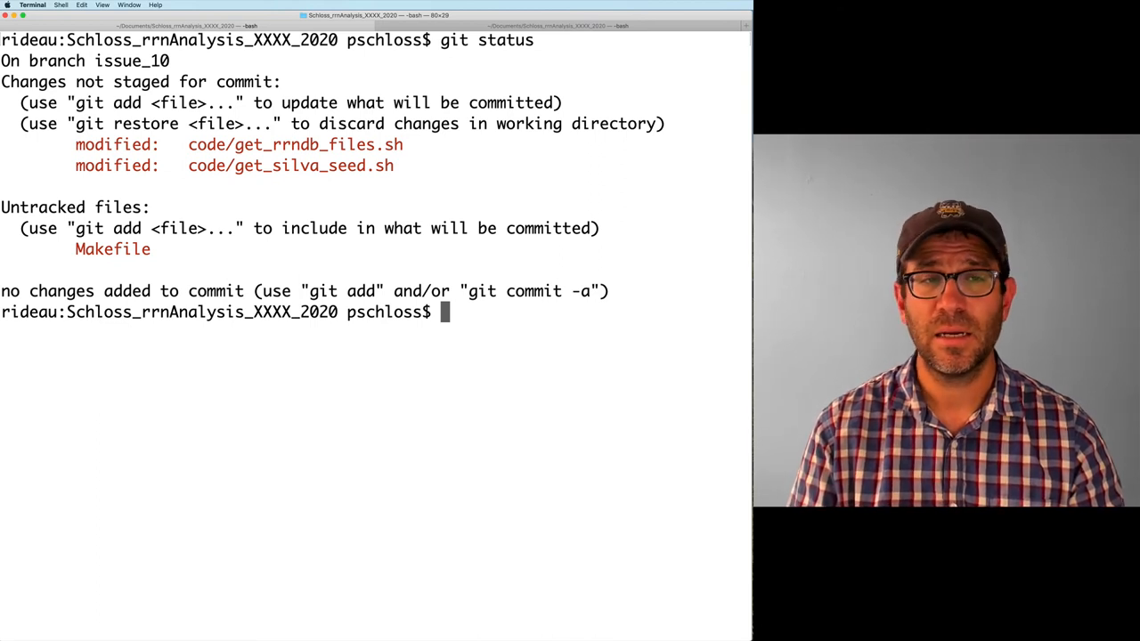
Stage code/get_rrndb_files.sh, code/get_silva_seed.sh and the Makefile, and check git status.
type("ci")
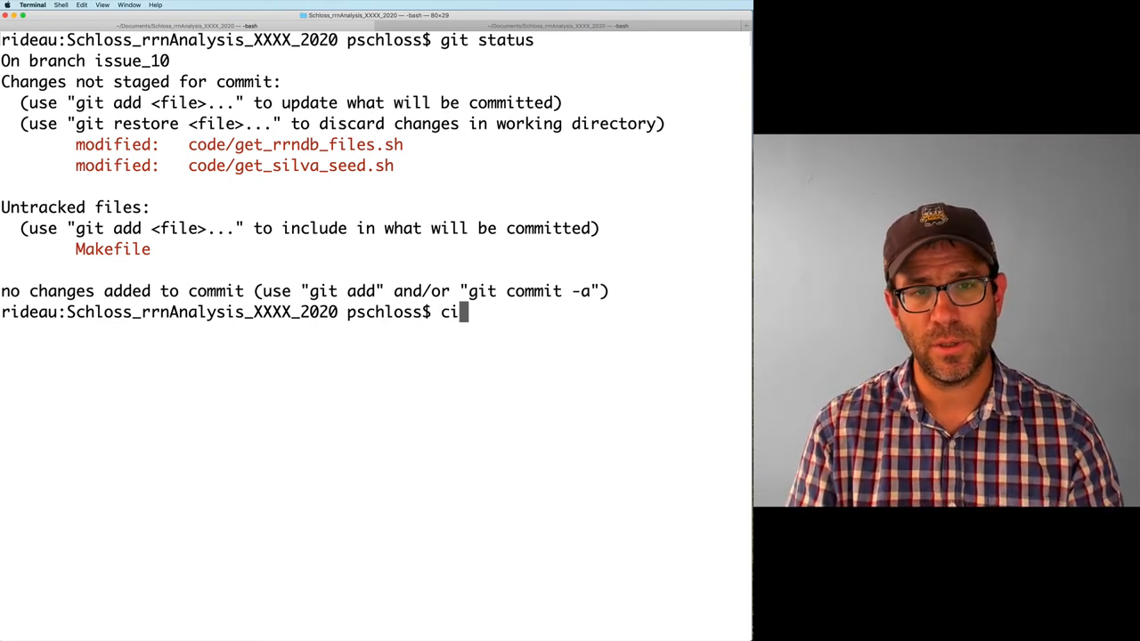
type("git add code/")
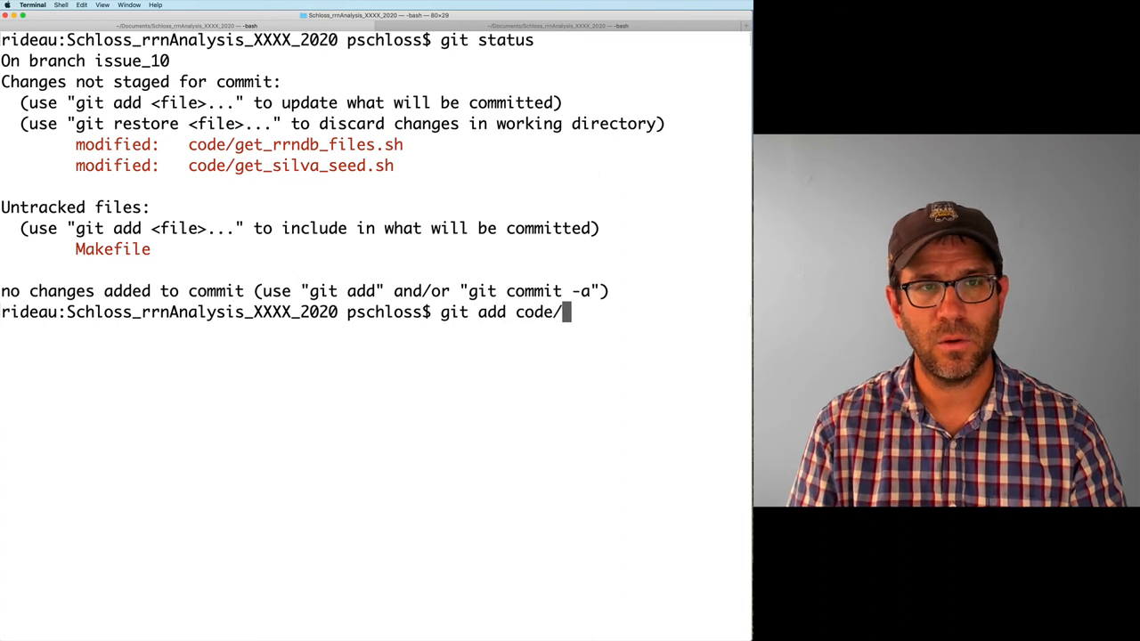
type("get_rrndb_files.sh code/g")
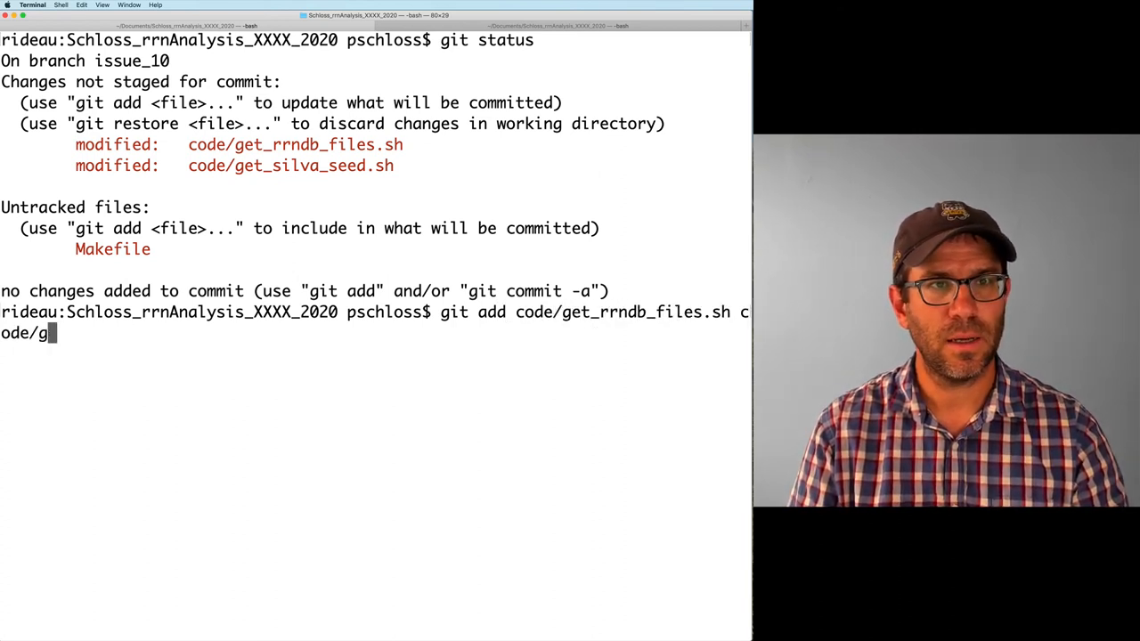
type("et_silva_seed.sh Makefile")
type("g")
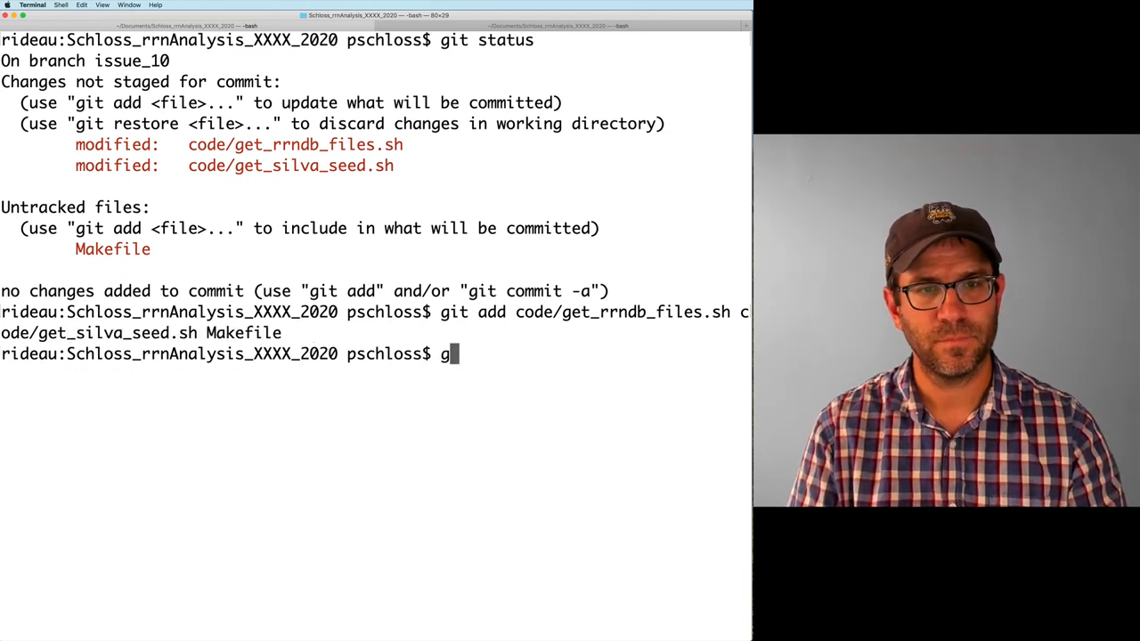
type("it status")
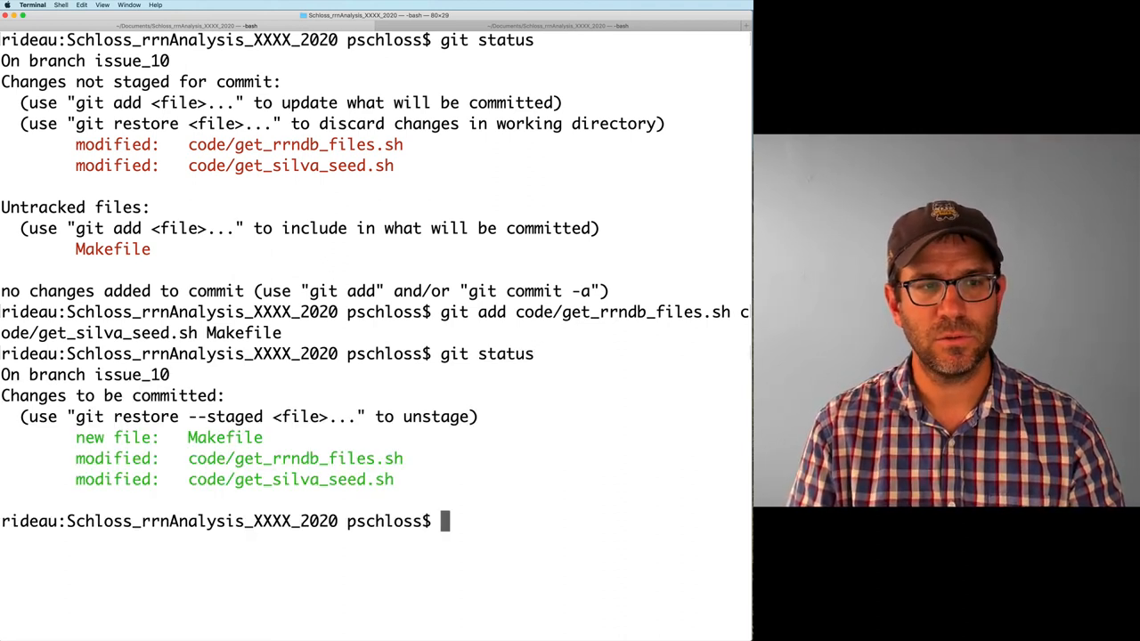
Commit with message "Automate pipeline with Makefile, closes #10".
type("git commit -m \"")
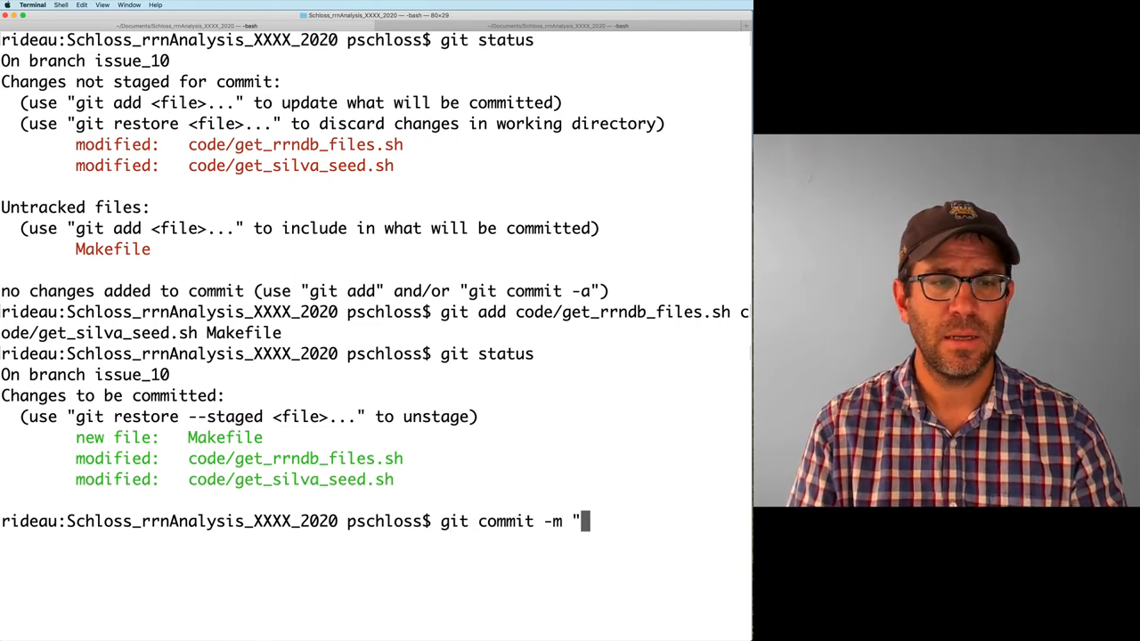
type("Crea")
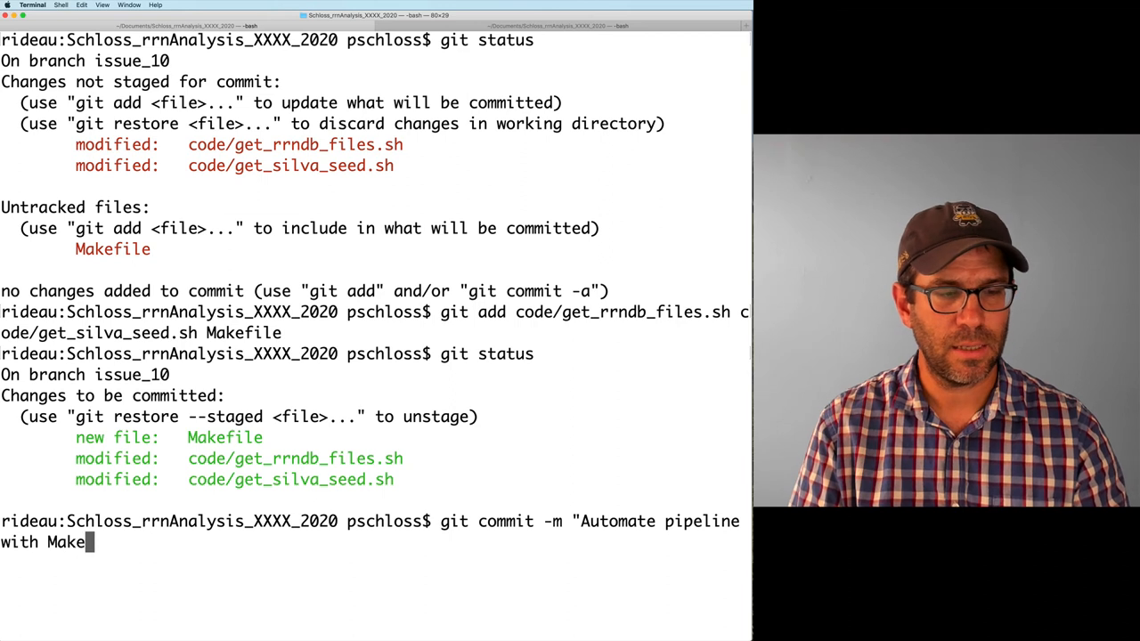
type("file")
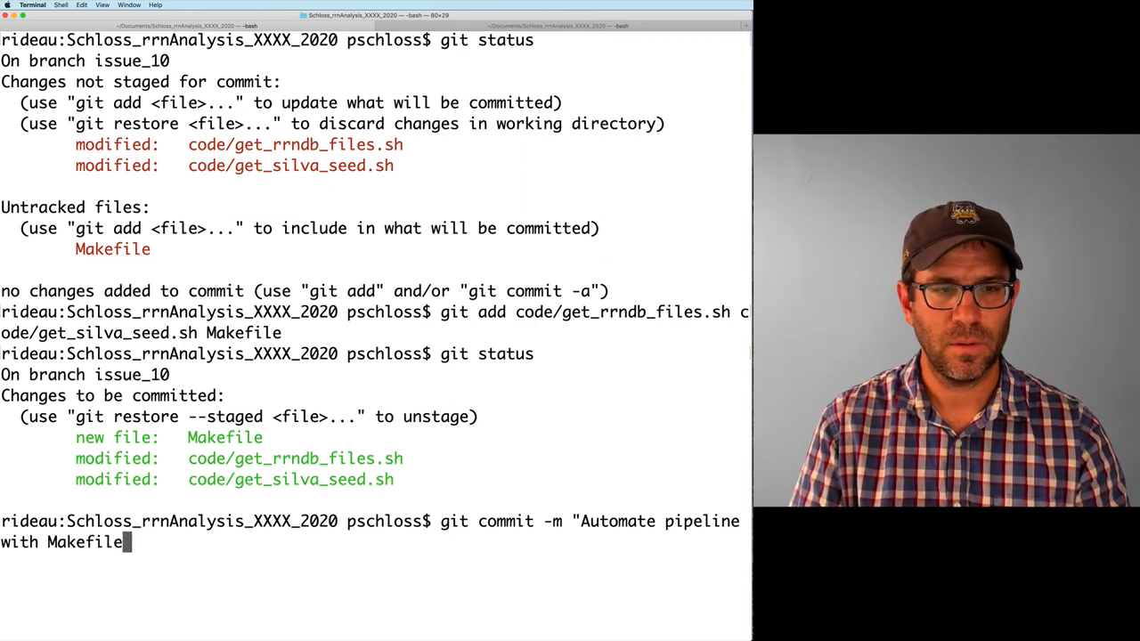
type(", closes $")
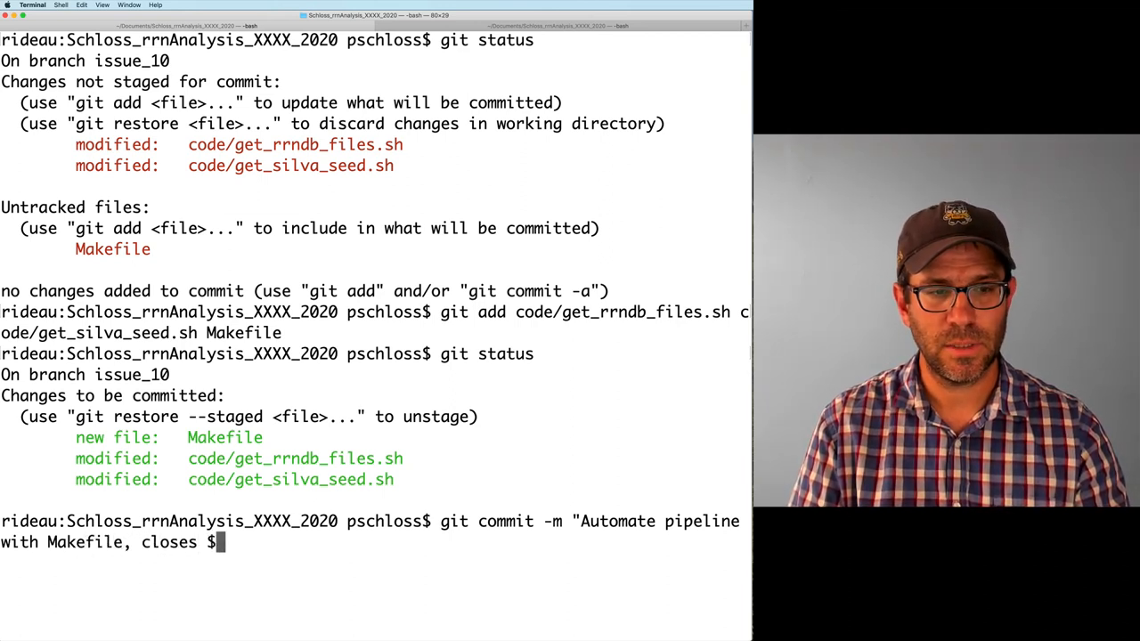
type("#10\"")
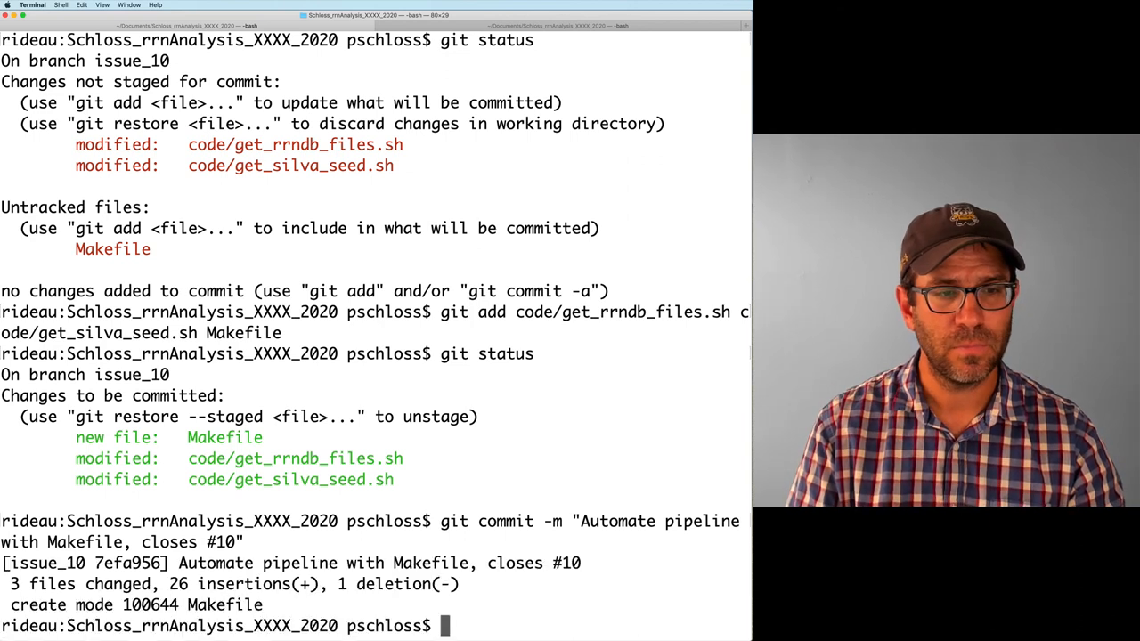
type("git")
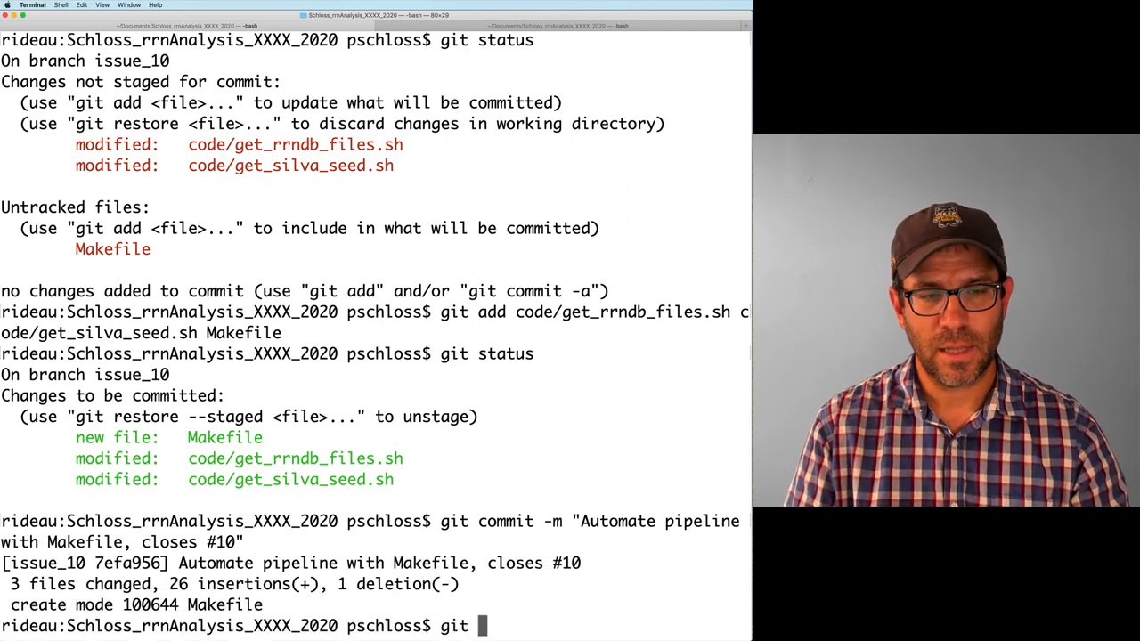
Check status, switch to master, merge issue_10, and git push.
type("status")
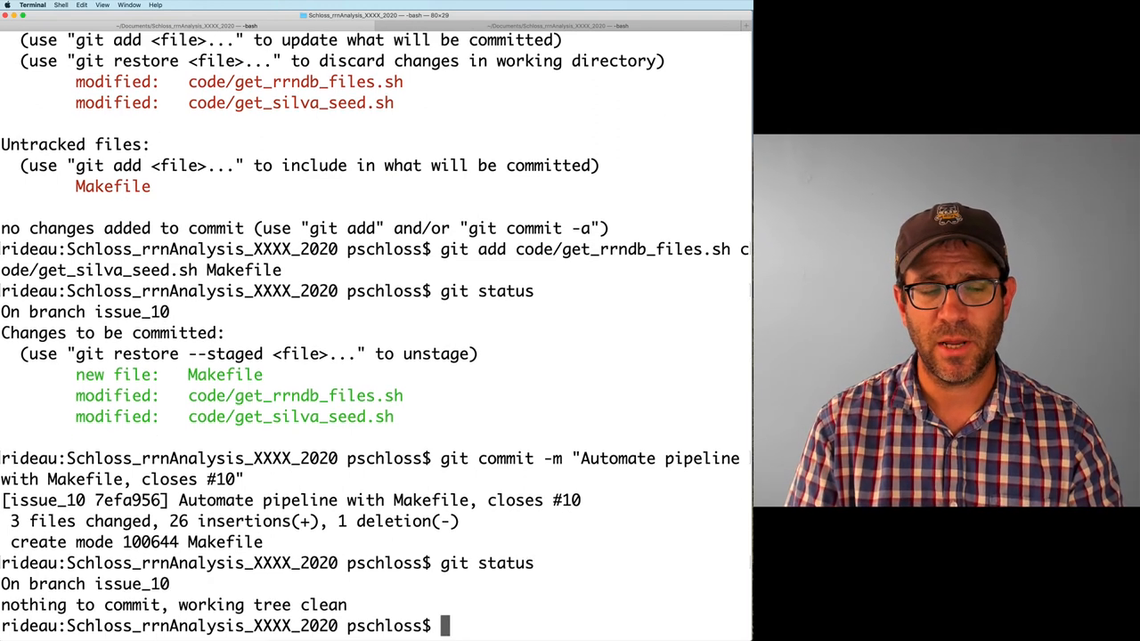
type("git c")
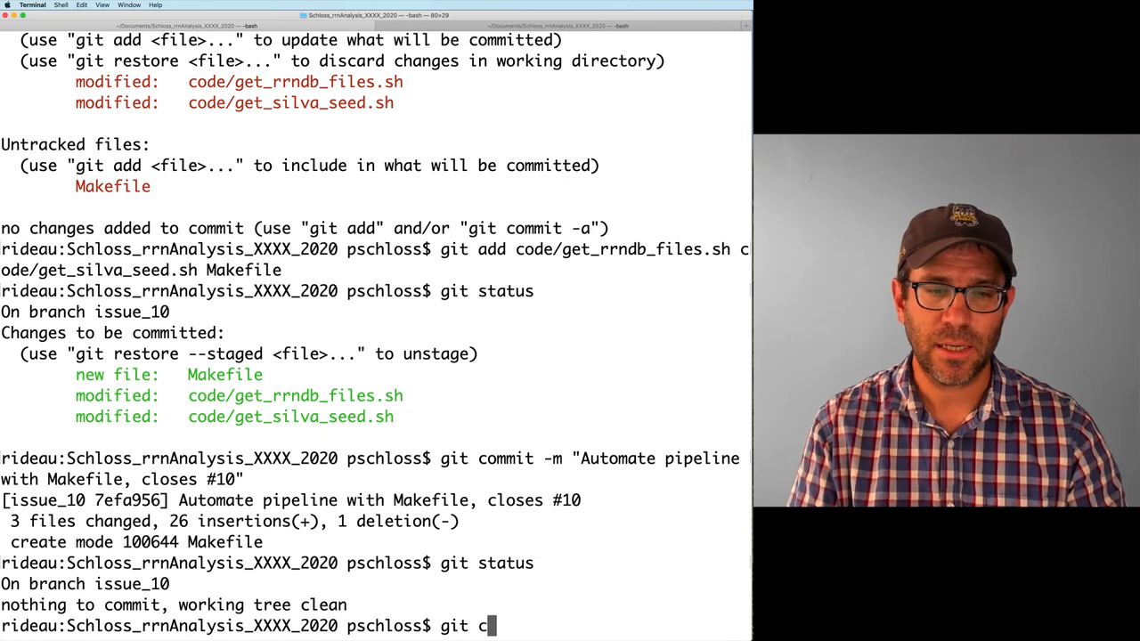
type("heckout mas")
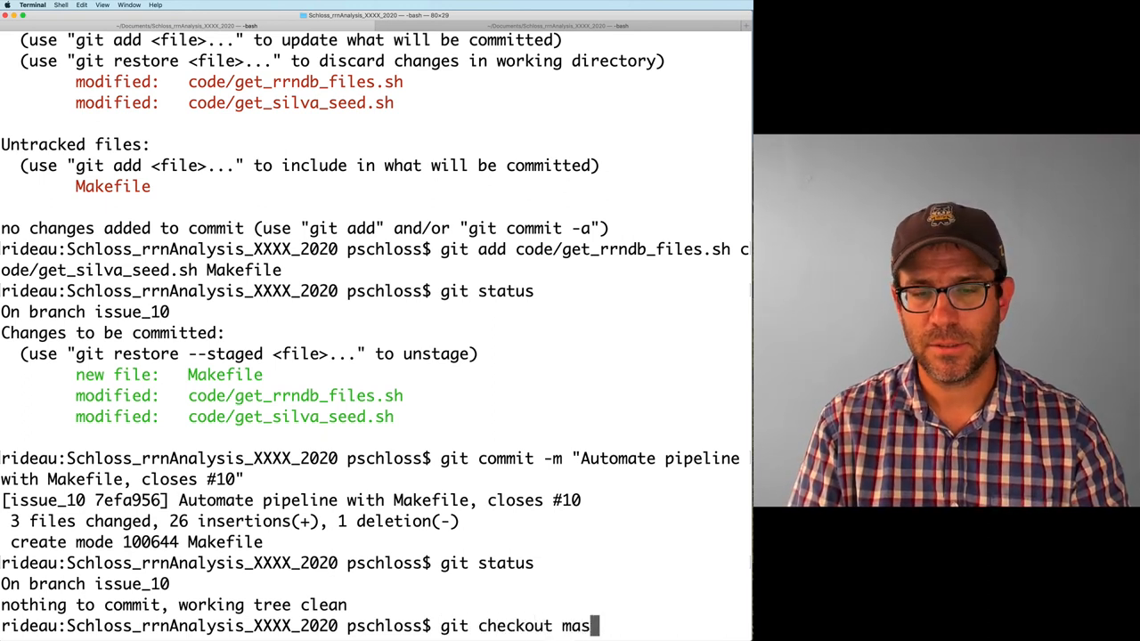
key("Return")
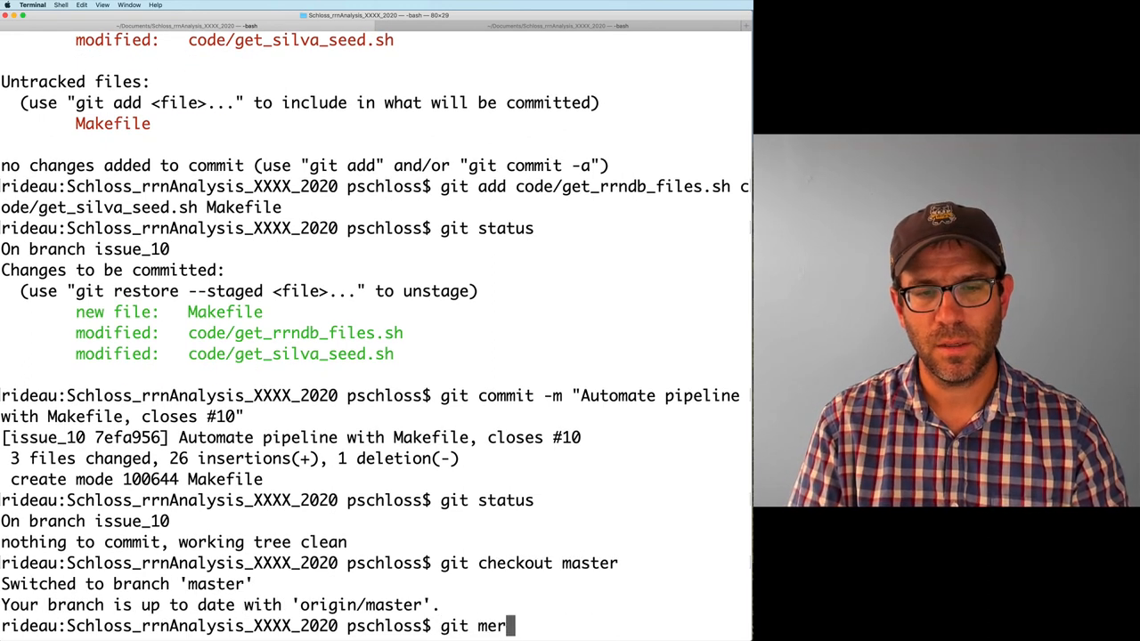
type("ge issue_10")
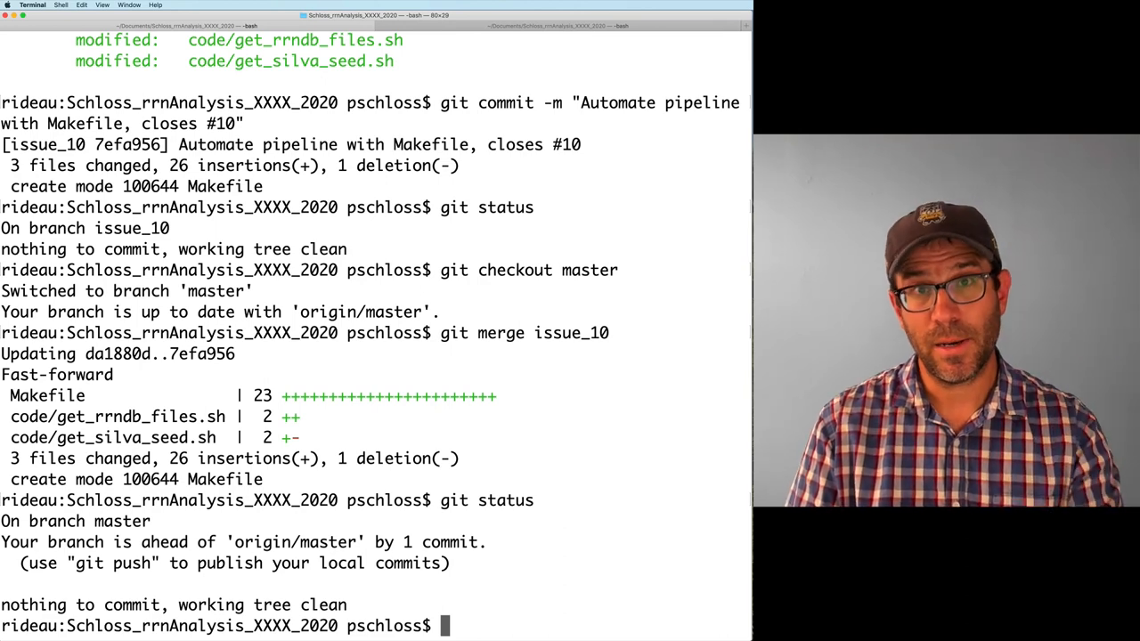
type("git push")
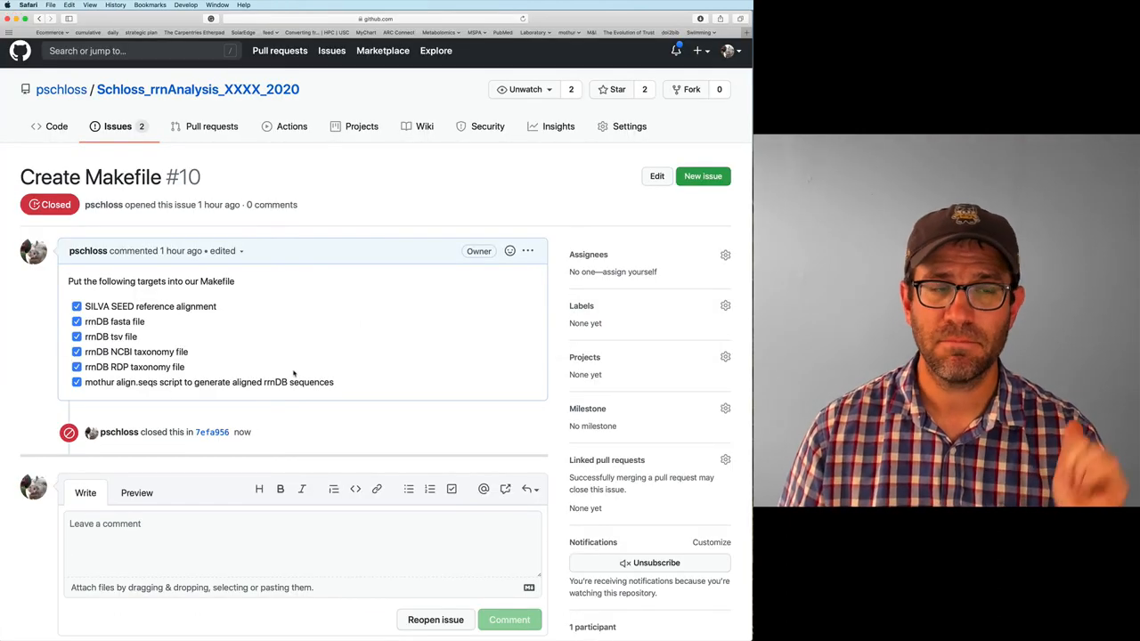
Go back to the GitHub Issues list from closed issue #10.
left_click(118, 125)
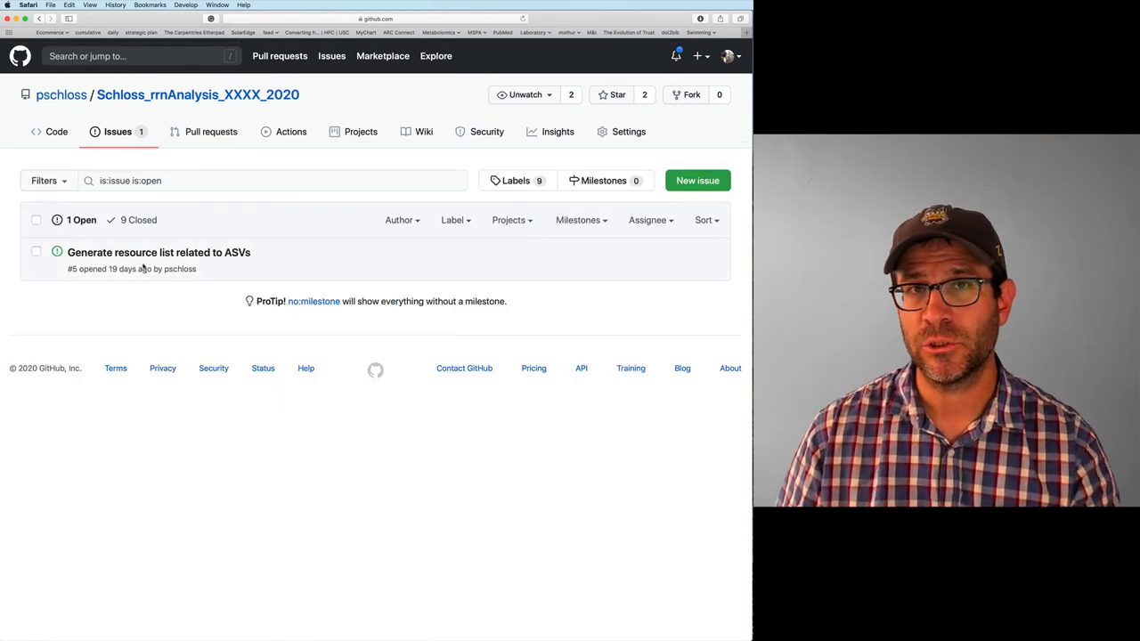
mouse_move(139, 203)
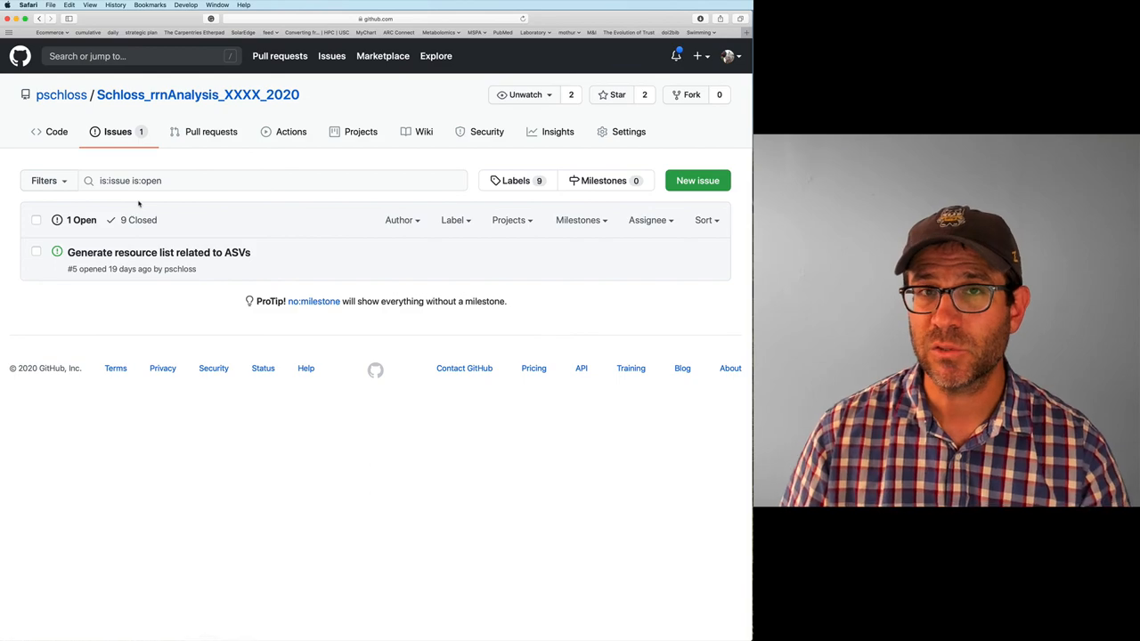